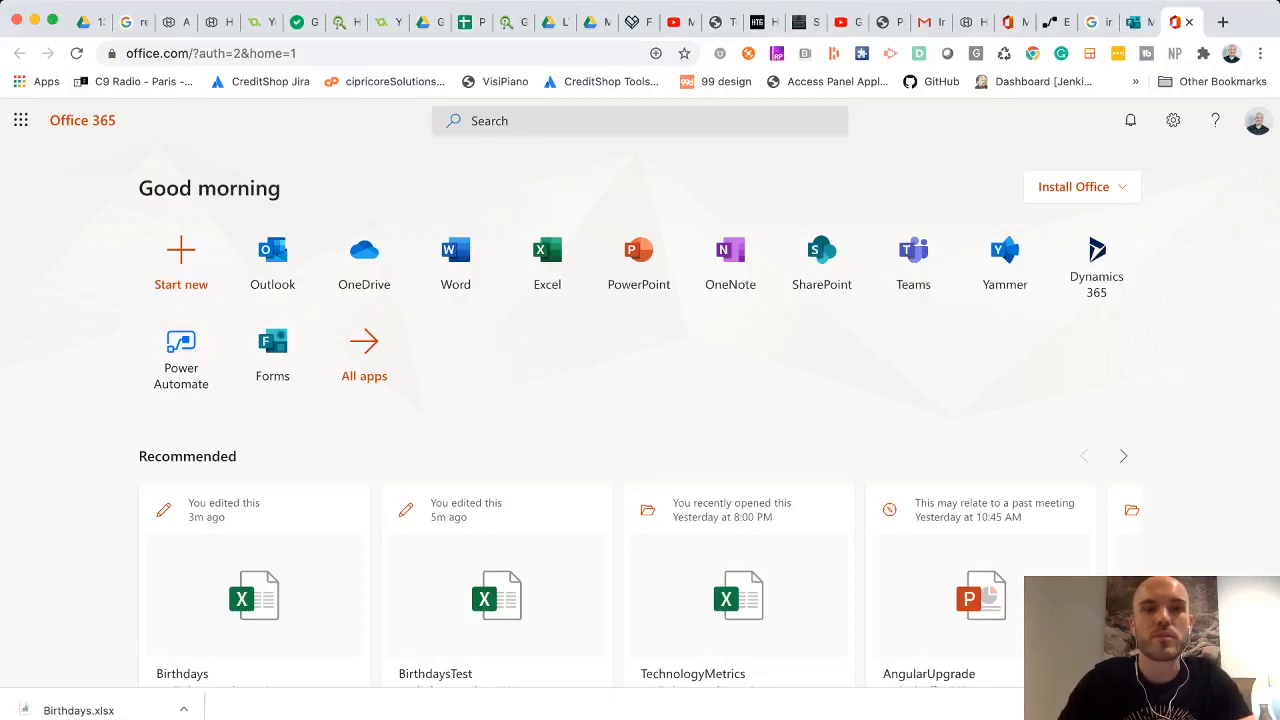
Step: Open Microsoft Forms from Office 365 and create a new blank form
{"action": "left_click", "coordinate": [272, 340]}
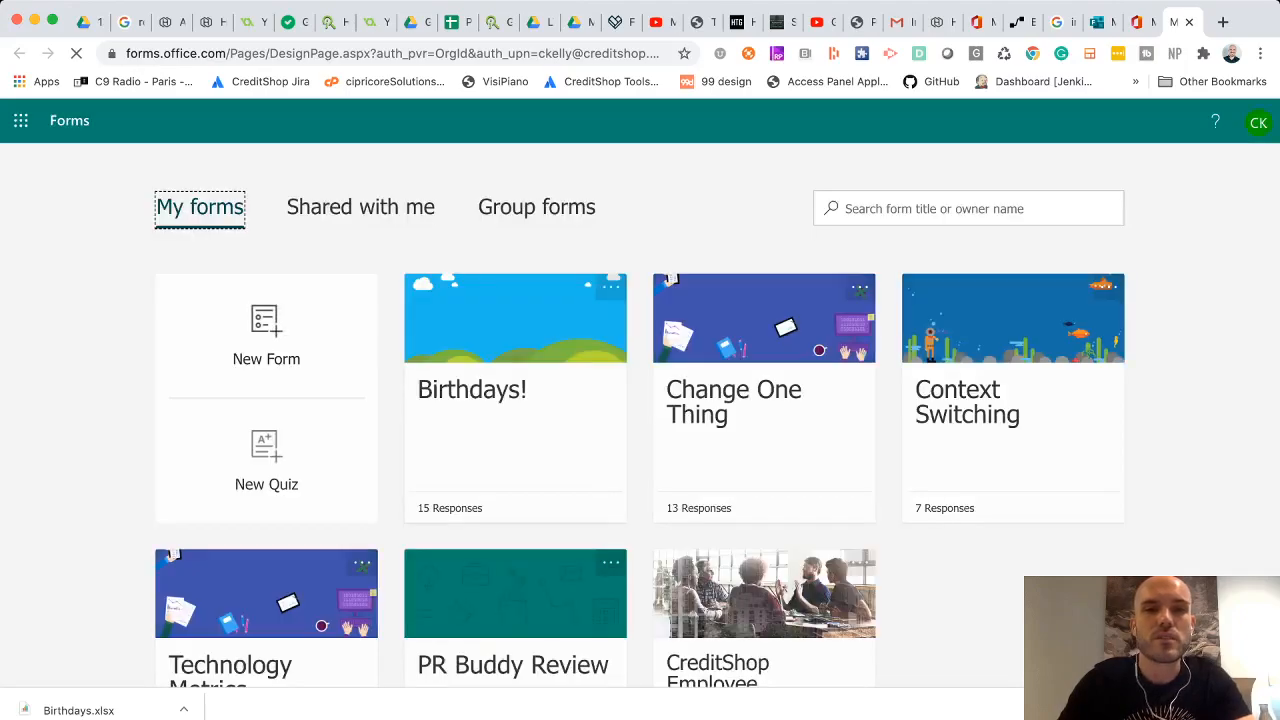
{"action": "left_click", "coordinate": [266, 335]}
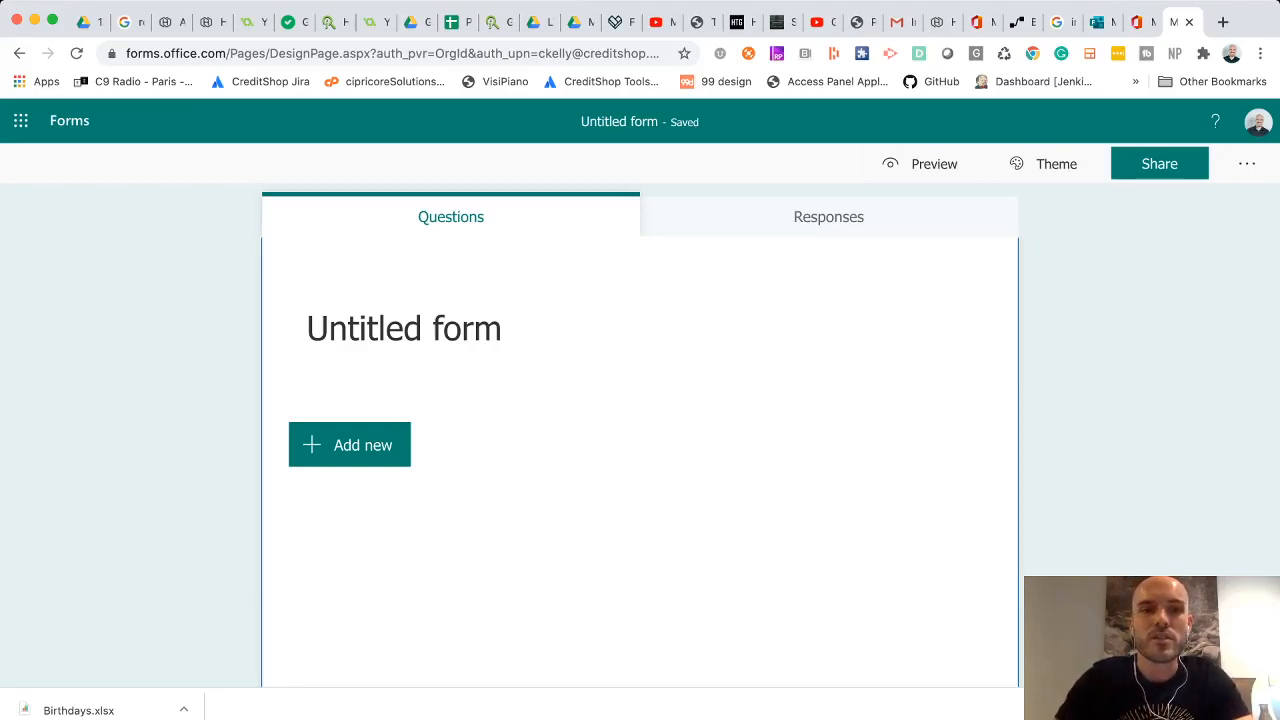
Step: Add a text question 'What is your name (First and Last)'
{"action": "left_click", "coordinate": [349, 444]}
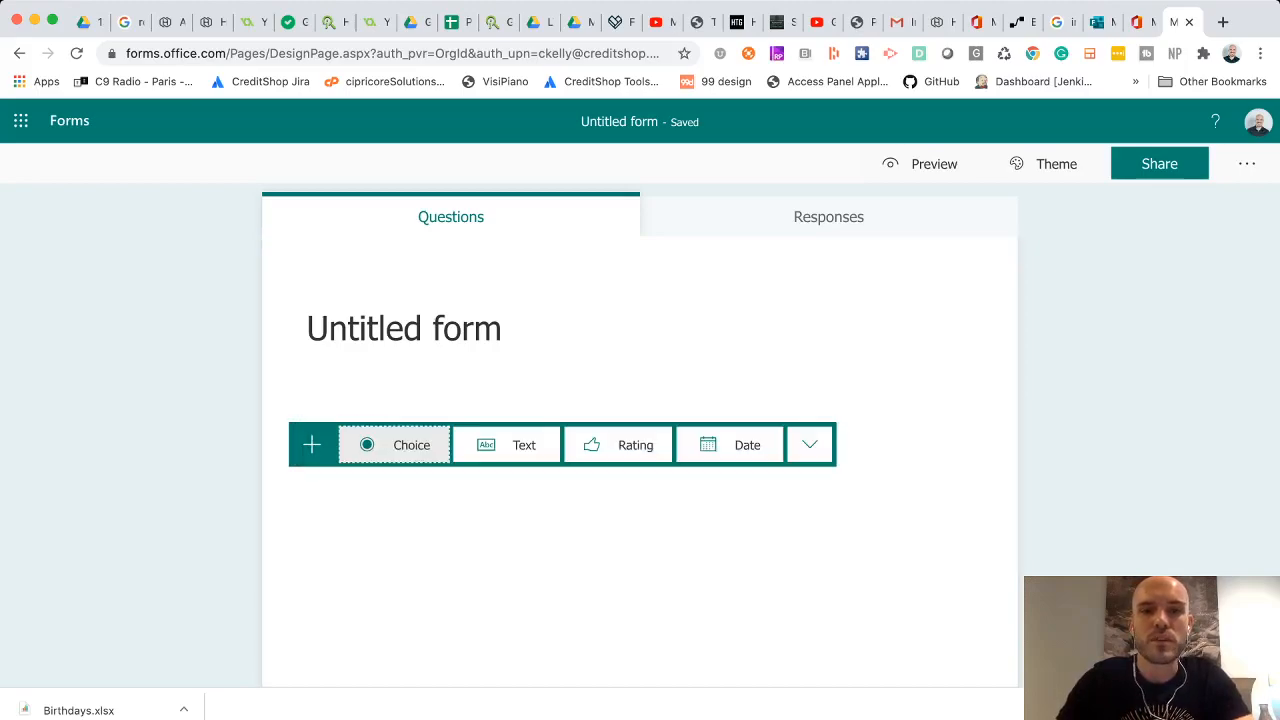
{"action": "left_click", "coordinate": [506, 444]}
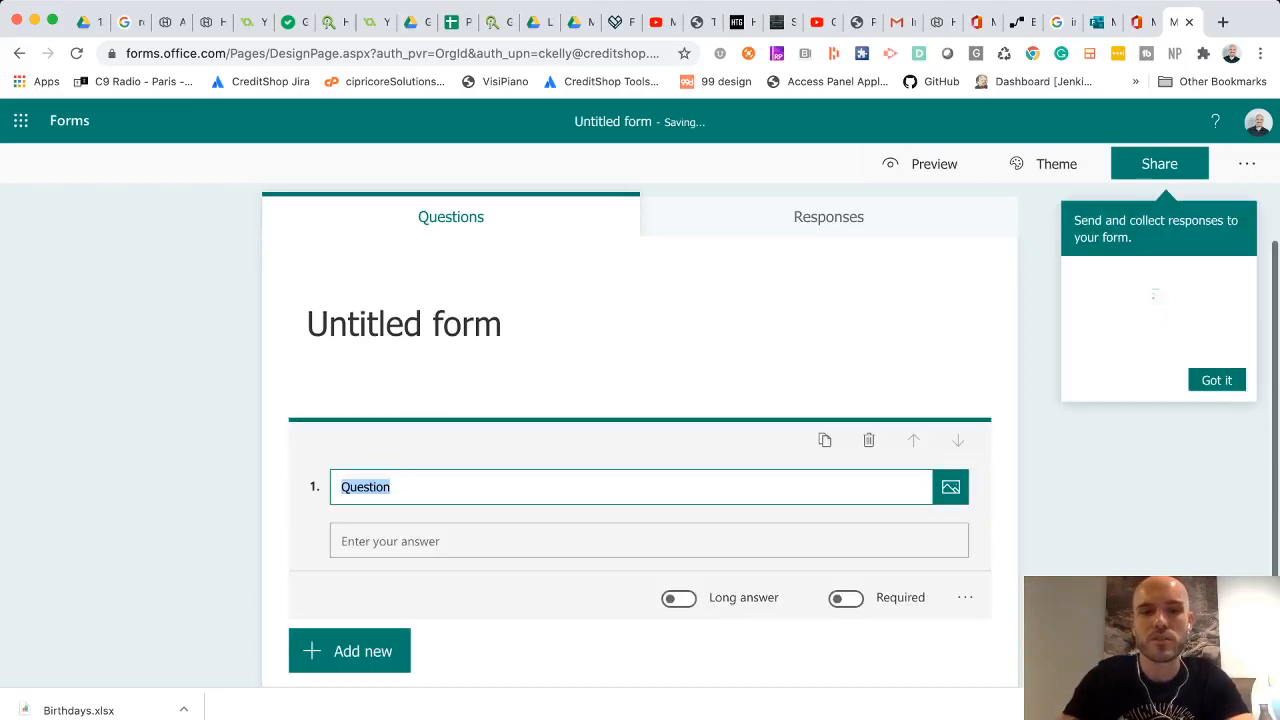
{"action": "type", "text": "What is your na"}
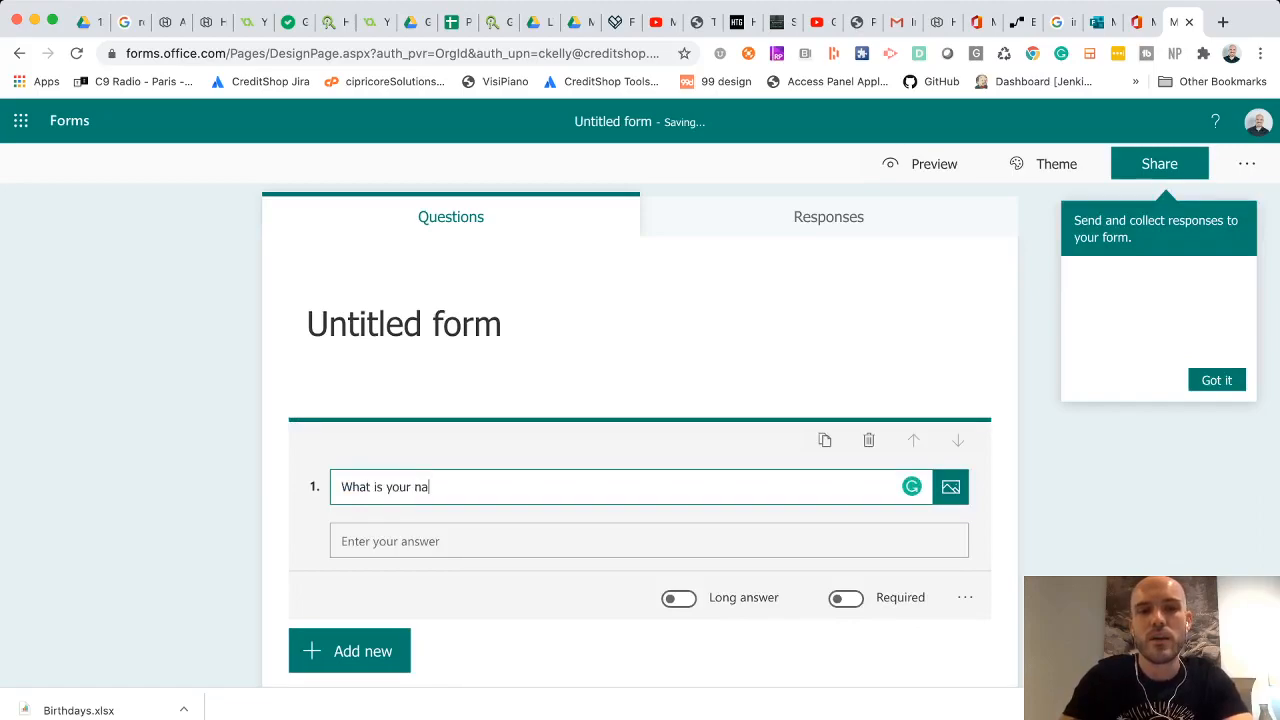
{"action": "type", "text": "me (First and Last"}
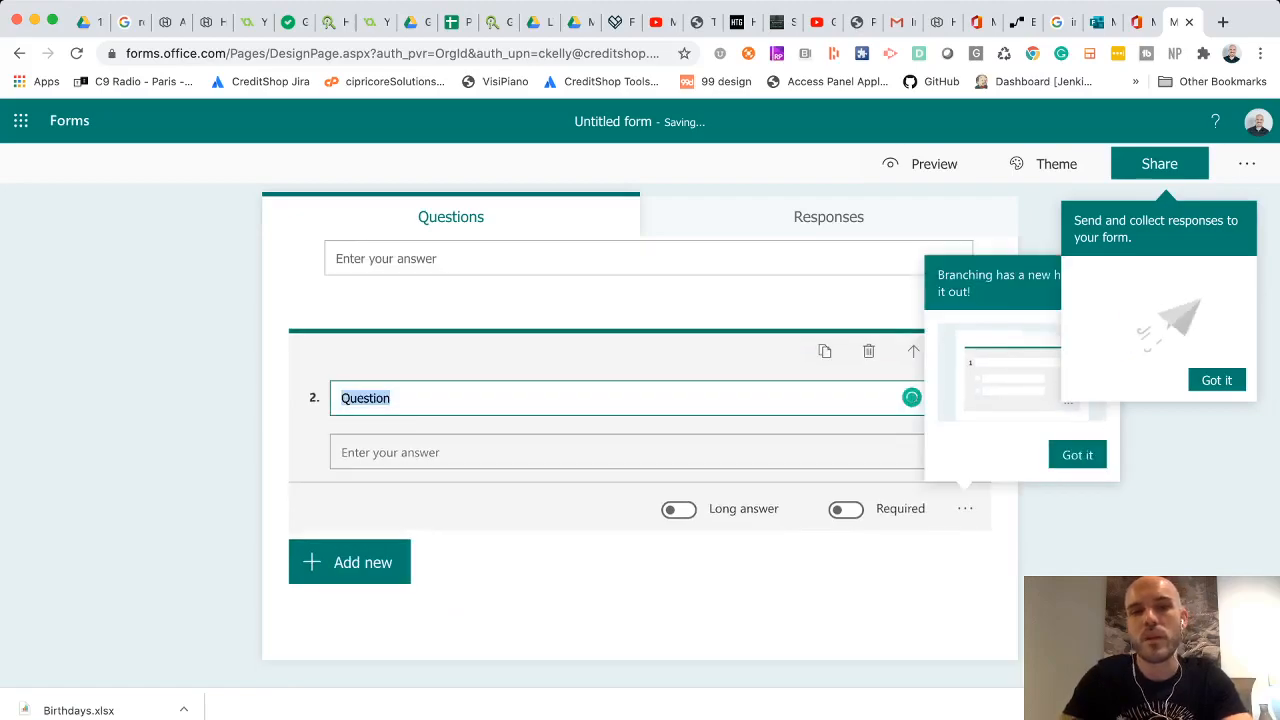
Step: Add a text question 'When is your birthday' with a date-format hint for MM.dd
{"action": "type", "text": "When is your birth"}
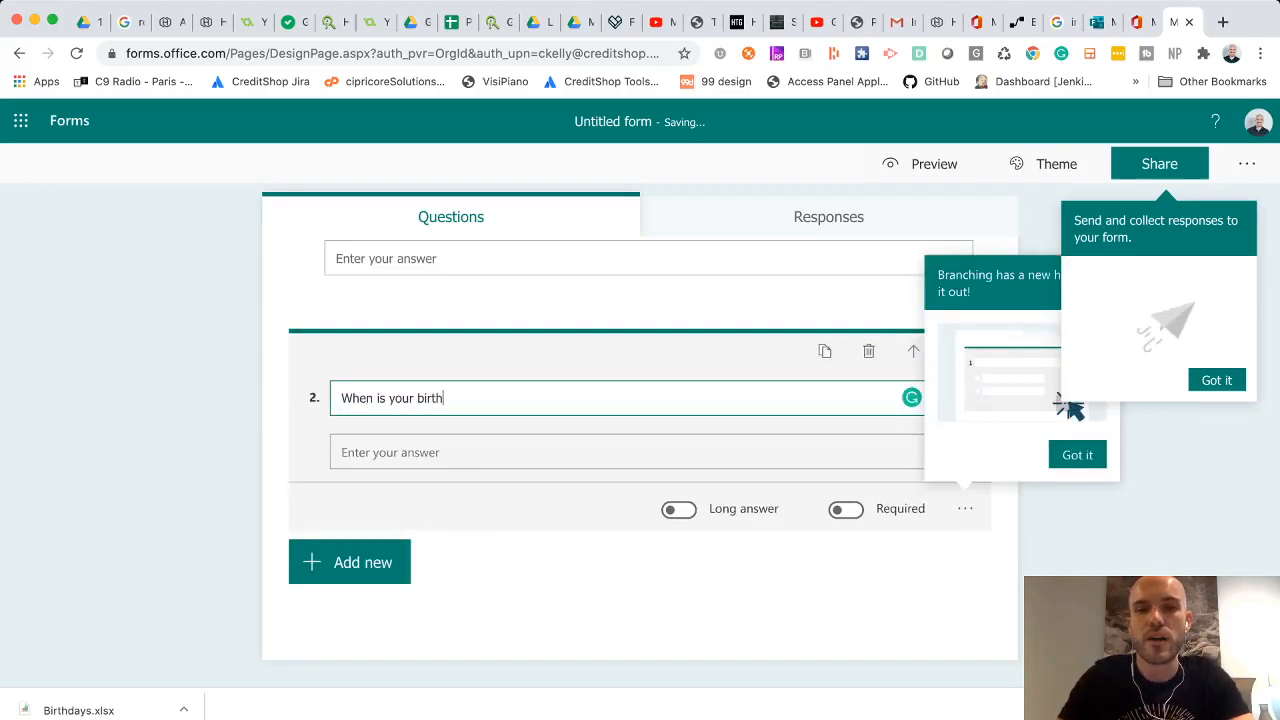
{"action": "type", "text": "day"}
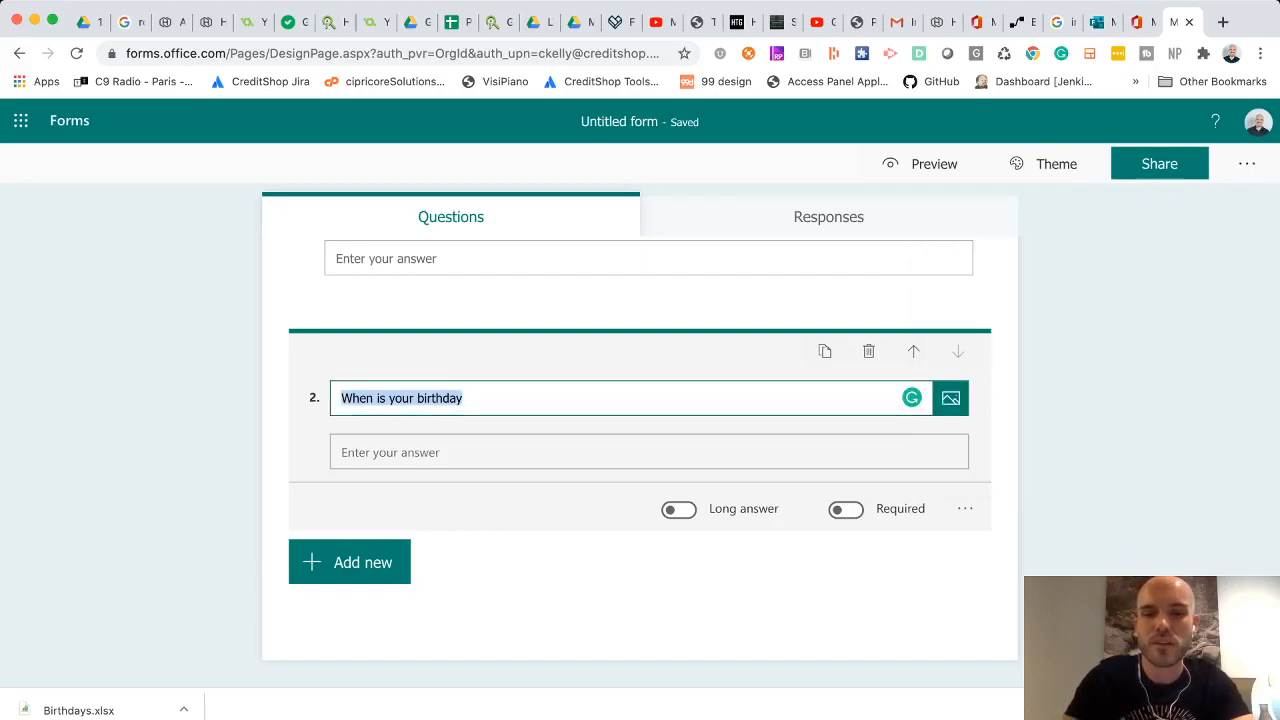
{"action": "type", "text": "("}
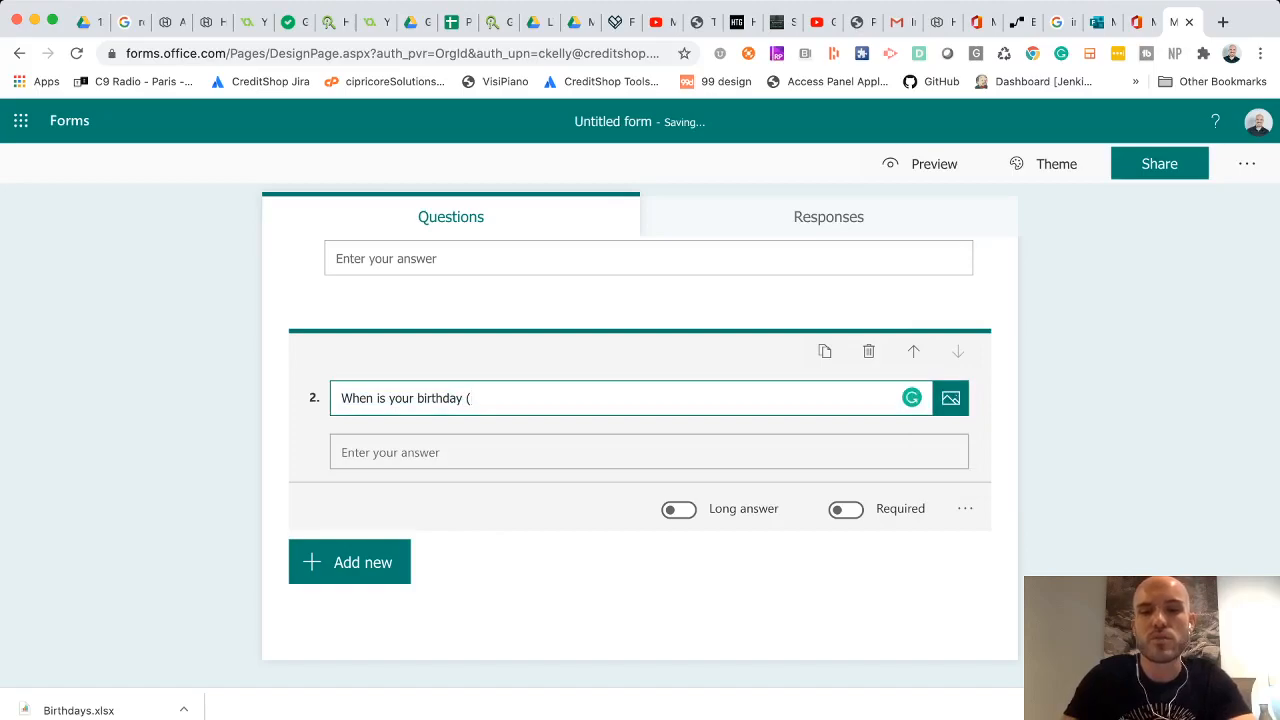
{"action": "type", "text": "Use the date format MM."}
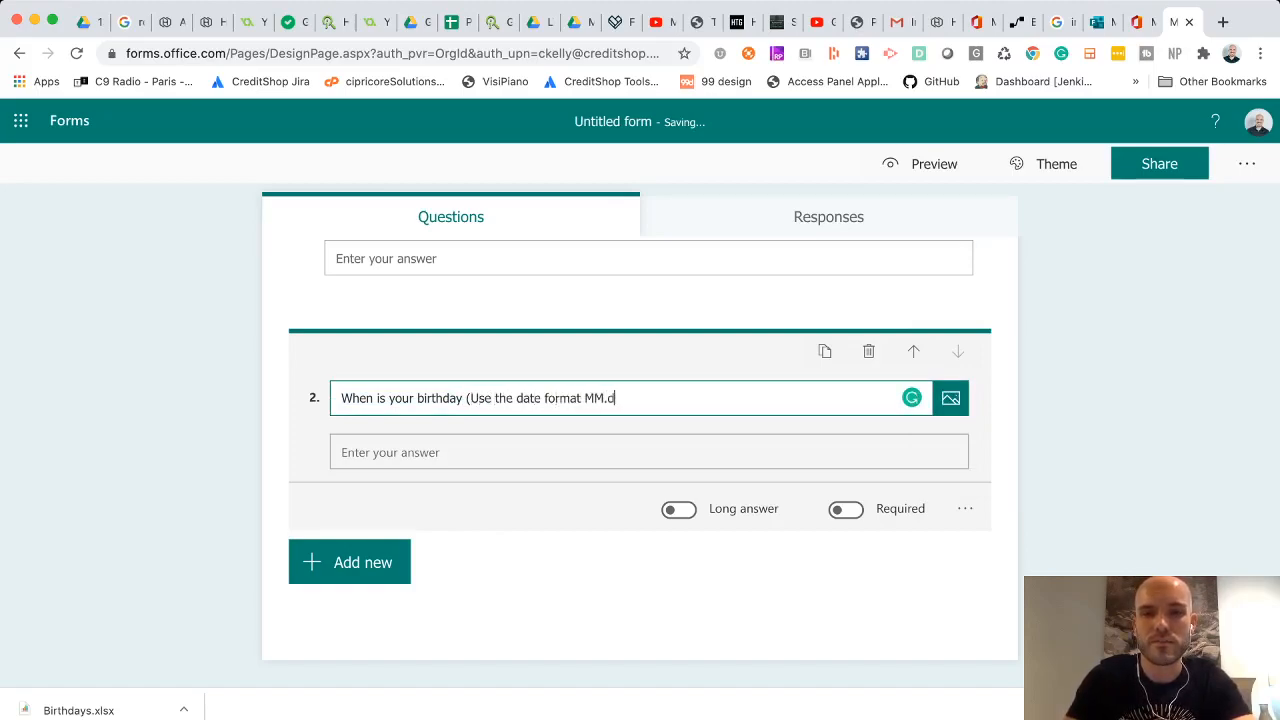
{"action": "type", "text": "d for example July 29 is 07.29"}
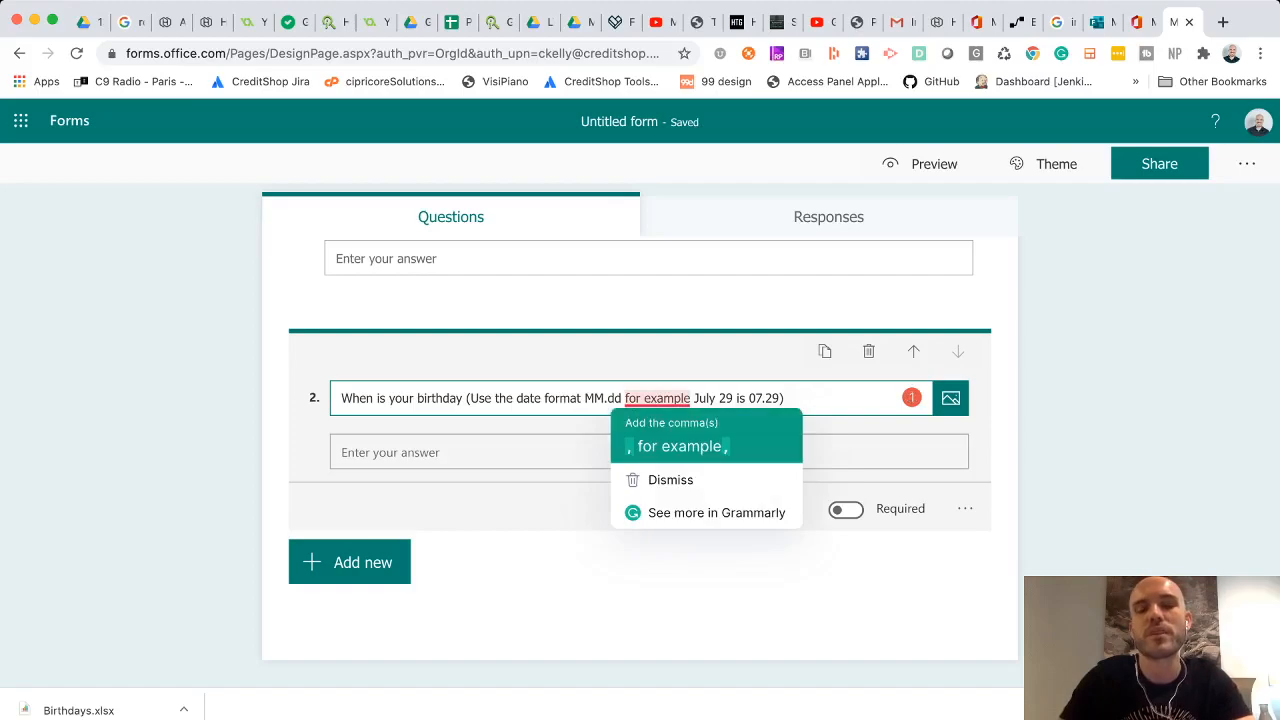
{"action": "left_click", "coordinate": [670, 480]}
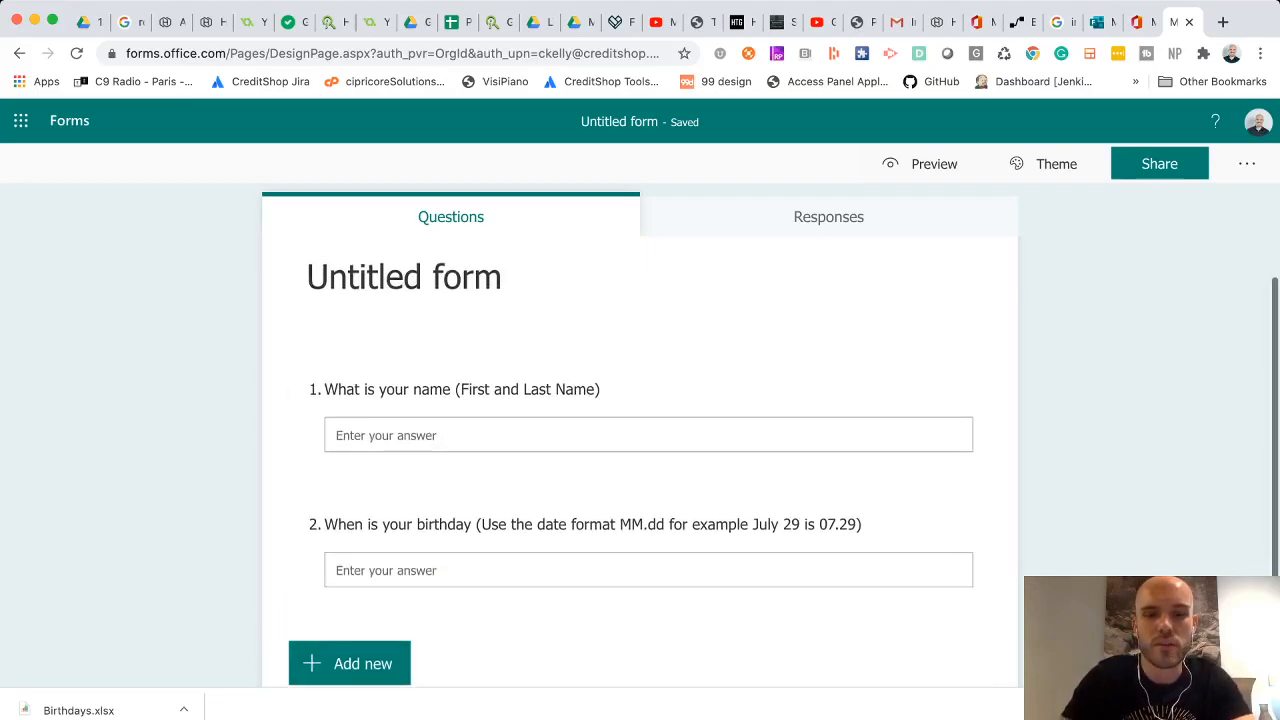
Step: Title the form Birthdays Test, apply the underwater theme, then go to the blank workbook
{"action": "type", "text": "Birthdays Test"}
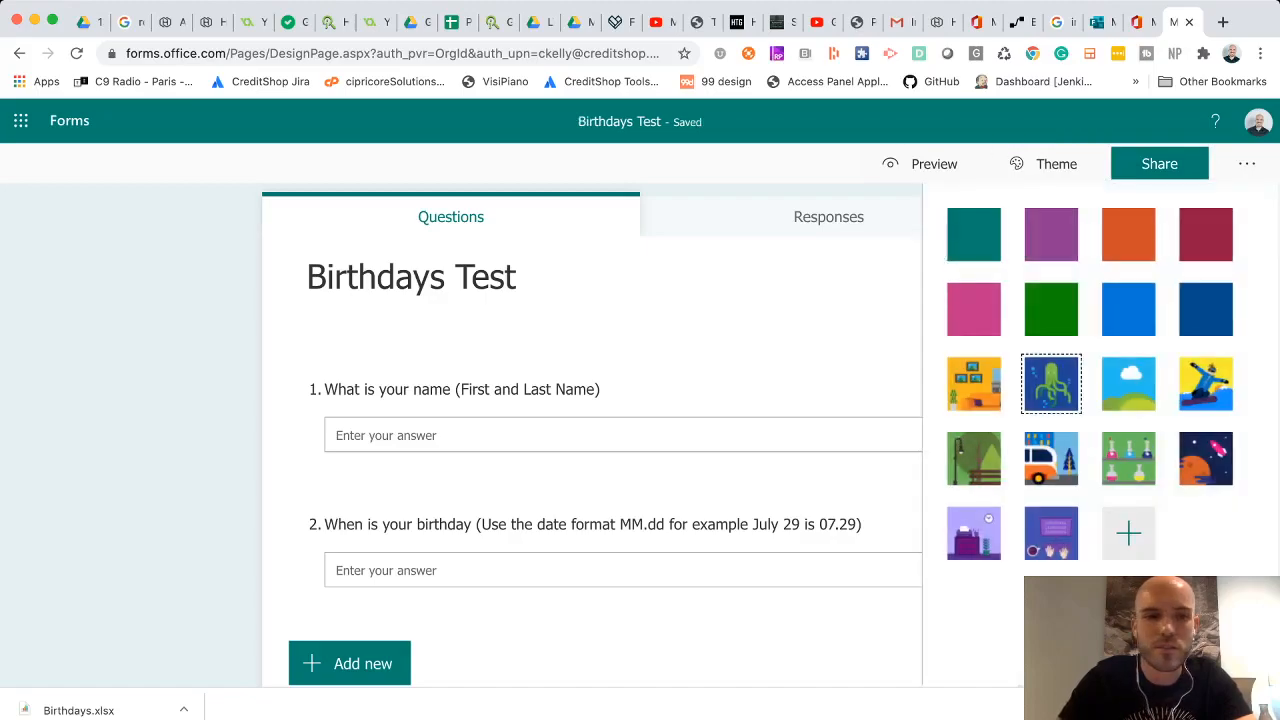
{"action": "left_click", "coordinate": [1051, 384]}
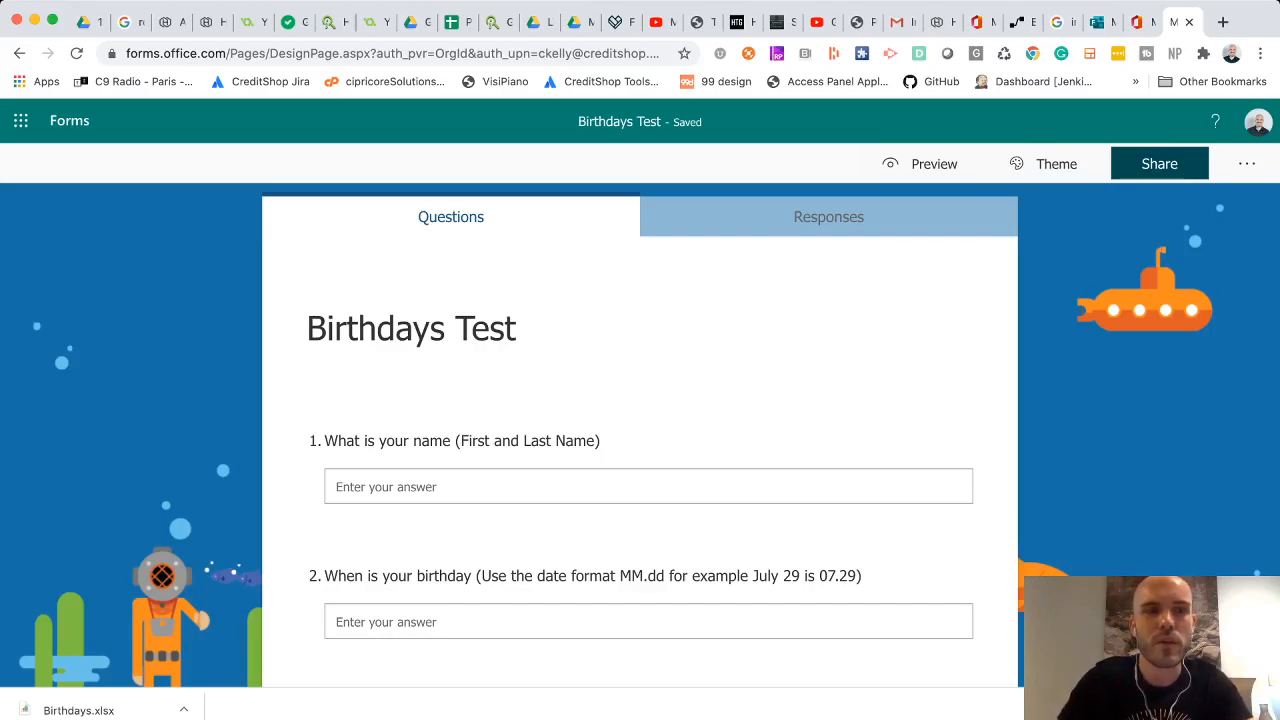
{"action": "left_click", "coordinate": [22, 120]}
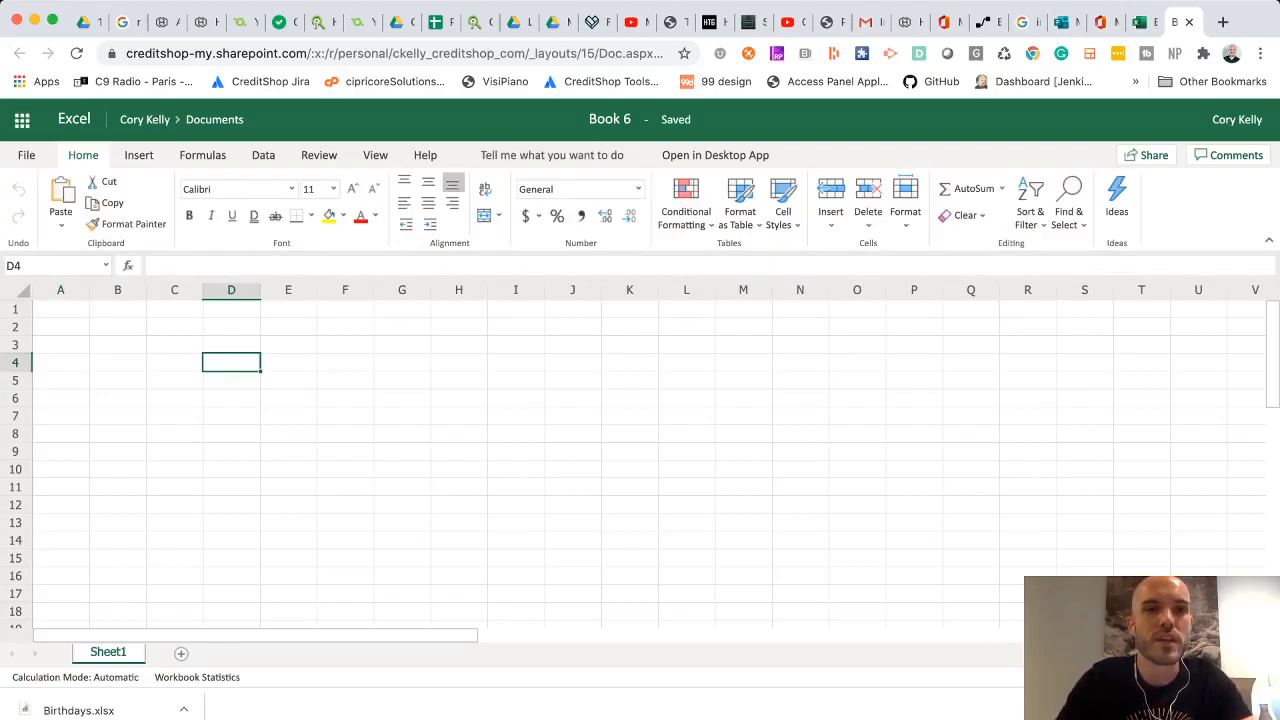
Step: Insert a table at cell D4 with My table has headers checked
{"action": "left_click", "coordinate": [138, 155]}
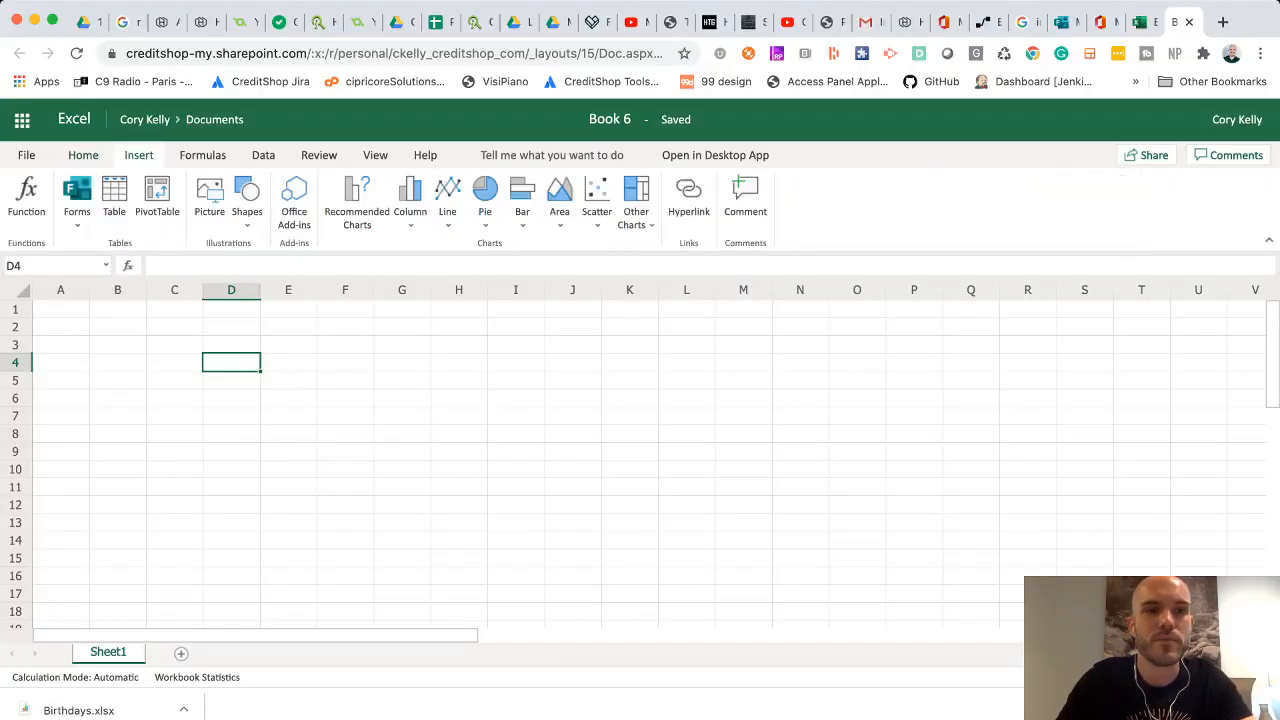
{"action": "left_click", "coordinate": [114, 195]}
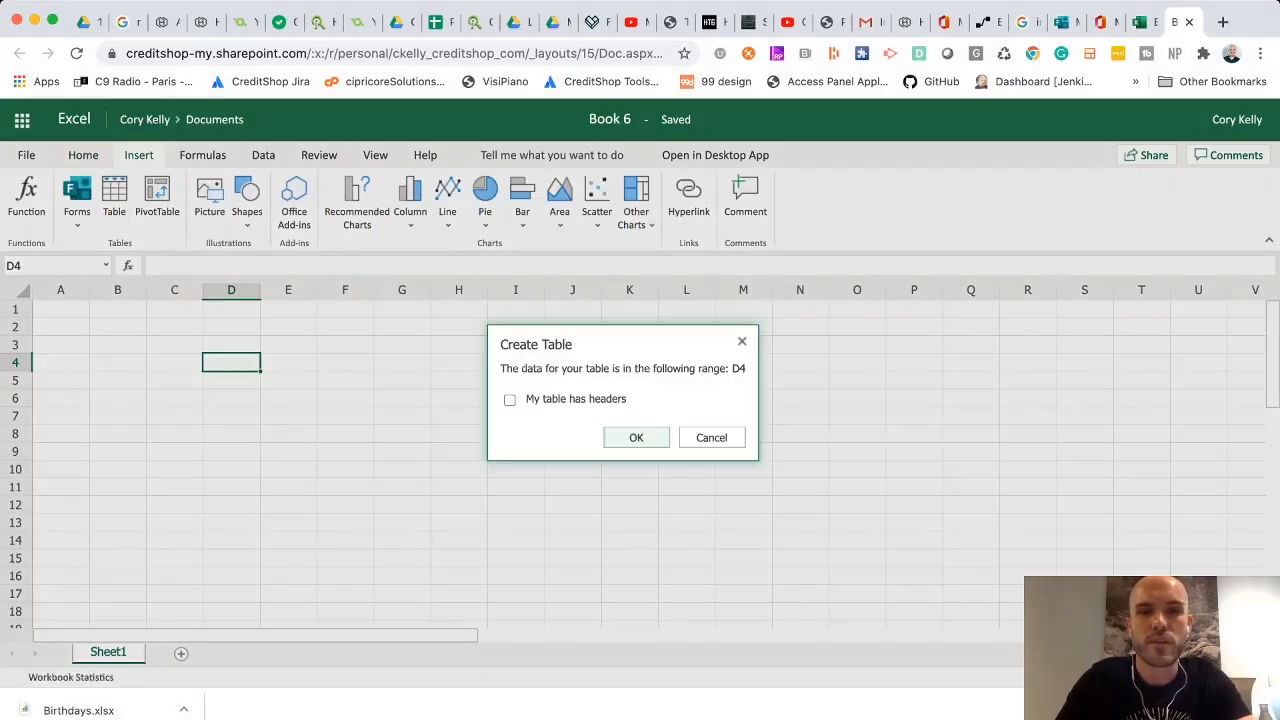
{"action": "left_click", "coordinate": [509, 399]}
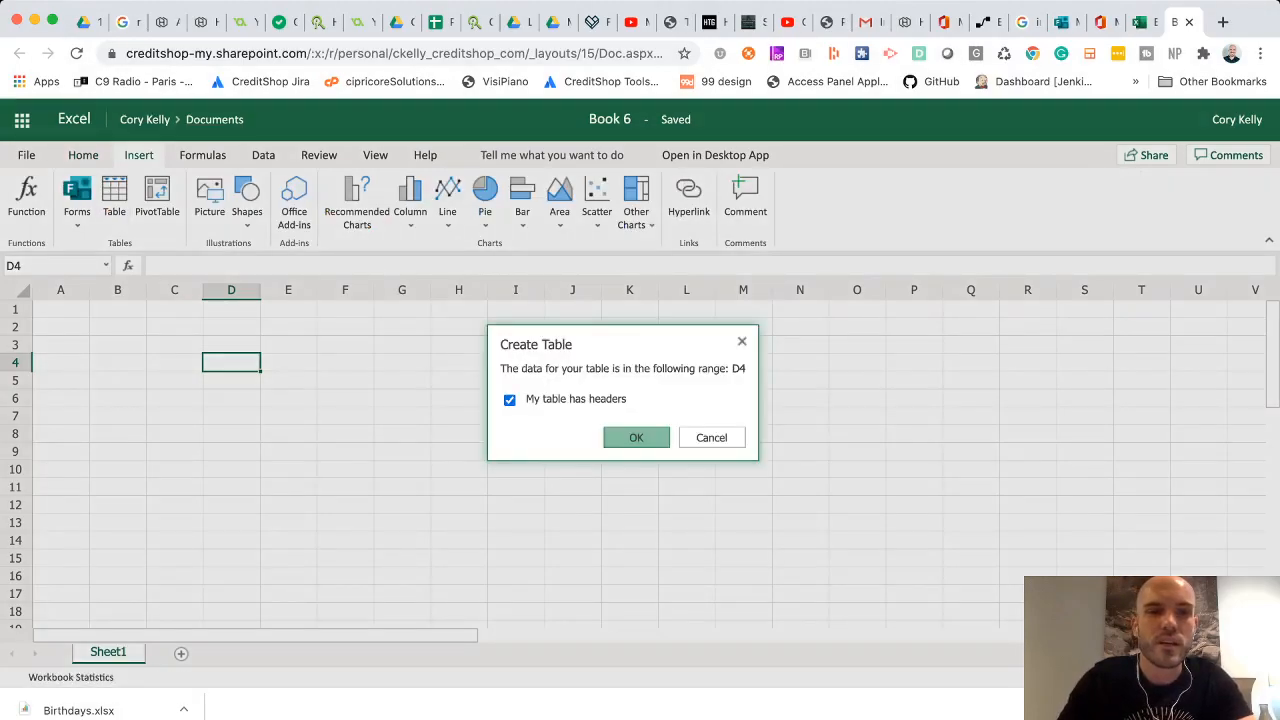
{"action": "left_click", "coordinate": [636, 437]}
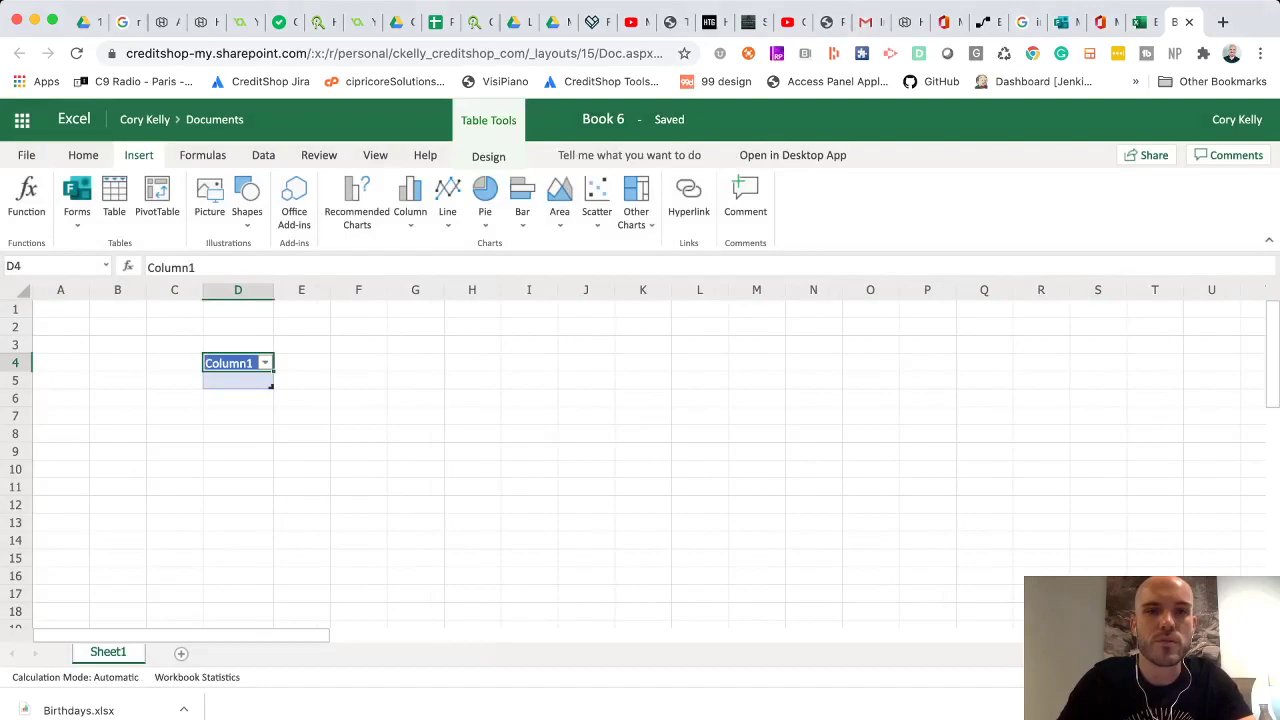
Step: Insert a table column to the left and head it Birthday
{"action": "right_click", "coordinate": [228, 363]}
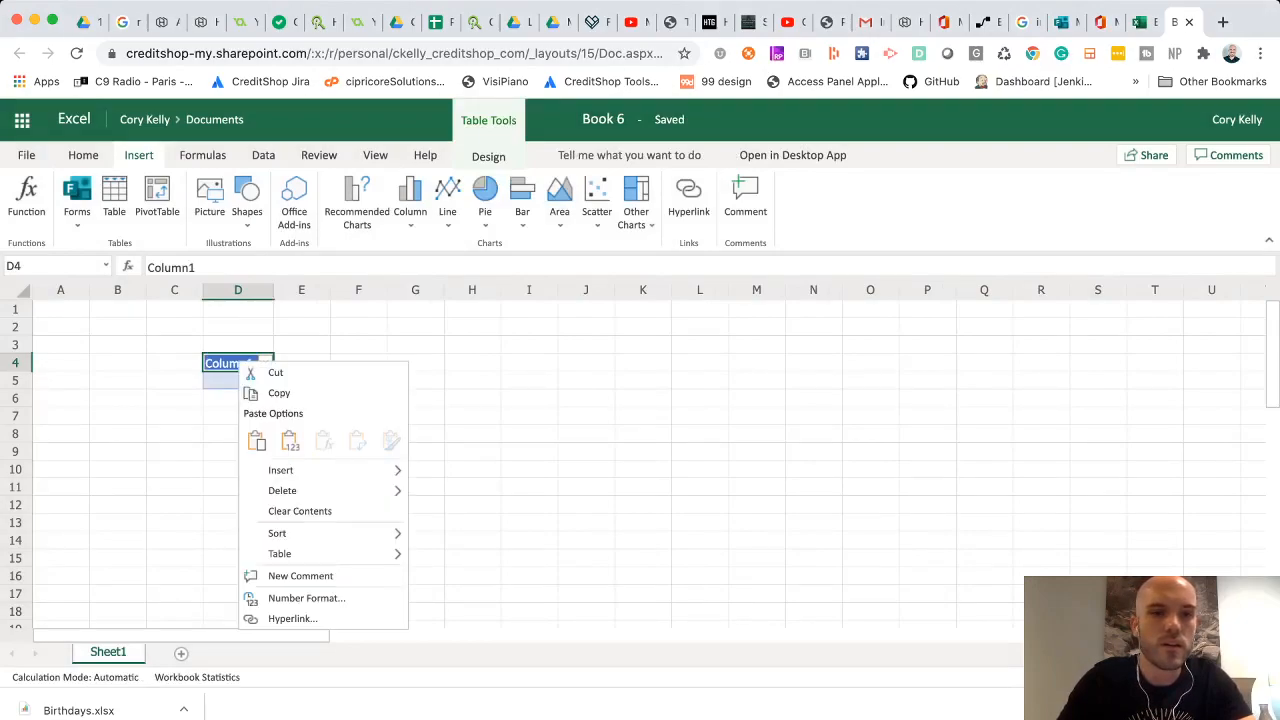
{"action": "mouse_move", "coordinate": [281, 470]}
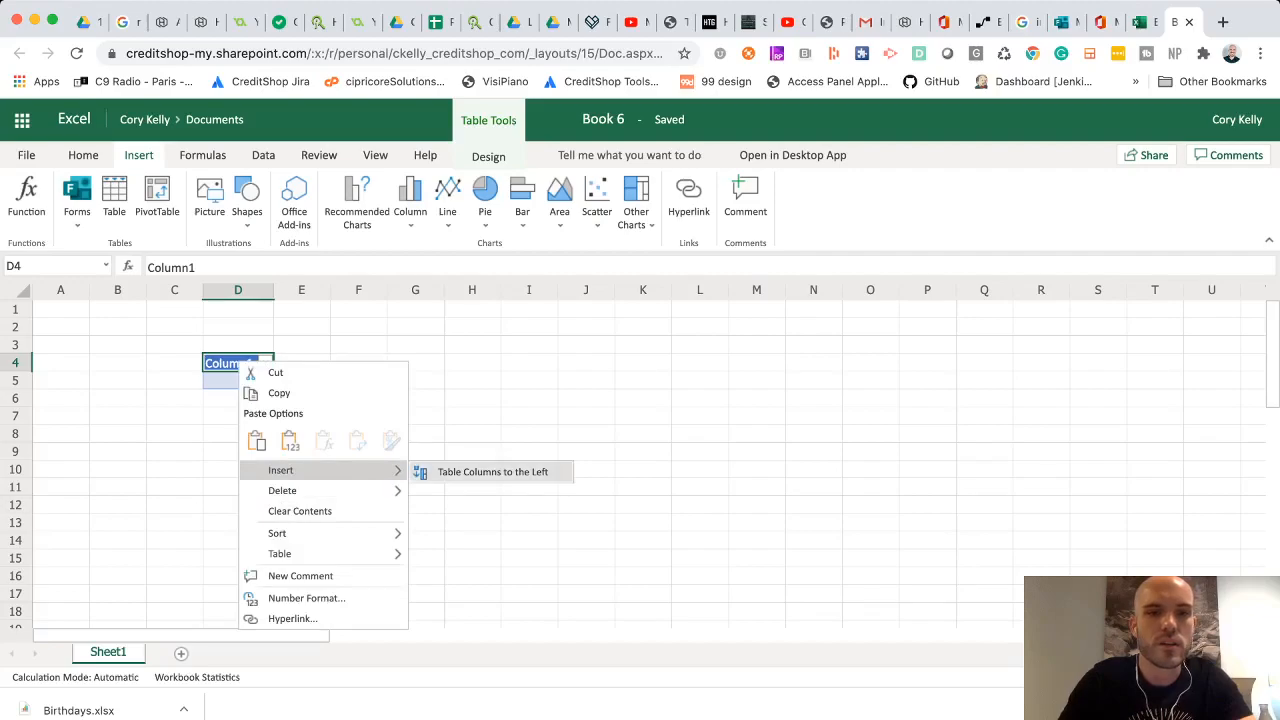
{"action": "left_click", "coordinate": [490, 472]}
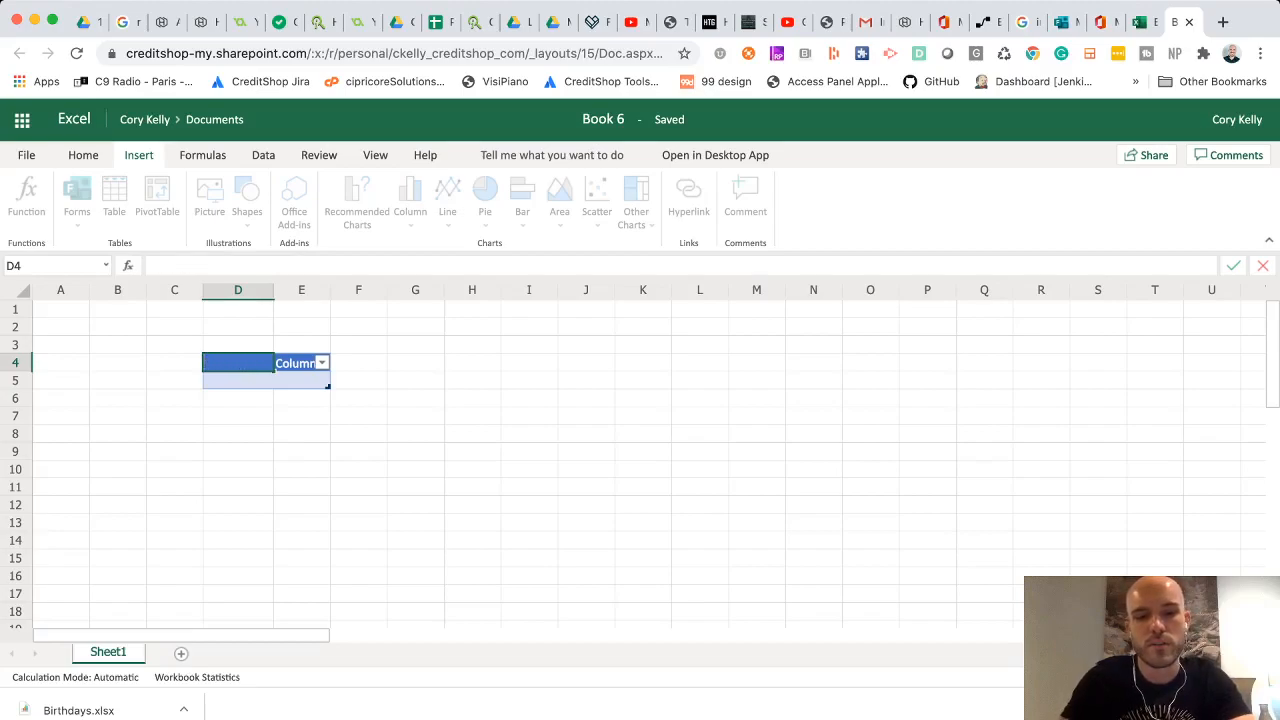
{"action": "type", "text": "Birth"}
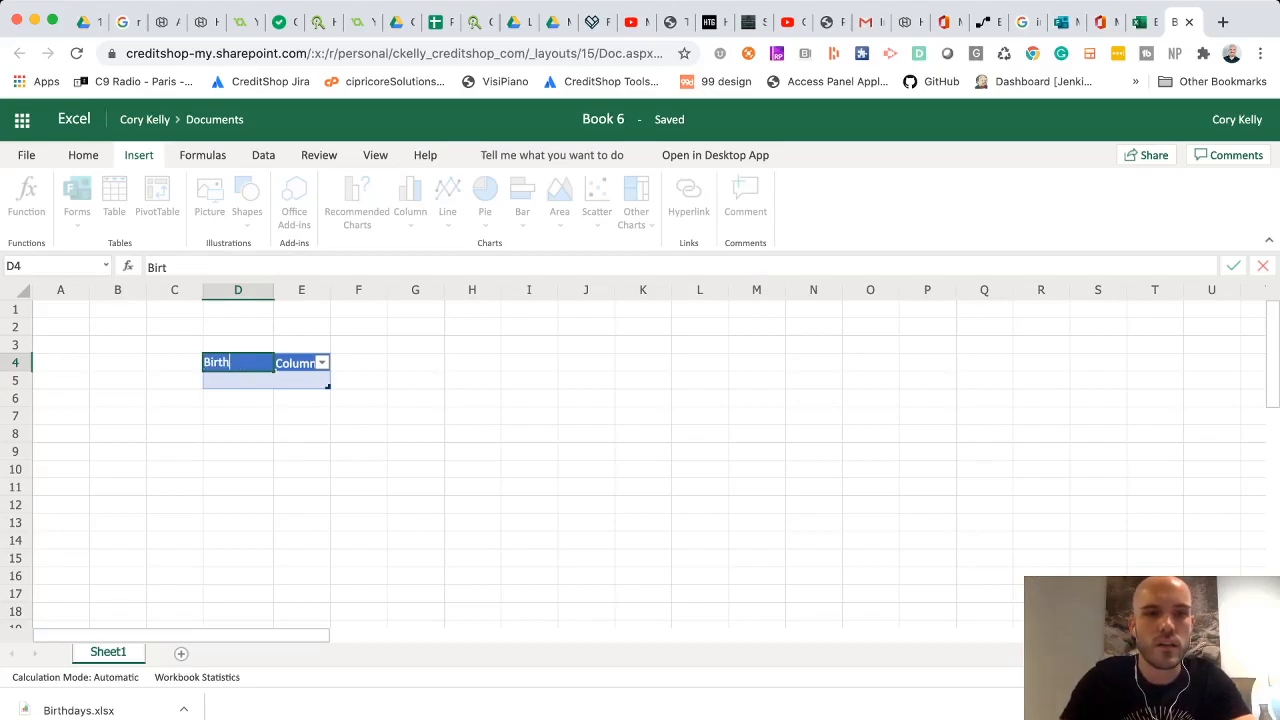
{"action": "key", "text": "Tab"}
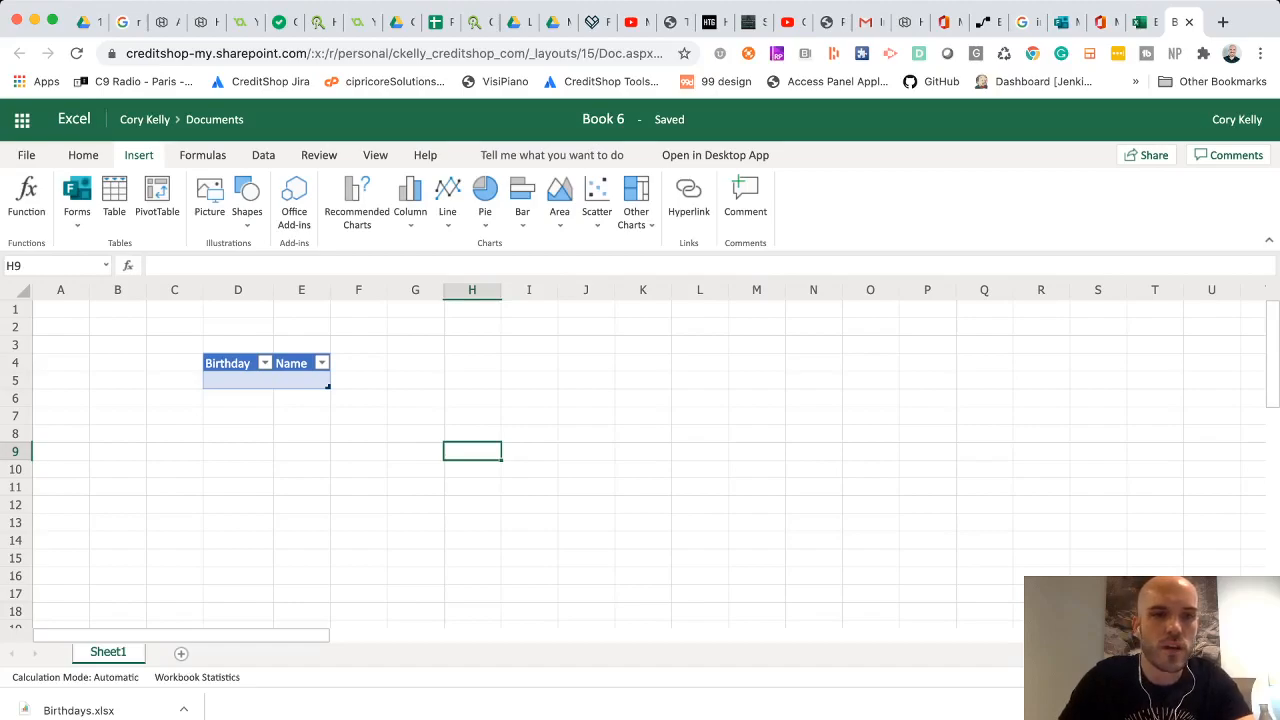
Step: Insert a Submitted Date column left of the Name header
{"action": "left_click", "coordinate": [291, 363]}
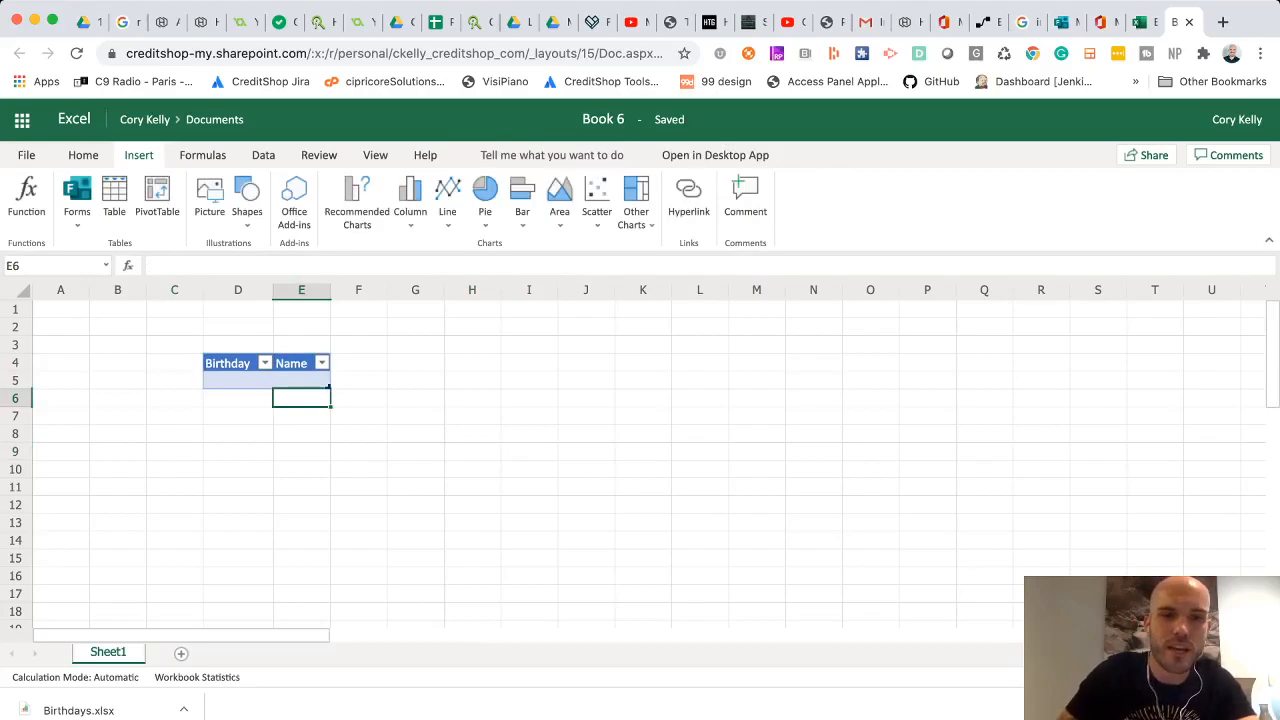
{"action": "right_click", "coordinate": [291, 363]}
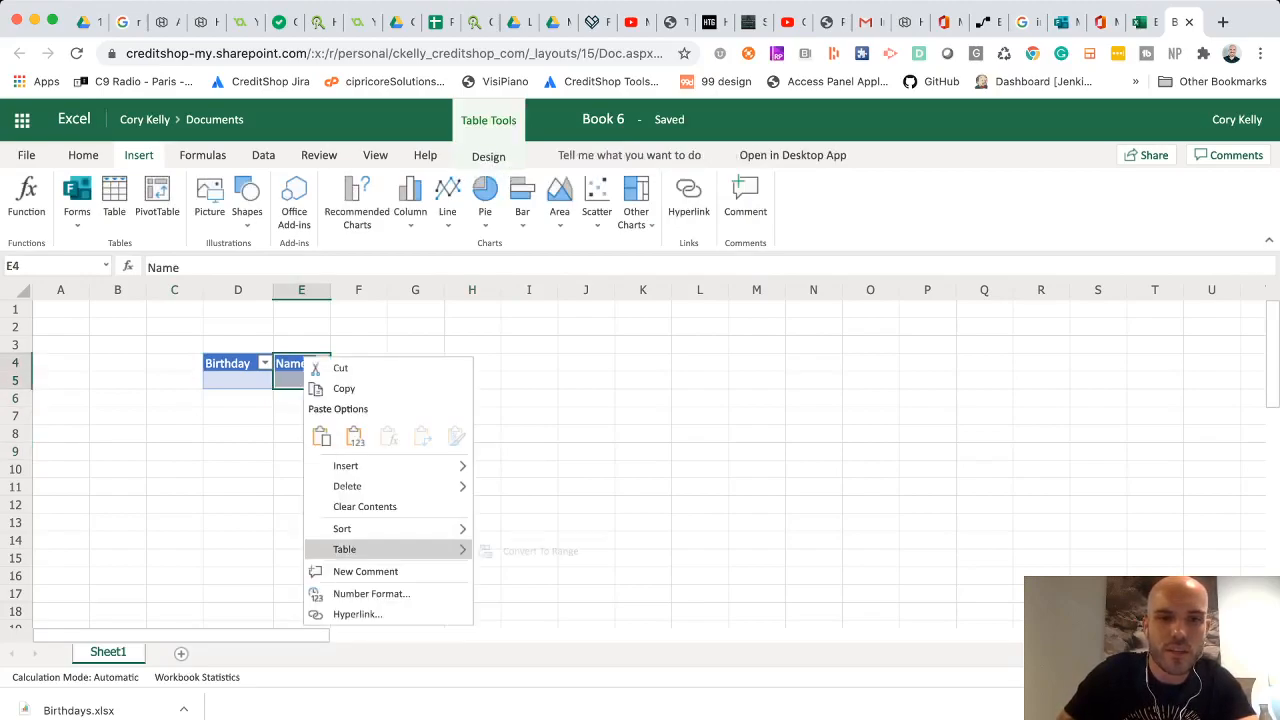
{"action": "left_click", "coordinate": [345, 465]}
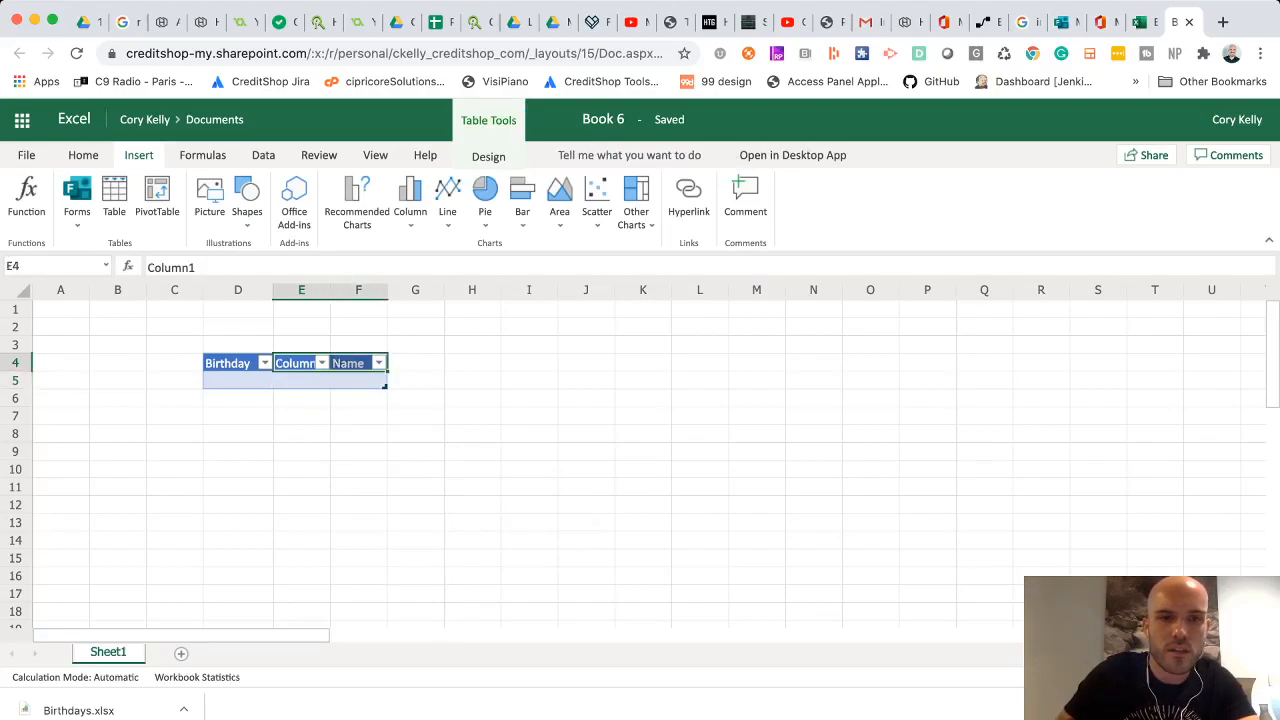
{"action": "type", "text": "Submitted Date"}
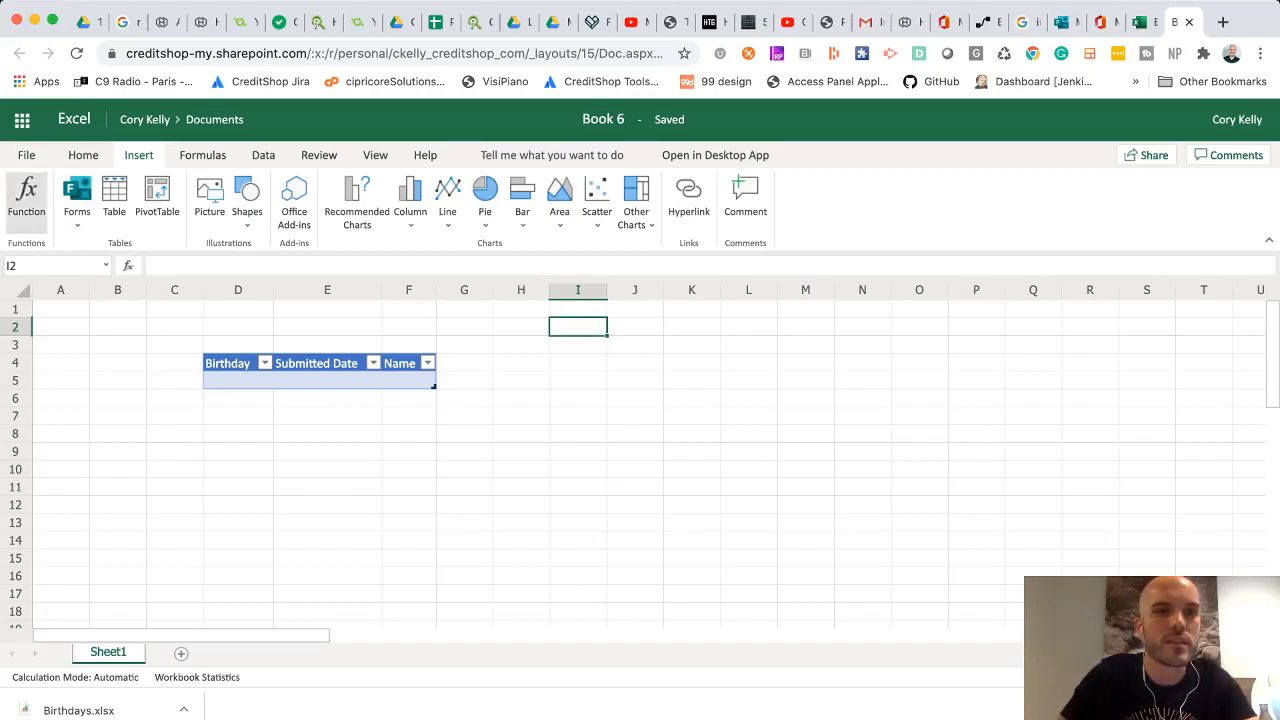
Step: Open the Office 365 app launcher to reach Power Automate
{"action": "left_click", "coordinate": [22, 119]}
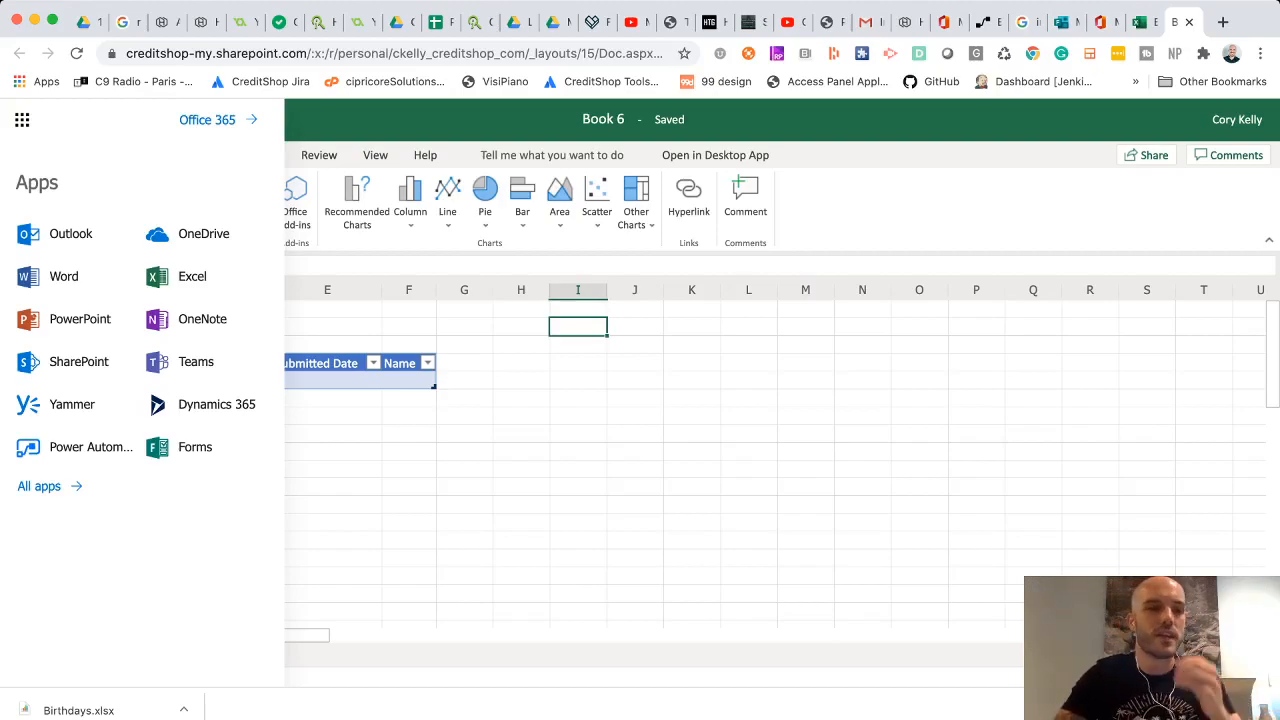
{"action": "mouse_move", "coordinate": [90, 447]}
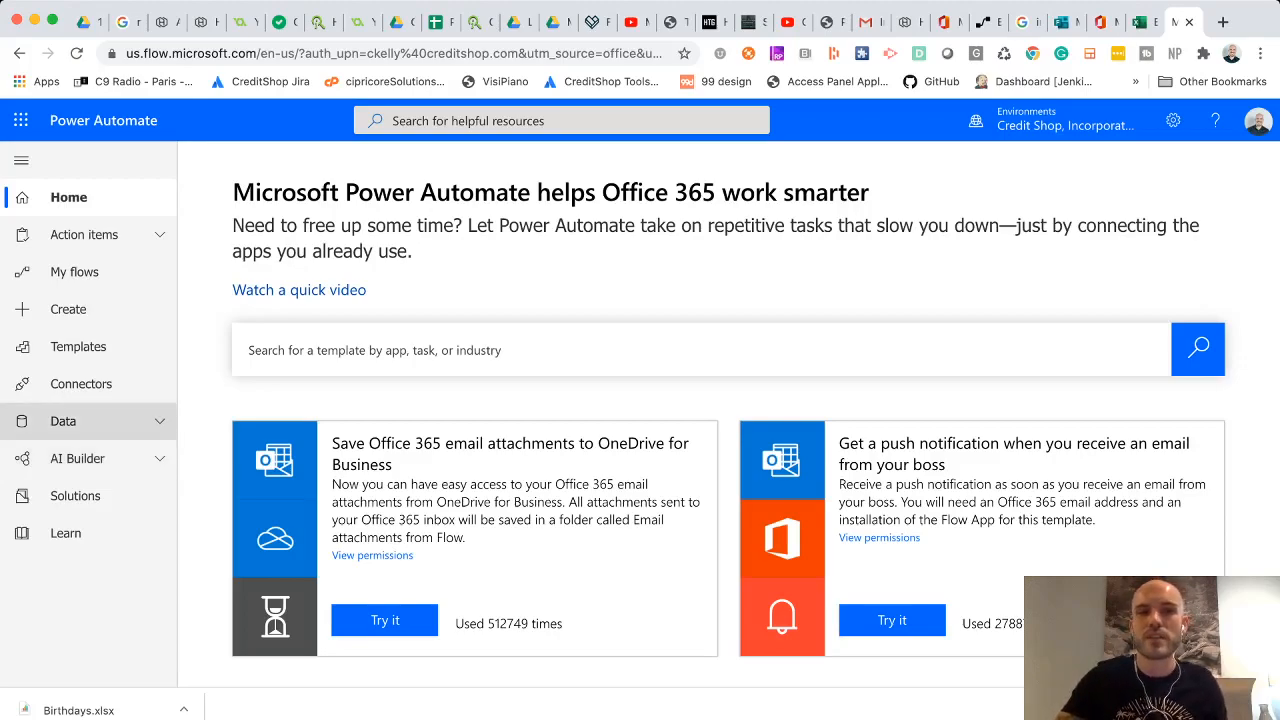
Step: Browse the Connectors page, scrolling through the popular and available connectors
{"action": "left_click", "coordinate": [81, 384]}
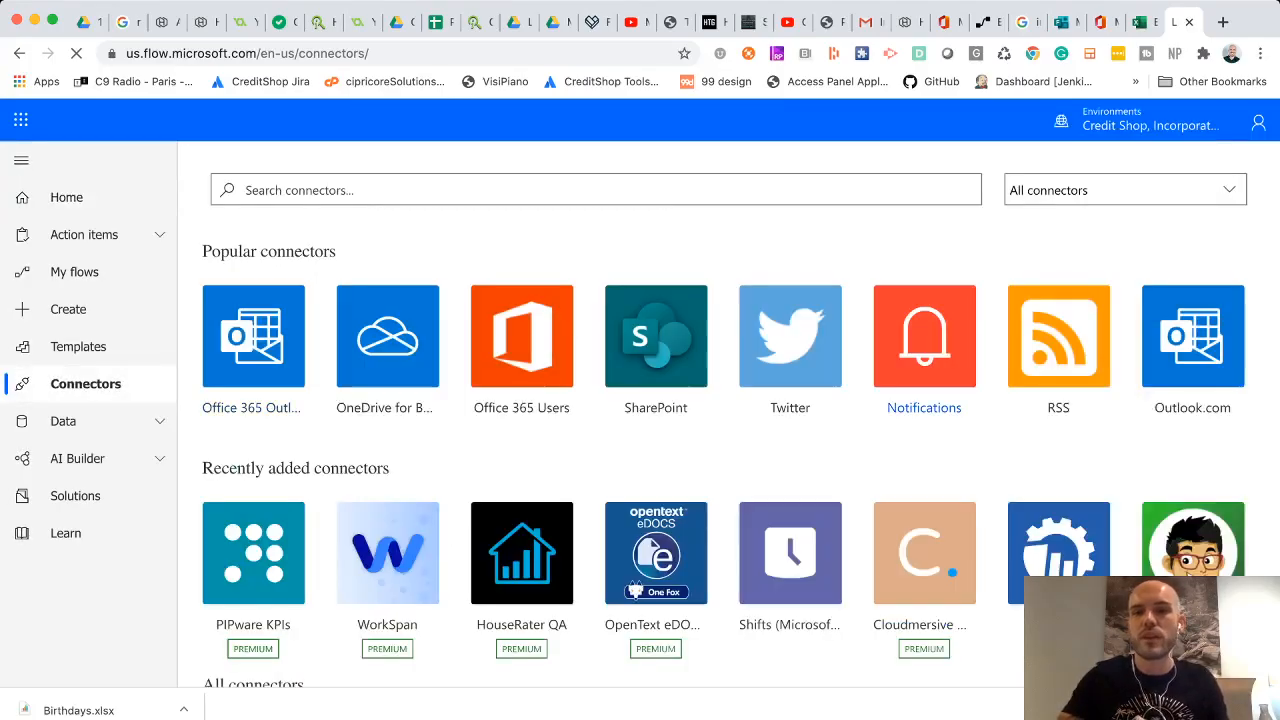
{"action": "scroll", "scroll_direction": "down", "scroll_amount": 3}
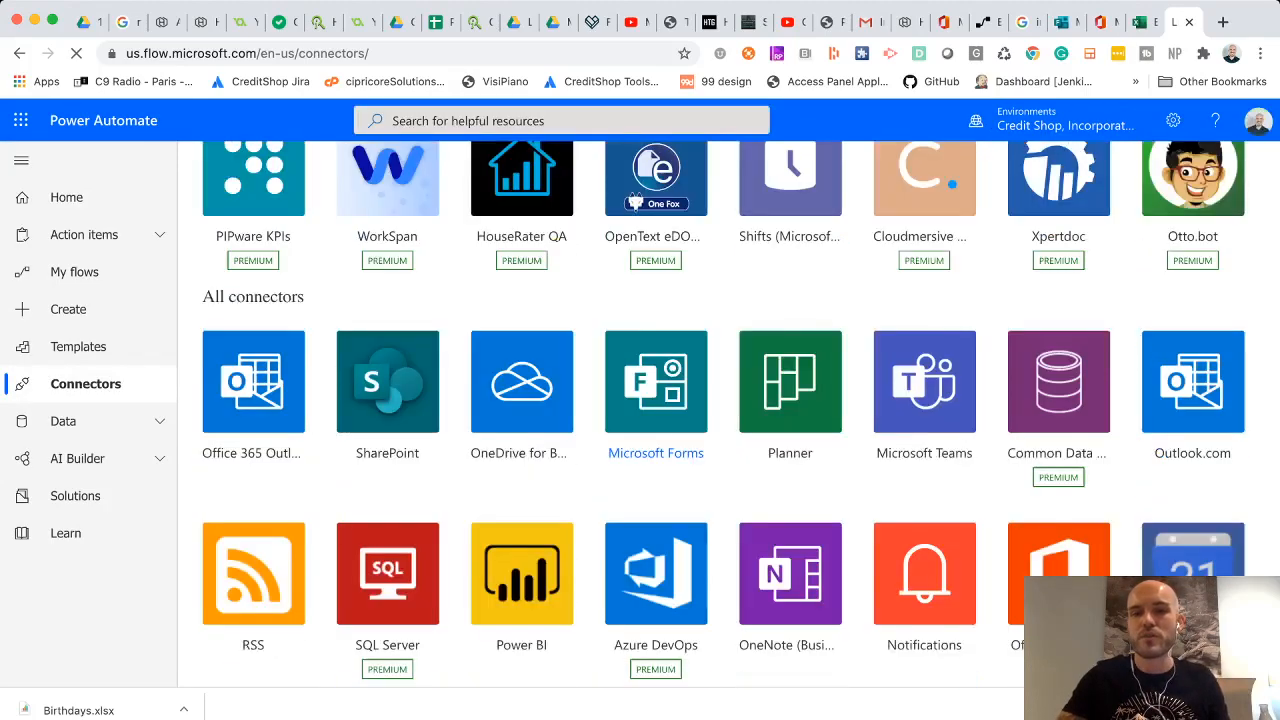
{"action": "scroll", "scroll_direction": "down", "scroll_amount": 3}
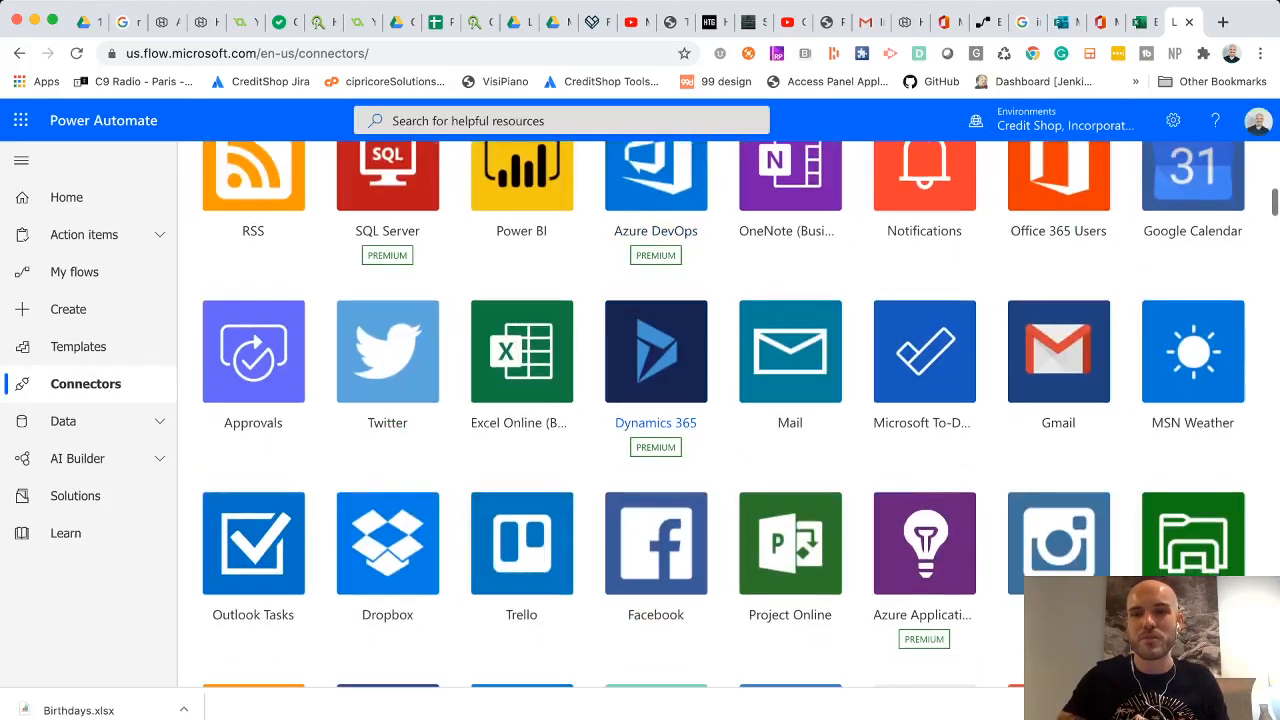
{"action": "scroll", "scroll_direction": "down", "scroll_amount": 3}
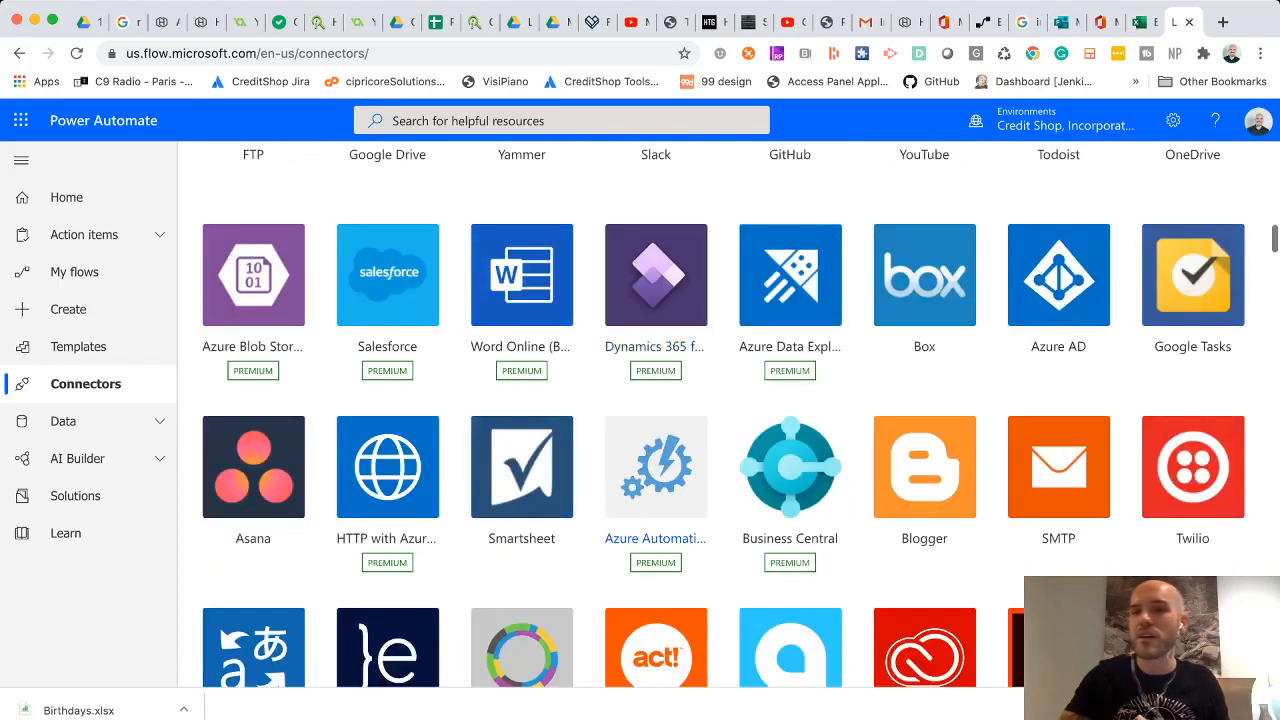
{"action": "scroll", "scroll_direction": "down", "scroll_amount": 3}
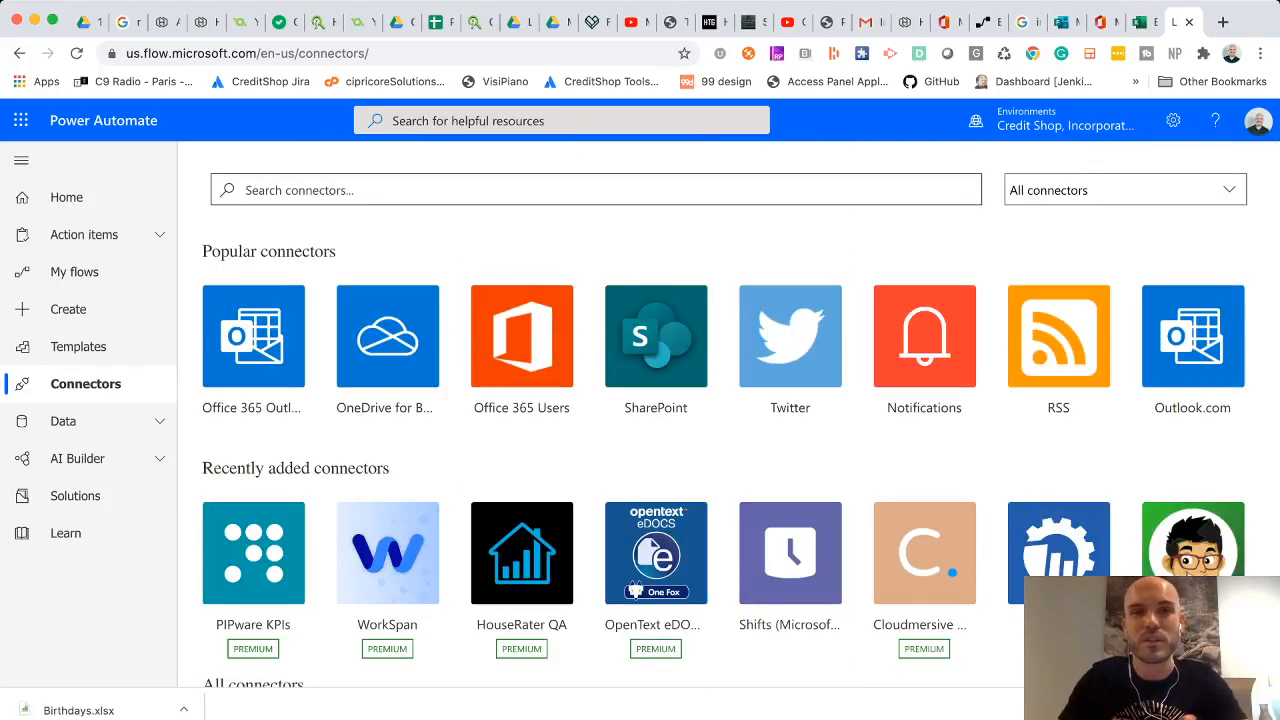
{"action": "mouse_move", "coordinate": [68, 309]}
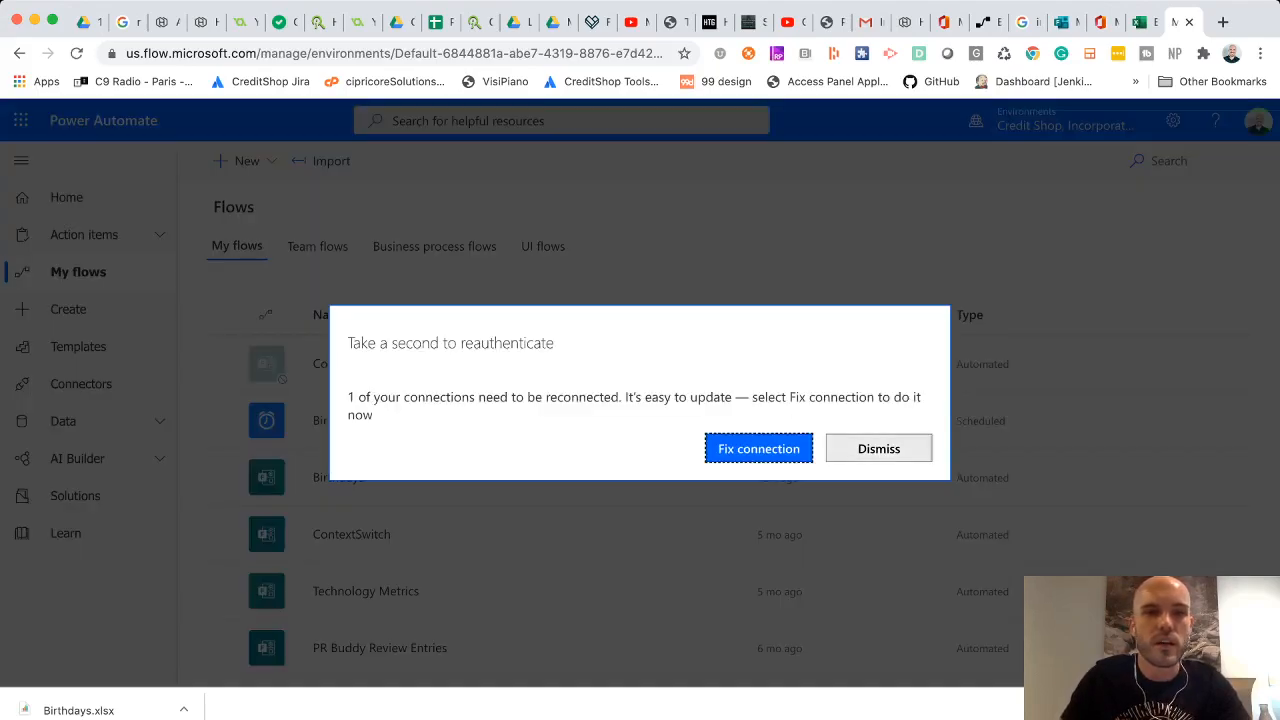
Step: Dismiss the reconnect prompt and start editing the Copy of - Birthdays flow
{"action": "left_click", "coordinate": [878, 448]}
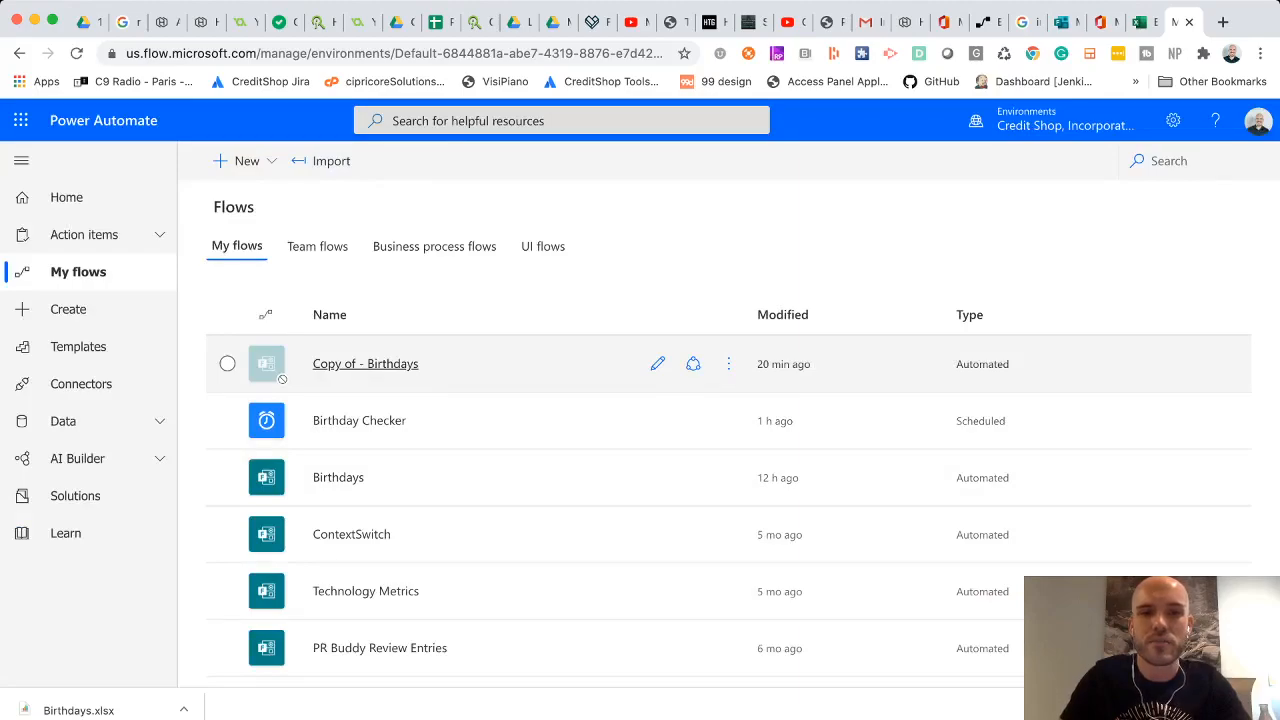
{"action": "left_click", "coordinate": [365, 363]}
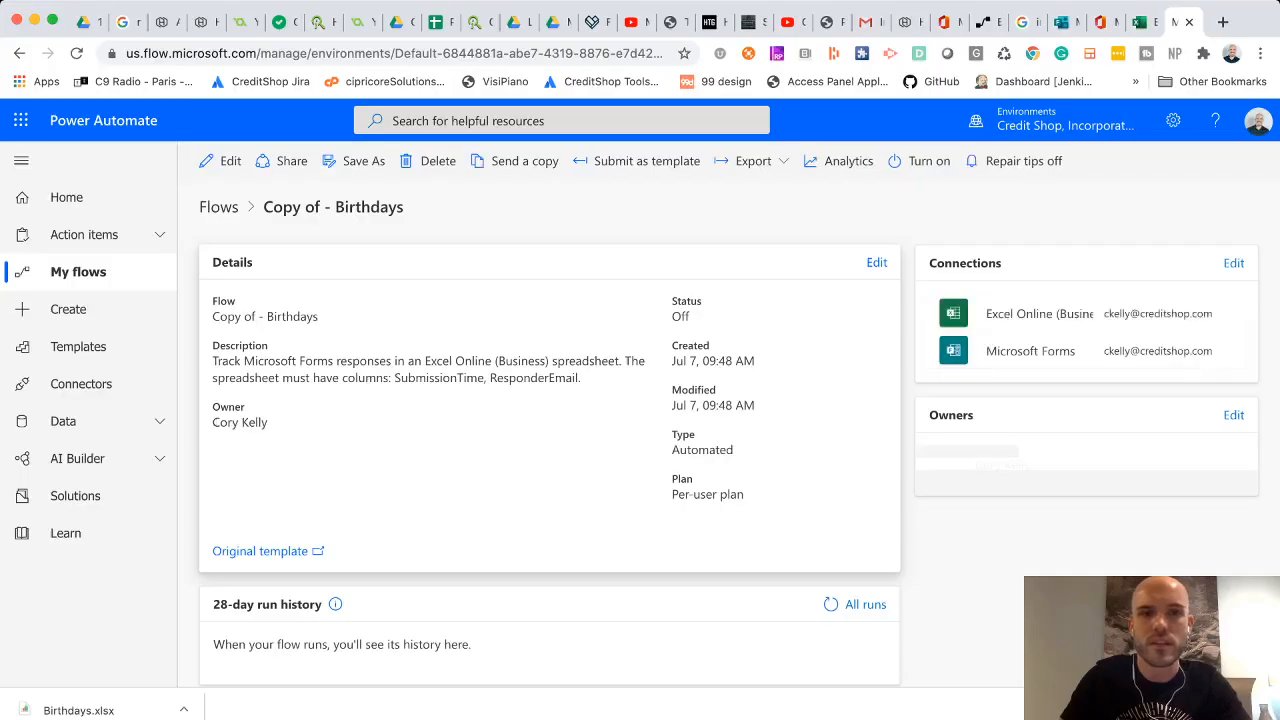
{"action": "left_click", "coordinate": [219, 161]}
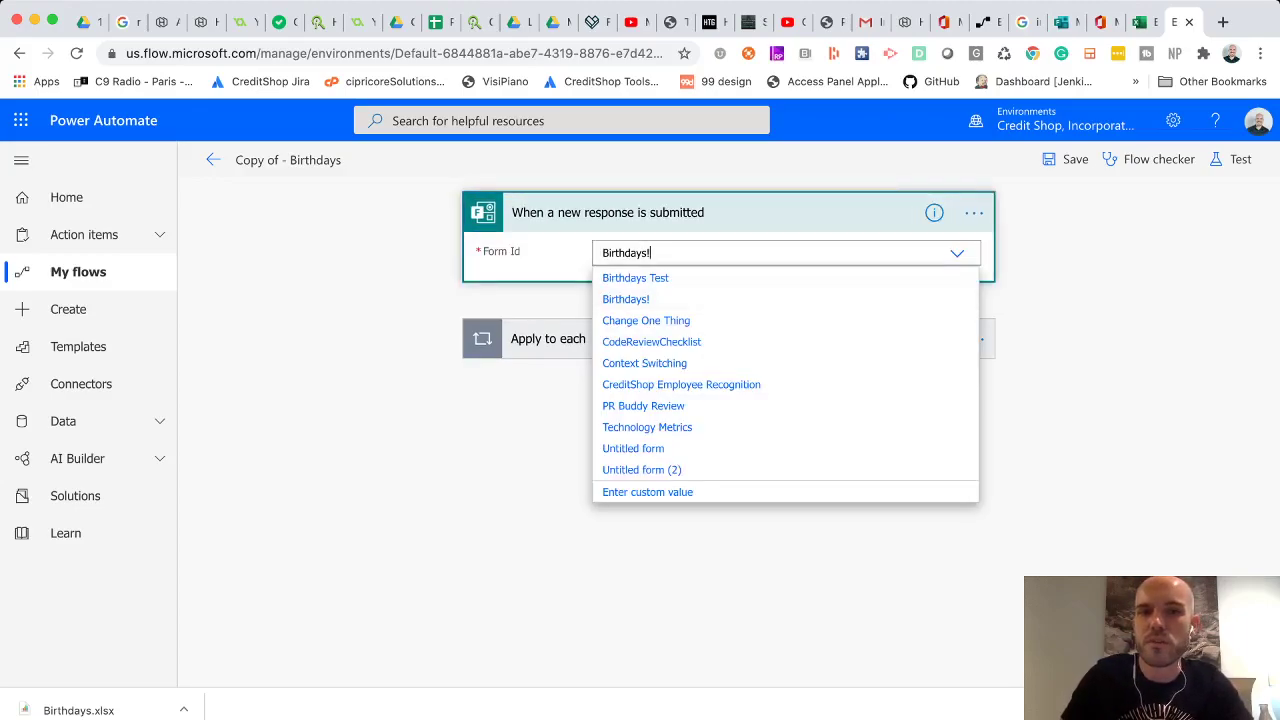
Step: Set Form Id to Birthdays Test in the trigger and Get response details steps
{"action": "left_click", "coordinate": [636, 278]}
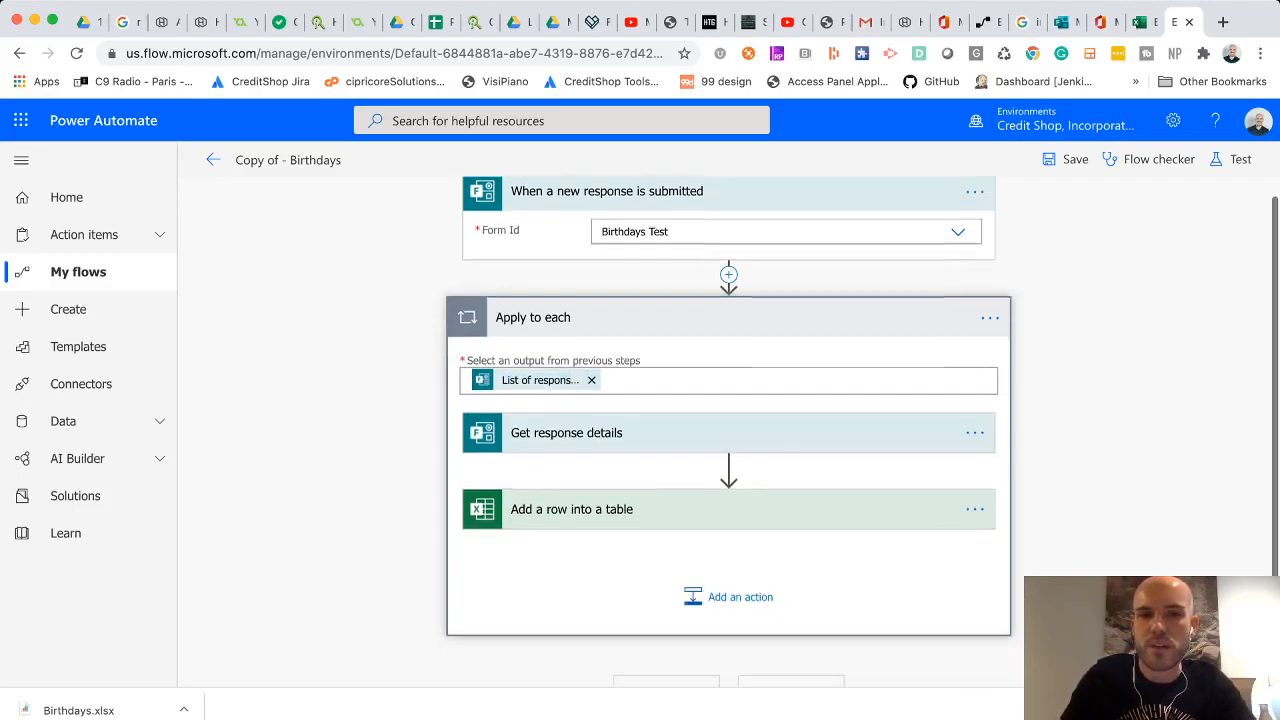
{"action": "left_click", "coordinate": [566, 432]}
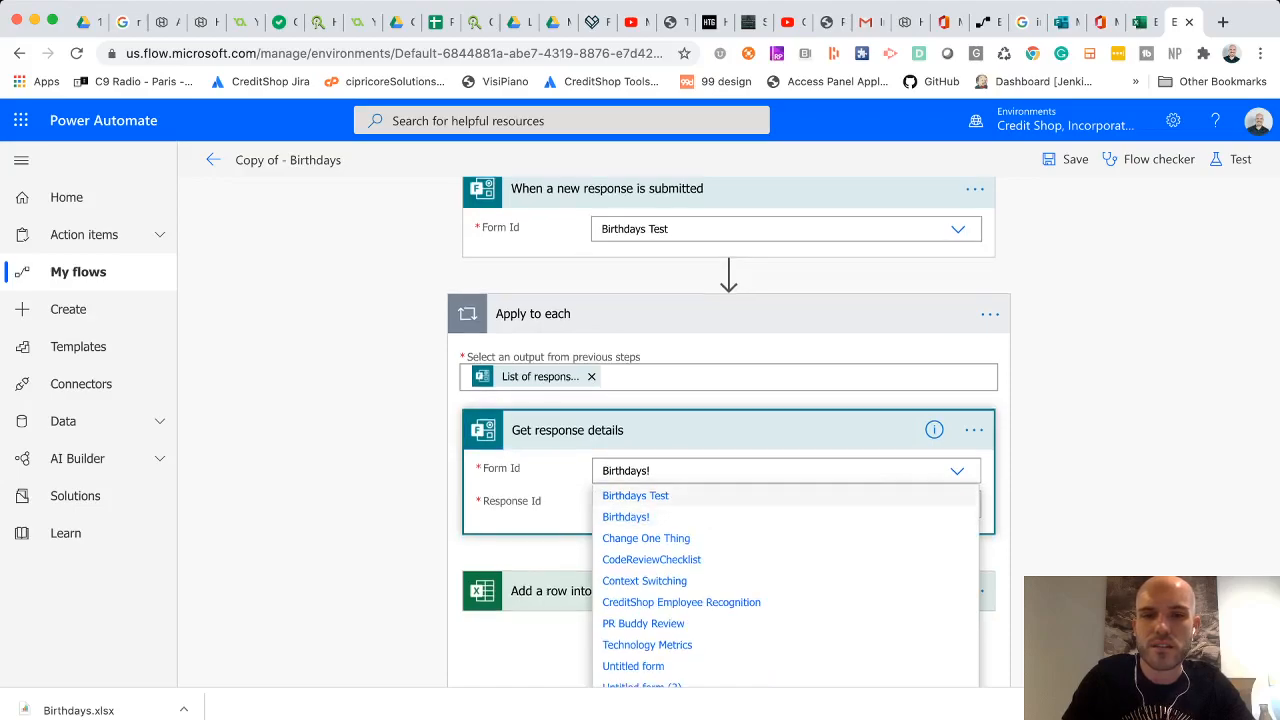
{"action": "left_click", "coordinate": [635, 495]}
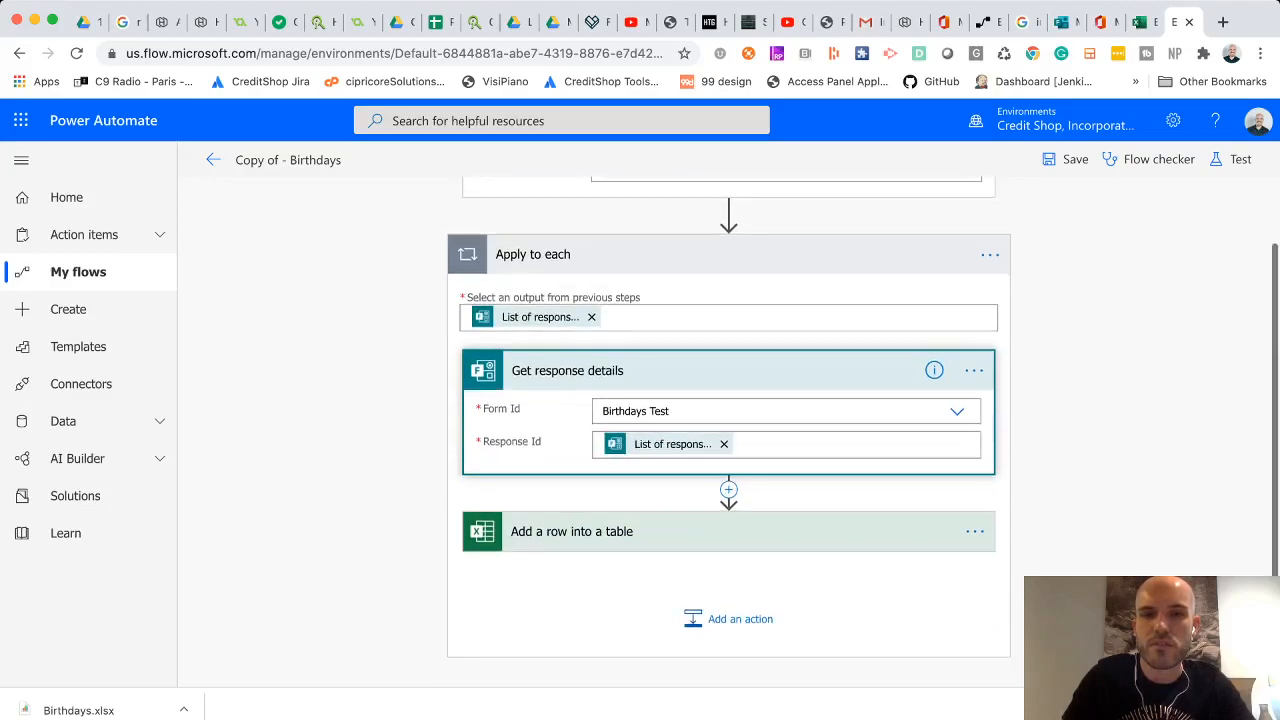
{"action": "left_click", "coordinate": [850, 444]}
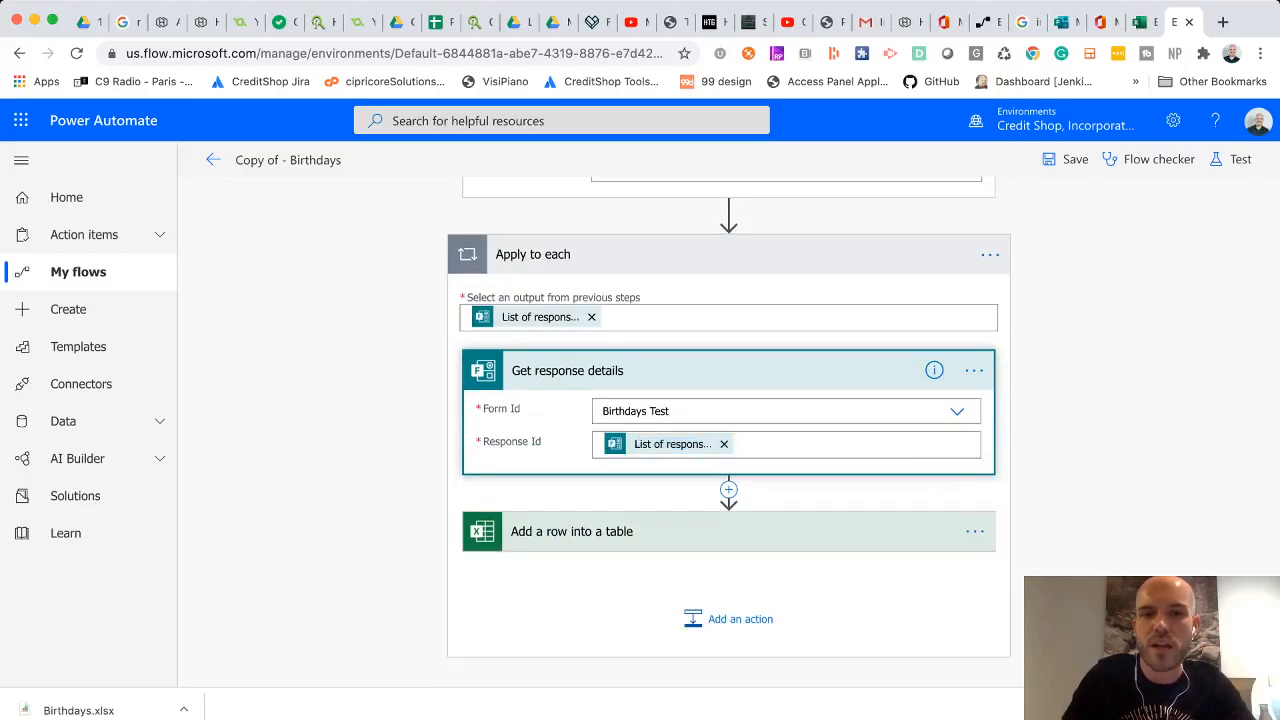
{"action": "scroll", "scroll_direction": "down", "scroll_amount": 3}
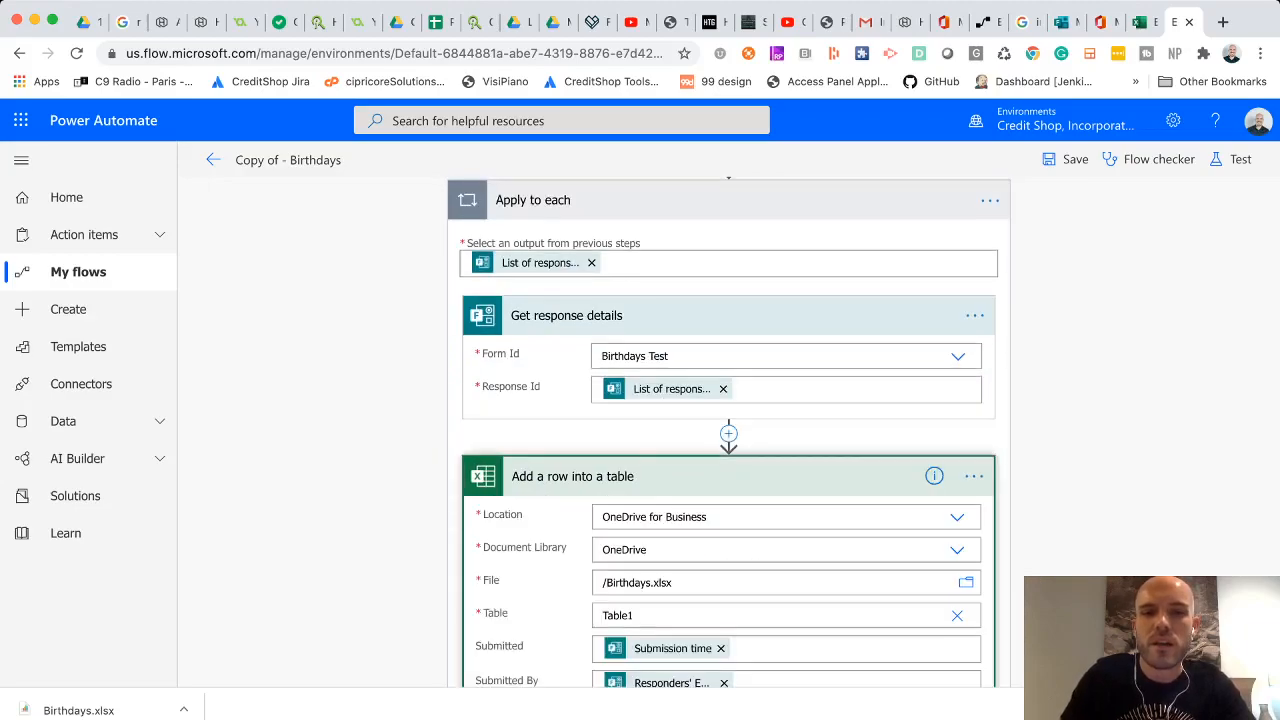
{"action": "scroll", "scroll_direction": "down", "scroll_amount": 3}
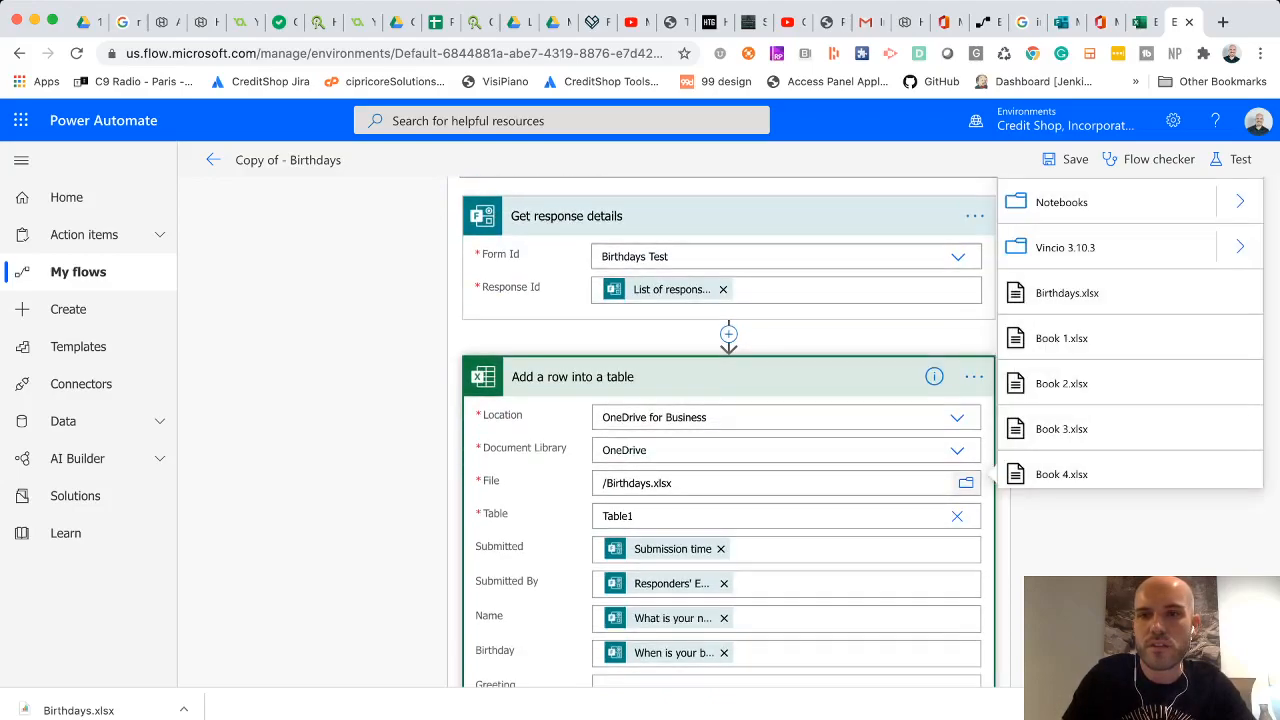
{"action": "scroll", "scroll_direction": "down", "scroll_amount": 3}
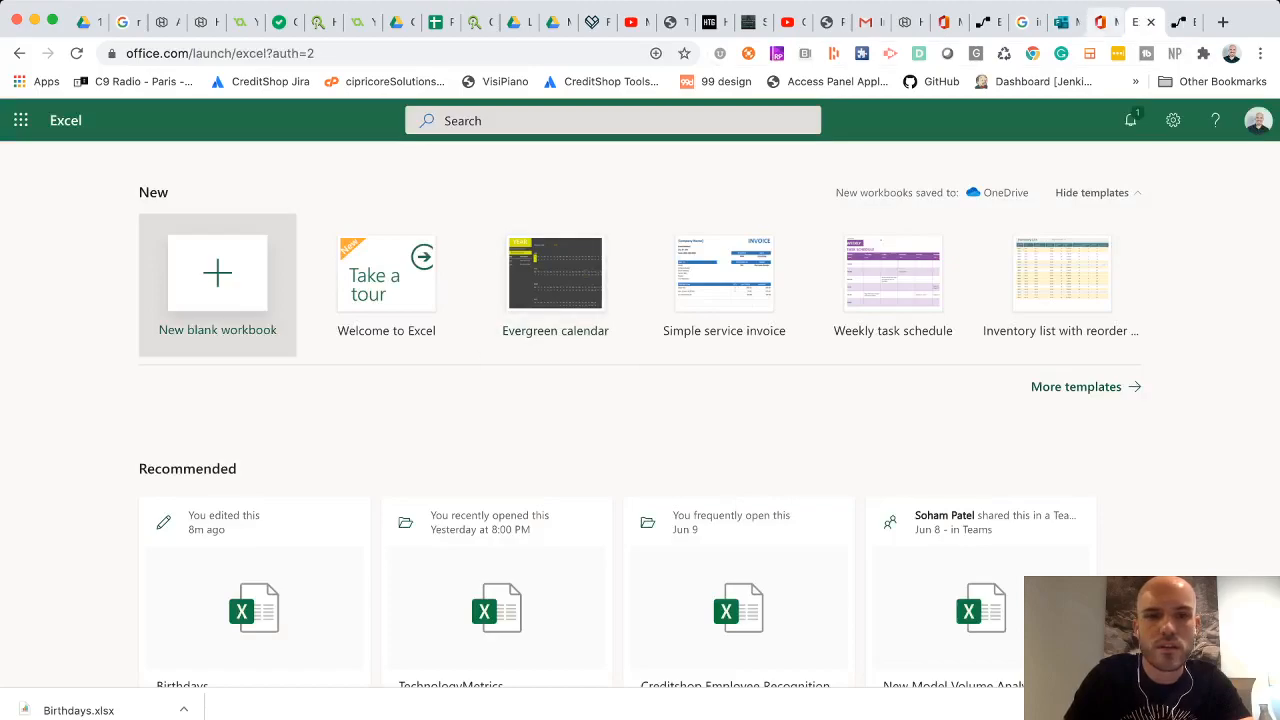
Step: Scroll through the recent workbooks on the Excel start page
{"action": "scroll", "scroll_direction": "down", "scroll_amount": 3}
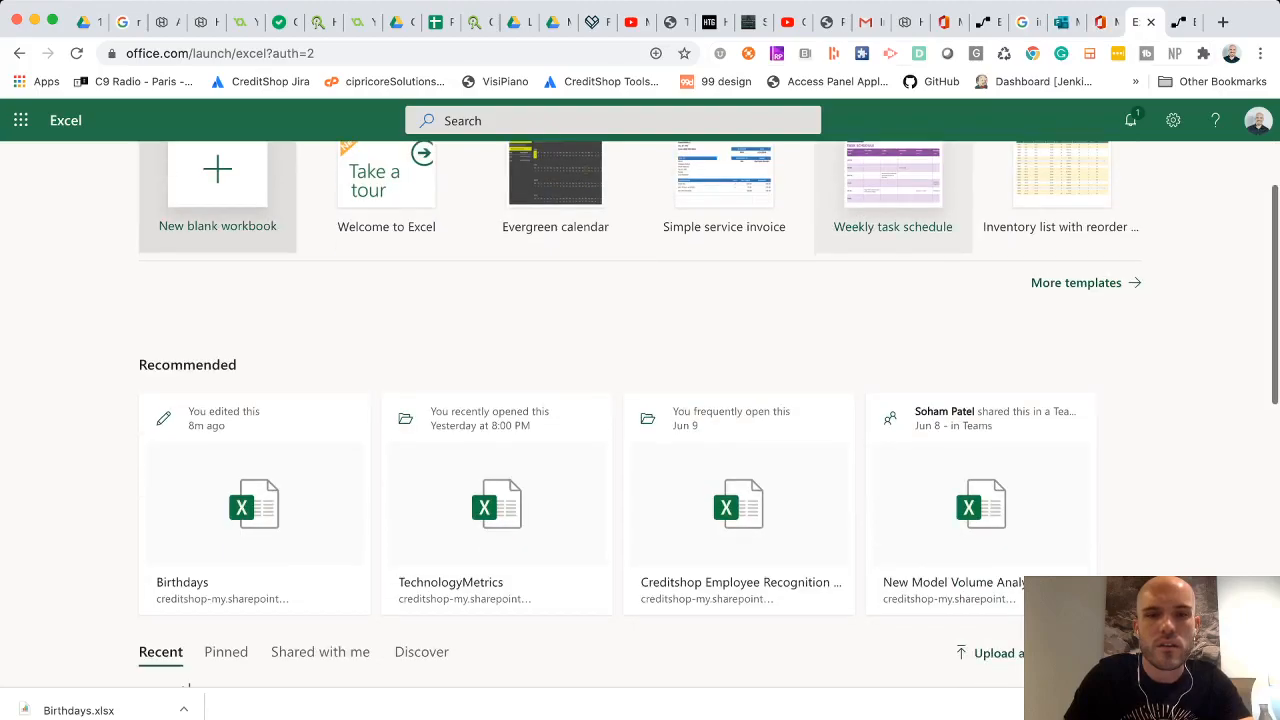
{"action": "scroll", "scroll_direction": "down", "scroll_amount": 3}
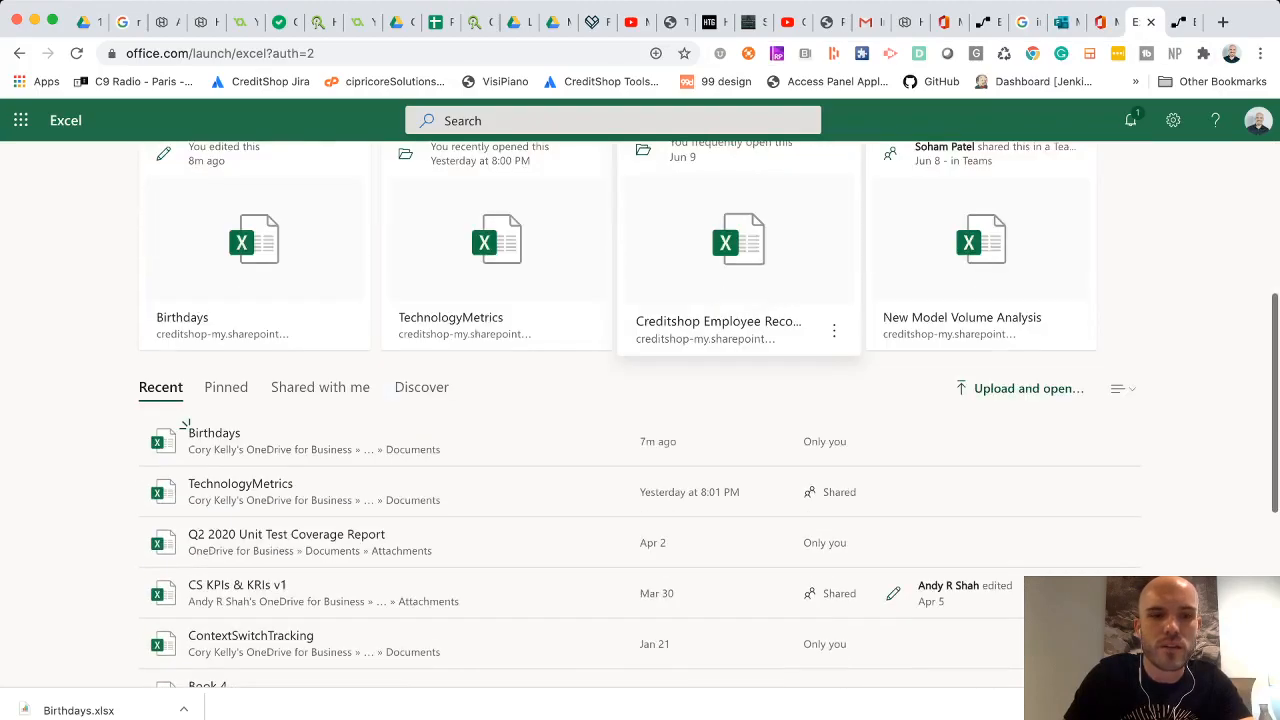
{"action": "scroll", "scroll_direction": "down", "scroll_amount": 3}
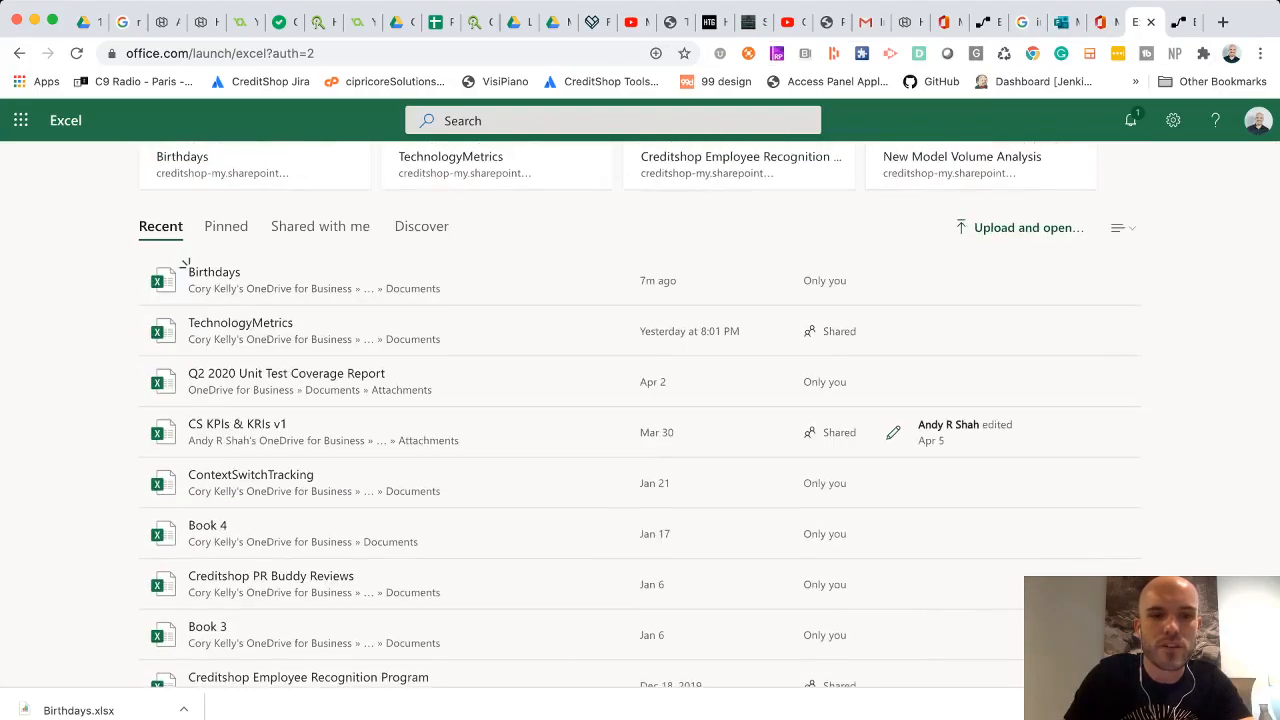
{"action": "scroll", "scroll_direction": "down", "scroll_amount": 3}
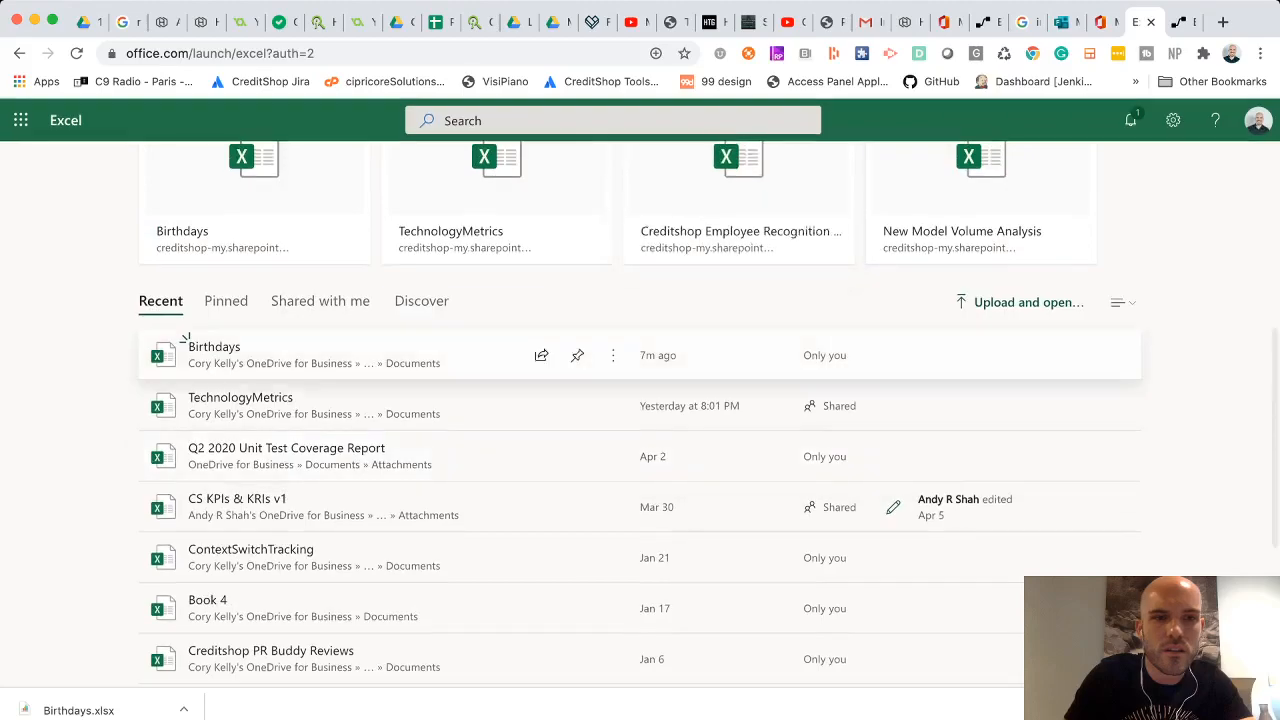
{"action": "scroll", "scroll_direction": "up", "scroll_amount": 3}
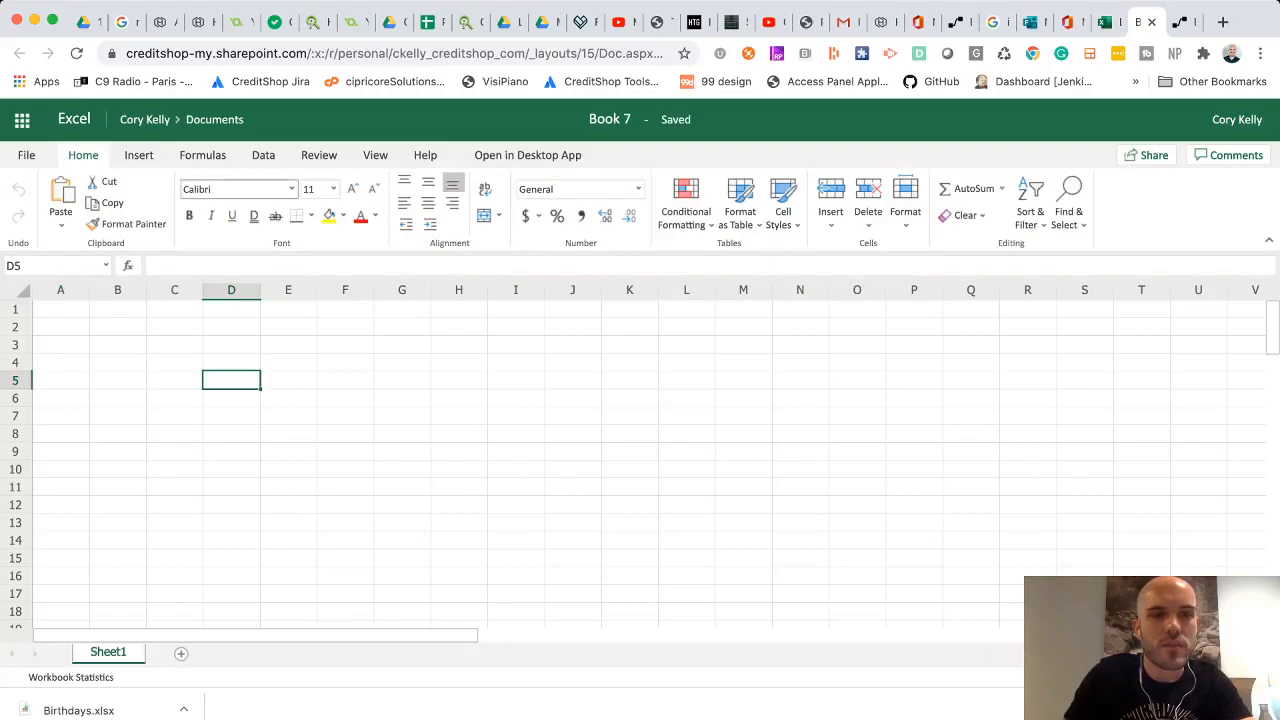
Step: Create a single-cell table at D5 in Book 7
{"action": "left_click", "coordinate": [138, 155]}
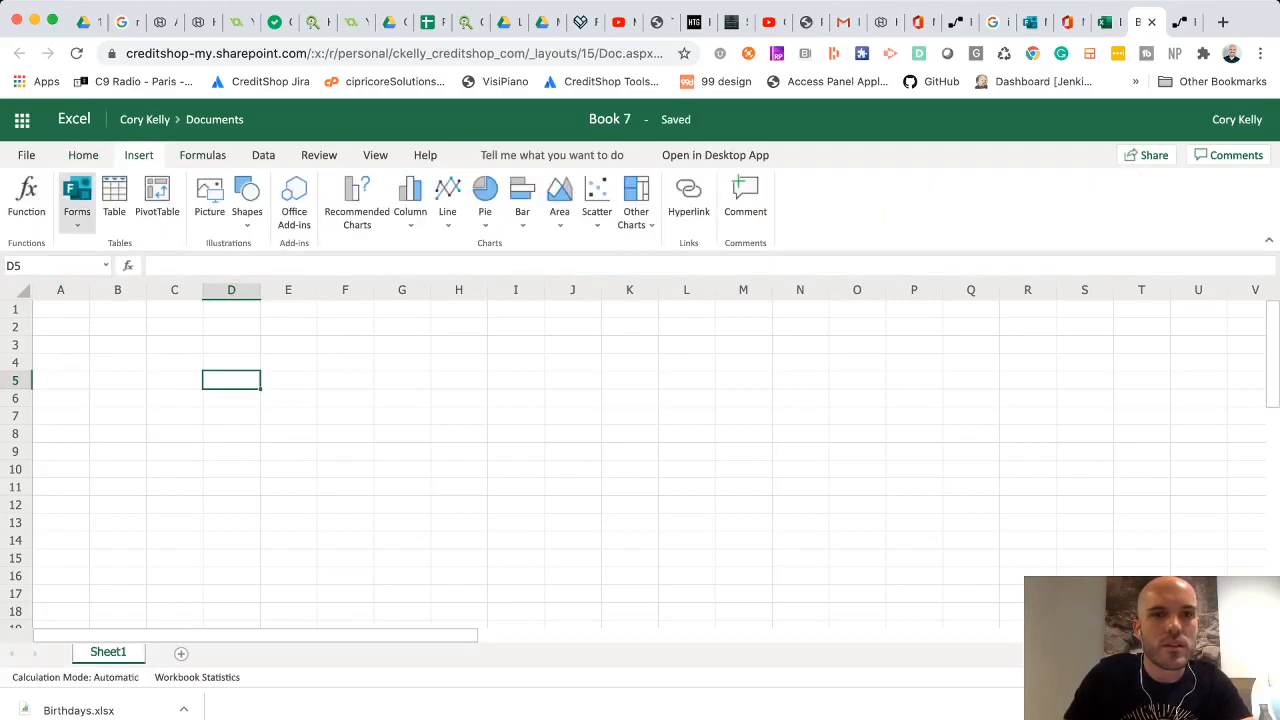
{"action": "left_click", "coordinate": [114, 195]}
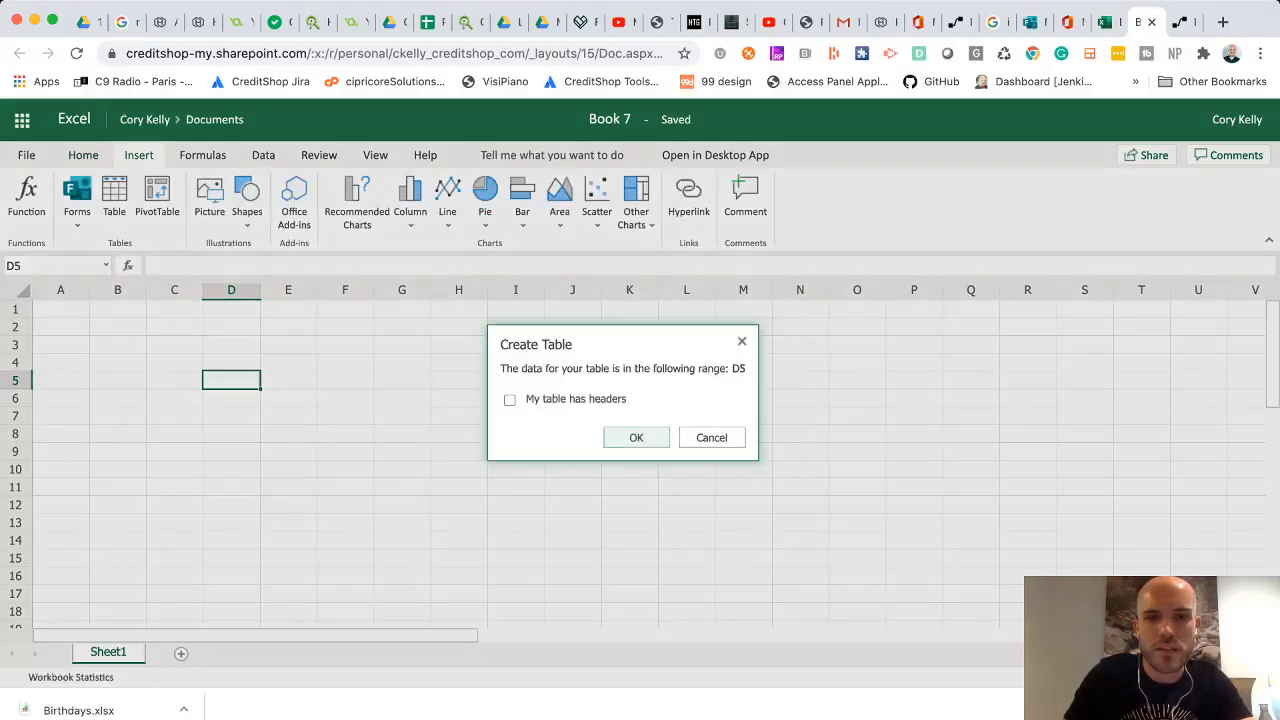
{"action": "left_click", "coordinate": [635, 437]}
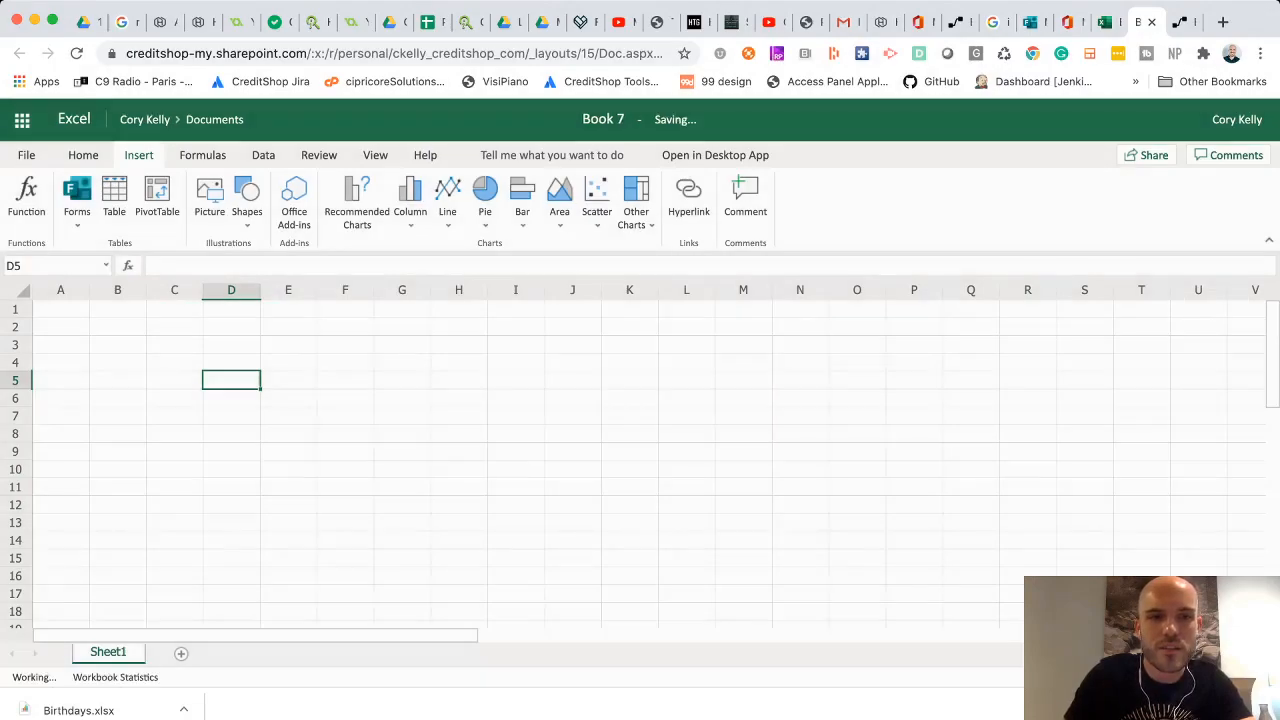
{"action": "left_click", "coordinate": [114, 190]}
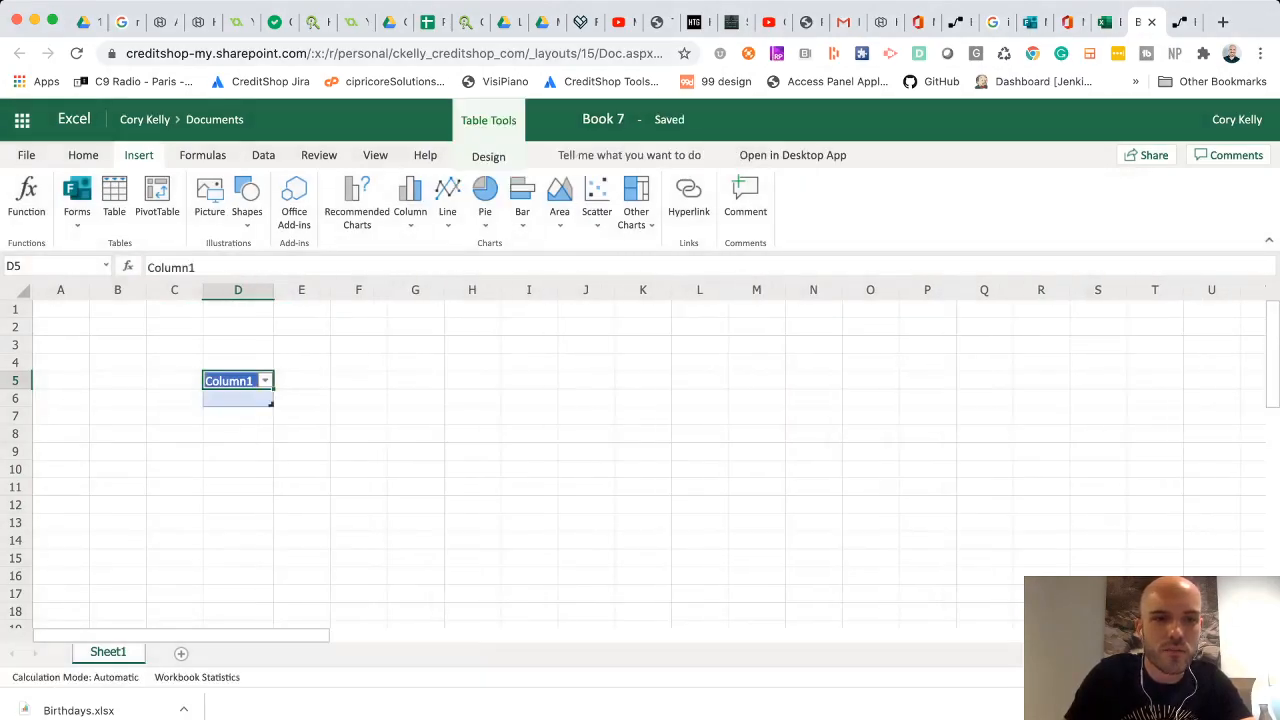
Step: Delete the extra table column and insert a new one, giving three columns
{"action": "right_click", "coordinate": [235, 380]}
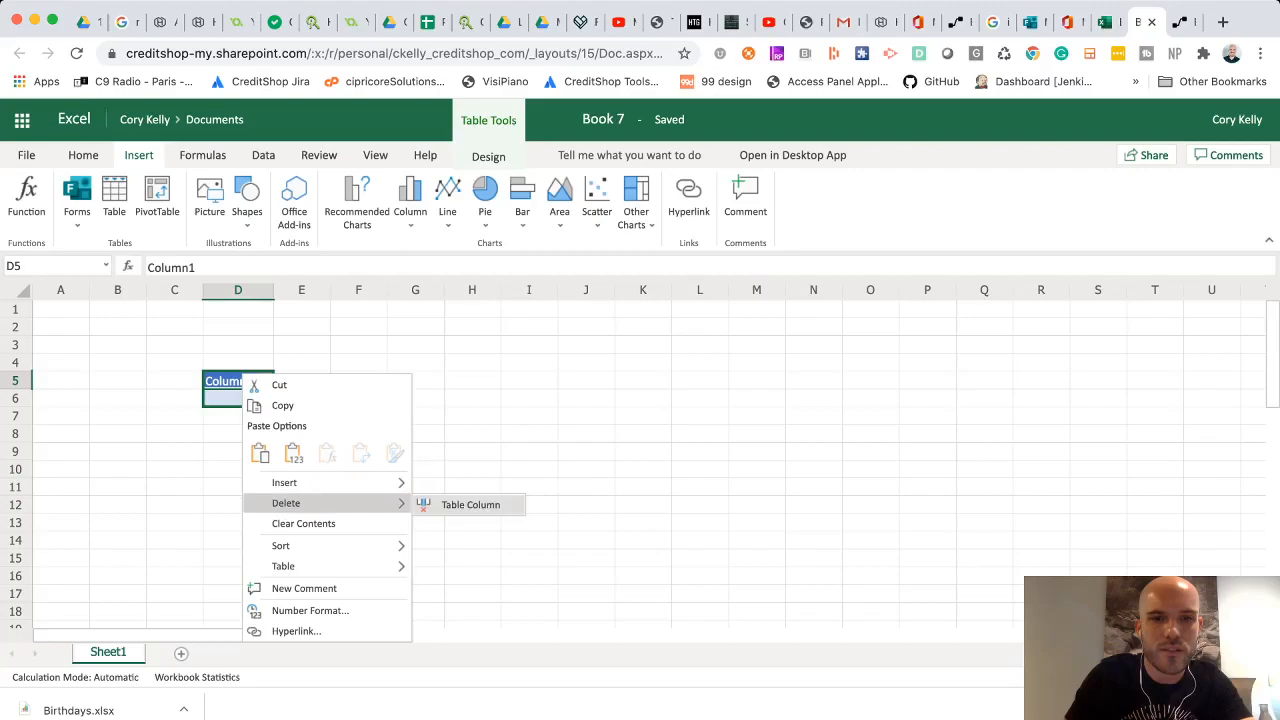
{"action": "left_click", "coordinate": [468, 504]}
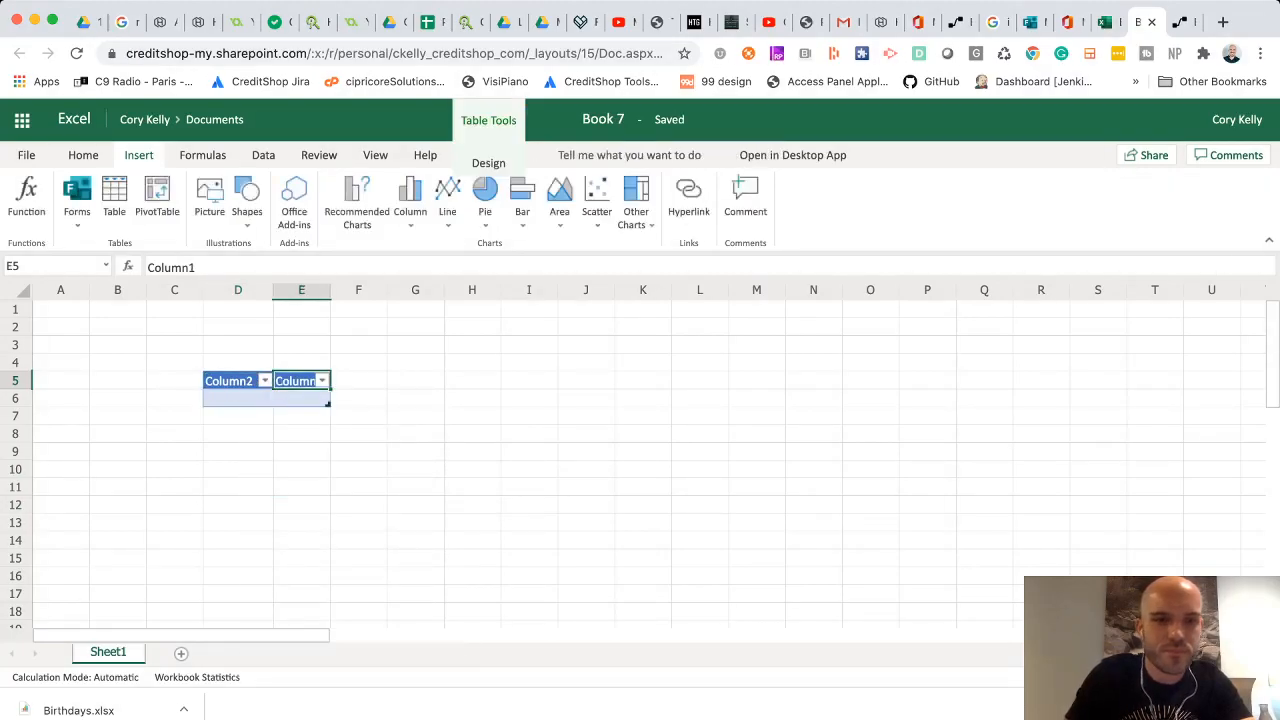
{"action": "right_click", "coordinate": [295, 380]}
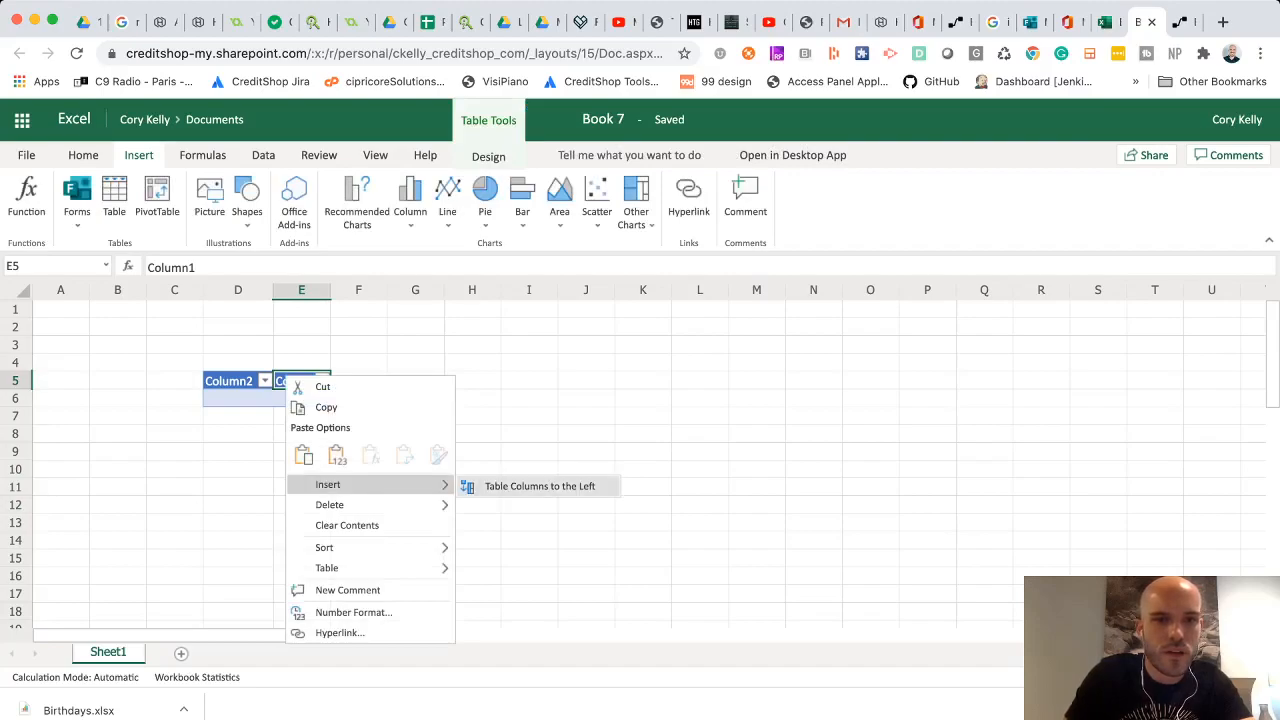
{"action": "left_click", "coordinate": [537, 486]}
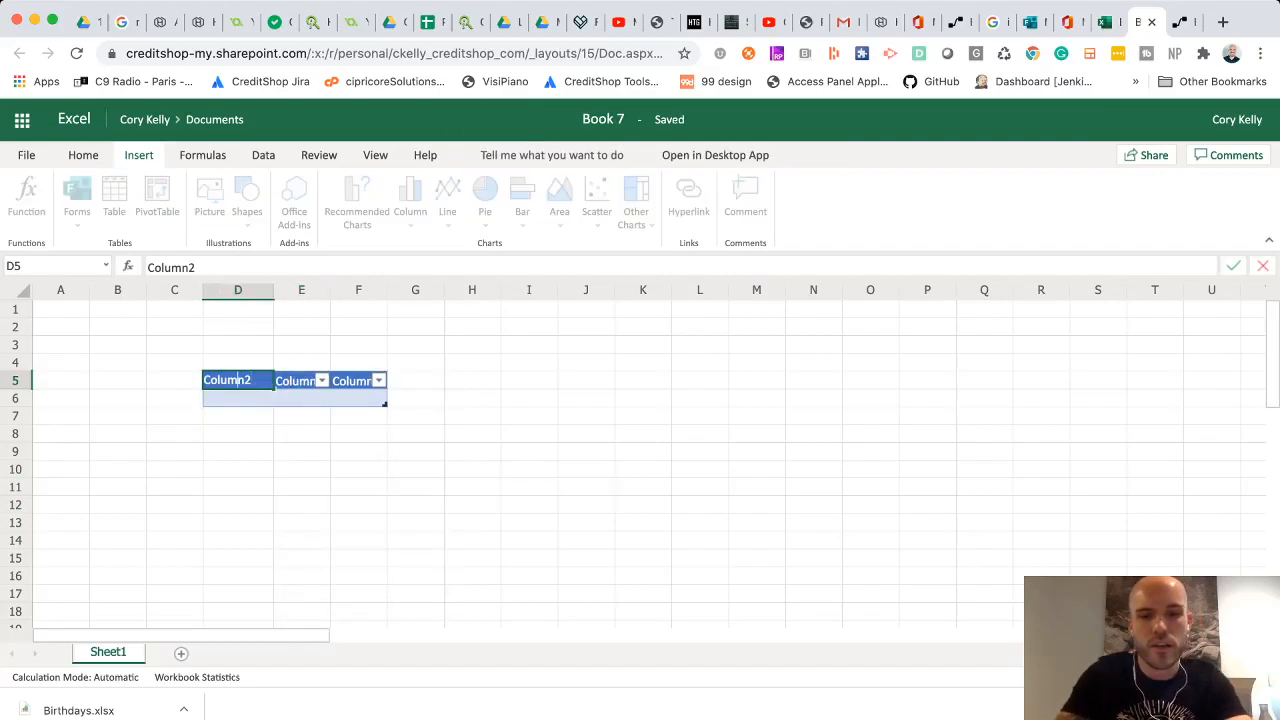
Step: Head the columns Birthday, Name and Submitted Date, and widen the Submitted Date column
{"action": "type", "text": "Birthday"}
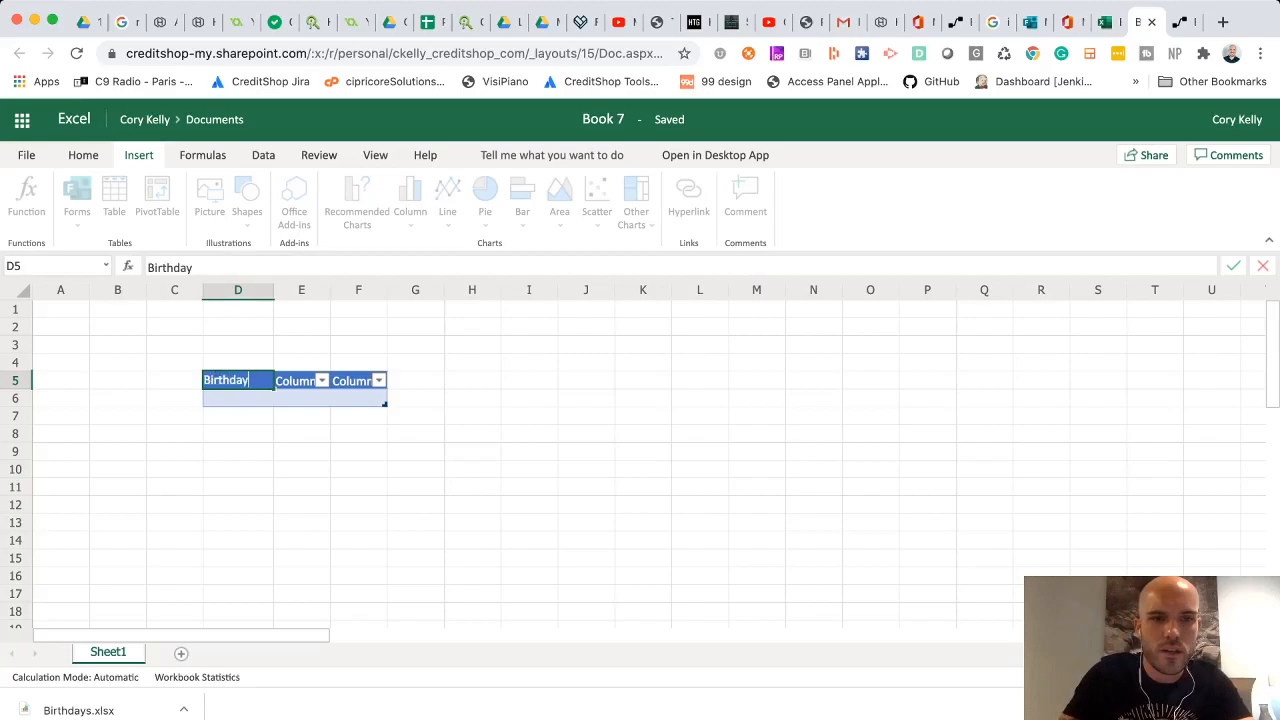
{"action": "left_click", "coordinate": [300, 380]}
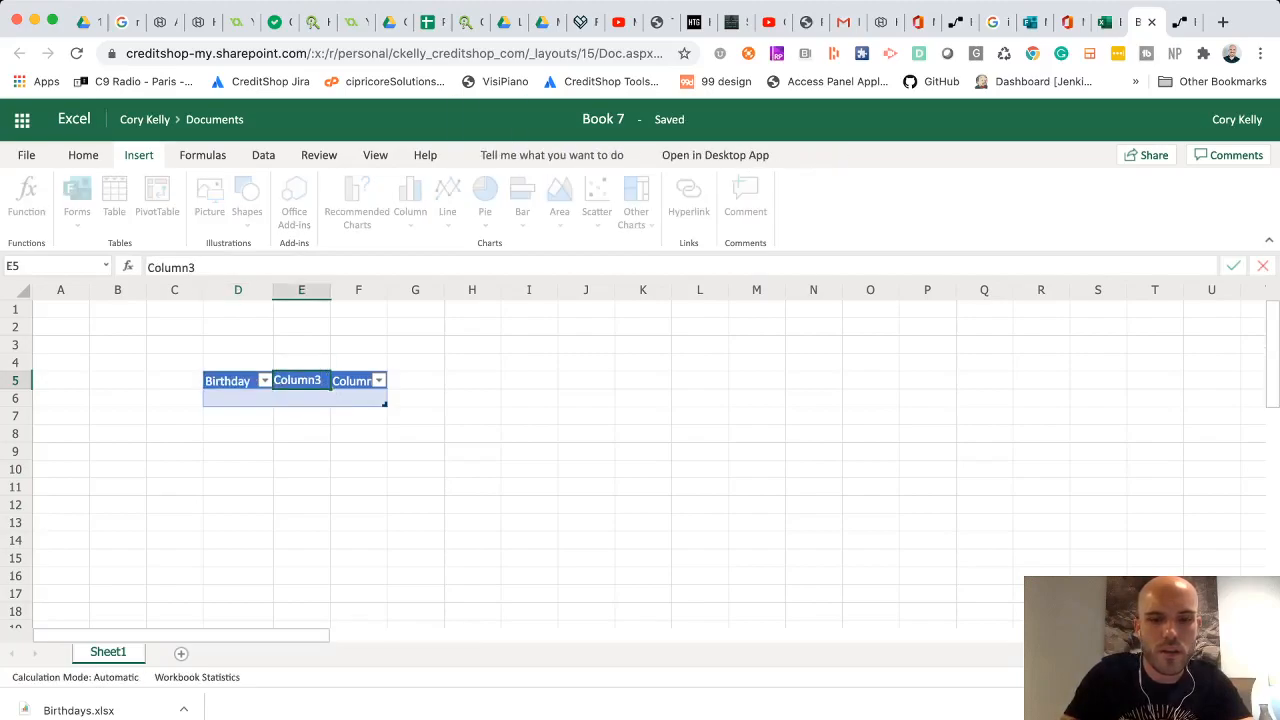
{"action": "type", "text": "N"}
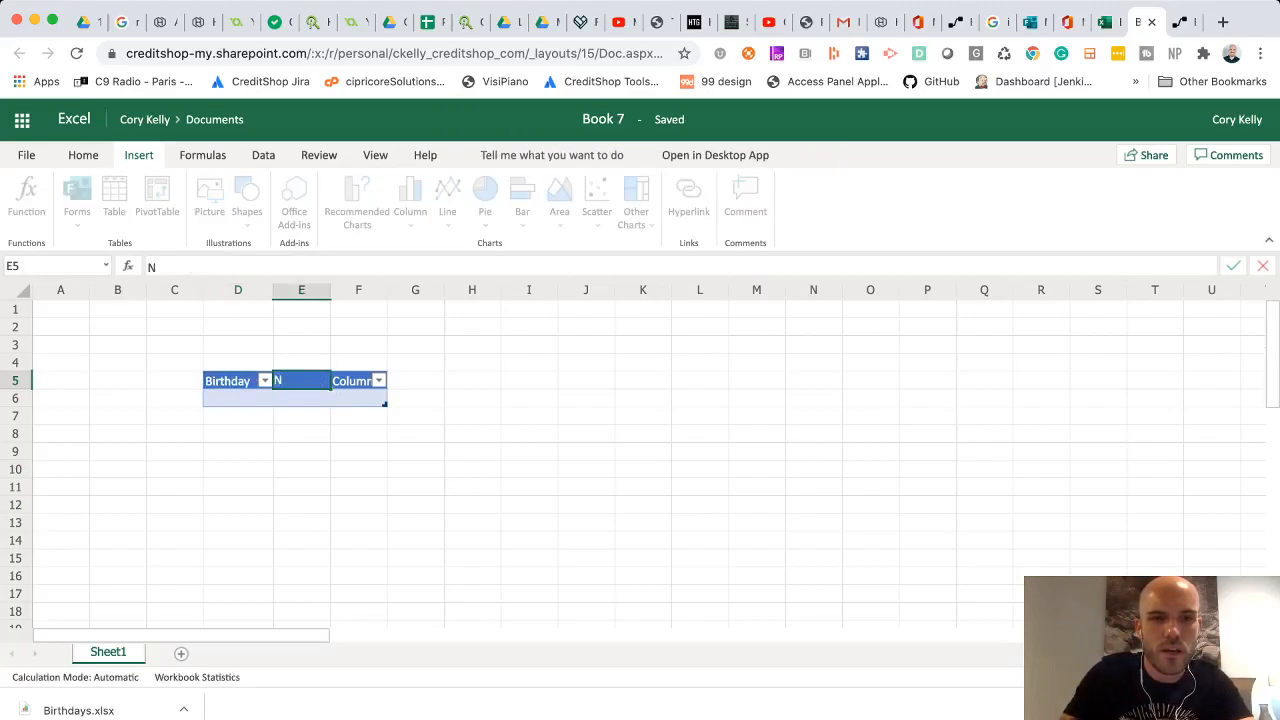
{"action": "type", "text": "Name"}
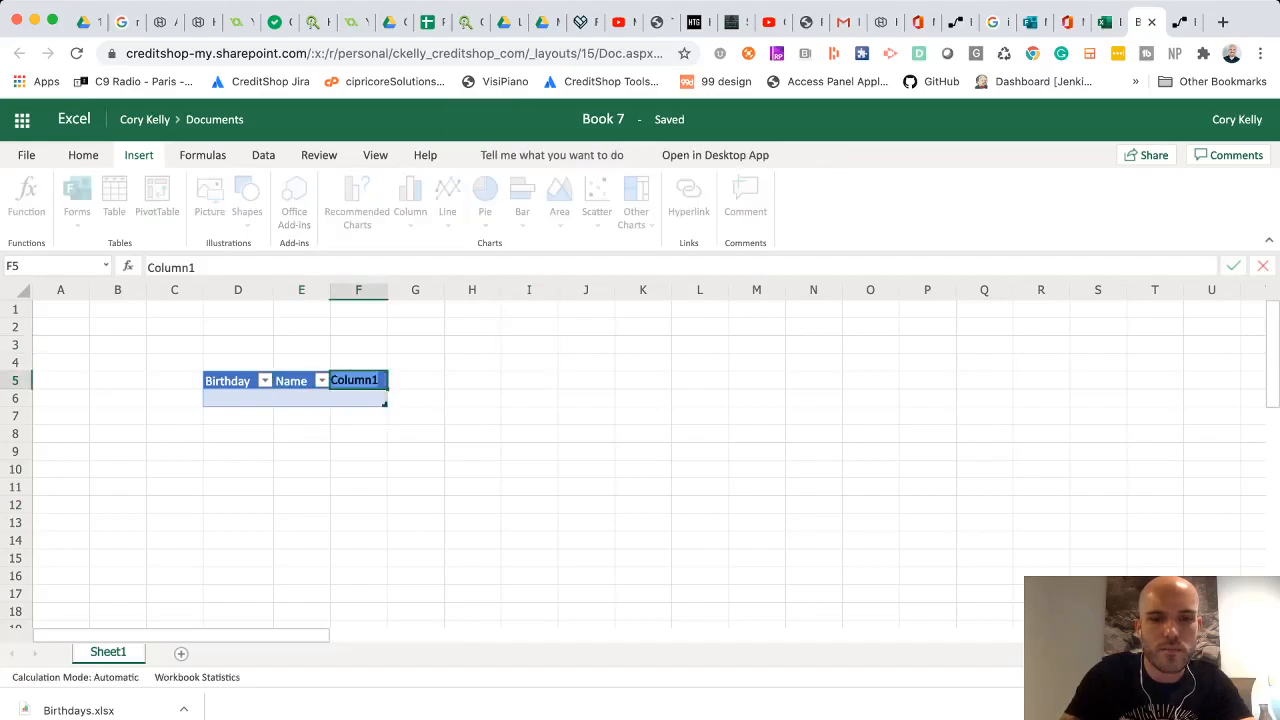
{"action": "type", "text": "Submit"}
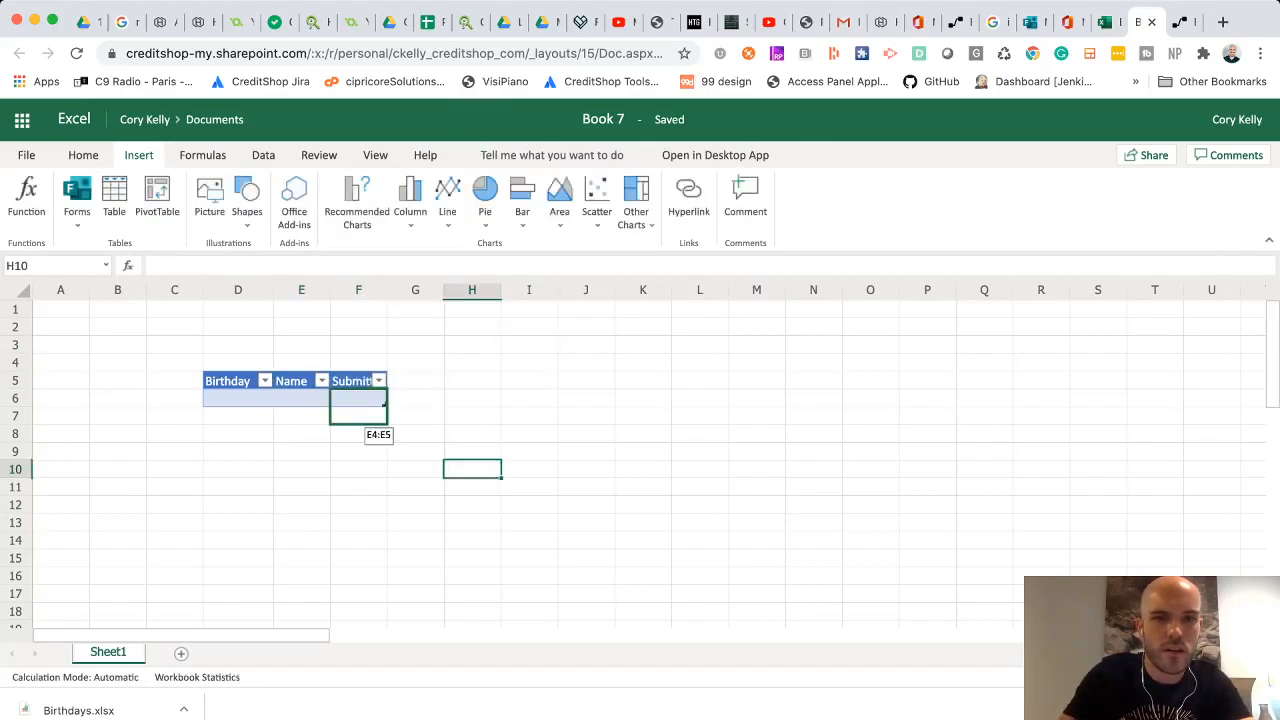
{"action": "left_click_drag", "start_coordinate": [385, 289], "coordinate": [435, 289]}
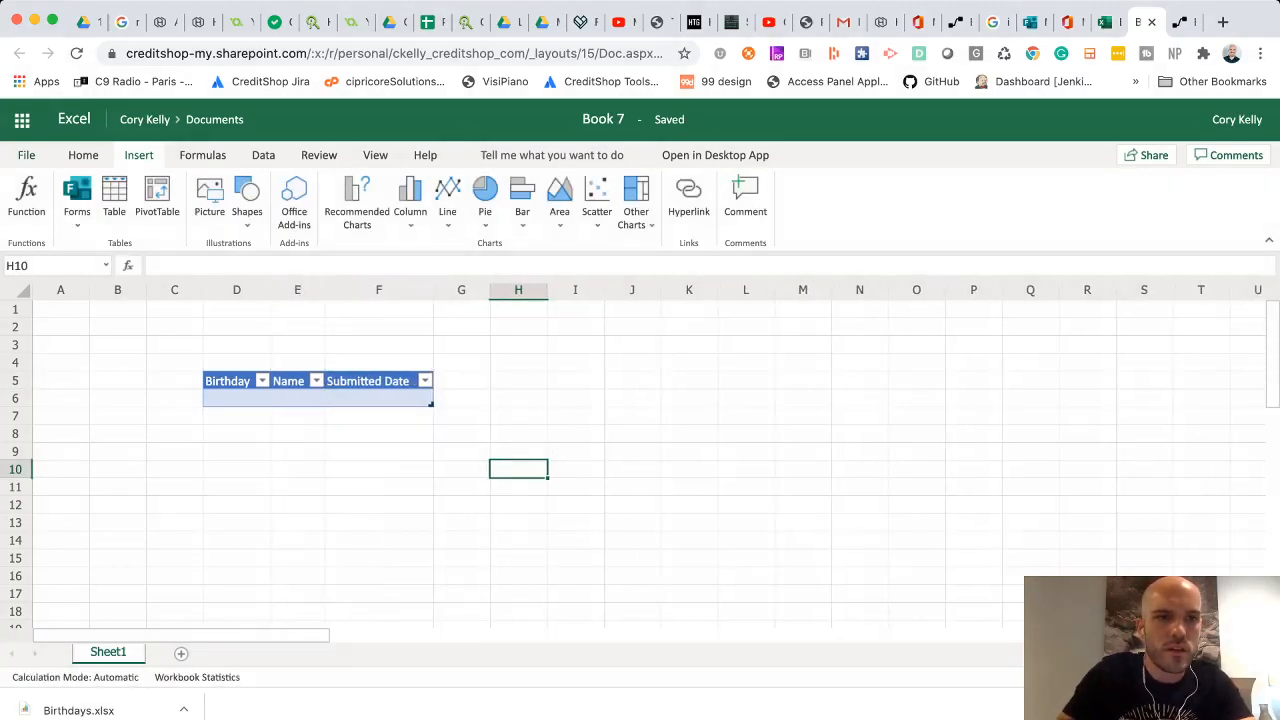
Step: Save a copy of the Excel Online workbook under the name BirthdaysTest
{"action": "left_click", "coordinate": [26, 155]}
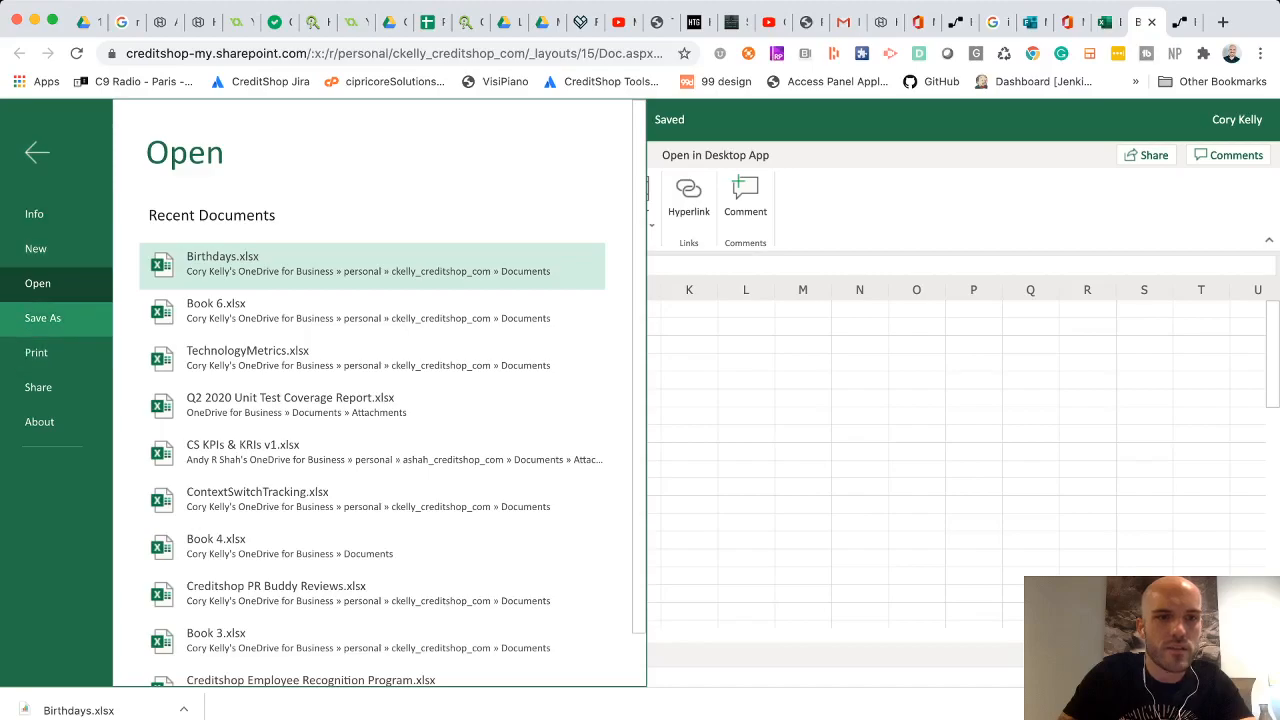
{"action": "left_click", "coordinate": [43, 317]}
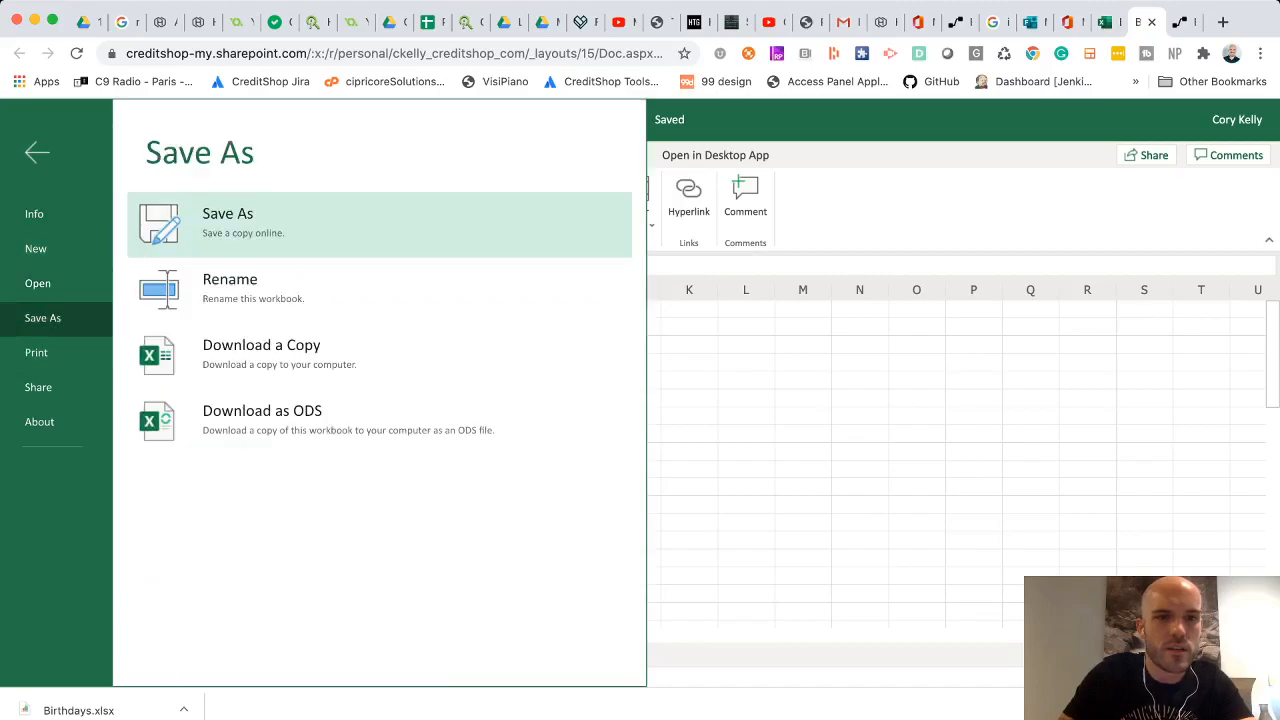
{"action": "left_click", "coordinate": [227, 213]}
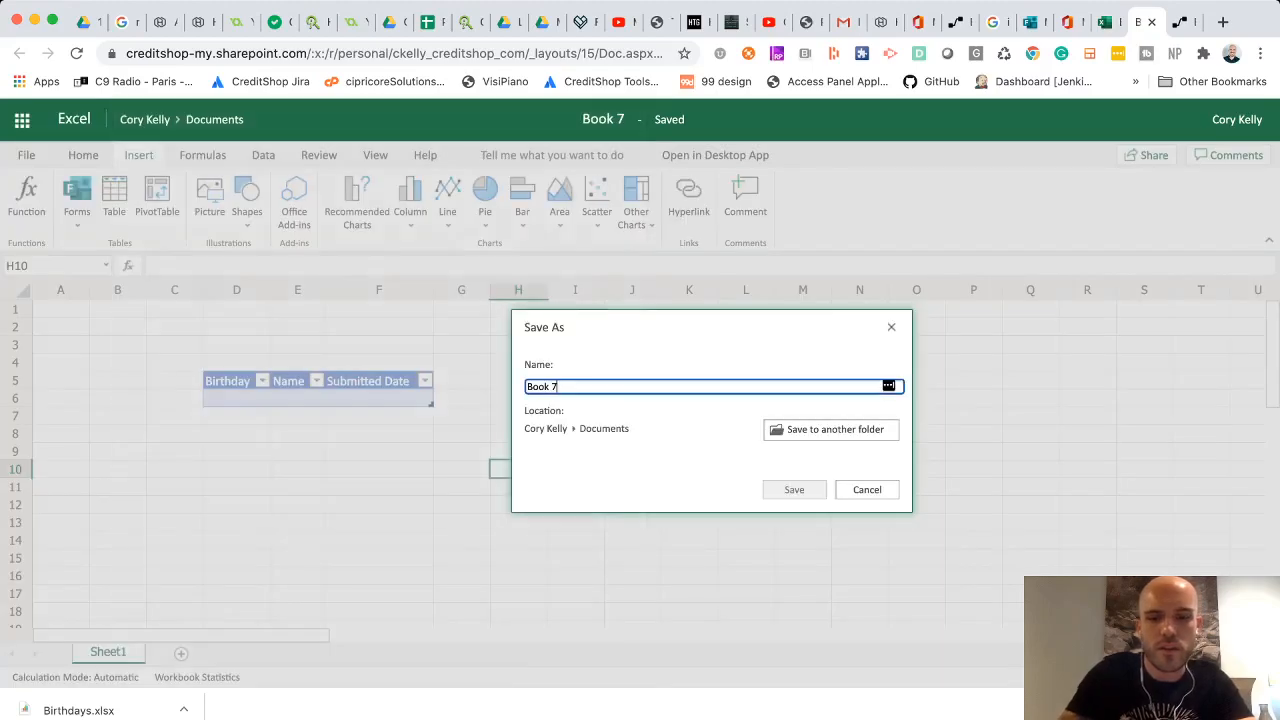
{"action": "type", "text": "BirthdaysTest"}
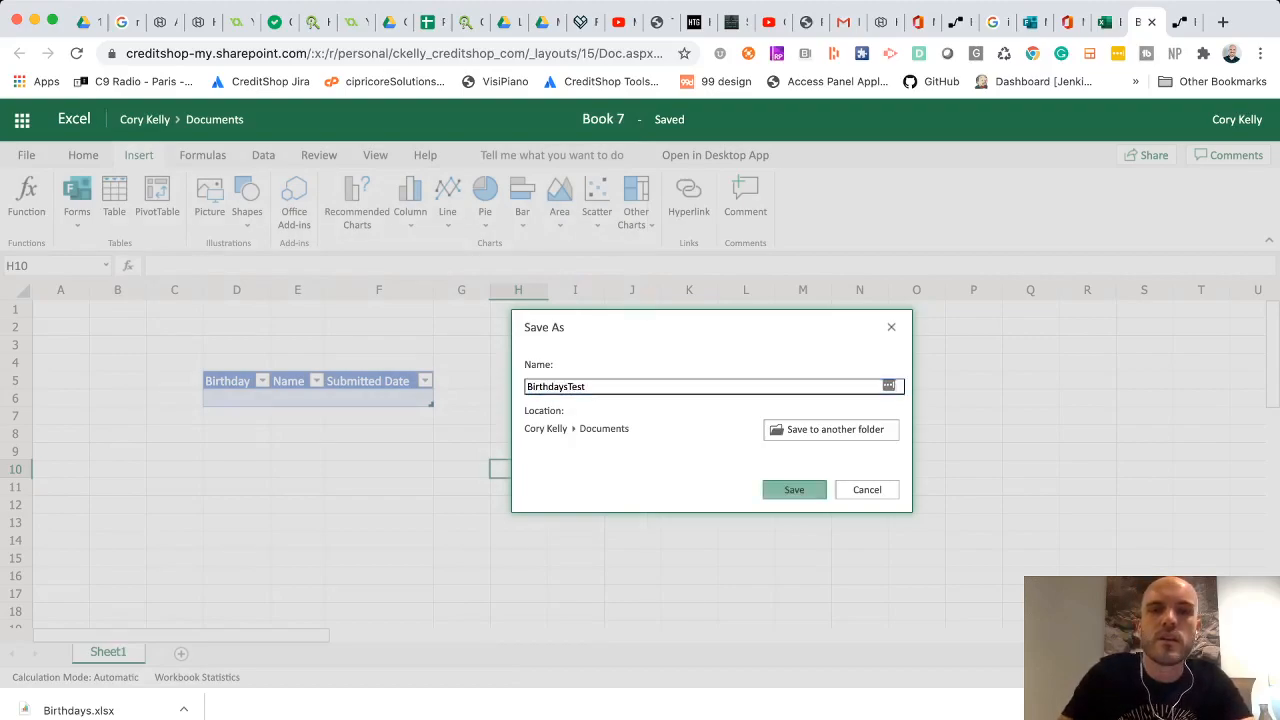
{"action": "left_click", "coordinate": [794, 489]}
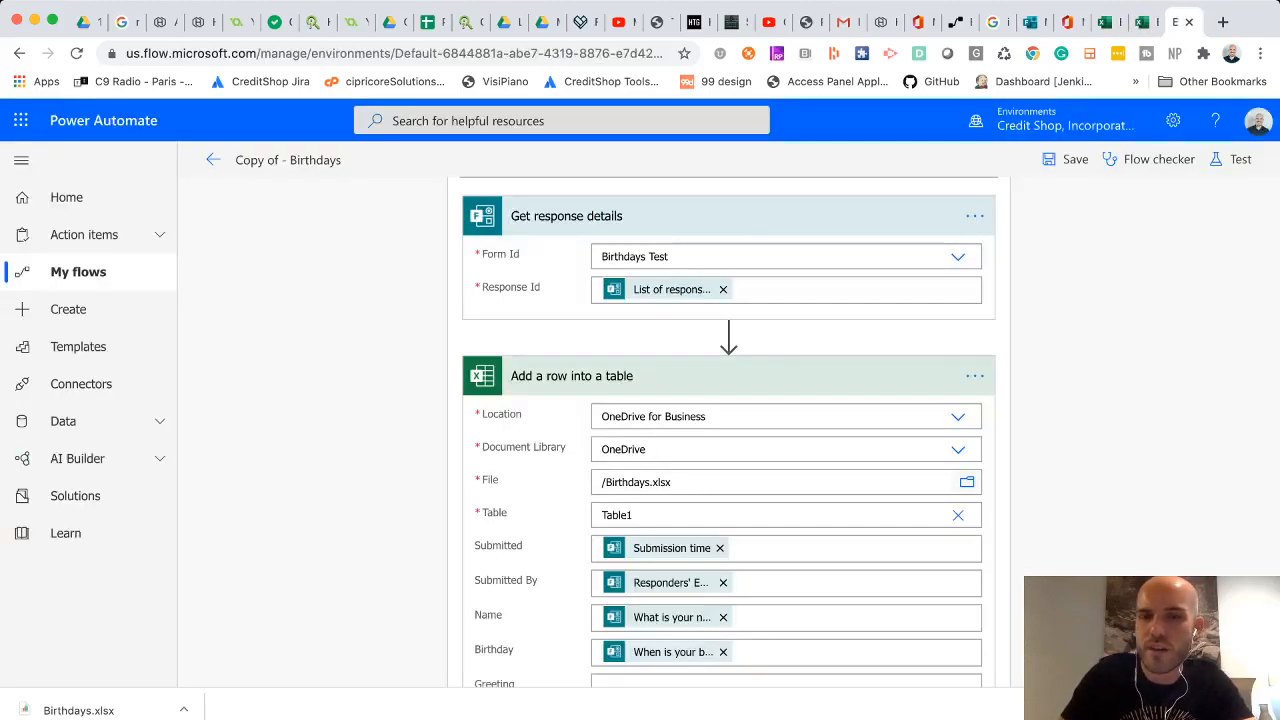
Step: Point the add-a-row action at /BirthdaysTest.xlsx and Table1
{"action": "left_click", "coordinate": [966, 482]}
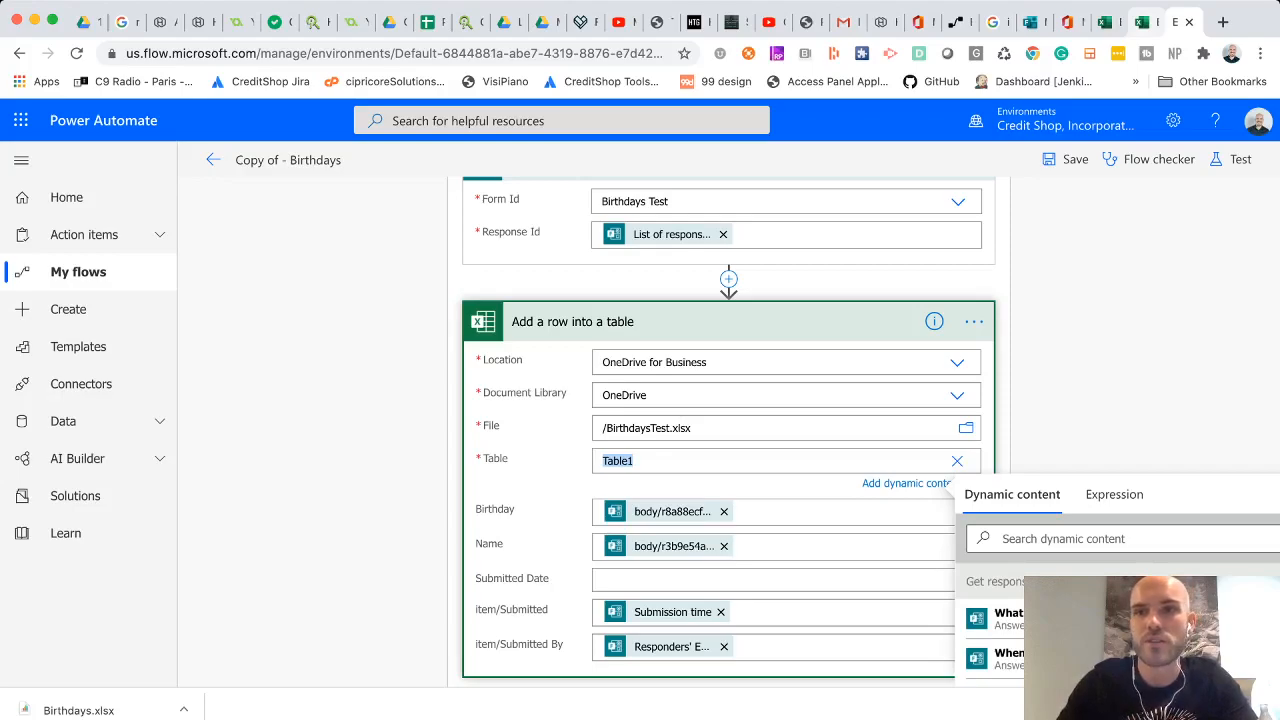
{"action": "left_click", "coordinate": [1060, 22]}
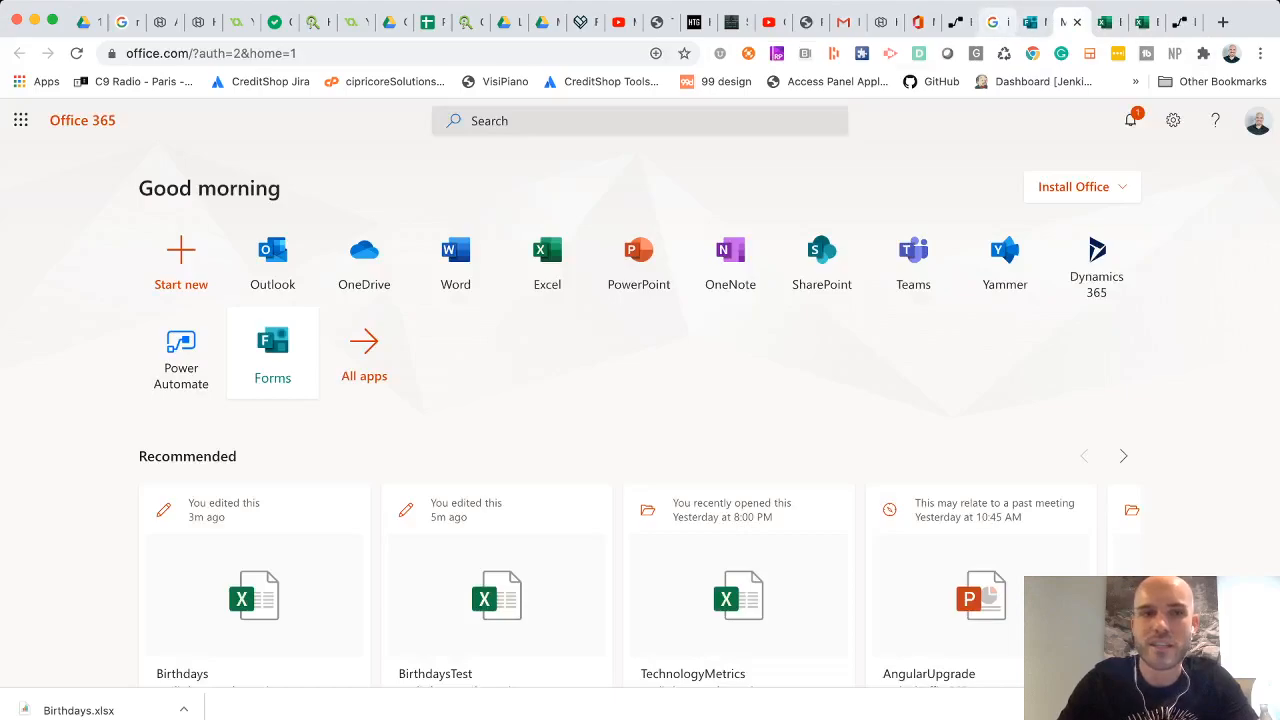
Step: Open BirthdaysTest in Excel and check the Birthday header cell D5
{"action": "left_click", "coordinate": [496, 595]}
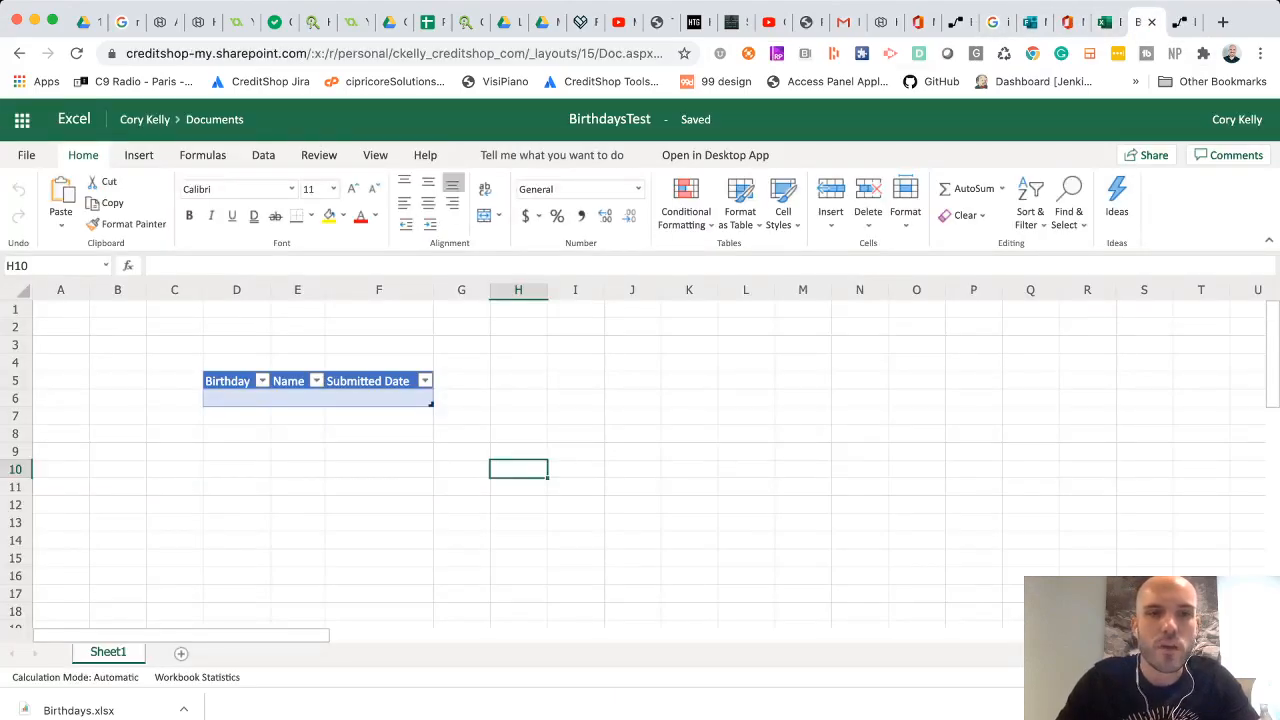
{"action": "left_click", "coordinate": [227, 380]}
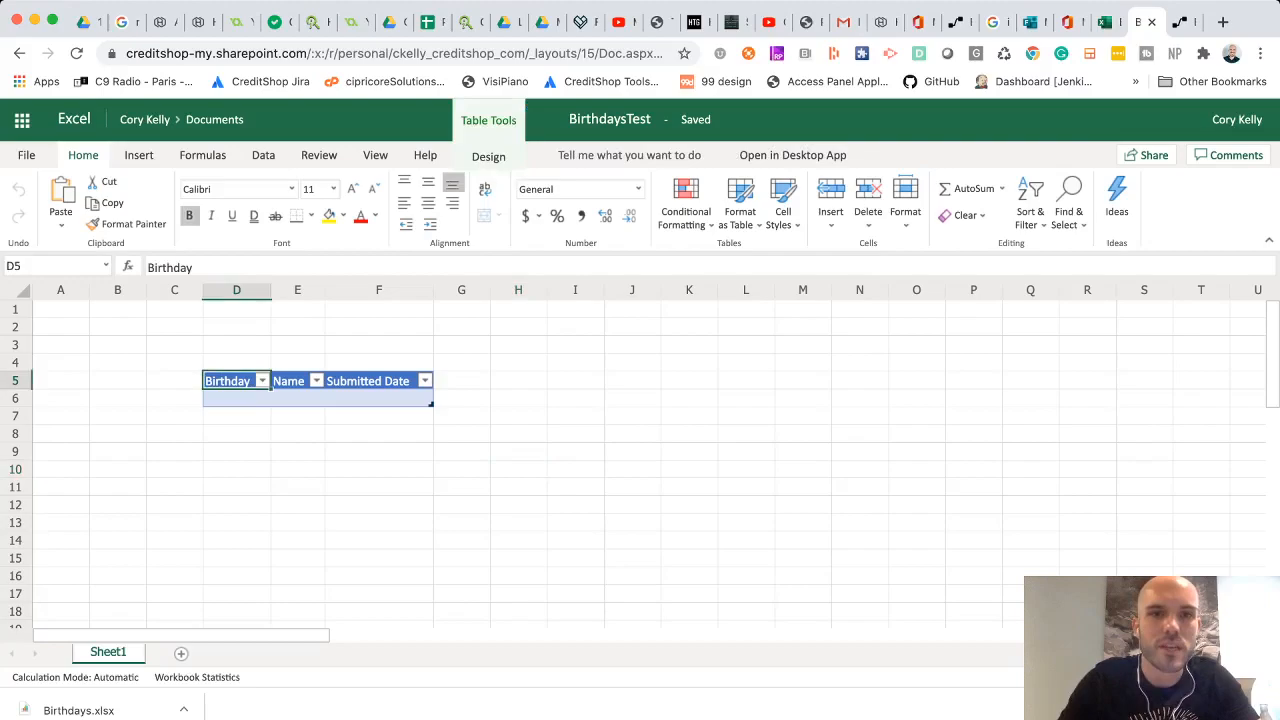
{"action": "left_click", "coordinate": [489, 157]}
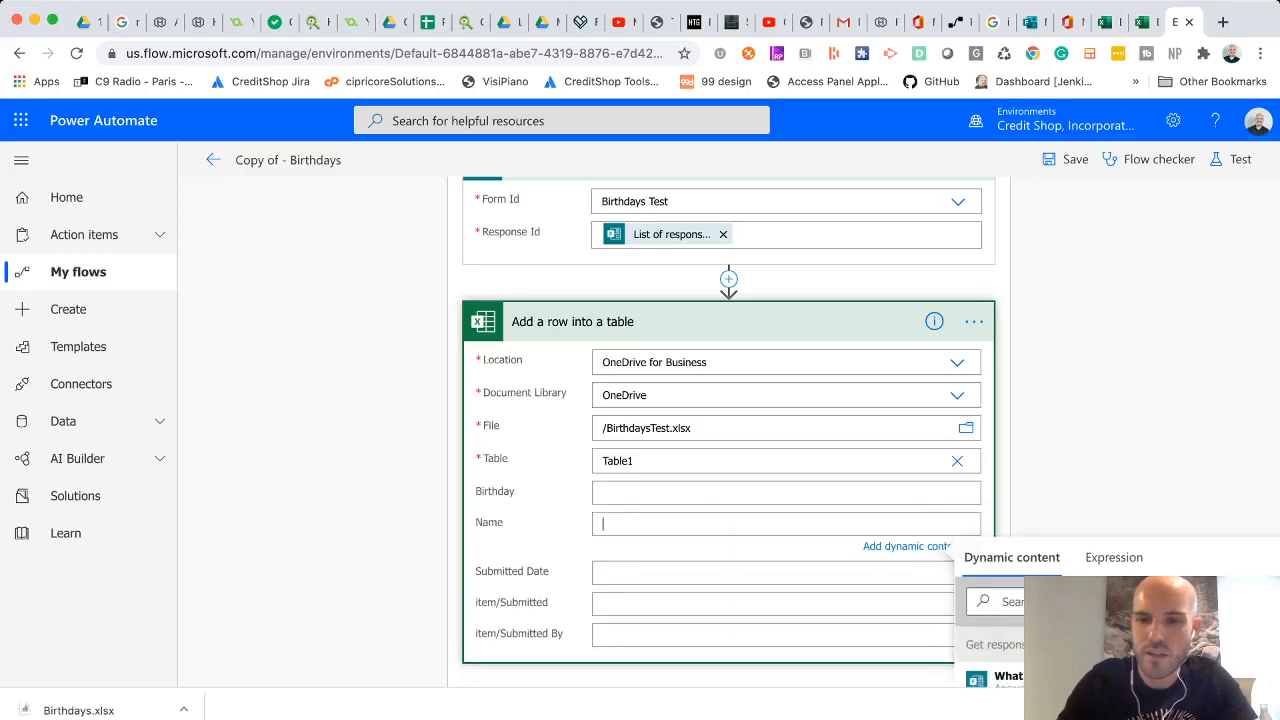
Step: Map Birthday and Name to the form answers and Submitted Date to Submission time
{"action": "scroll", "scroll_direction": "down", "scroll_amount": 3}
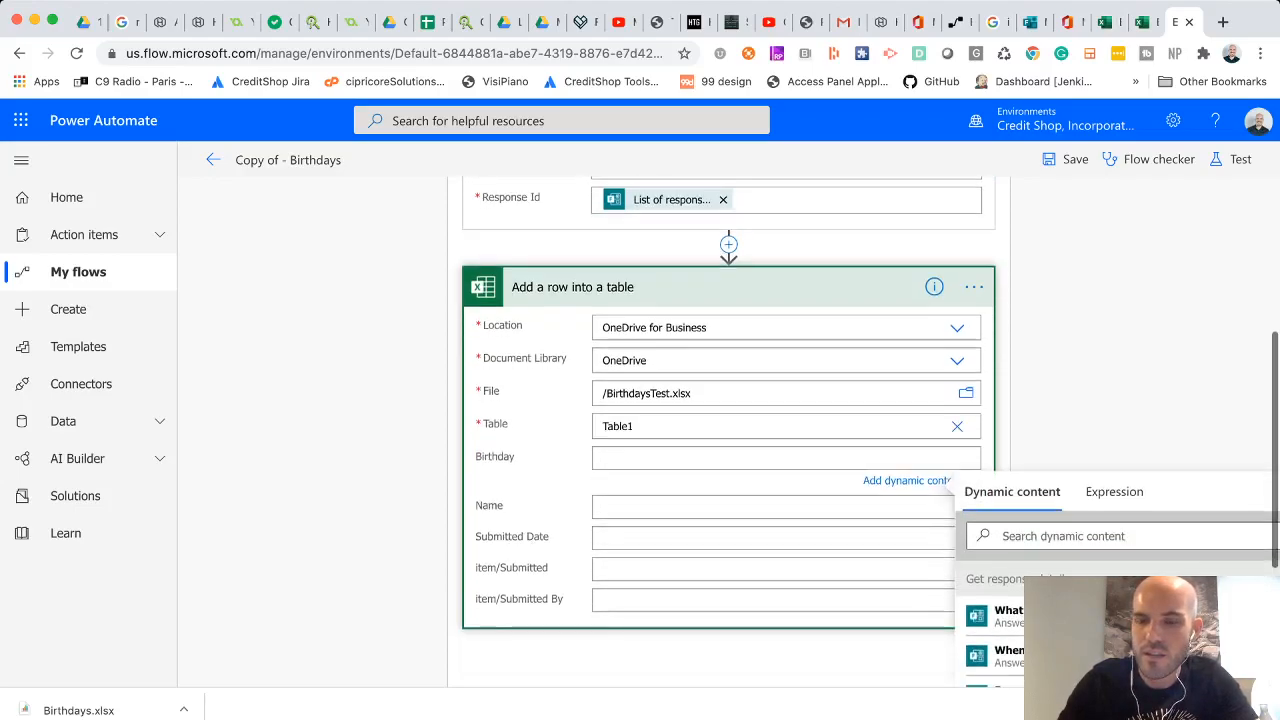
{"action": "scroll", "scroll_direction": "down", "scroll_amount": 3}
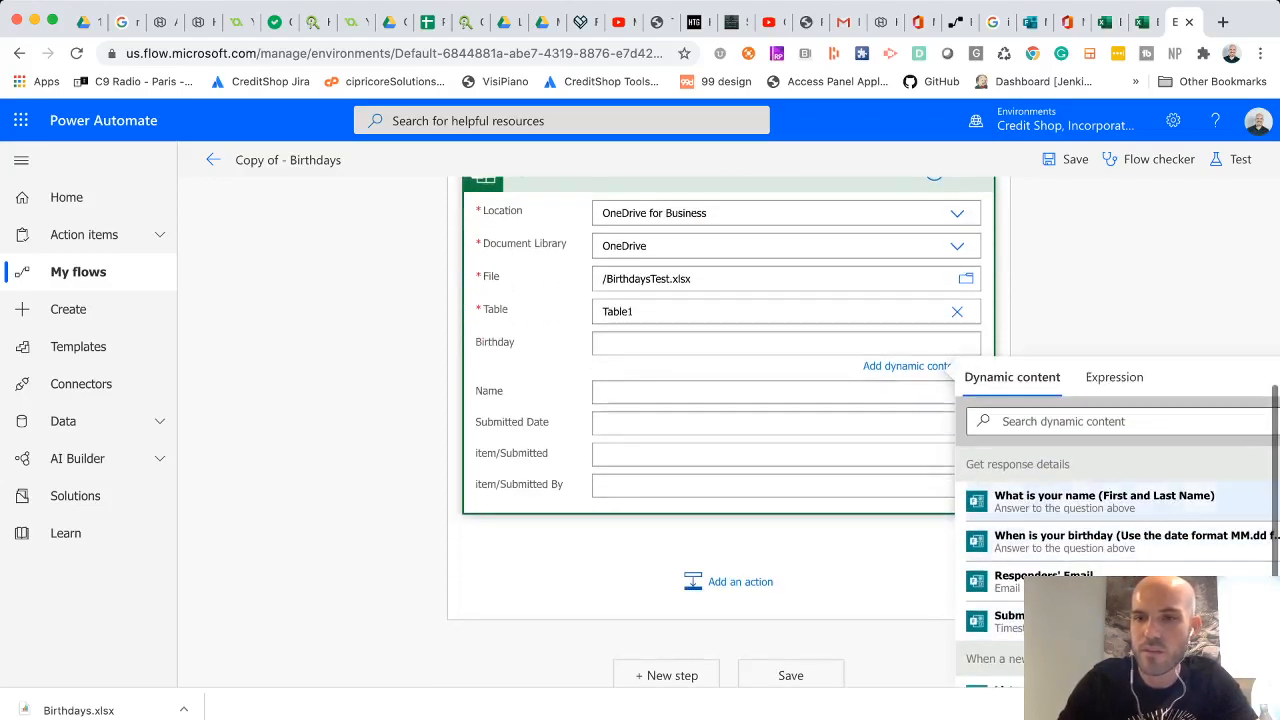
{"action": "left_click", "coordinate": [1140, 540]}
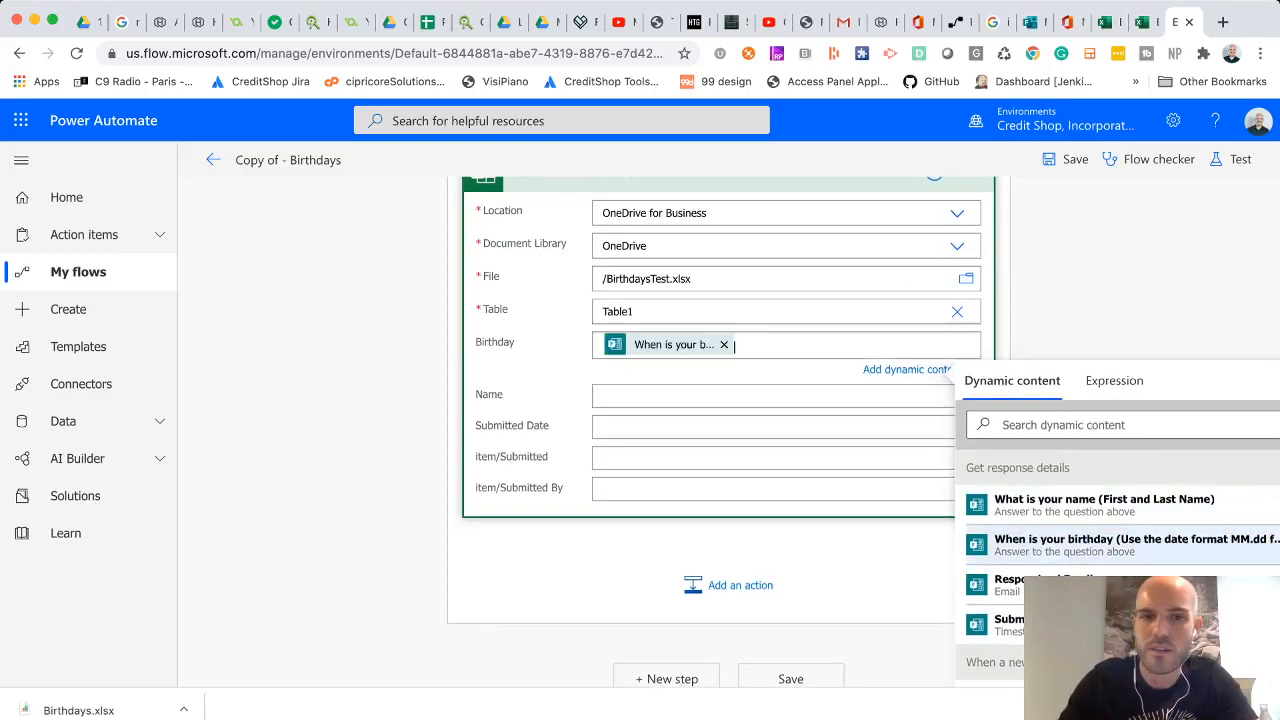
{"action": "left_click", "coordinate": [775, 377]}
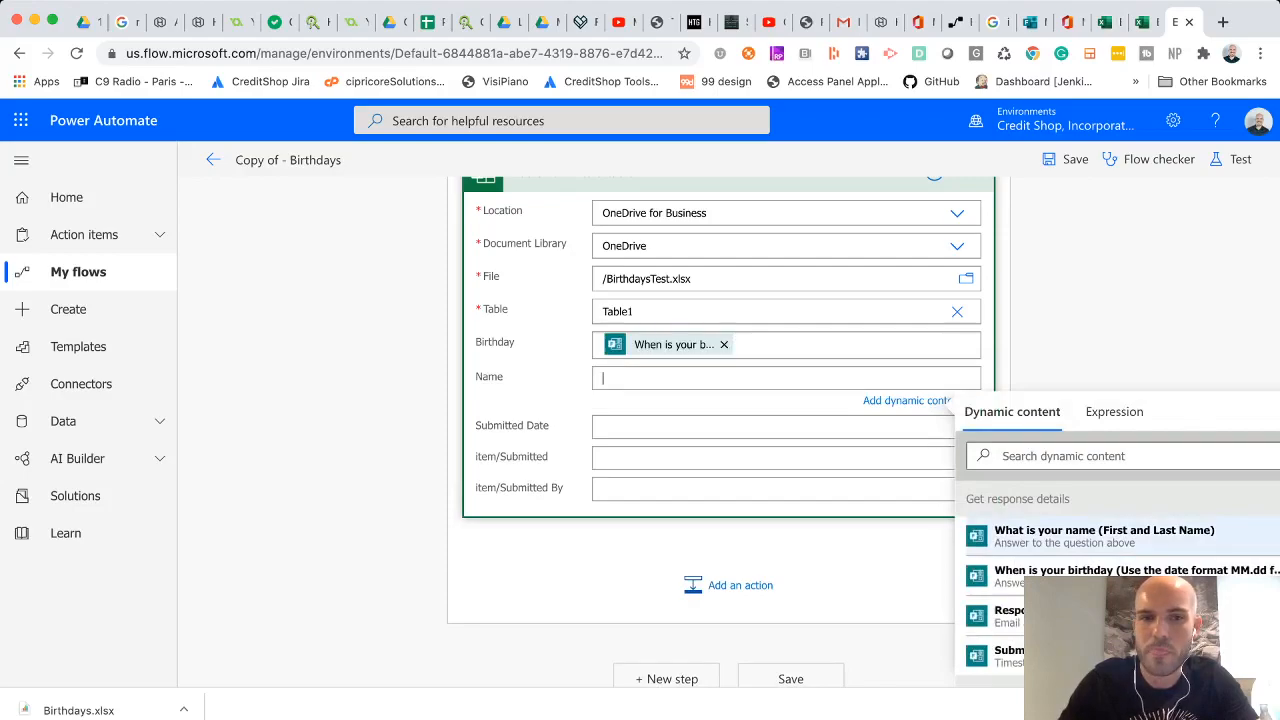
{"action": "left_click", "coordinate": [1104, 536]}
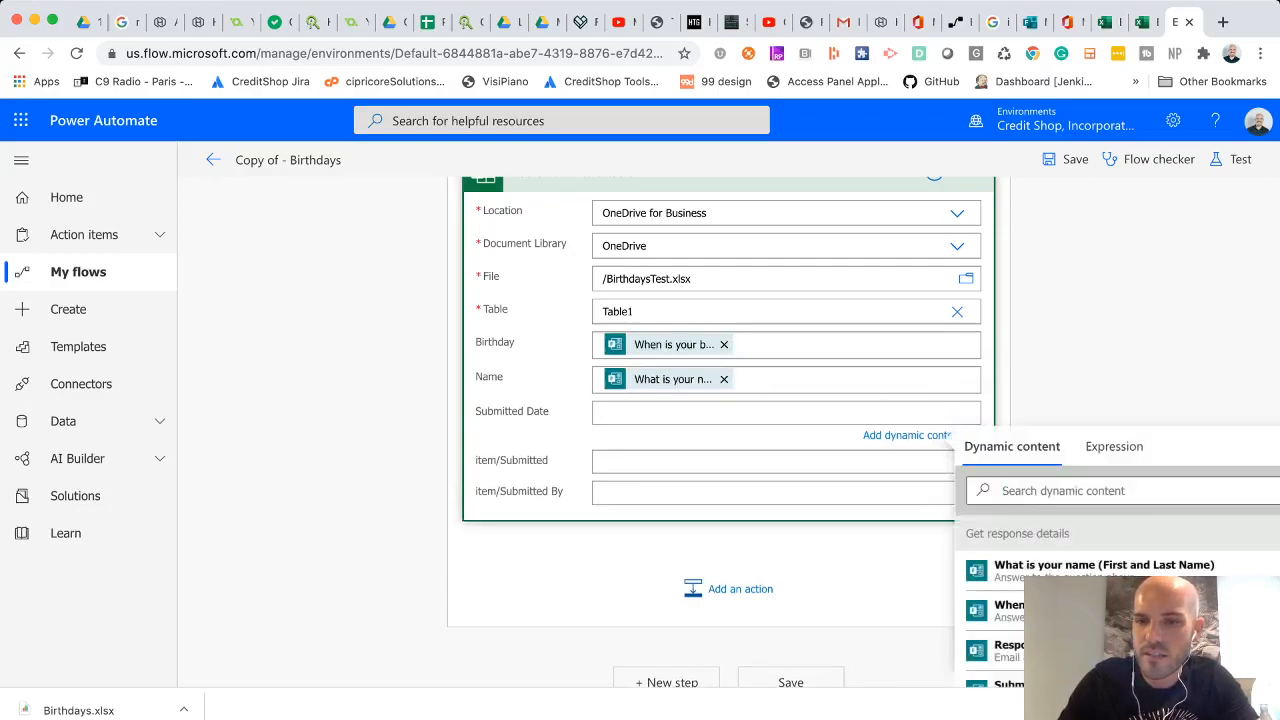
{"action": "scroll", "scroll_direction": "down", "scroll_amount": 3}
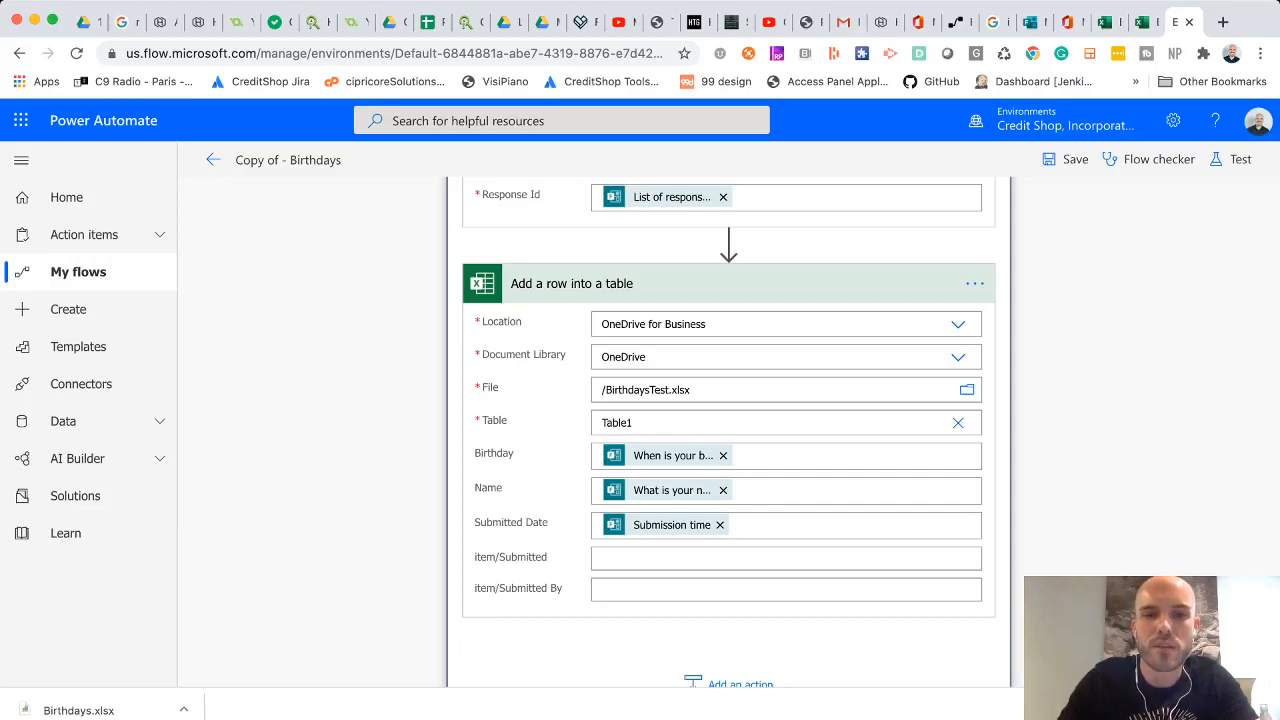
{"action": "scroll", "scroll_direction": "down", "scroll_amount": 3}
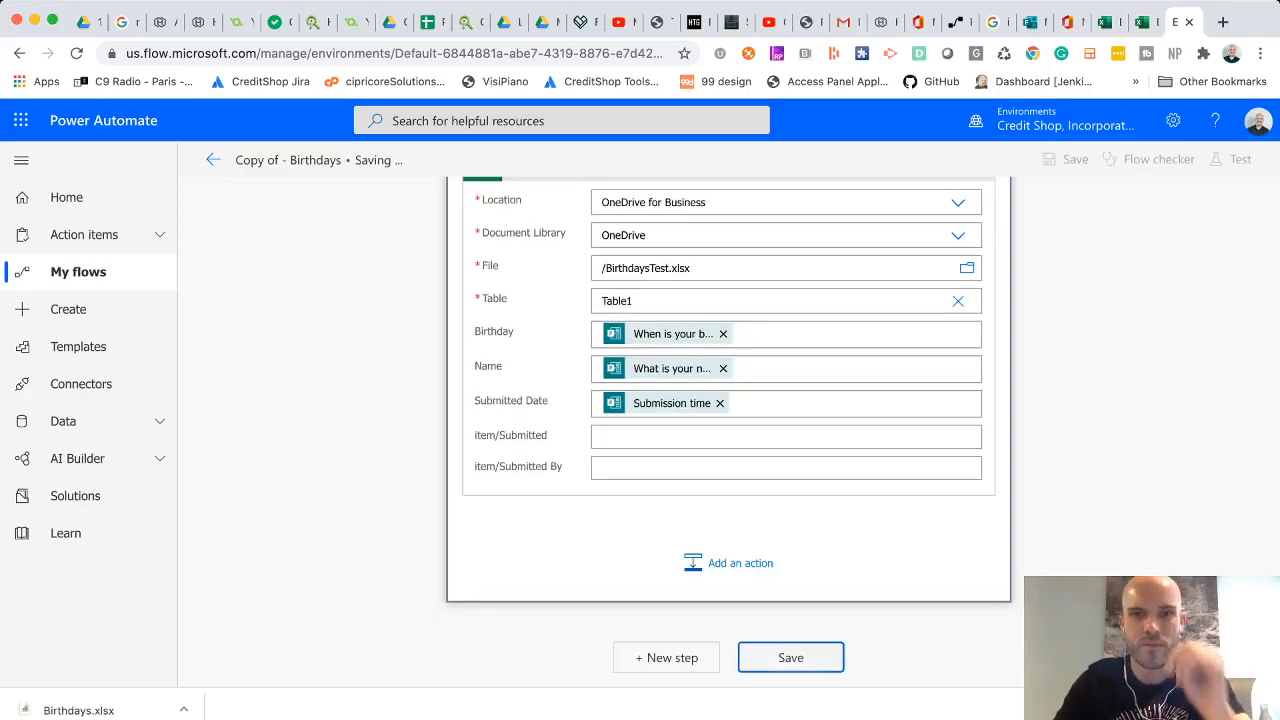
Step: Bring up the Microsoft Forms home with the Office 365 apps panel
{"action": "scroll", "scroll_direction": "up", "scroll_amount": 3}
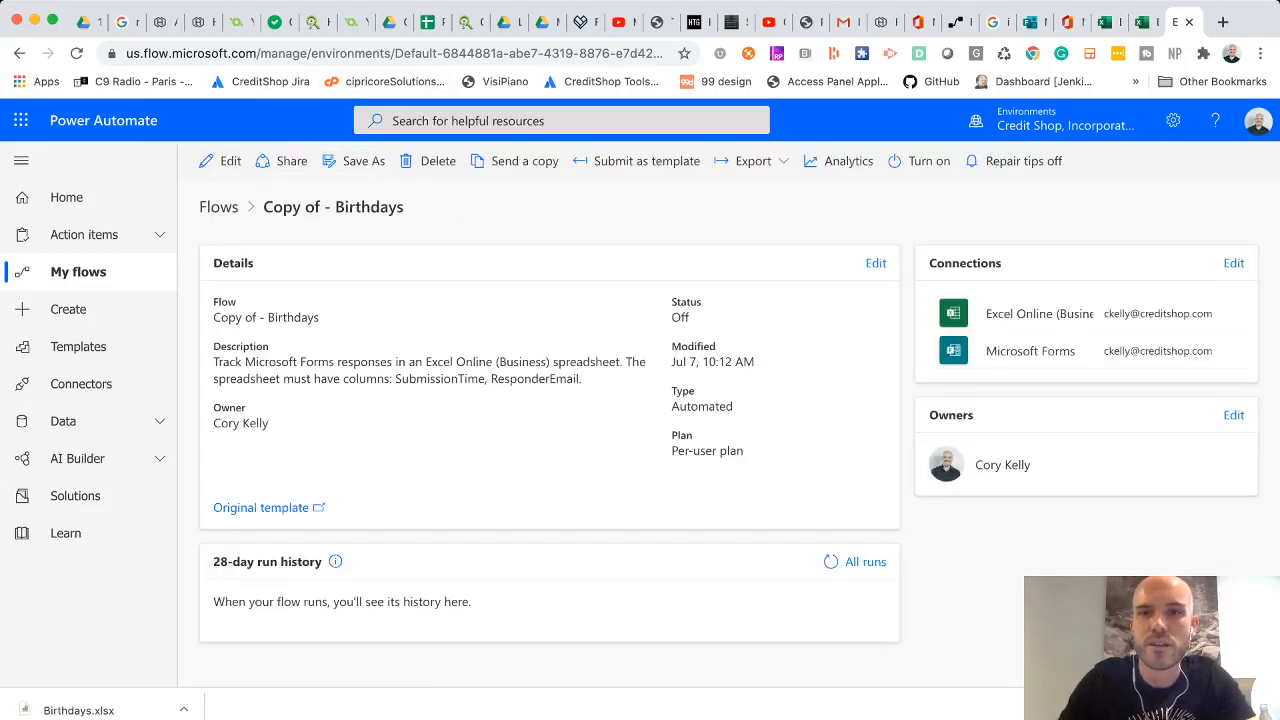
{"action": "left_click", "coordinate": [918, 161]}
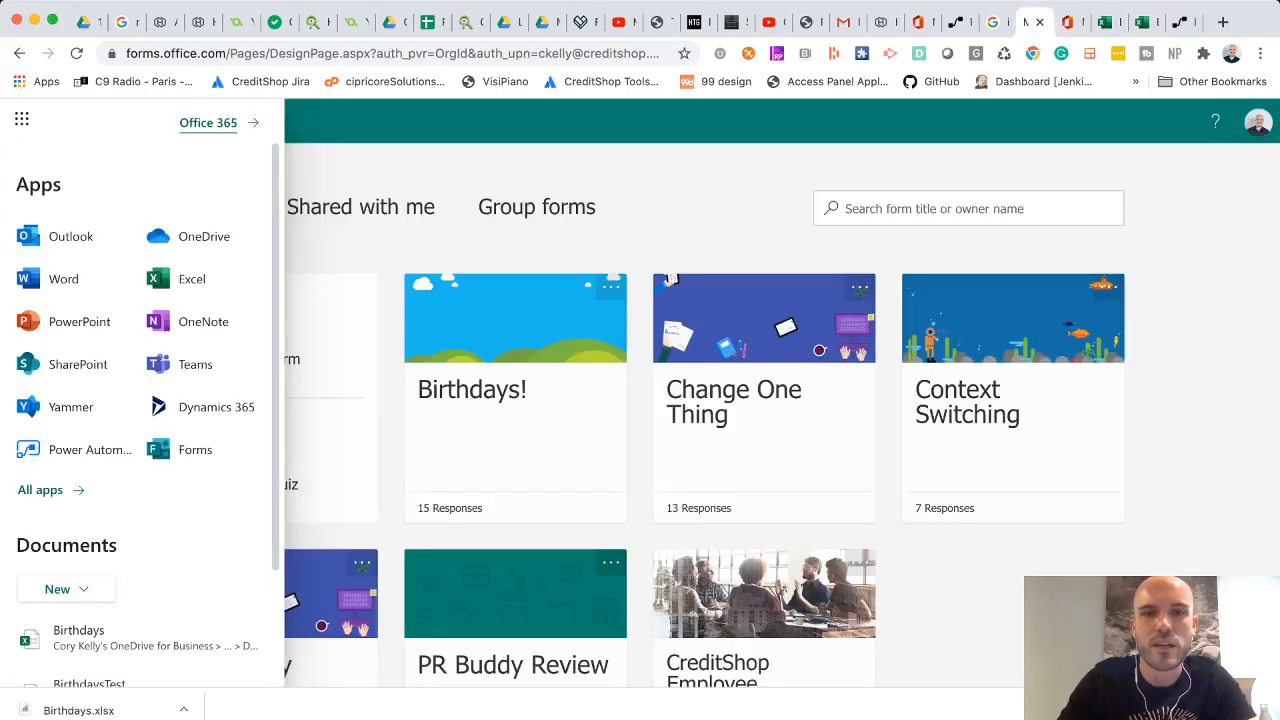
Step: Preview Birthdays Test, submit Test McTesterson with birthday 07.07, and check the workbook
{"action": "left_click", "coordinate": [22, 120]}
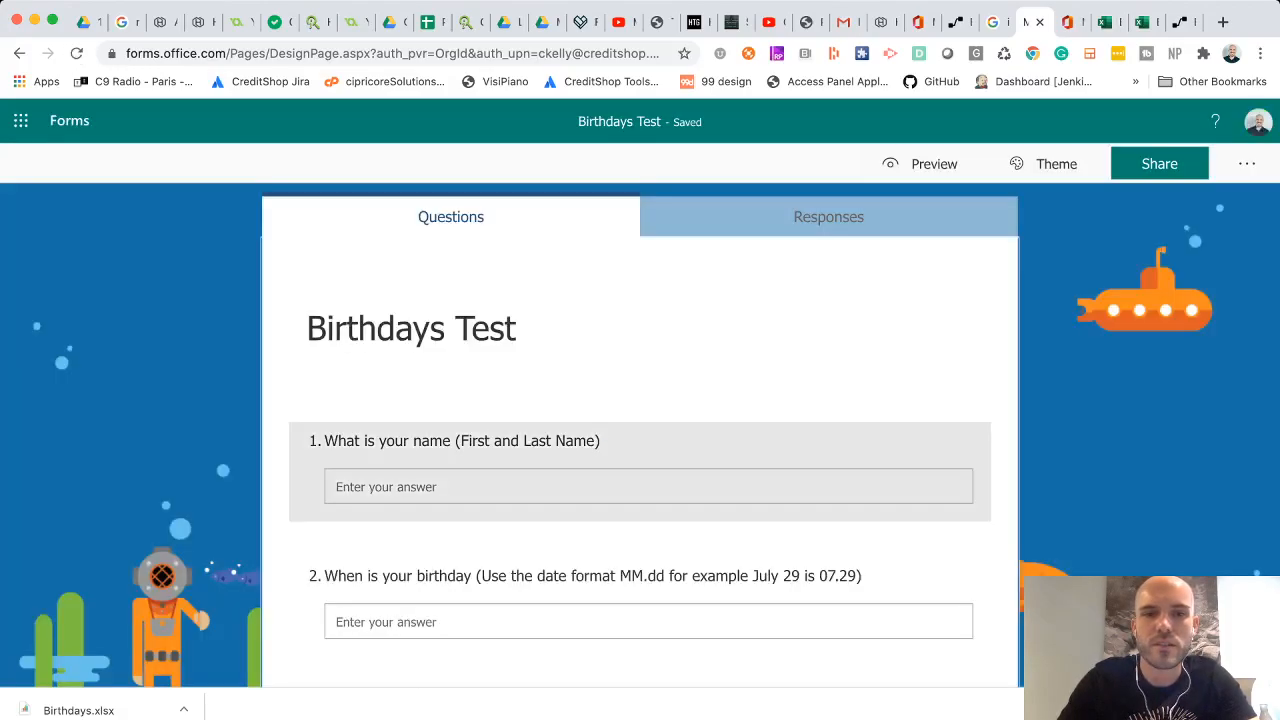
{"action": "left_click", "coordinate": [463, 441]}
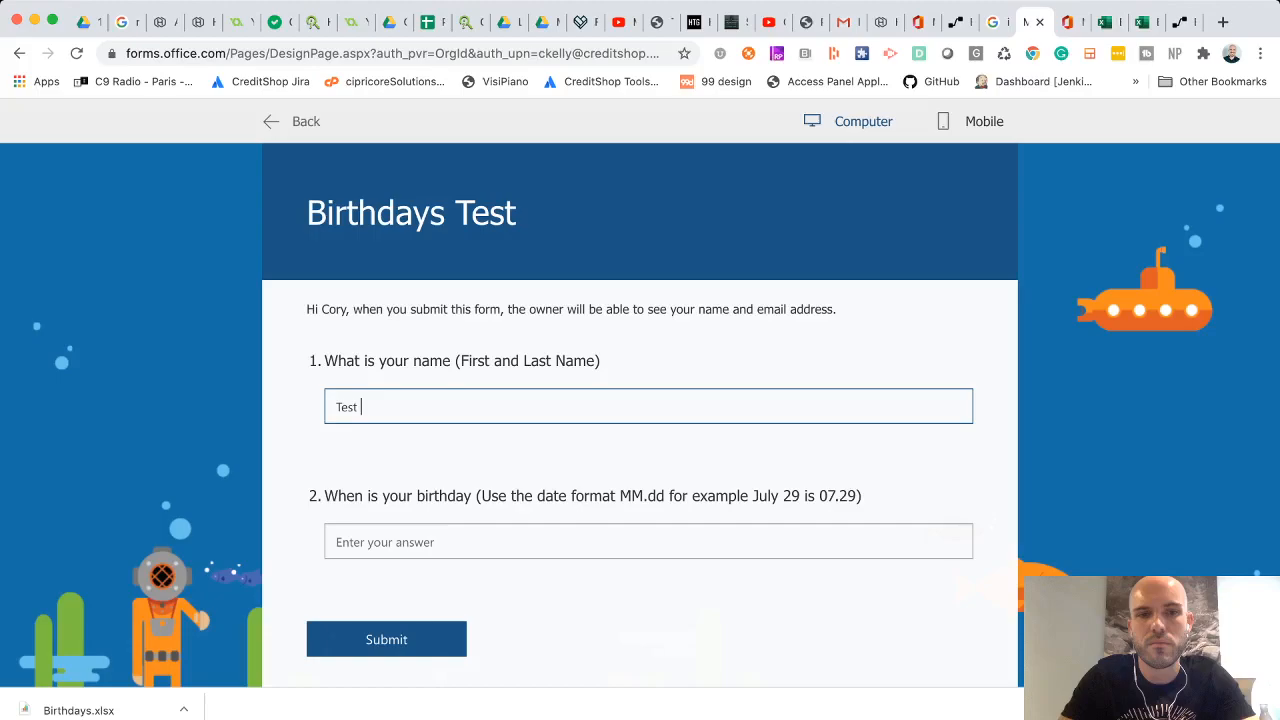
{"action": "type", "text": "McTesterson"}
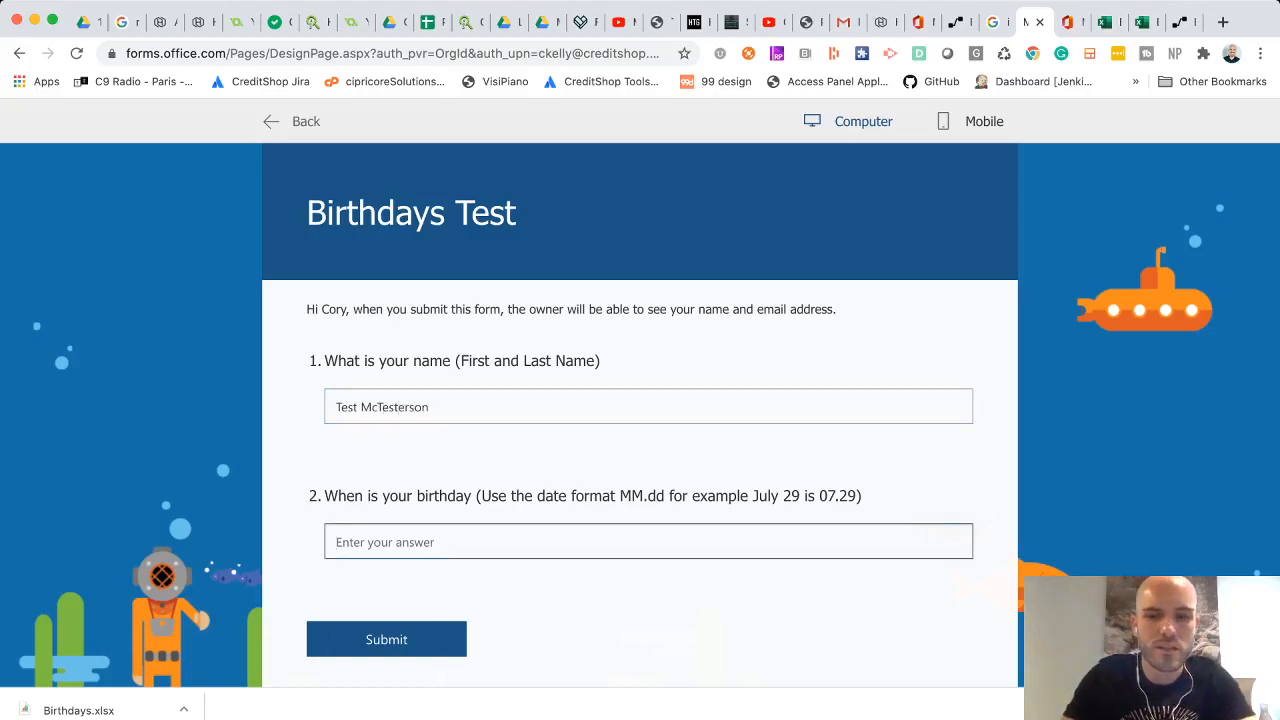
{"action": "type", "text": "07"}
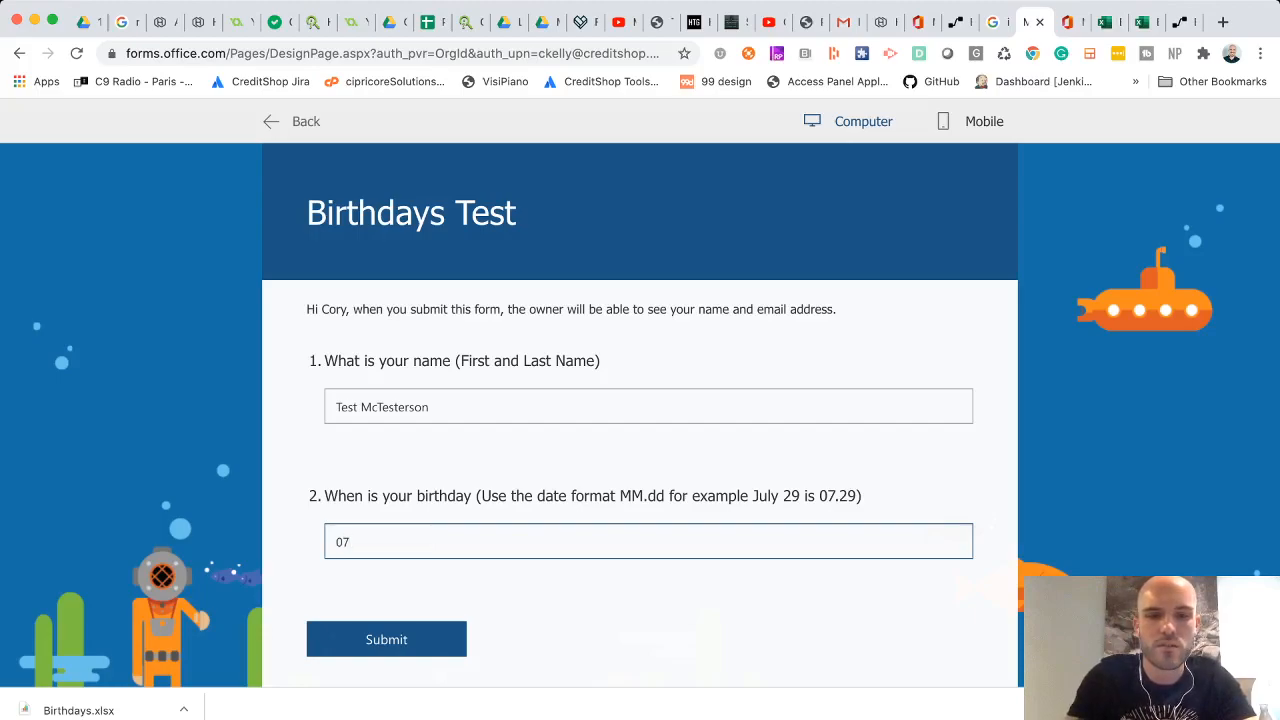
{"action": "type", "text": ".07"}
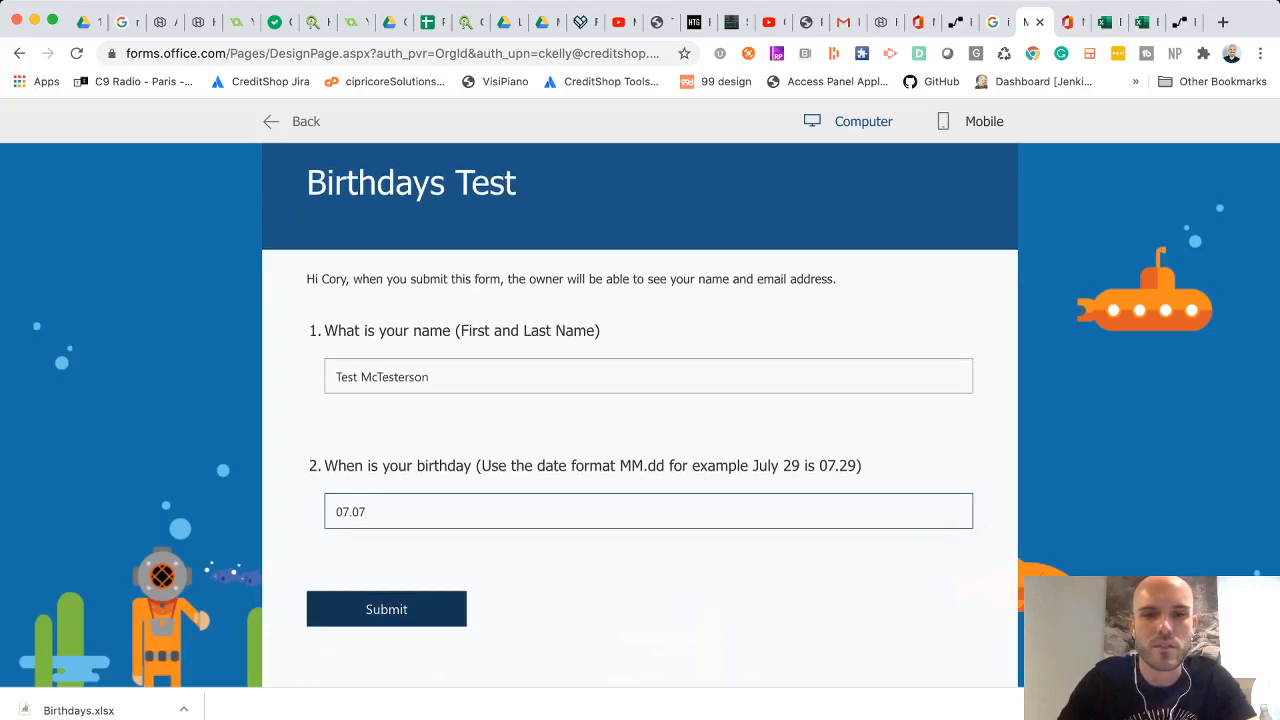
{"action": "left_click", "coordinate": [386, 608]}
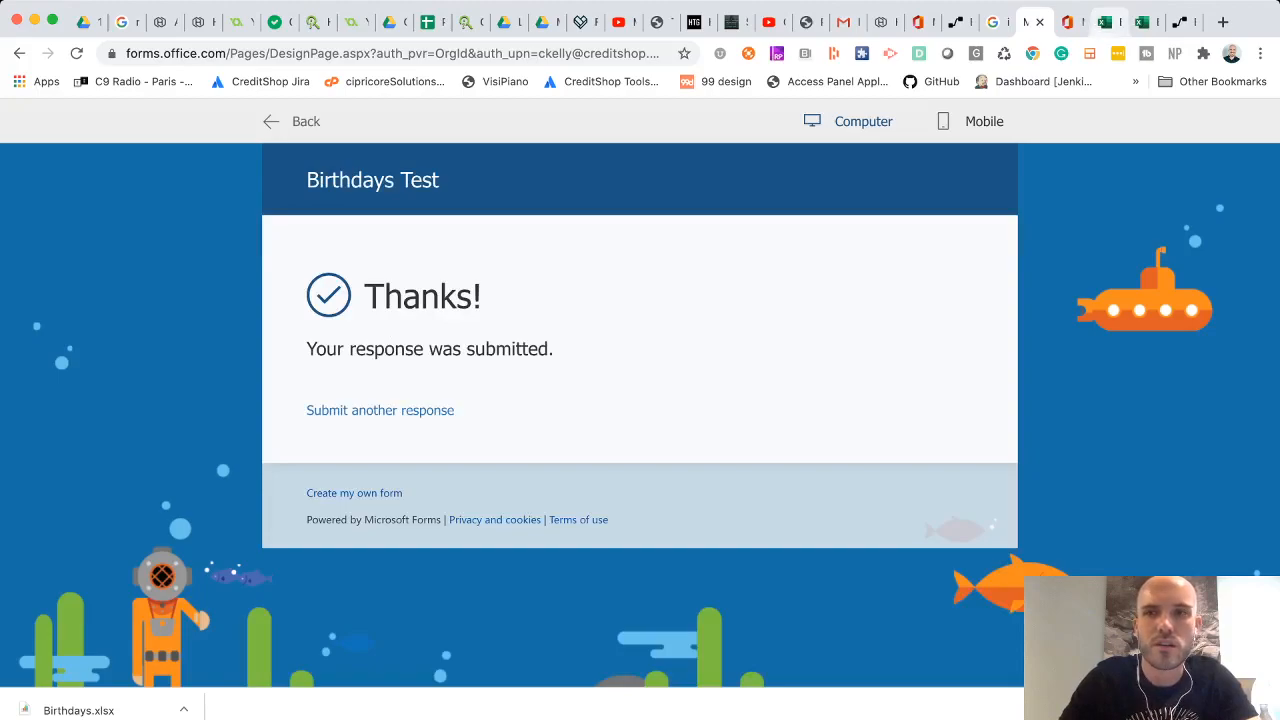
{"action": "left_click", "coordinate": [1111, 21]}
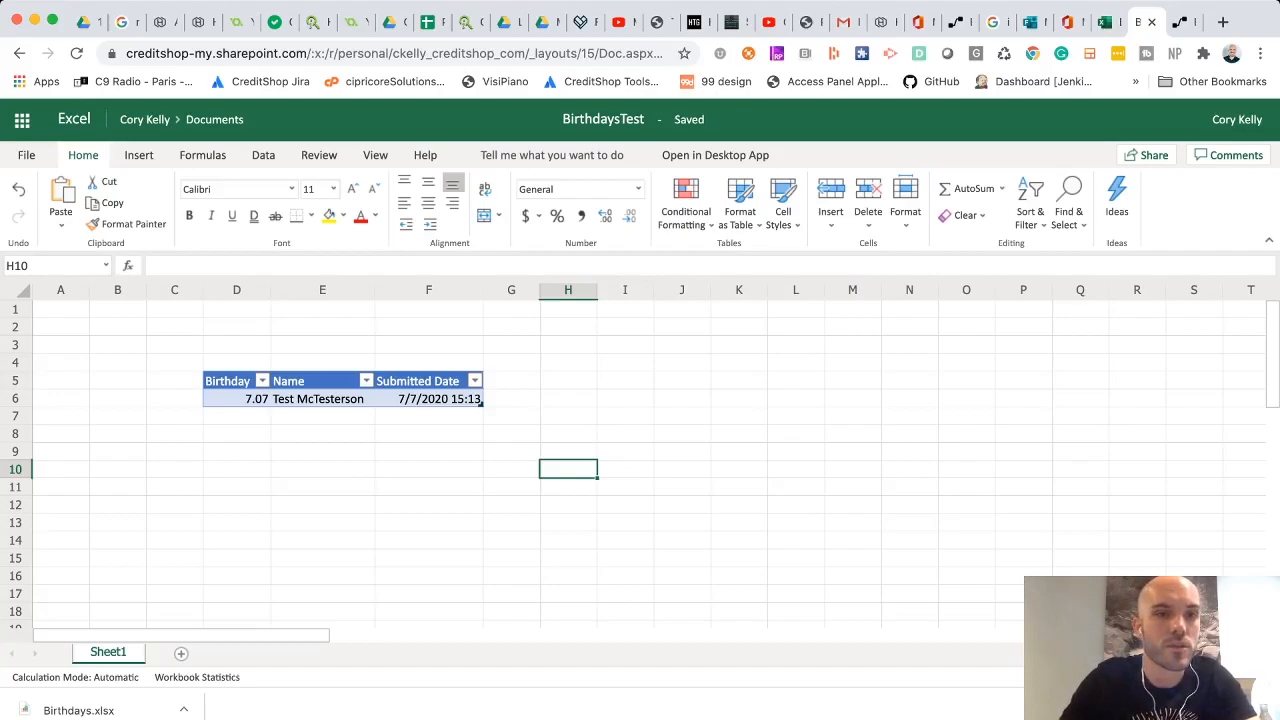
Step: Format Birthday column D as Text and return to the form confirmation page
{"action": "left_click", "coordinate": [236, 290]}
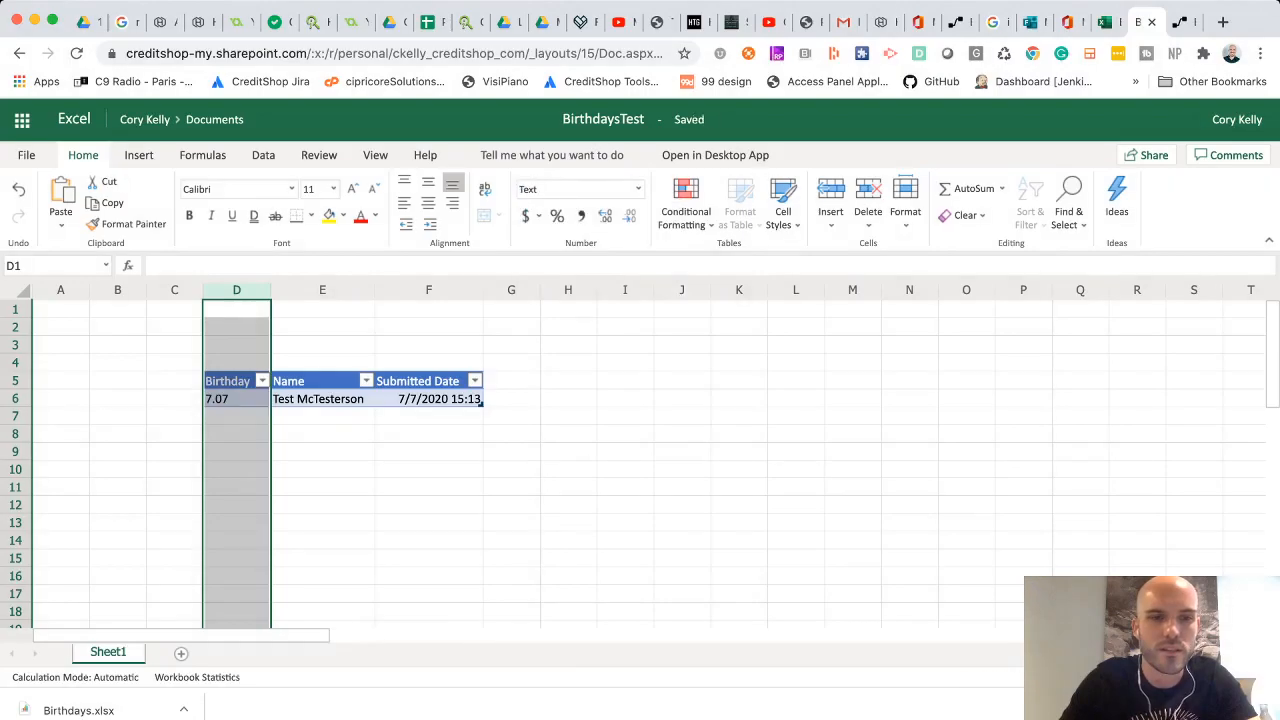
{"action": "left_click", "coordinate": [220, 398]}
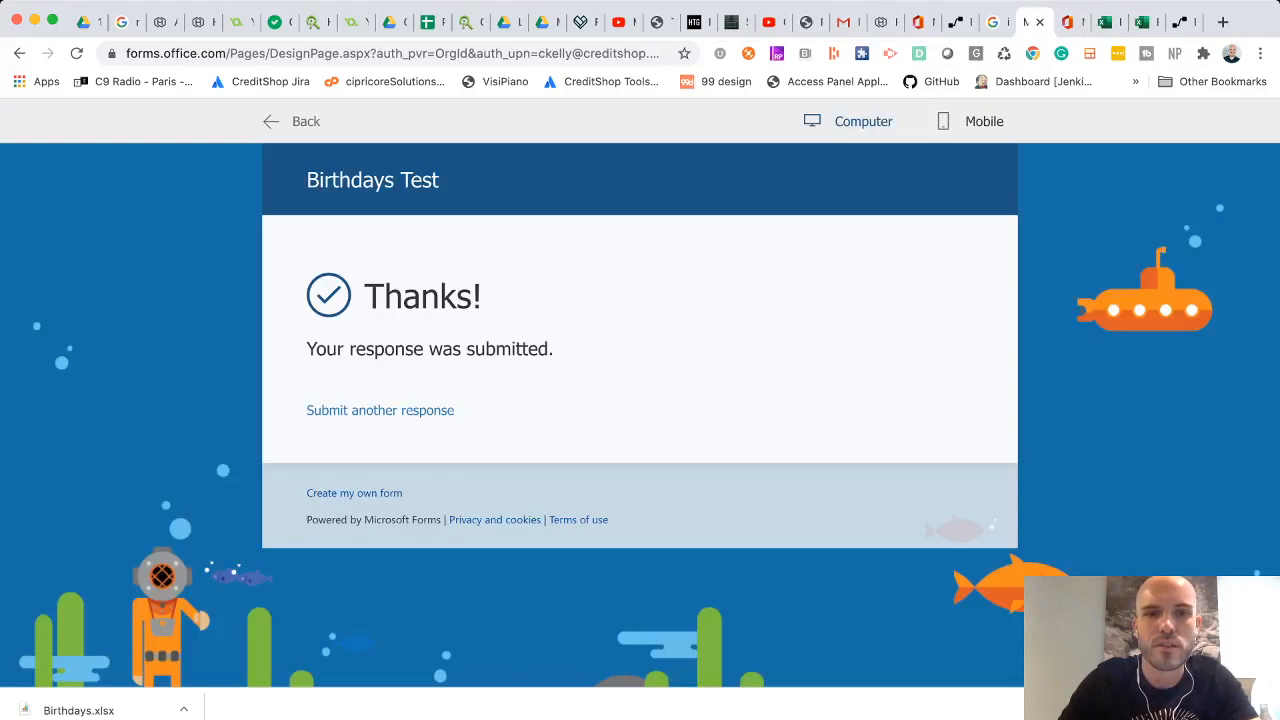
Step: Submit a second form response for Test McMan with birthday 07.08
{"action": "left_click", "coordinate": [379, 410]}
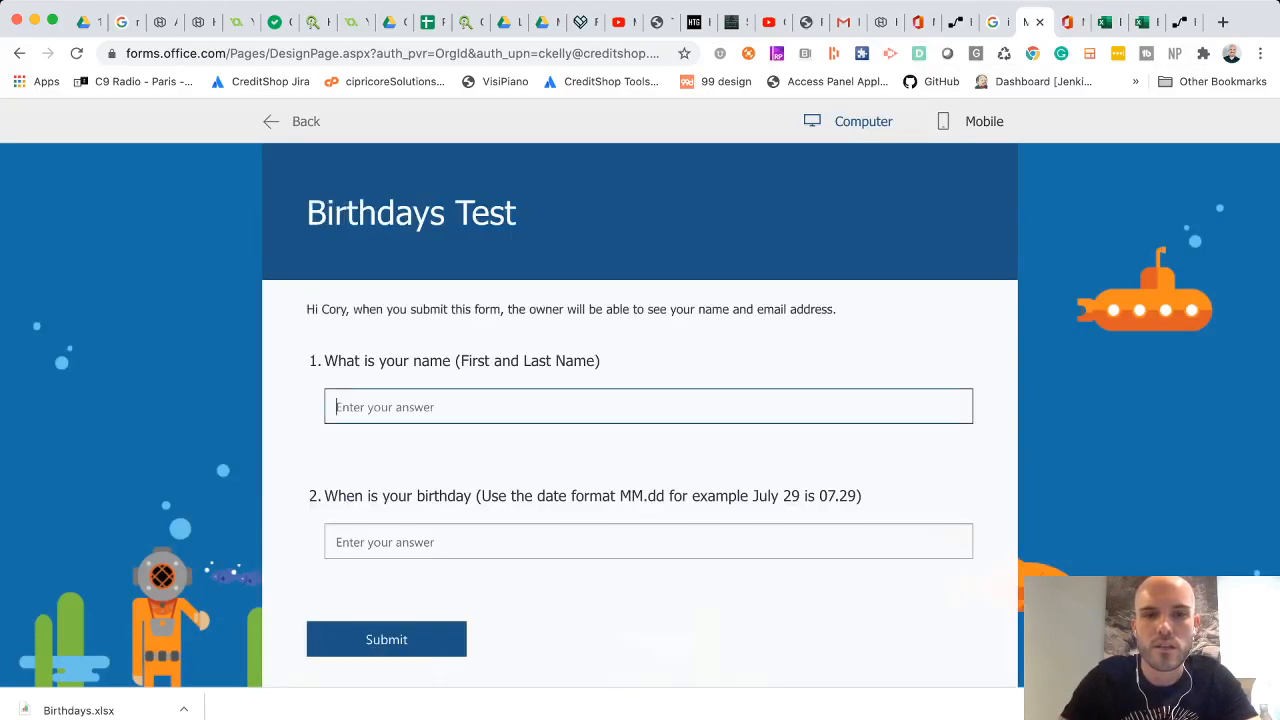
{"action": "type", "text": "Test McM"}
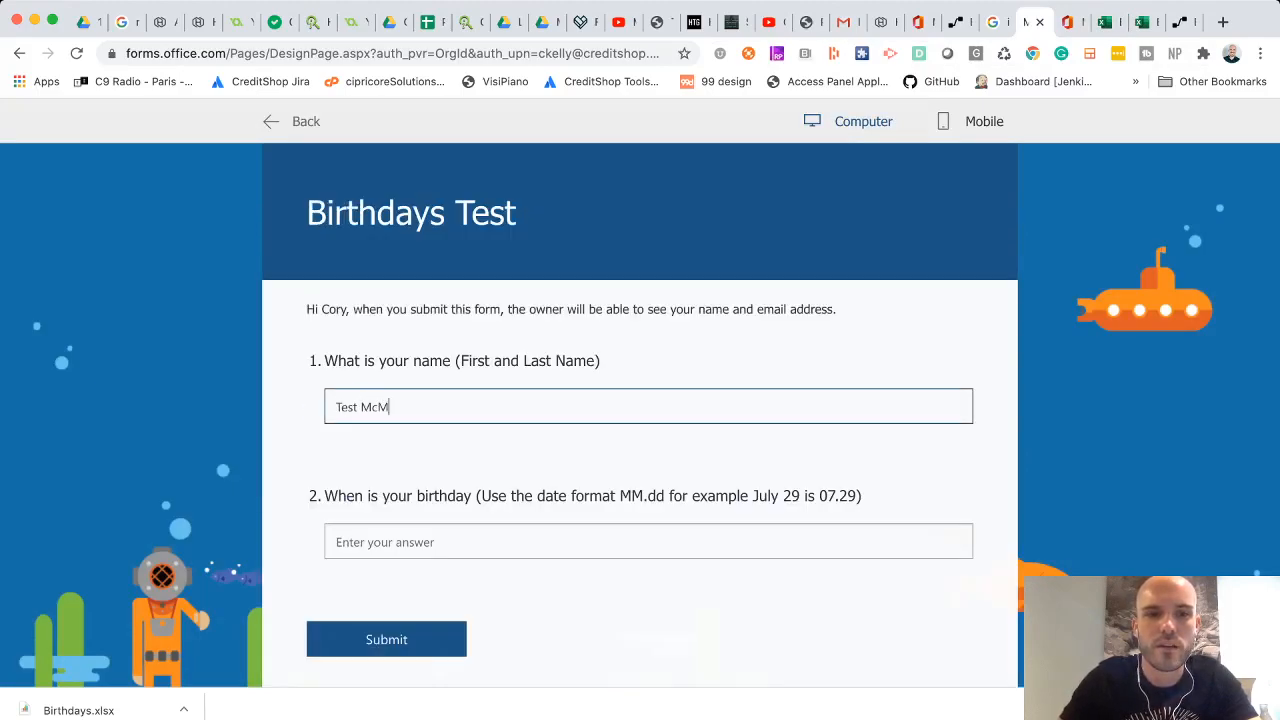
{"action": "type", "text": "an"}
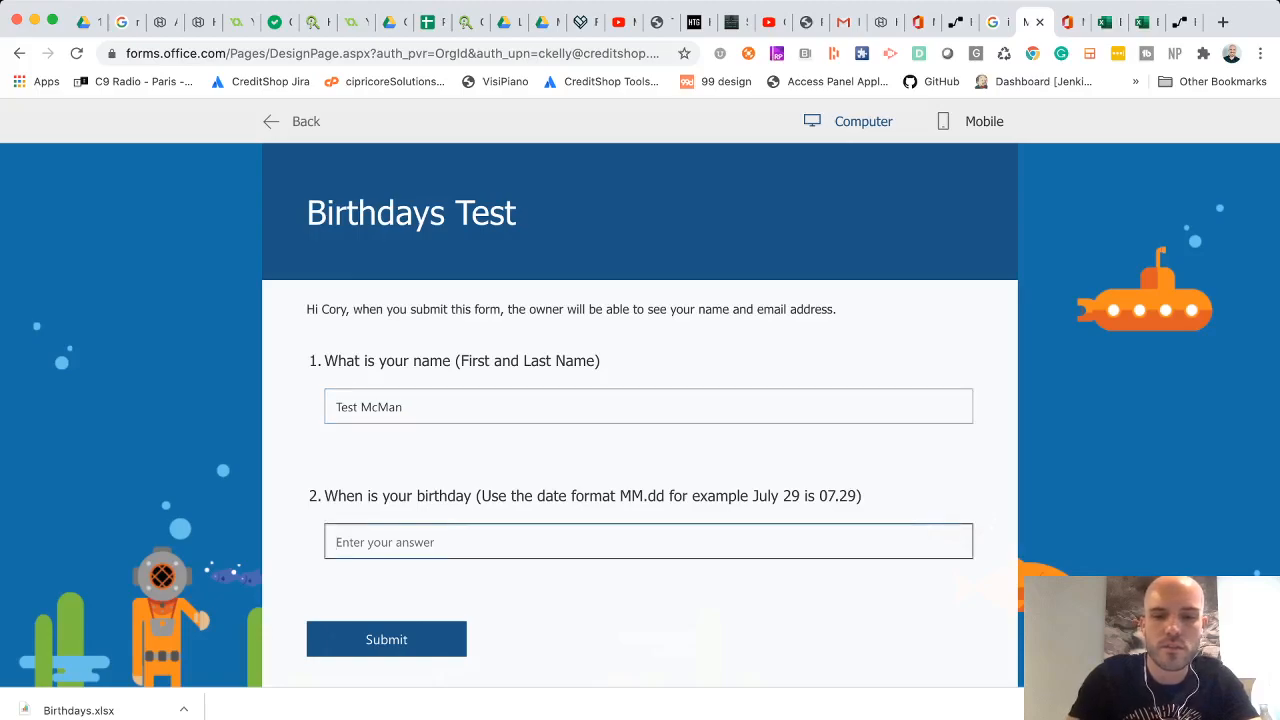
{"action": "type", "text": "07.08"}
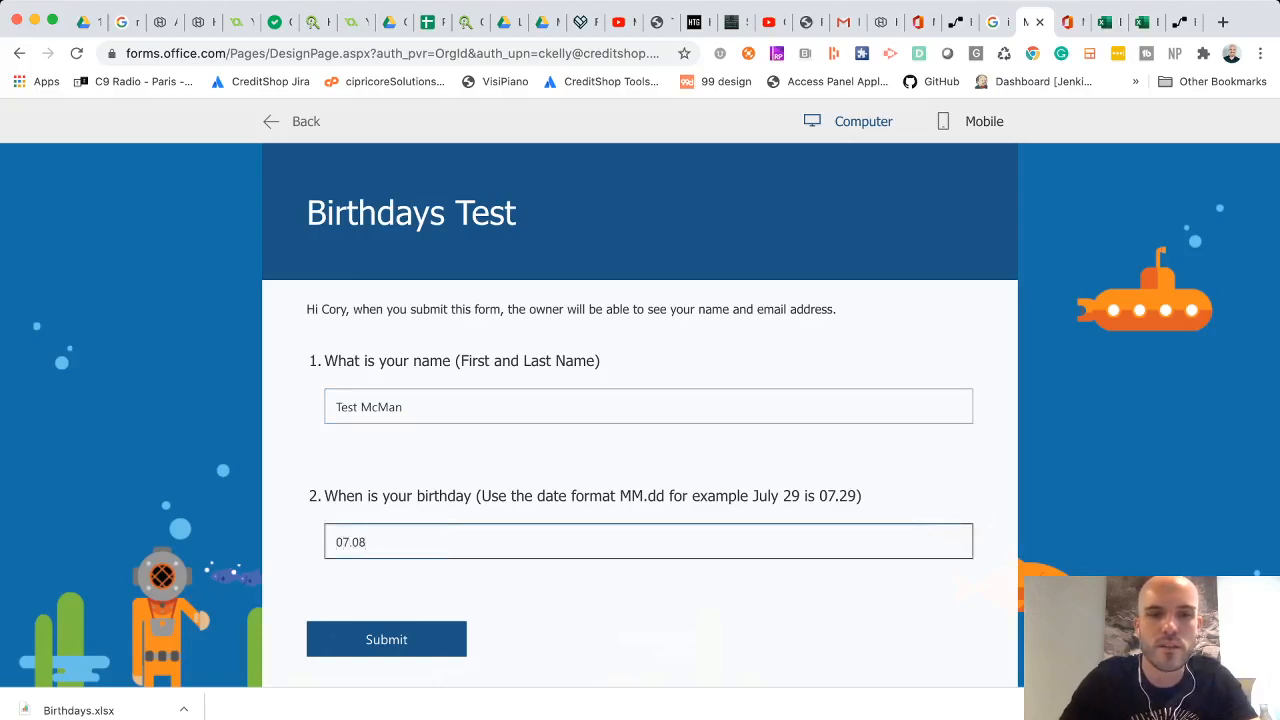
{"action": "left_click", "coordinate": [386, 638]}
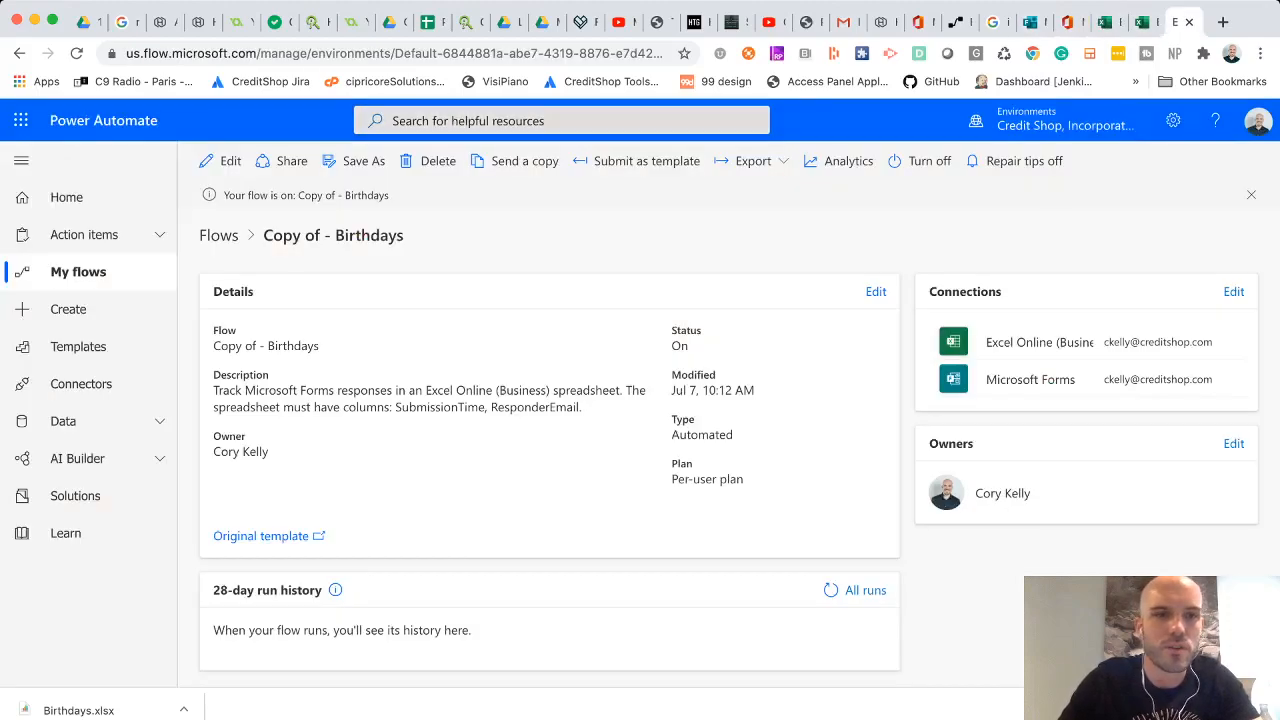
Step: From My flows, start a new Scheduled—from blank flow
{"action": "left_click", "coordinate": [78, 271]}
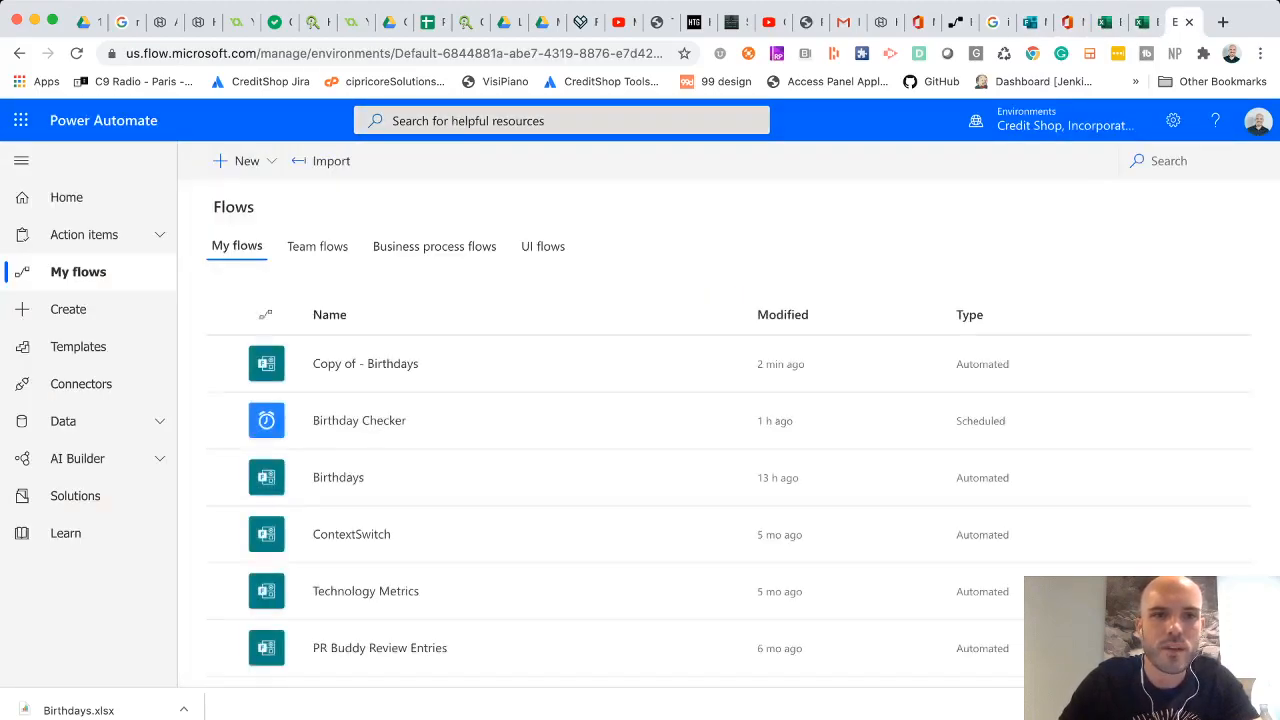
{"action": "left_click", "coordinate": [246, 160]}
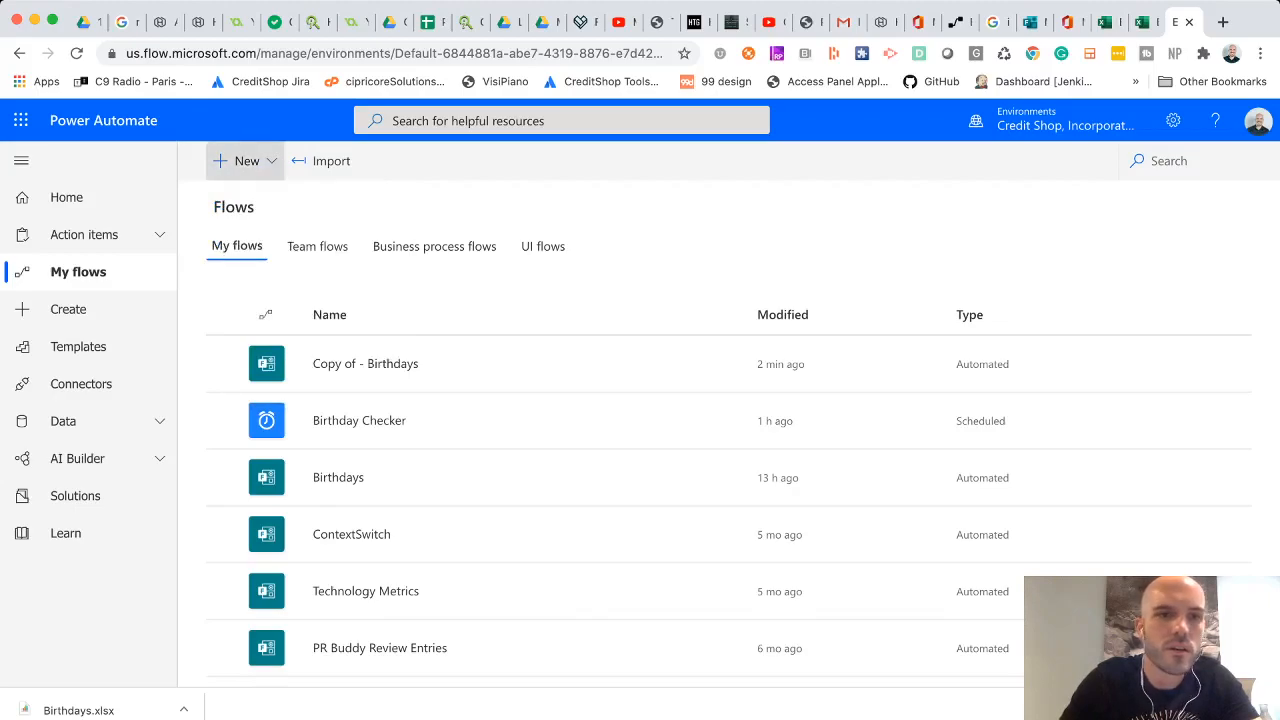
{"action": "left_click", "coordinate": [245, 161]}
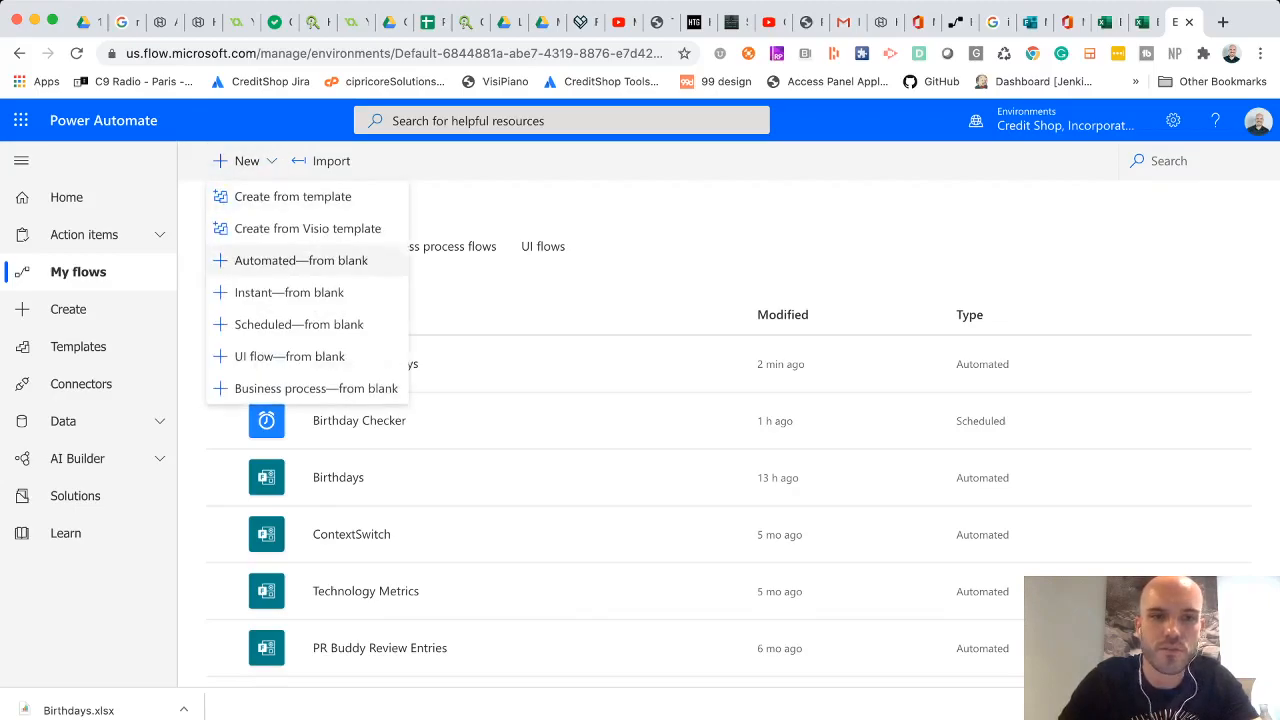
{"action": "mouse_move", "coordinate": [299, 324]}
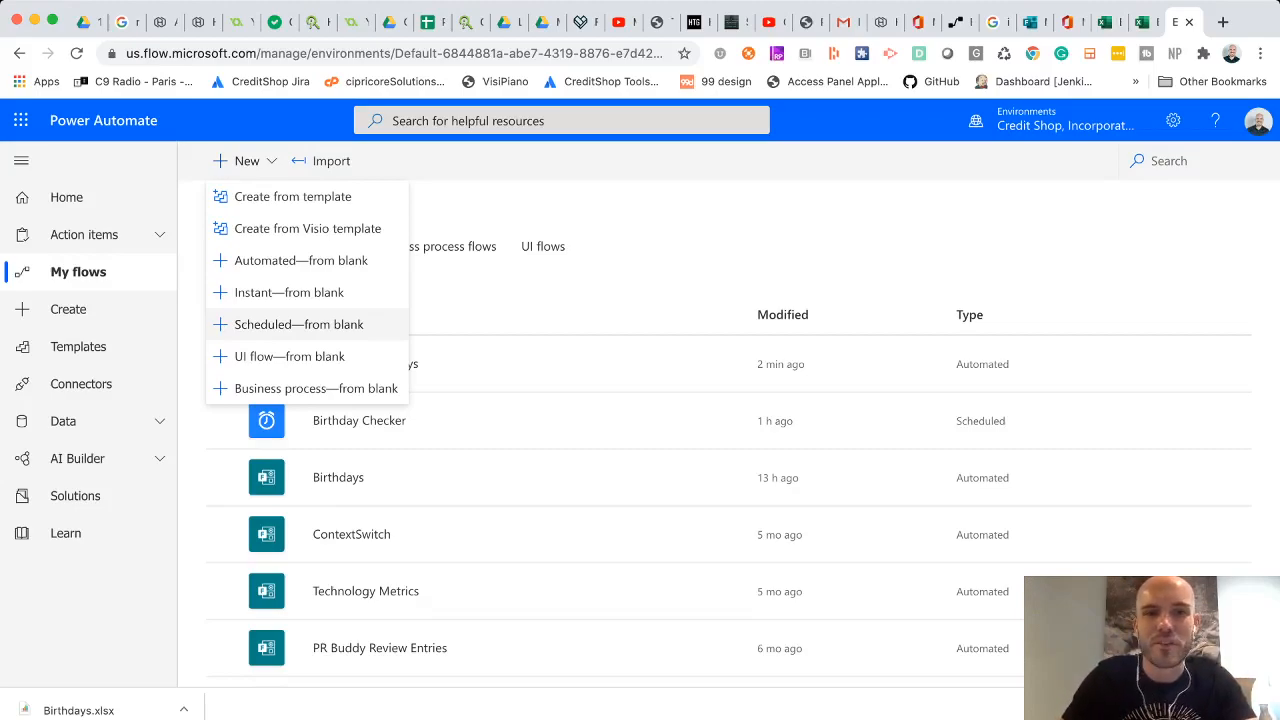
{"action": "left_click", "coordinate": [299, 324]}
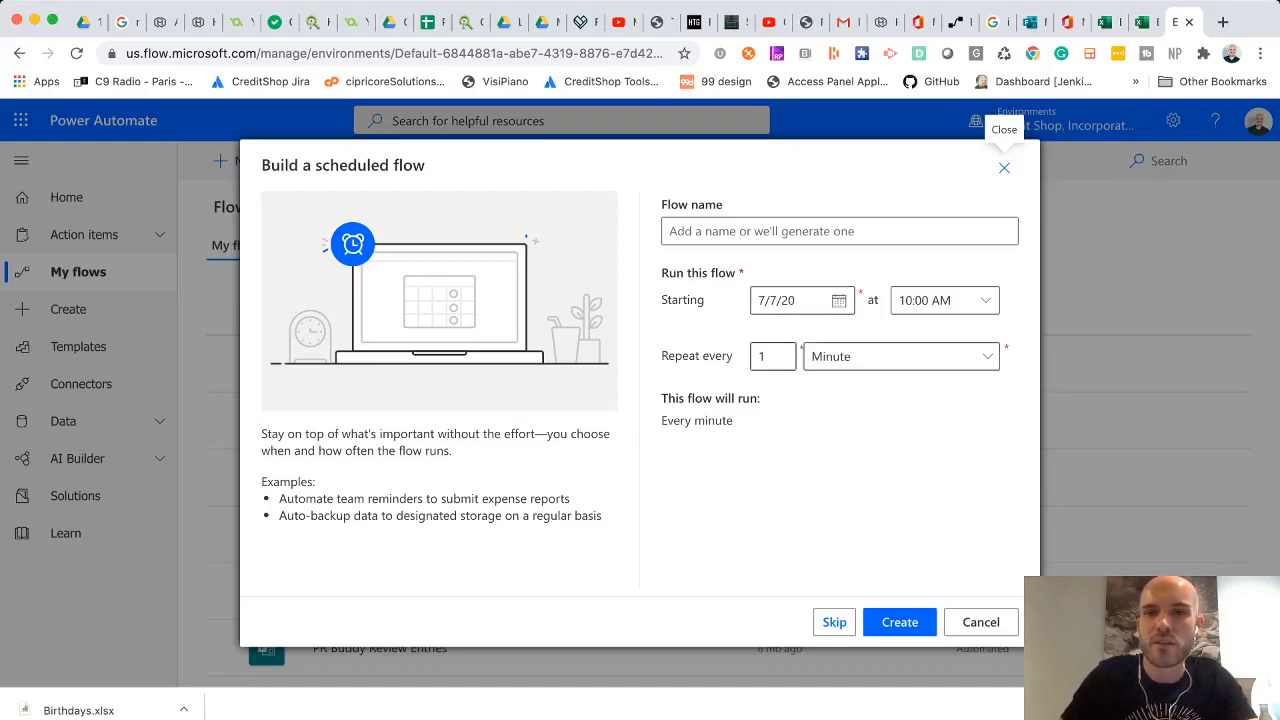
Step: Create Birthday Checker Test, repeating every 1 day from 7/8/20 at 08:00 AM
{"action": "left_click", "coordinate": [838, 300]}
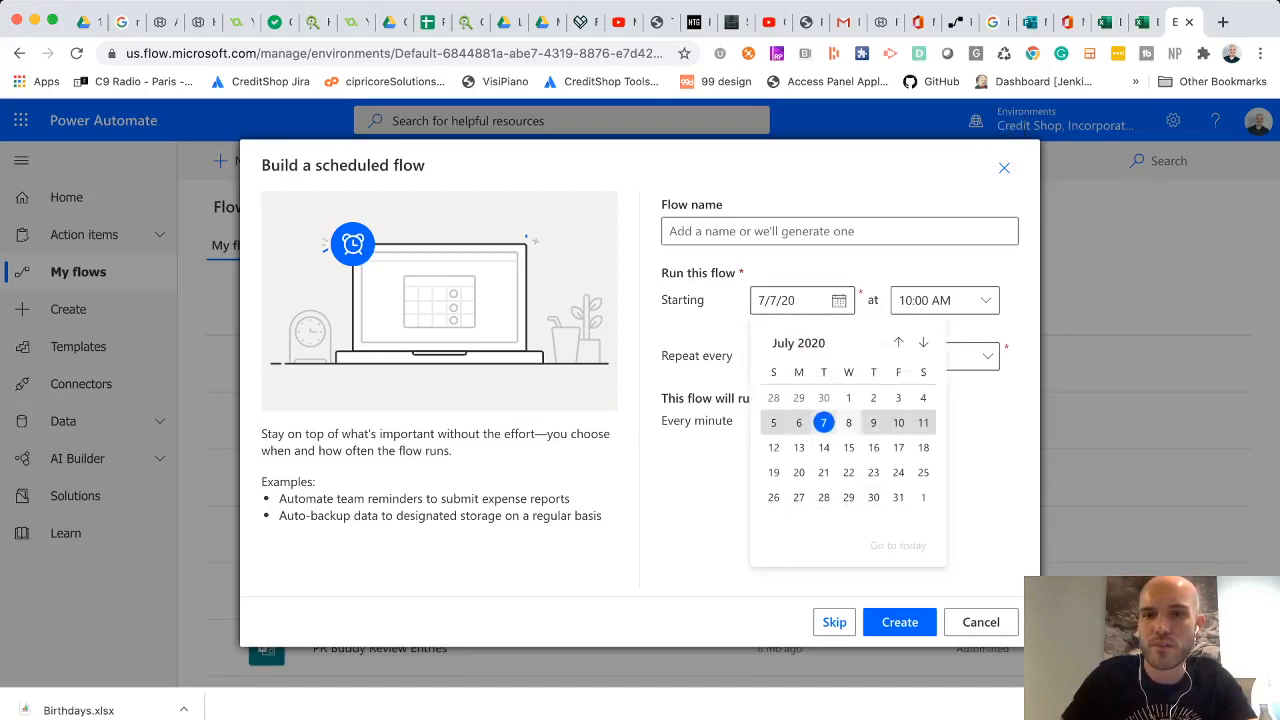
{"action": "left_click", "coordinate": [848, 422]}
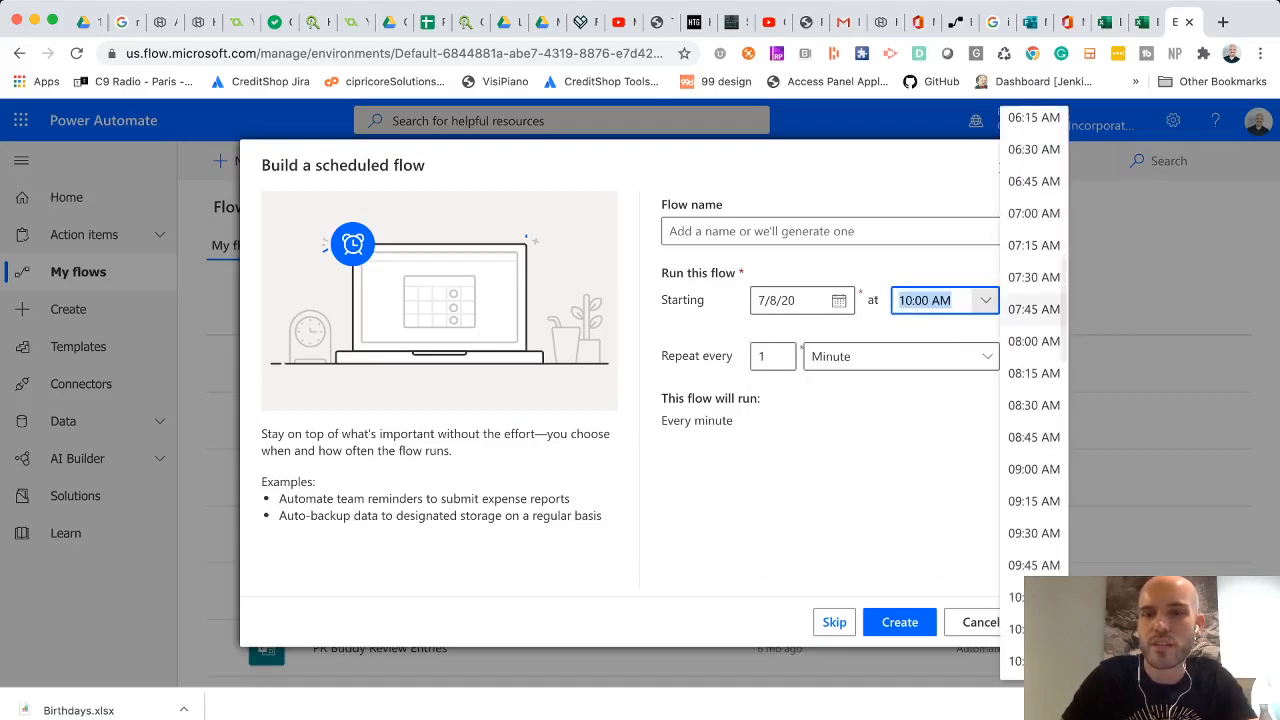
{"action": "left_click", "coordinate": [1033, 341]}
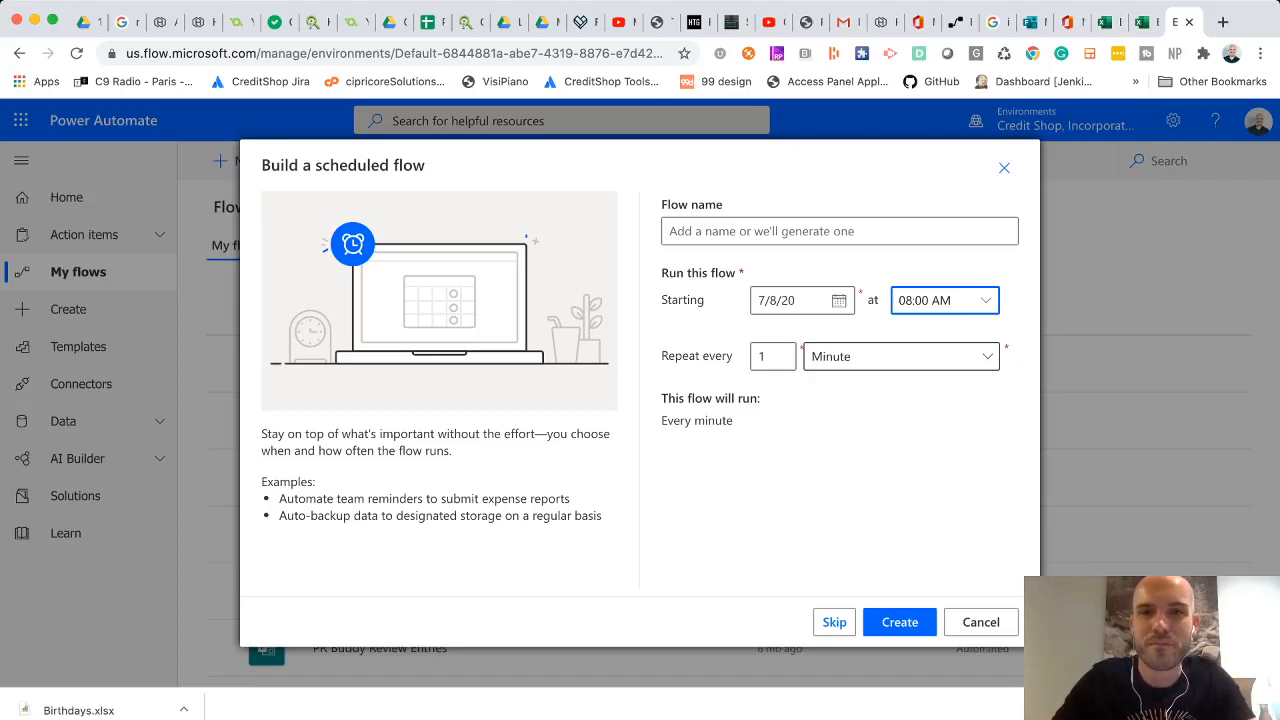
{"action": "left_click", "coordinate": [838, 231]}
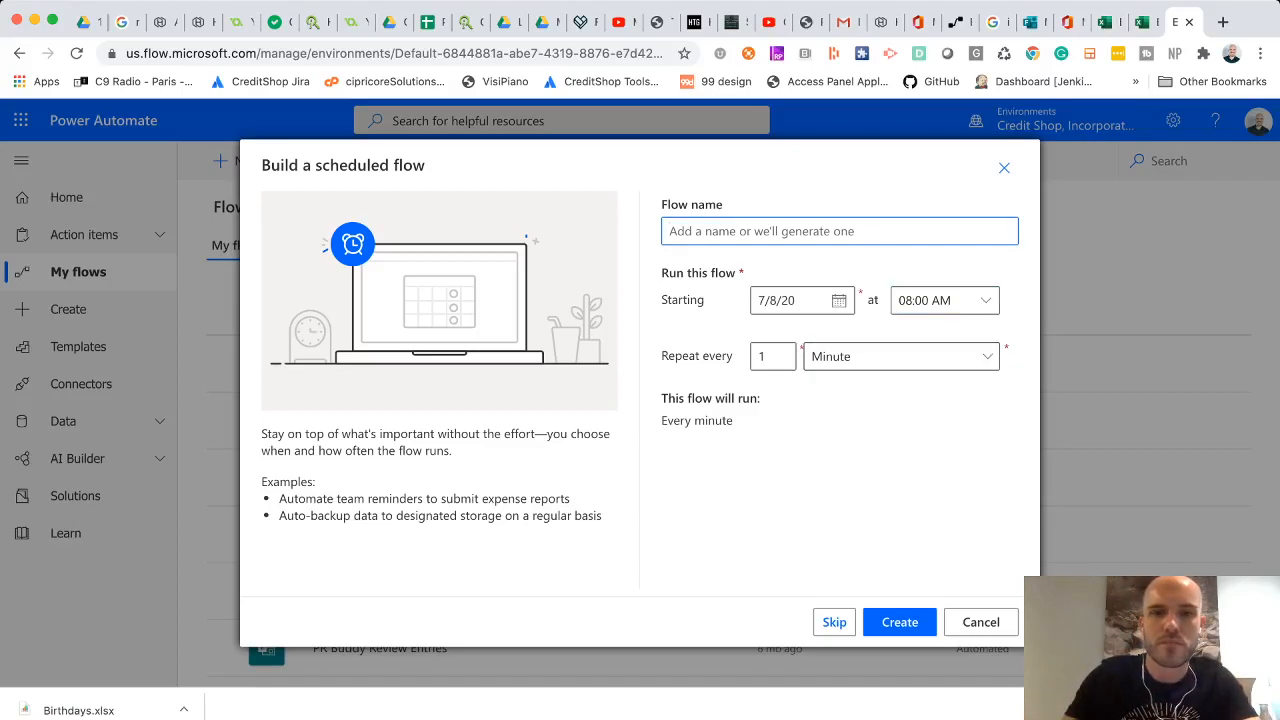
{"action": "type", "text": "Birthday Checker Test"}
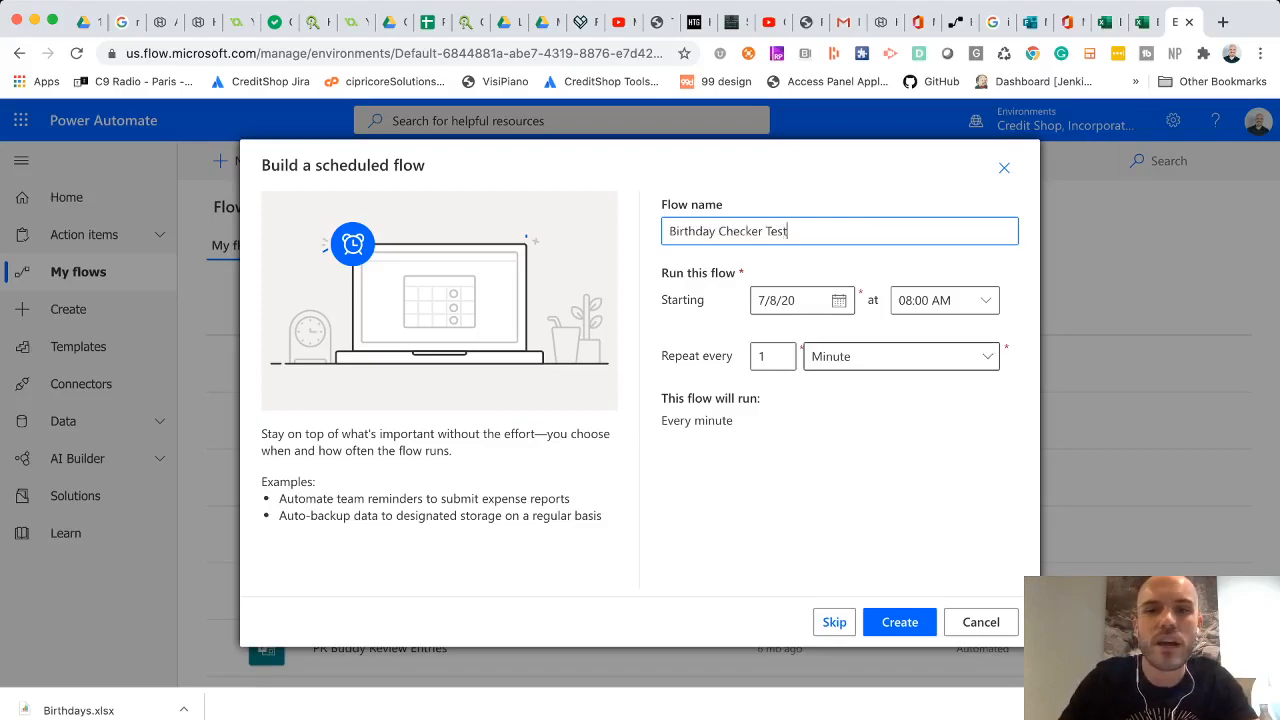
{"action": "left_click", "coordinate": [900, 356]}
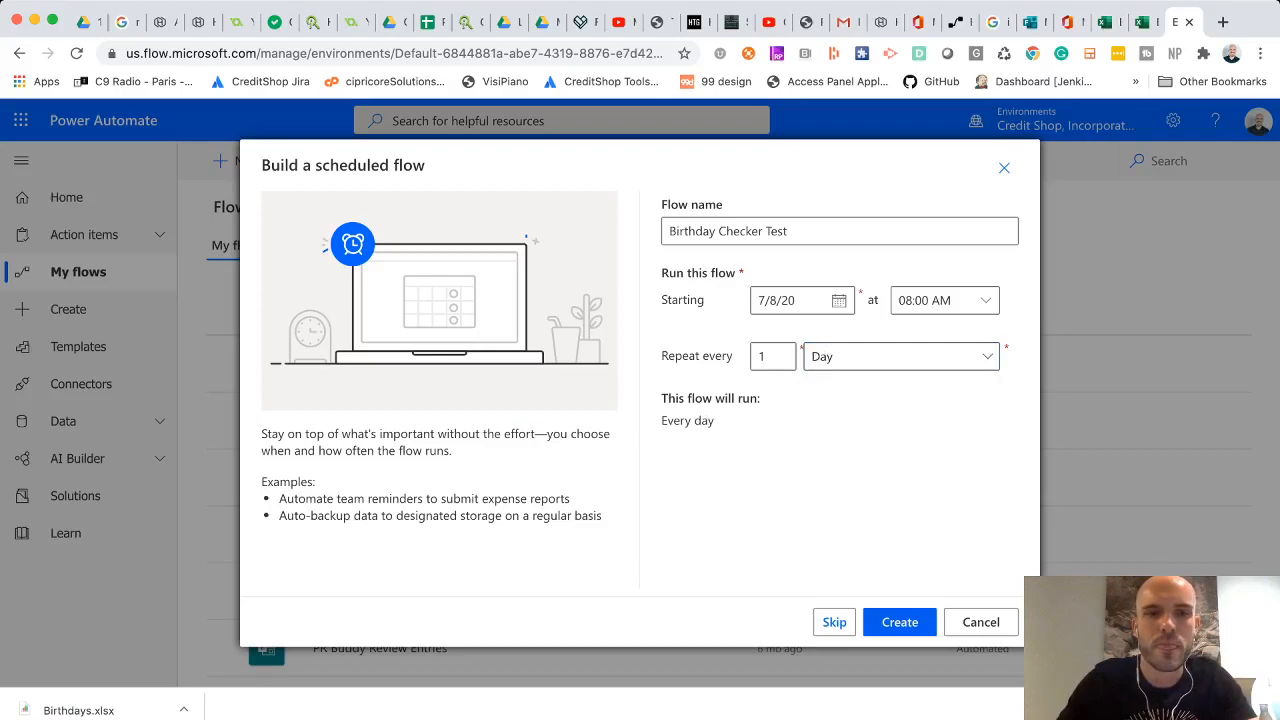
{"action": "left_click", "coordinate": [899, 622]}
{"action": "type", "text": "E"}
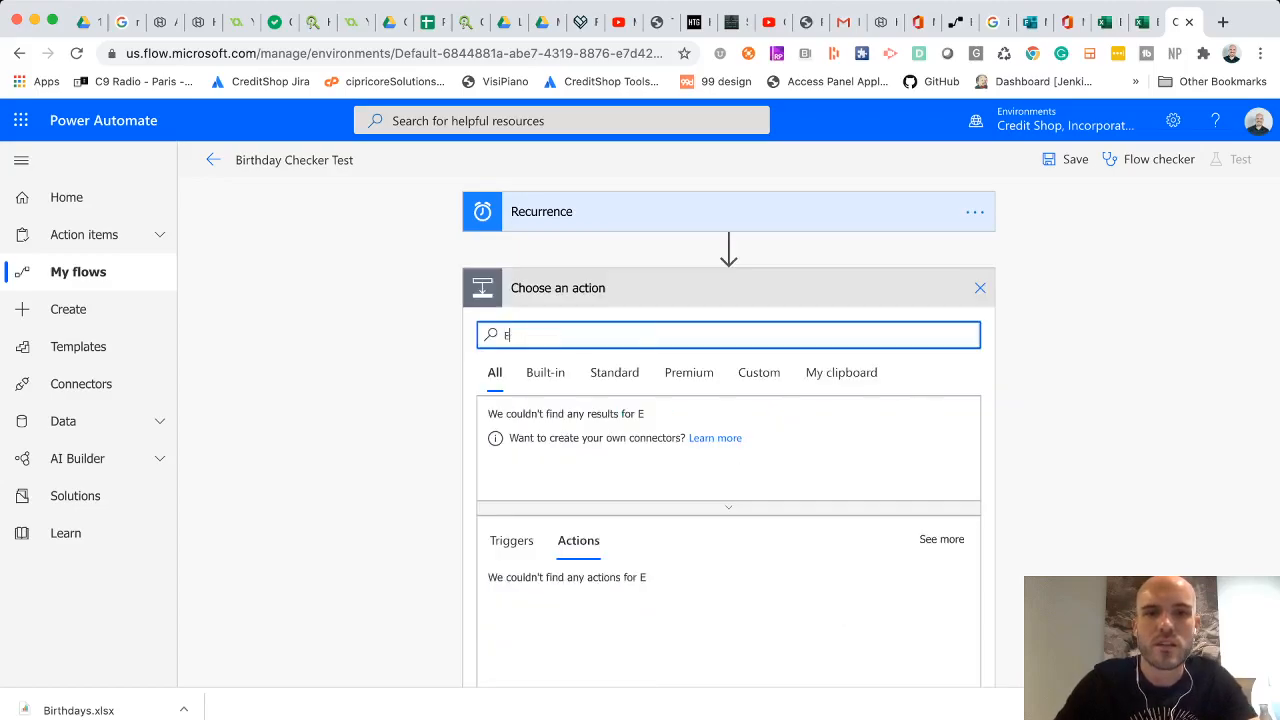
Step: Add an Excel List rows step reading Table1 from /BirthdaysTest.xlsx in OneDrive for Business
{"action": "type", "text": "xce"}
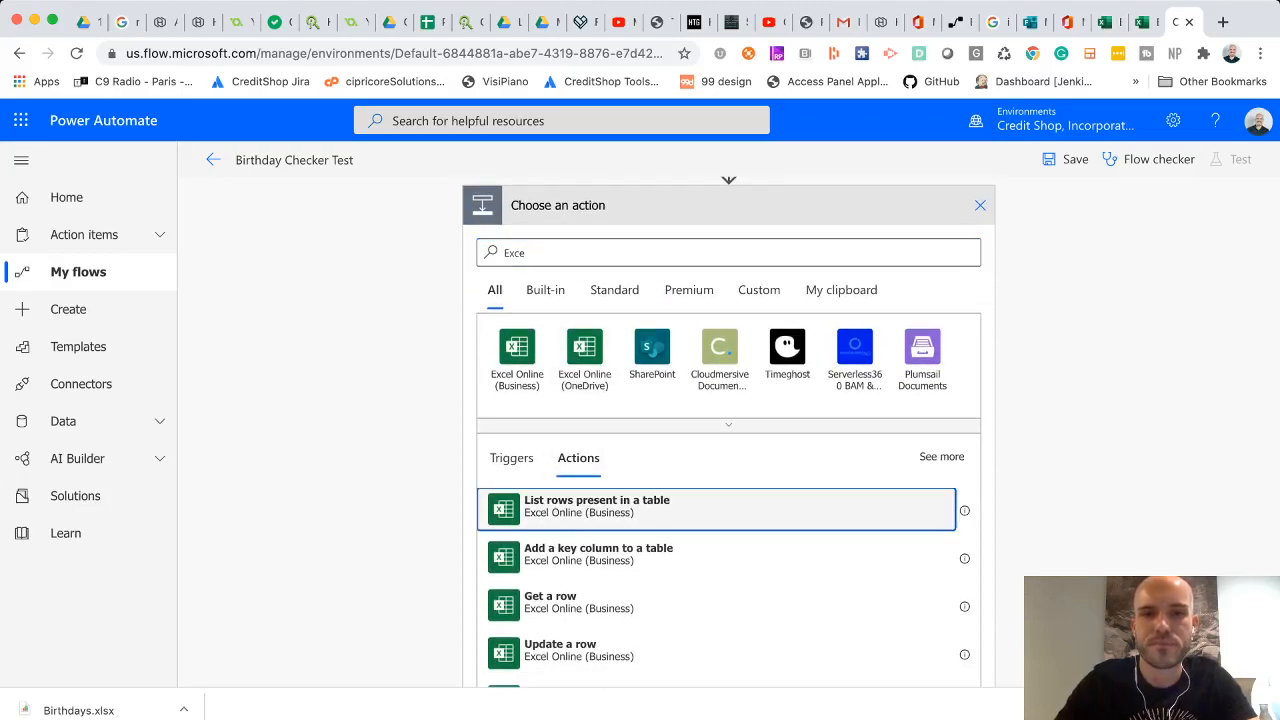
{"action": "left_click", "coordinate": [598, 505]}
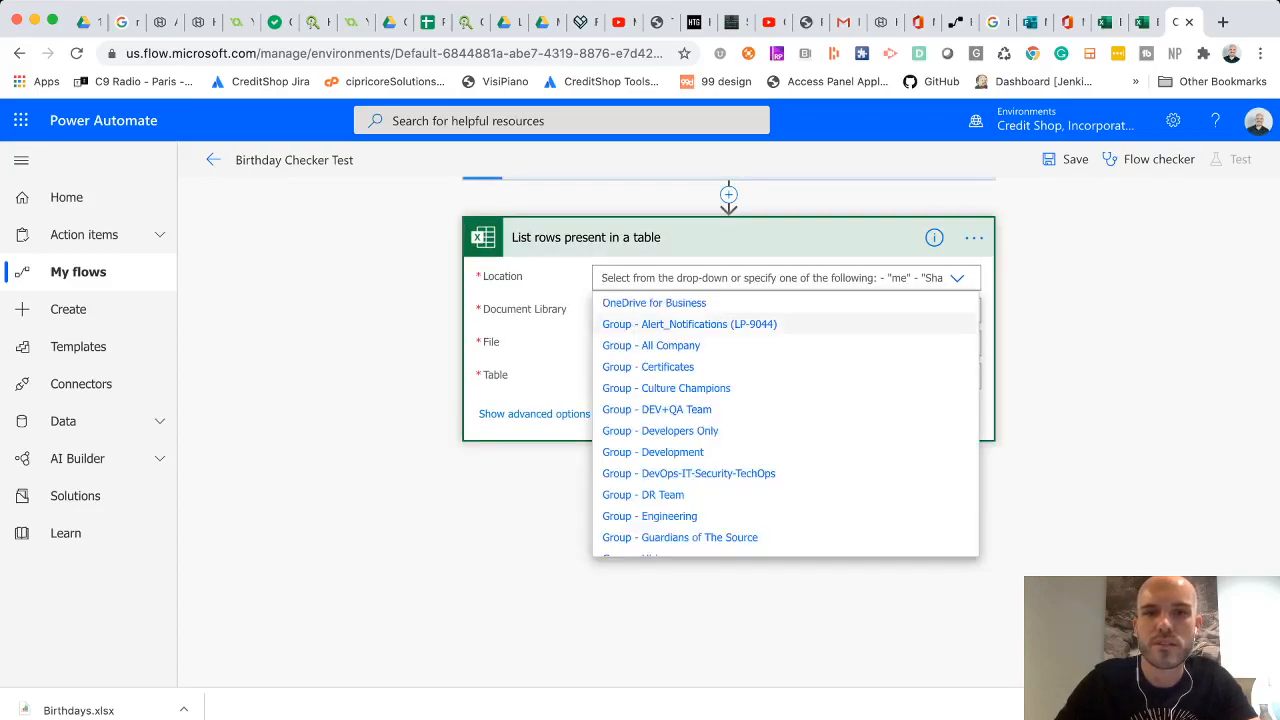
{"action": "left_click", "coordinate": [654, 303]}
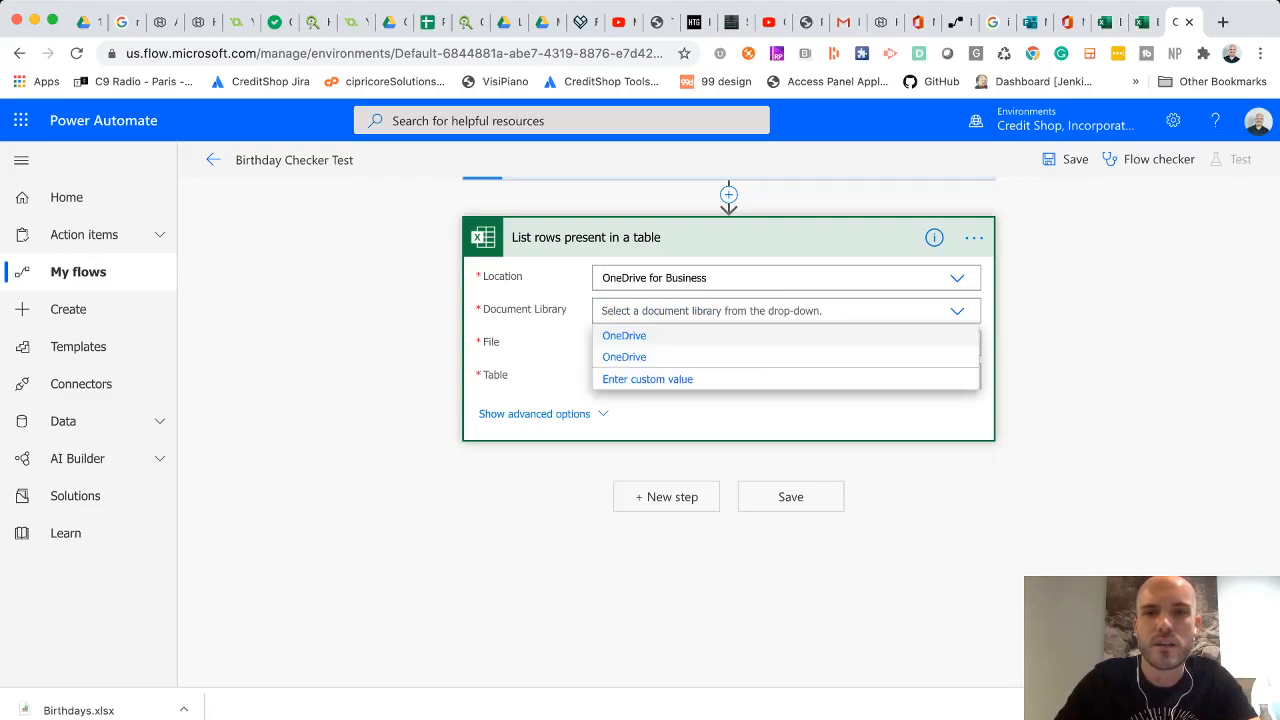
{"action": "left_click", "coordinate": [624, 335]}
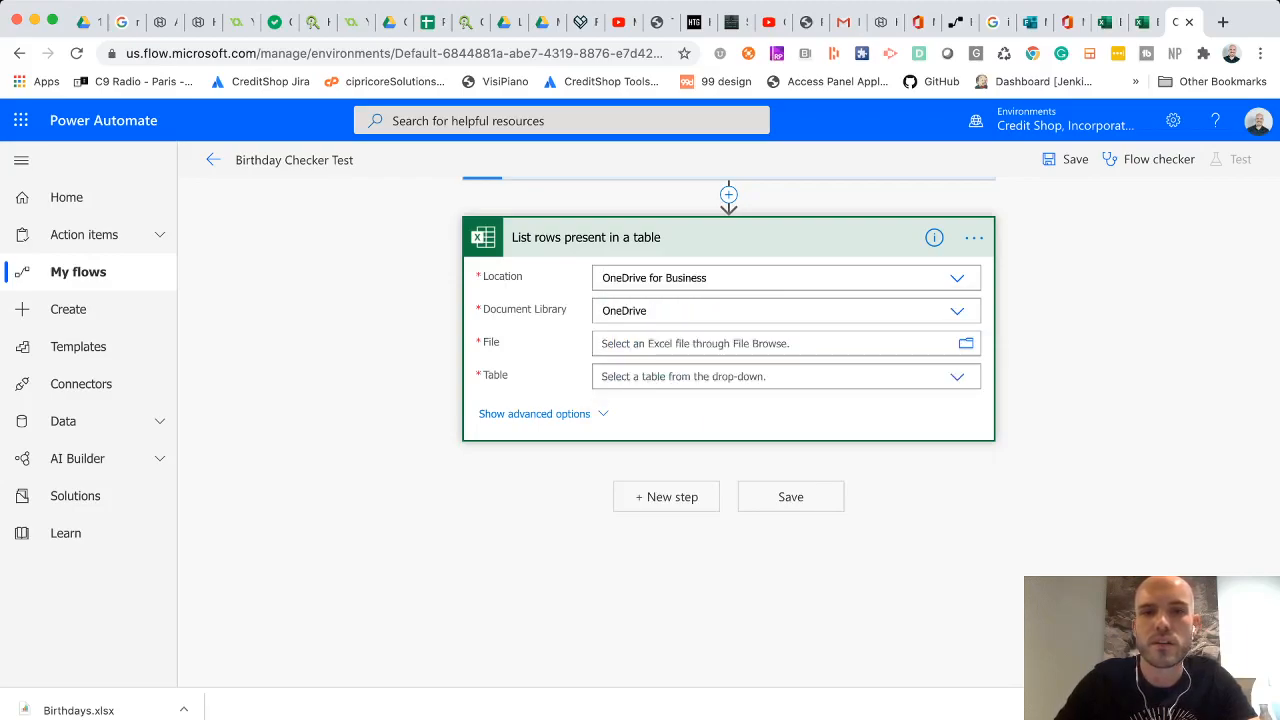
{"action": "left_click", "coordinate": [780, 343]}
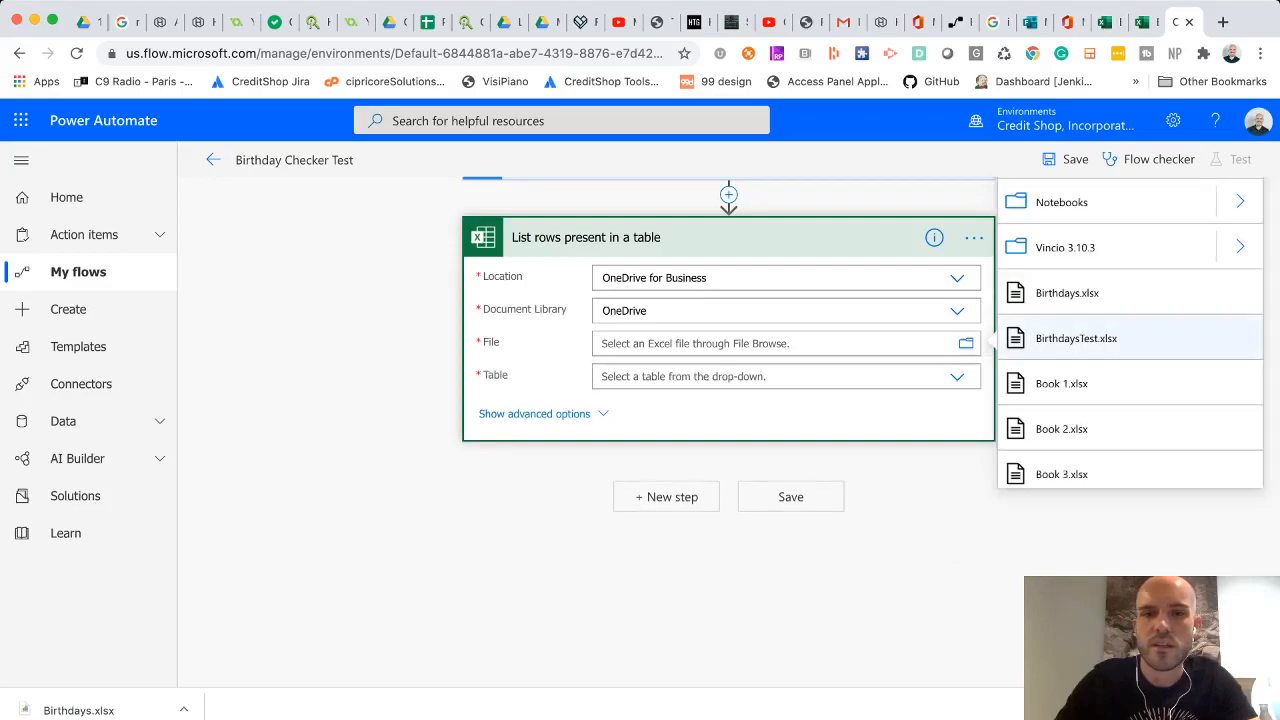
{"action": "left_click", "coordinate": [1072, 338]}
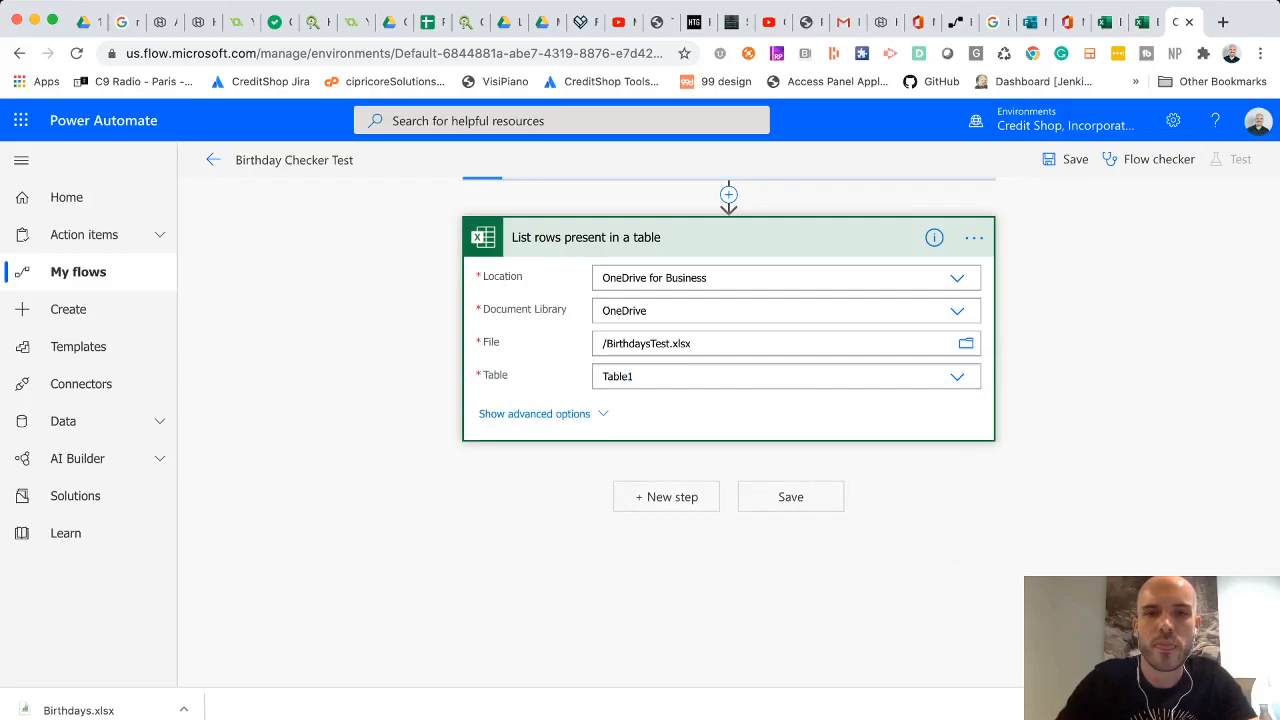
{"action": "left_click", "coordinate": [666, 496]}
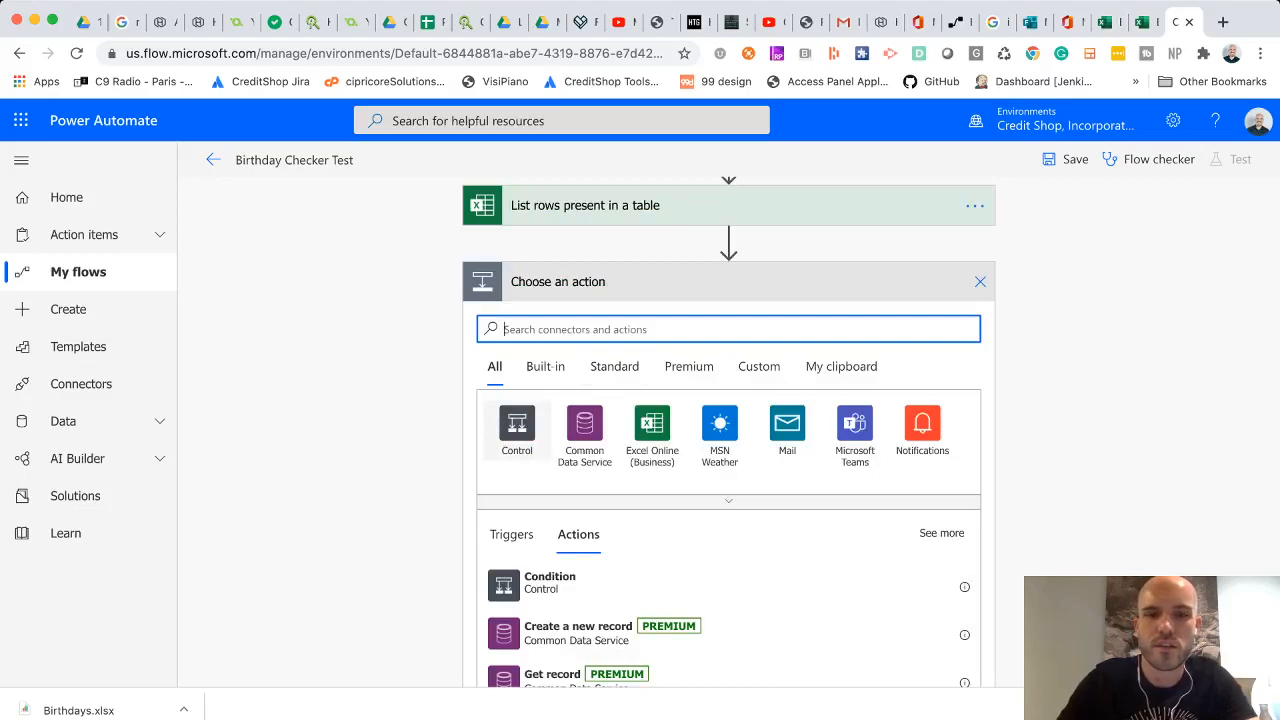
Step: Add an Apply to each loop over the listed rows' value, choosing a Control action inside
{"action": "type", "text": "Fo"}
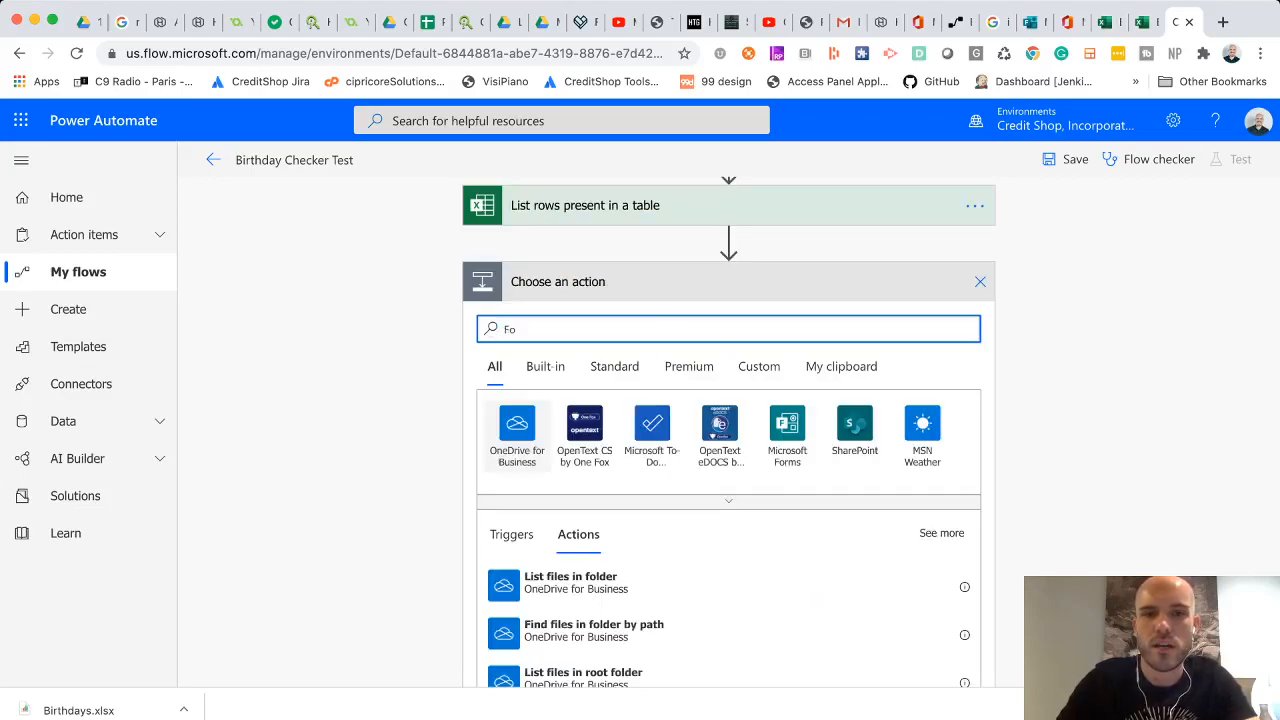
{"action": "type", "text": "appl"}
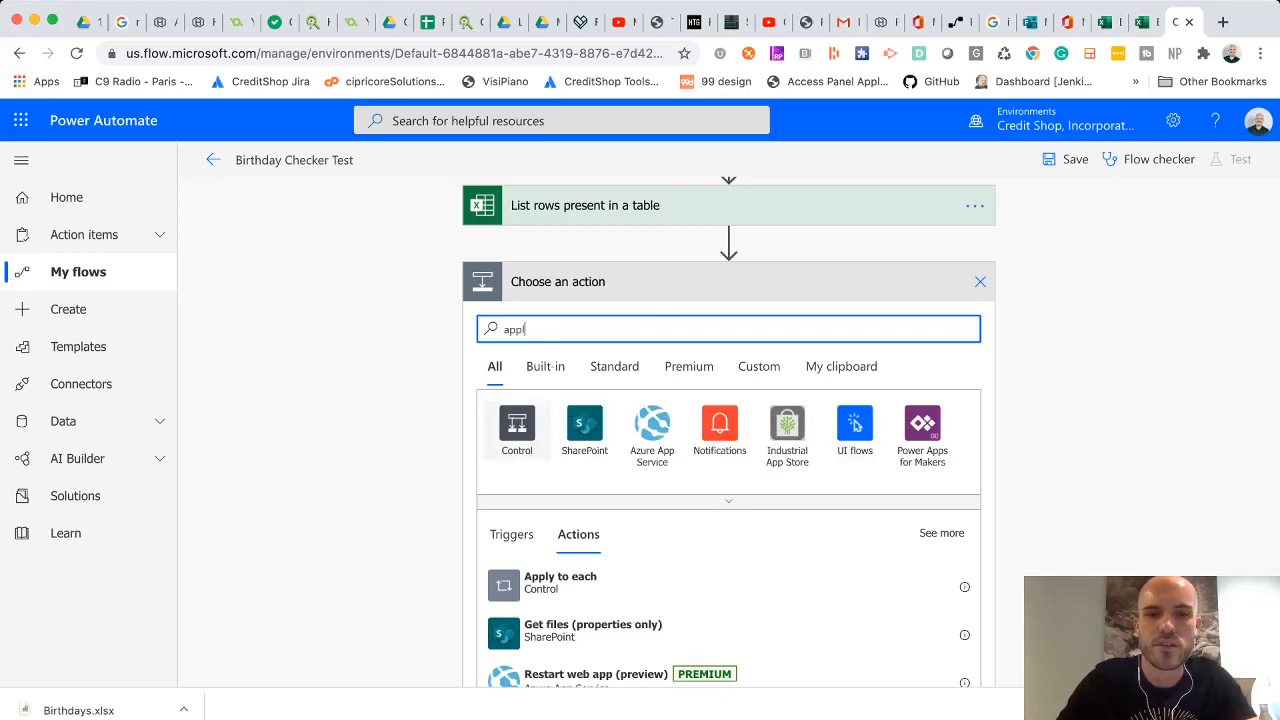
{"action": "left_click", "coordinate": [559, 582]}
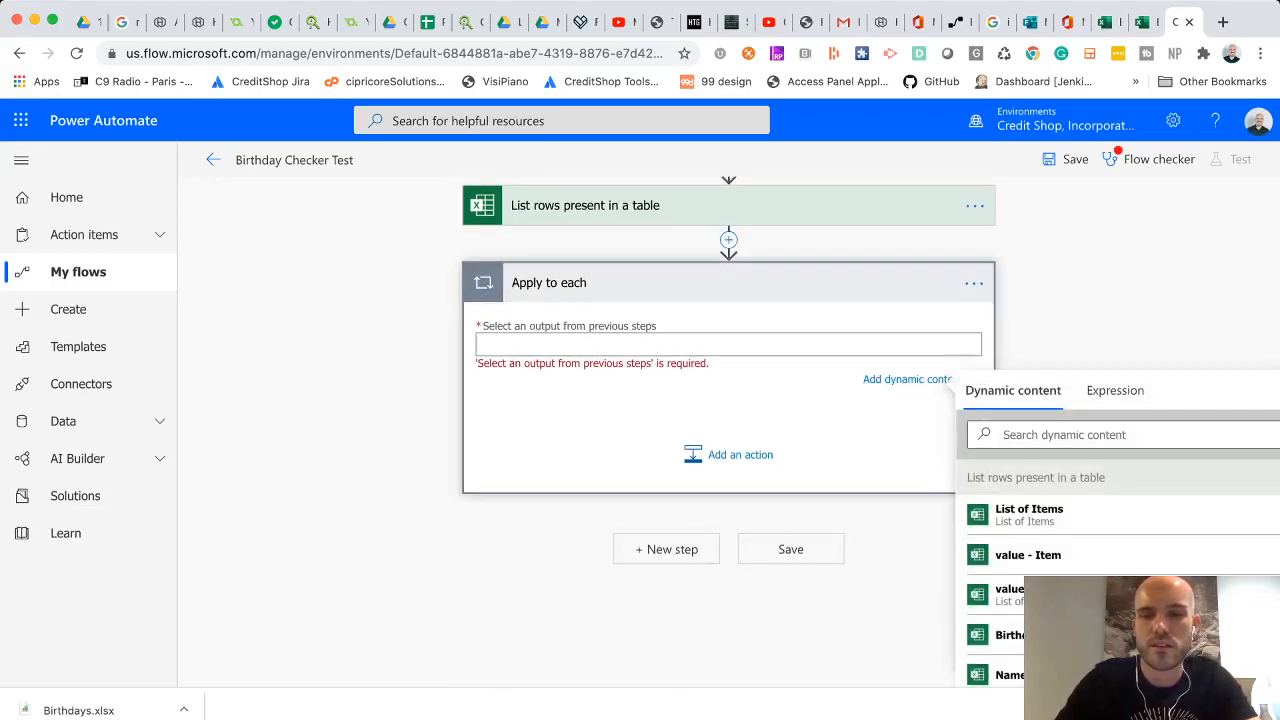
{"action": "mouse_move", "coordinate": [1028, 555]}
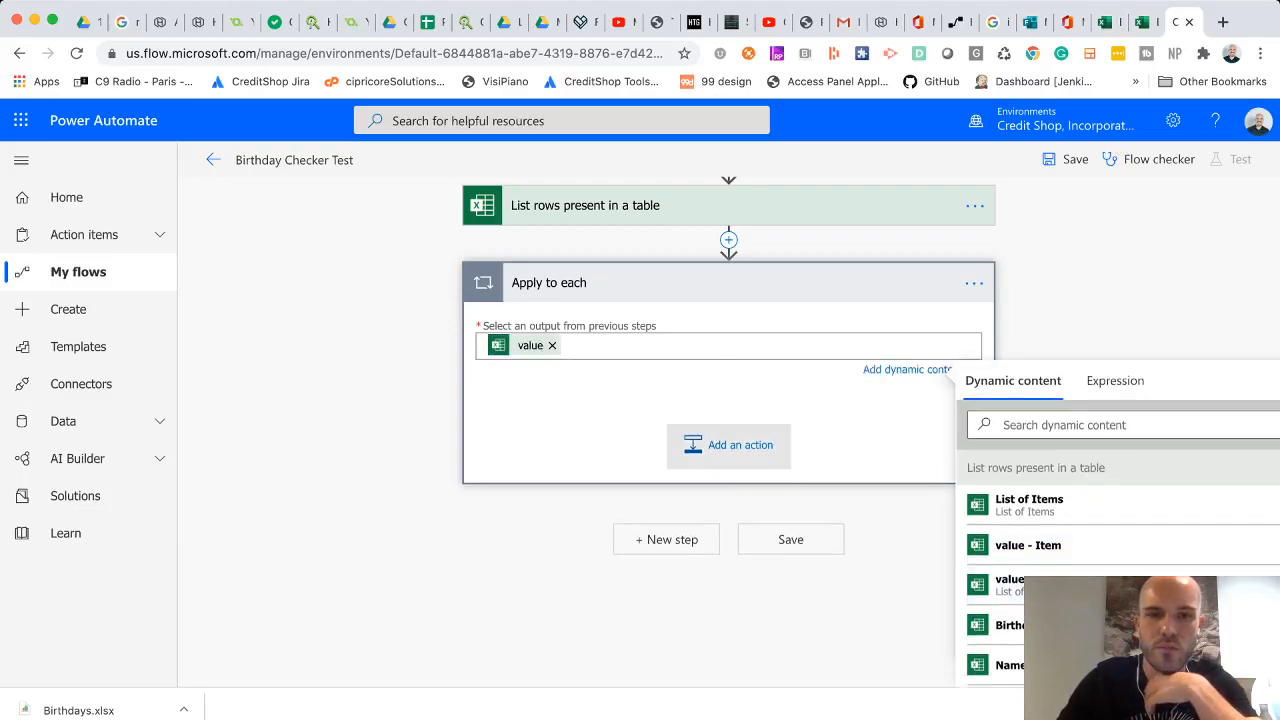
{"action": "left_click", "coordinate": [728, 445]}
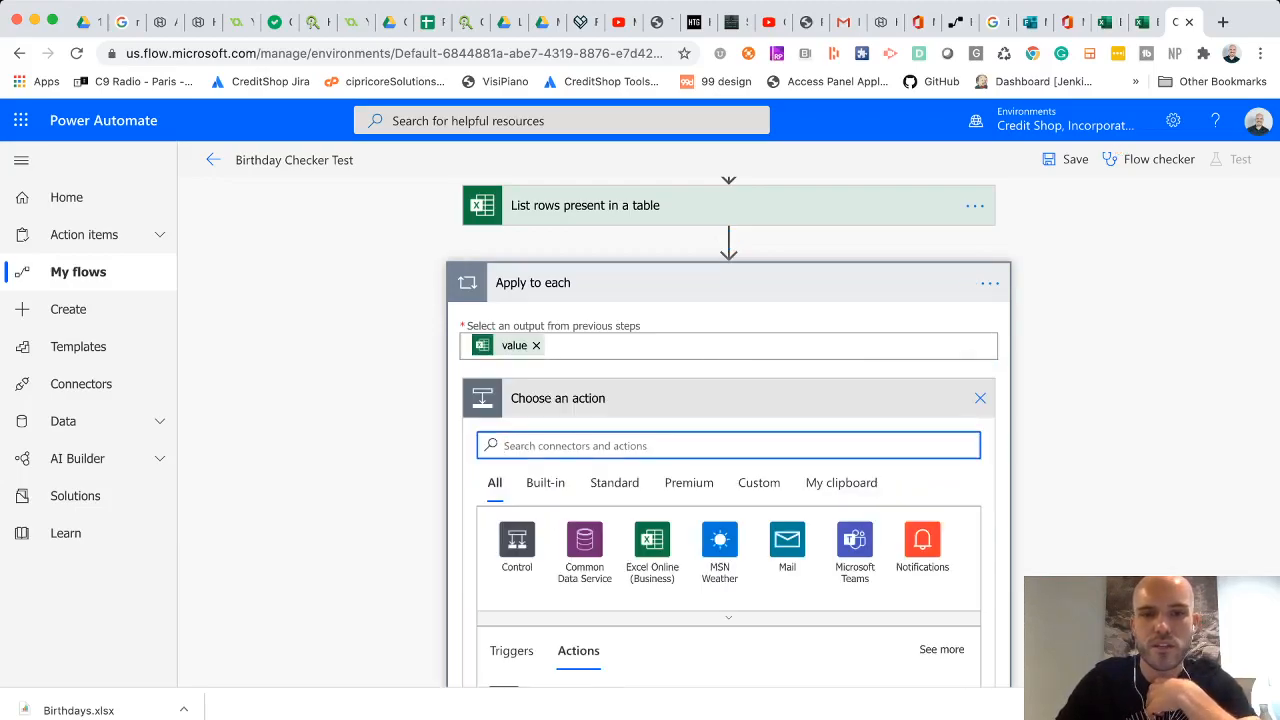
{"action": "left_click", "coordinate": [516, 548]}
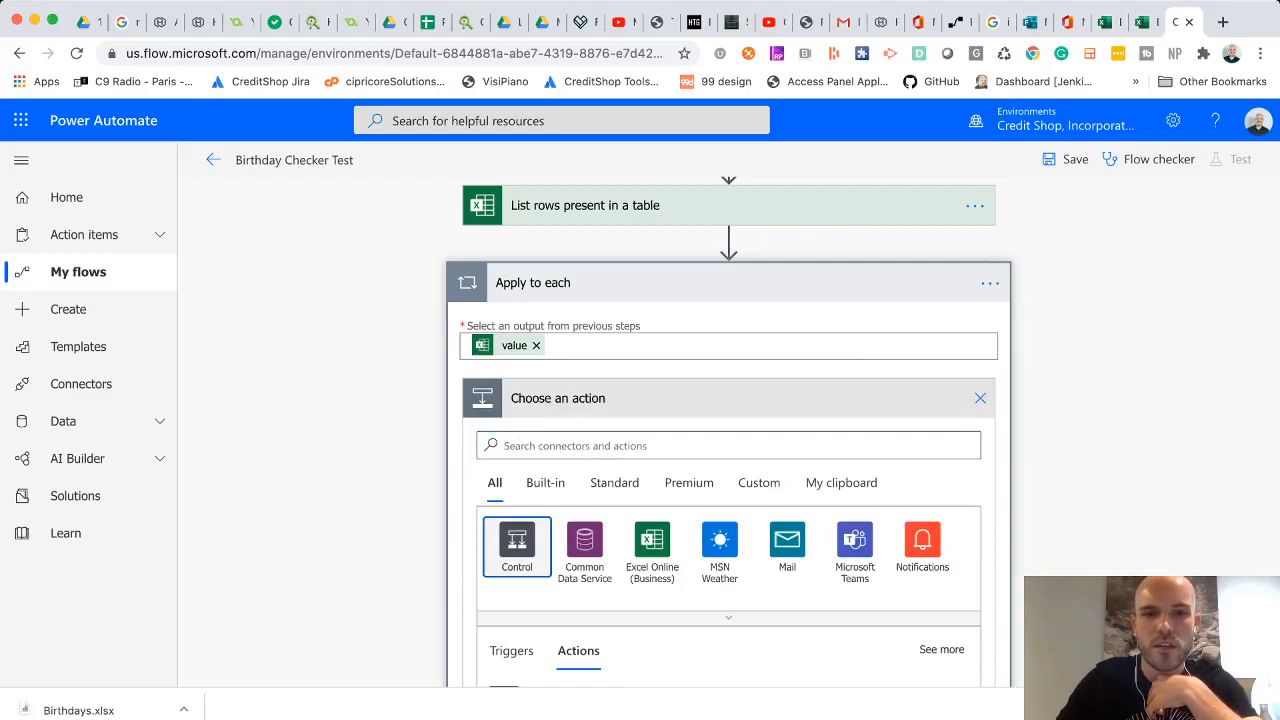
Step: Add a Condition inside the loop testing whether Birthday is equal to a value
{"action": "left_click", "coordinate": [516, 542]}
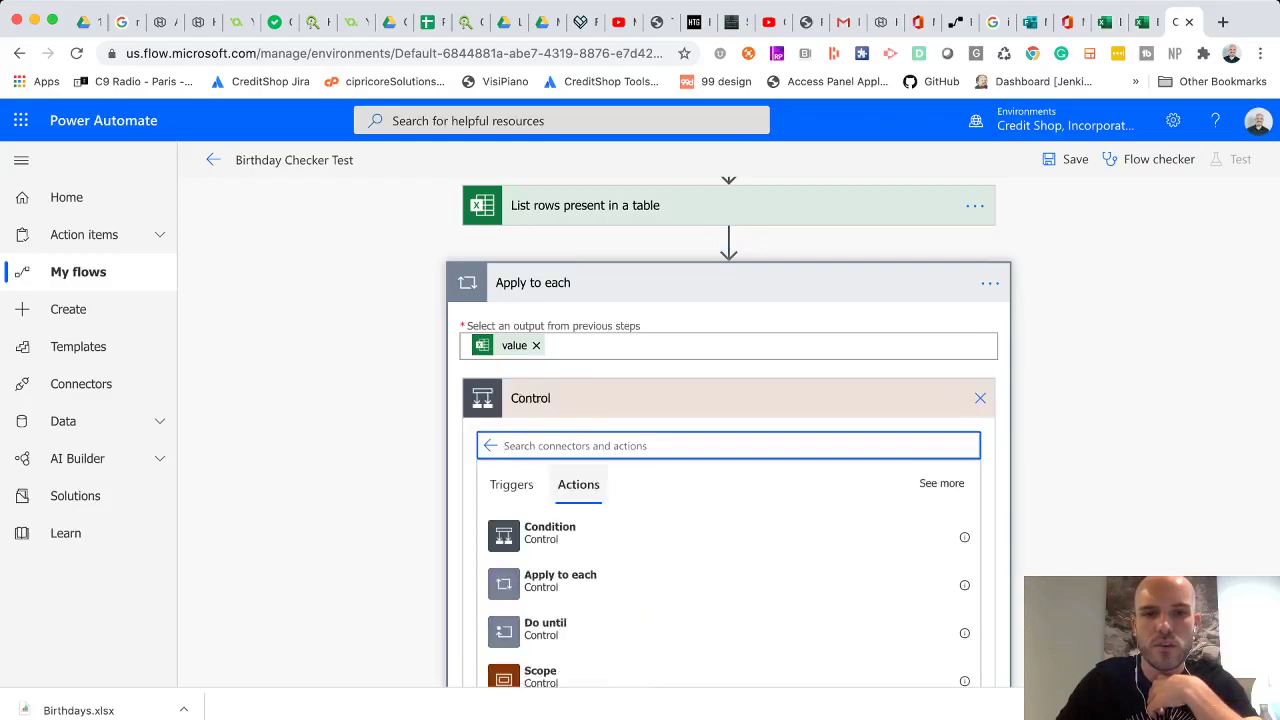
{"action": "left_click", "coordinate": [548, 532]}
{"action": "type", "text": "birth"}
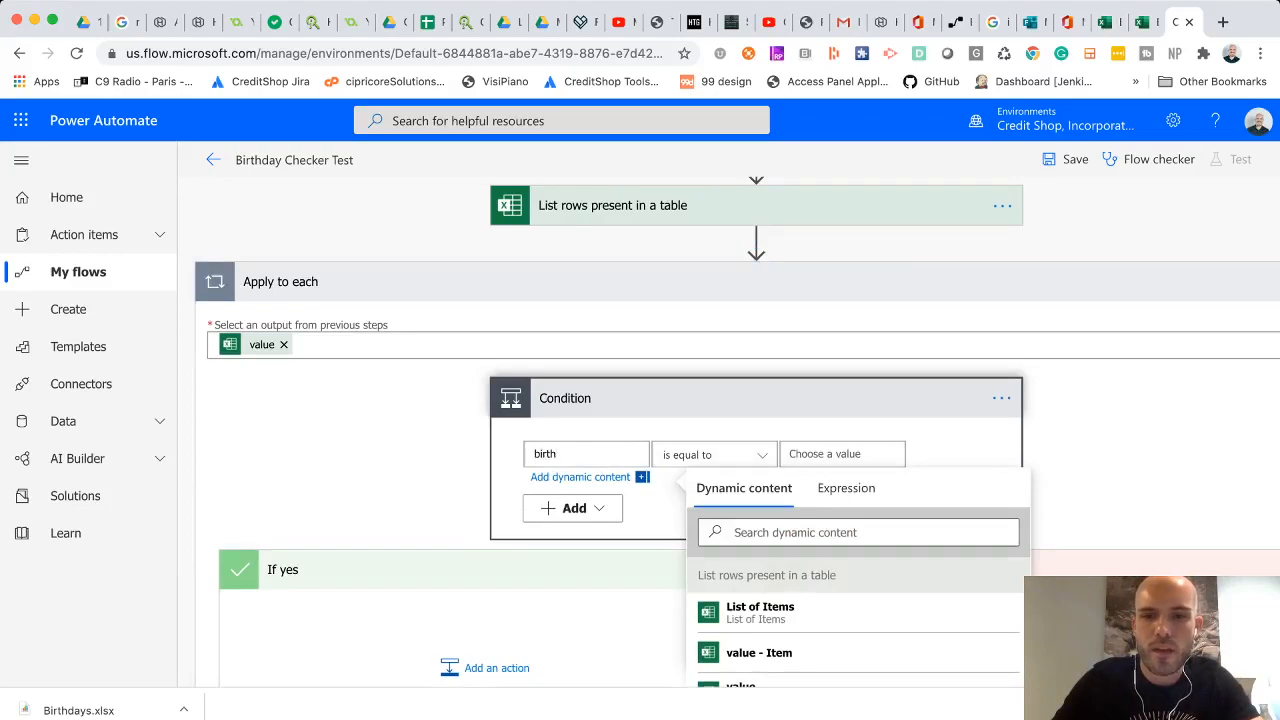
{"action": "scroll", "scroll_direction": "down", "scroll_amount": 3}
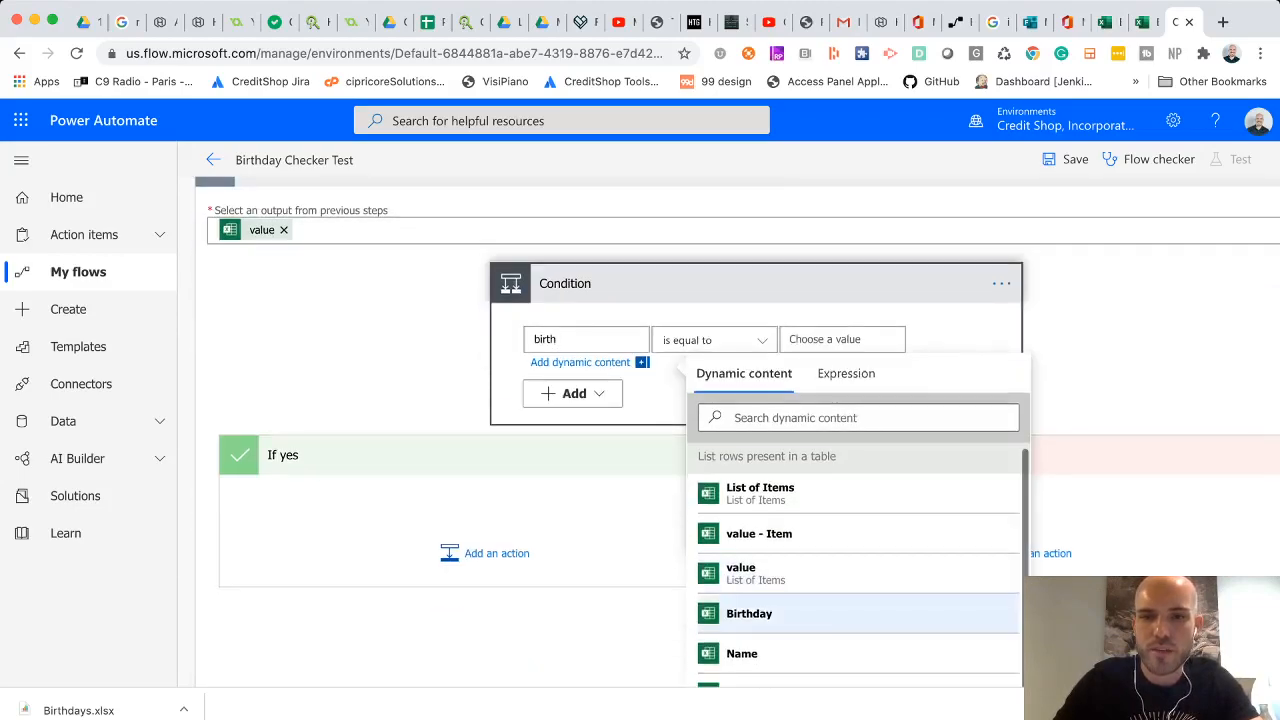
{"action": "scroll", "scroll_direction": "down", "scroll_amount": 3}
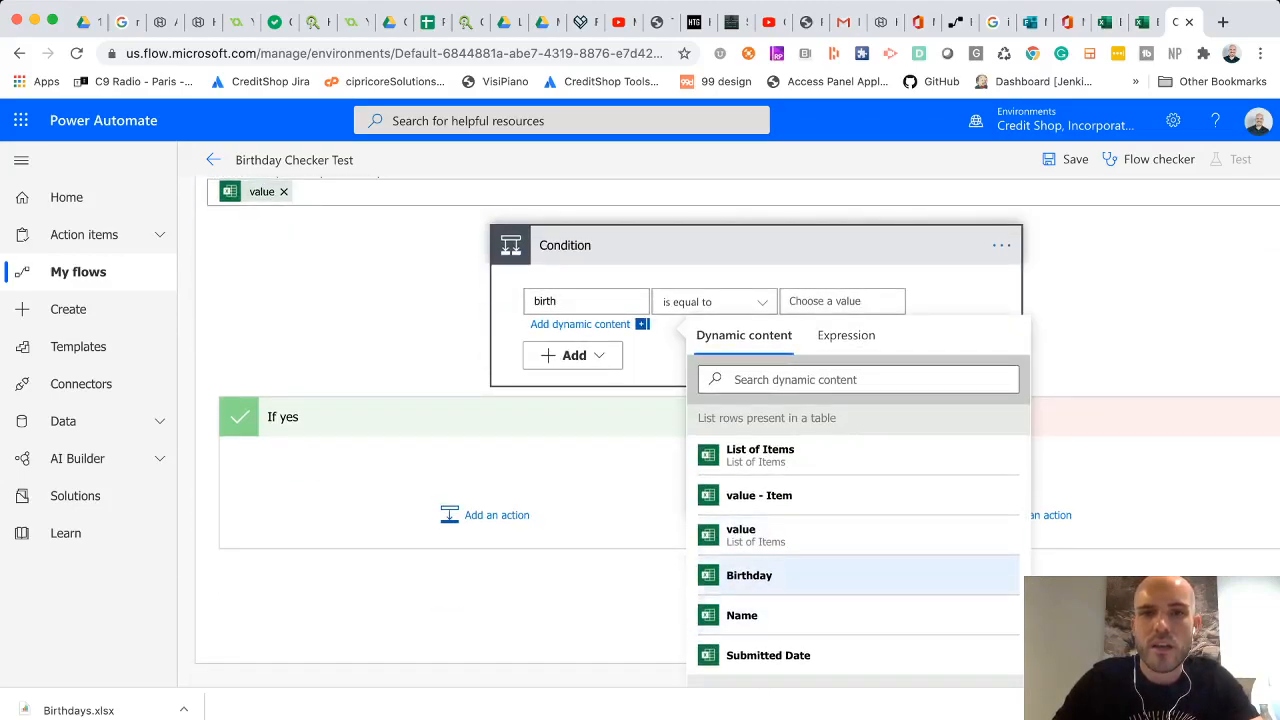
{"action": "left_click", "coordinate": [751, 575]}
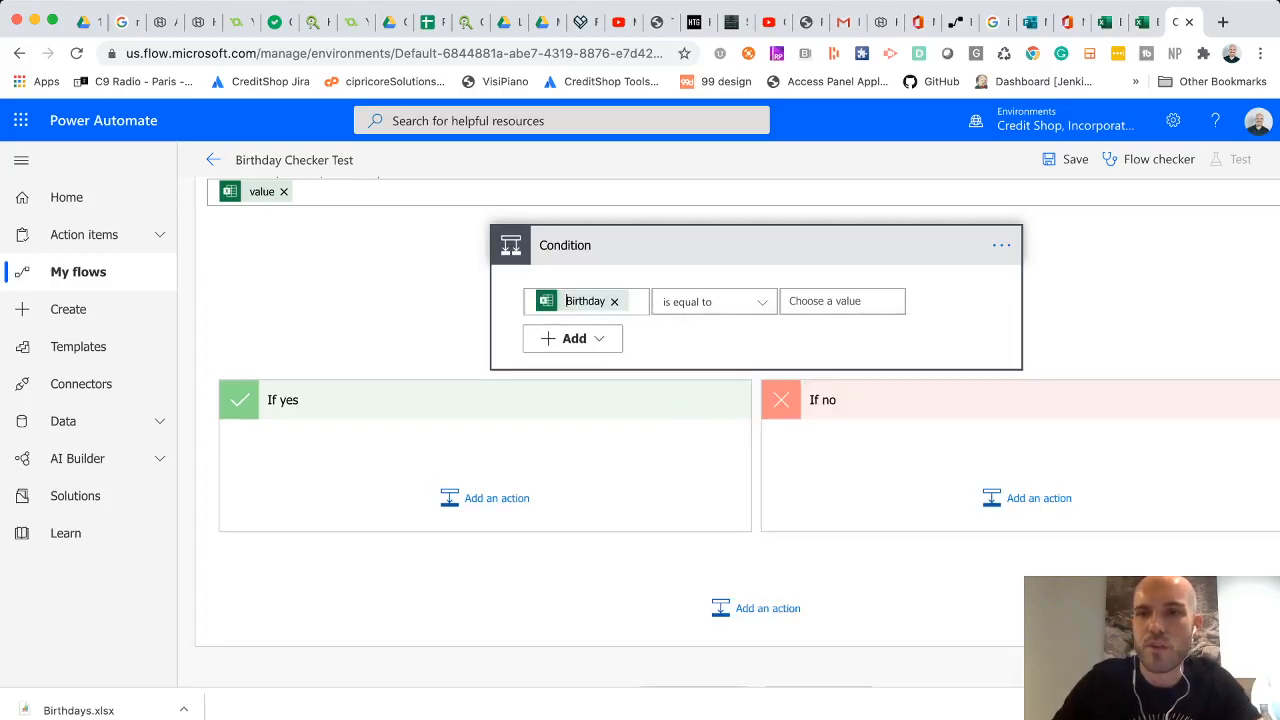
{"action": "left_click", "coordinate": [842, 300]}
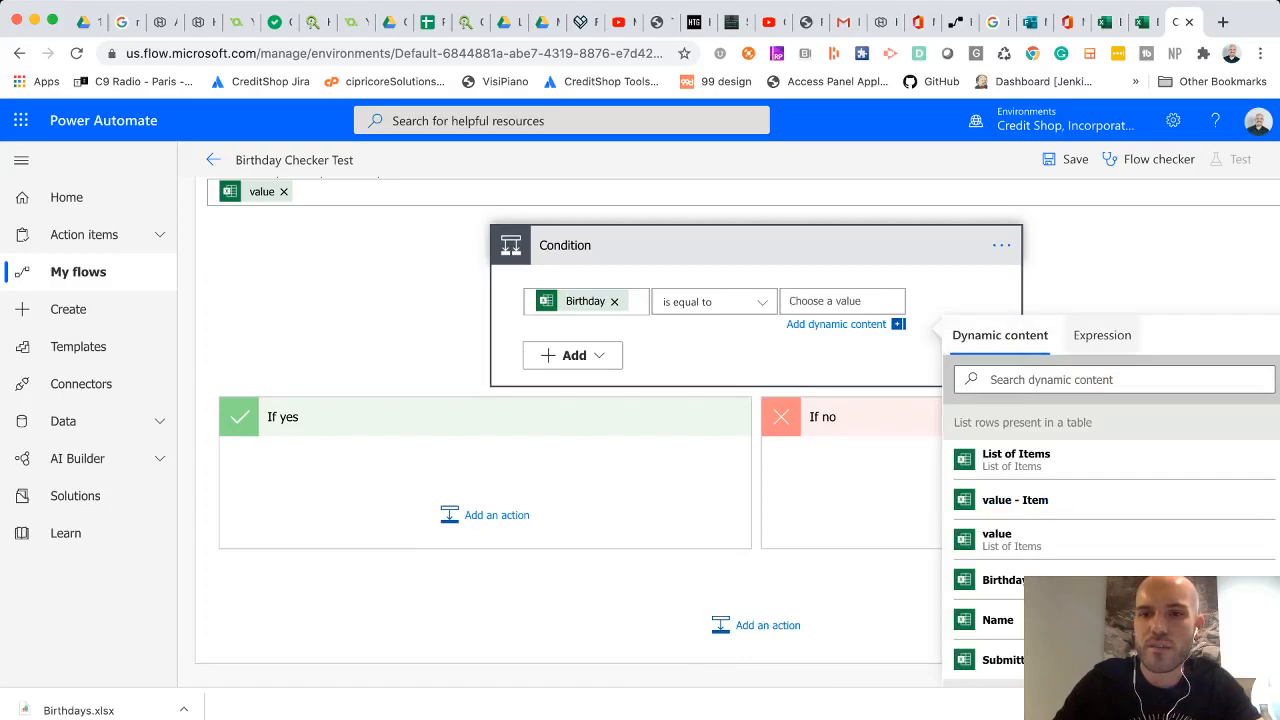
Step: Set the Condition's compare value to the expression formatDateTime(utcNow(),'MM.dd')
{"action": "left_click", "coordinate": [1102, 335]}
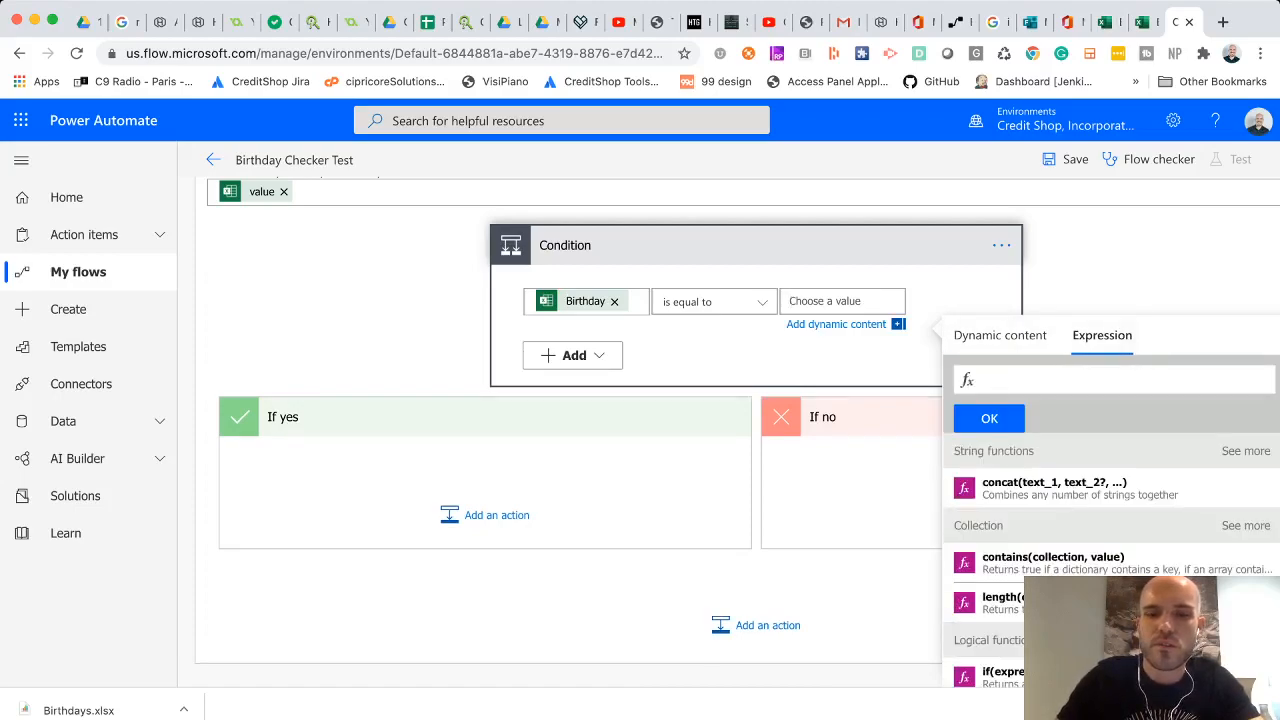
{"action": "type", "text": "formatDateTime"}
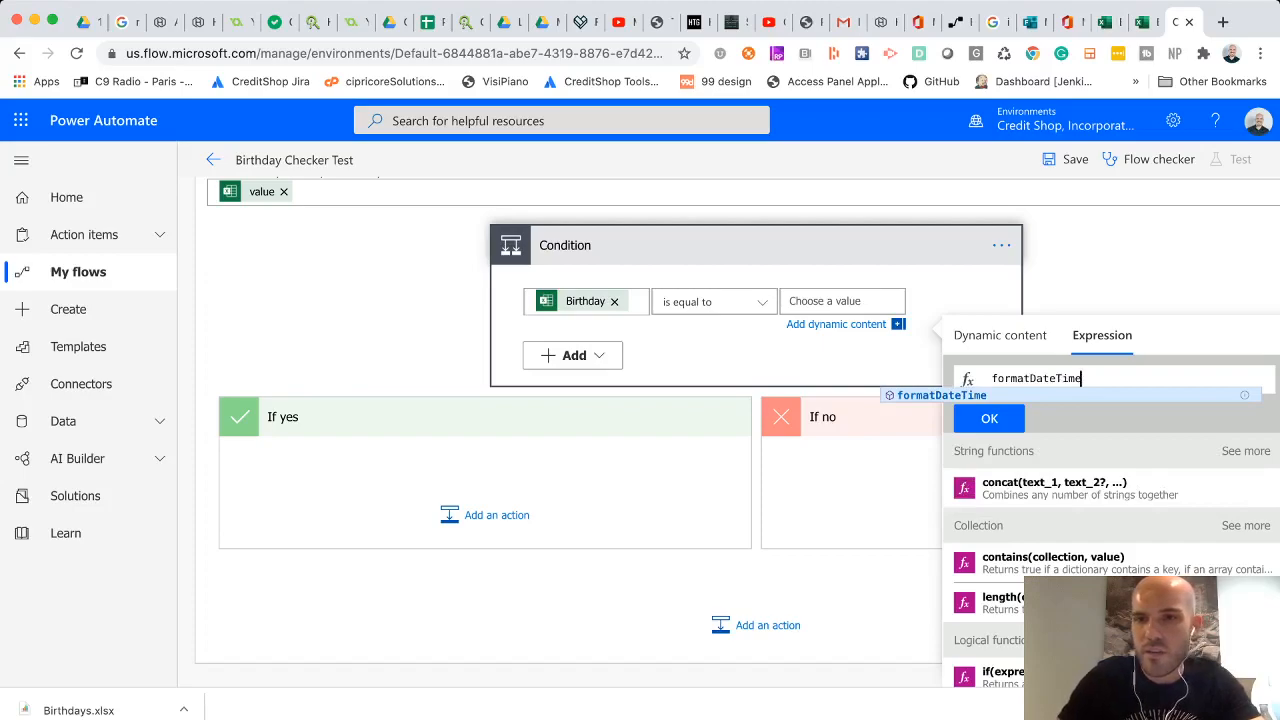
{"action": "type", "text": "(utc"}
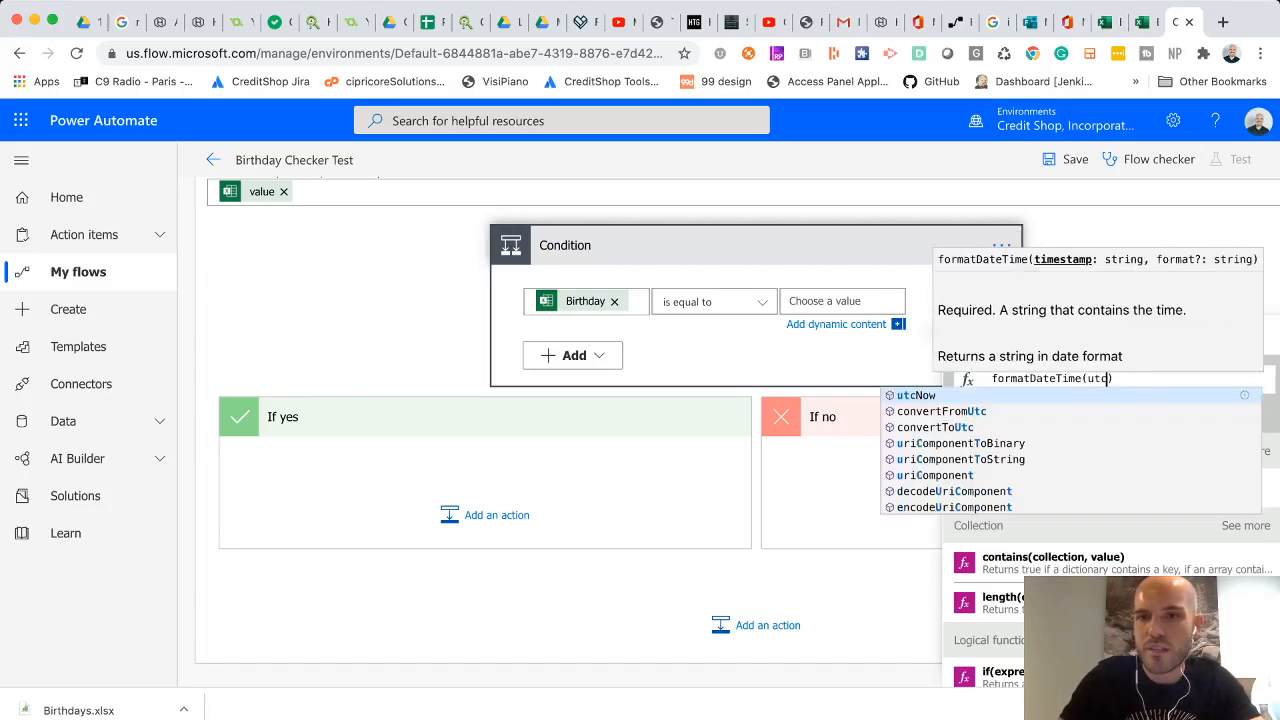
{"action": "left_click", "coordinate": [915, 395]}
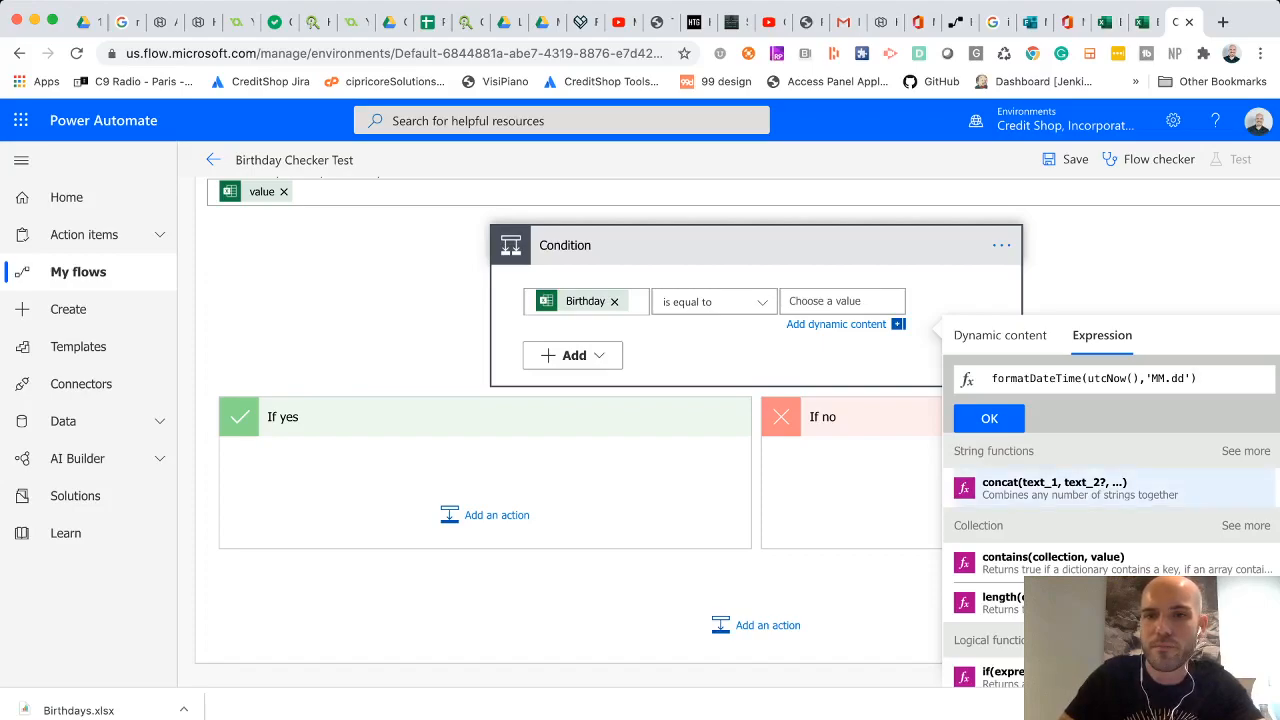
{"action": "left_click", "coordinate": [988, 418]}
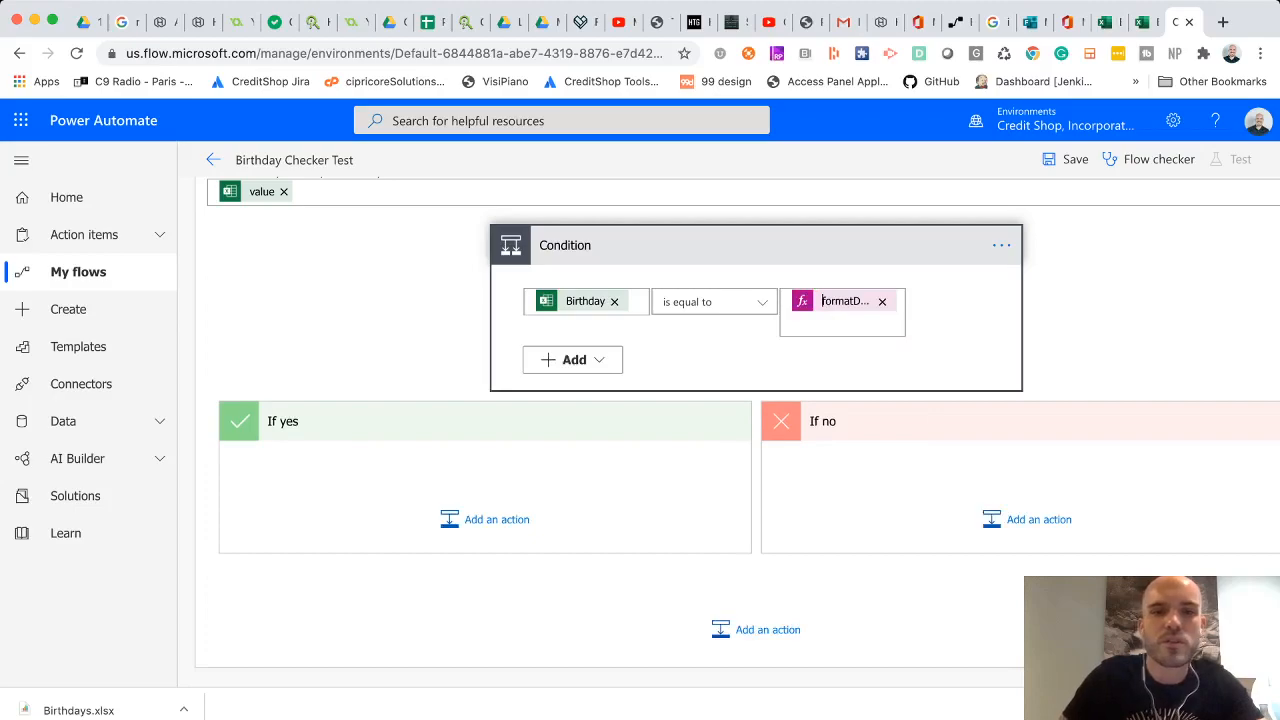
{"action": "mouse_move", "coordinate": [485, 520]}
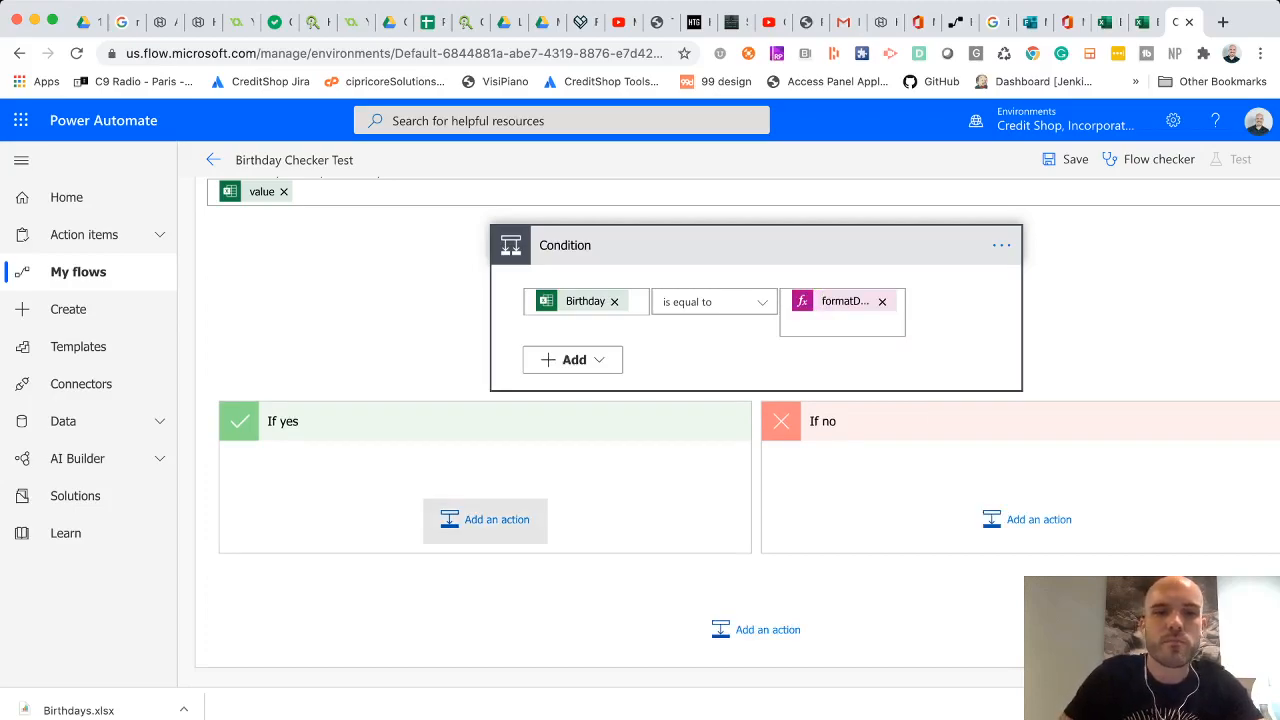
Step: Add a Microsoft Teams Post a message (V3) action to the If yes branch
{"action": "left_click", "coordinate": [485, 521]}
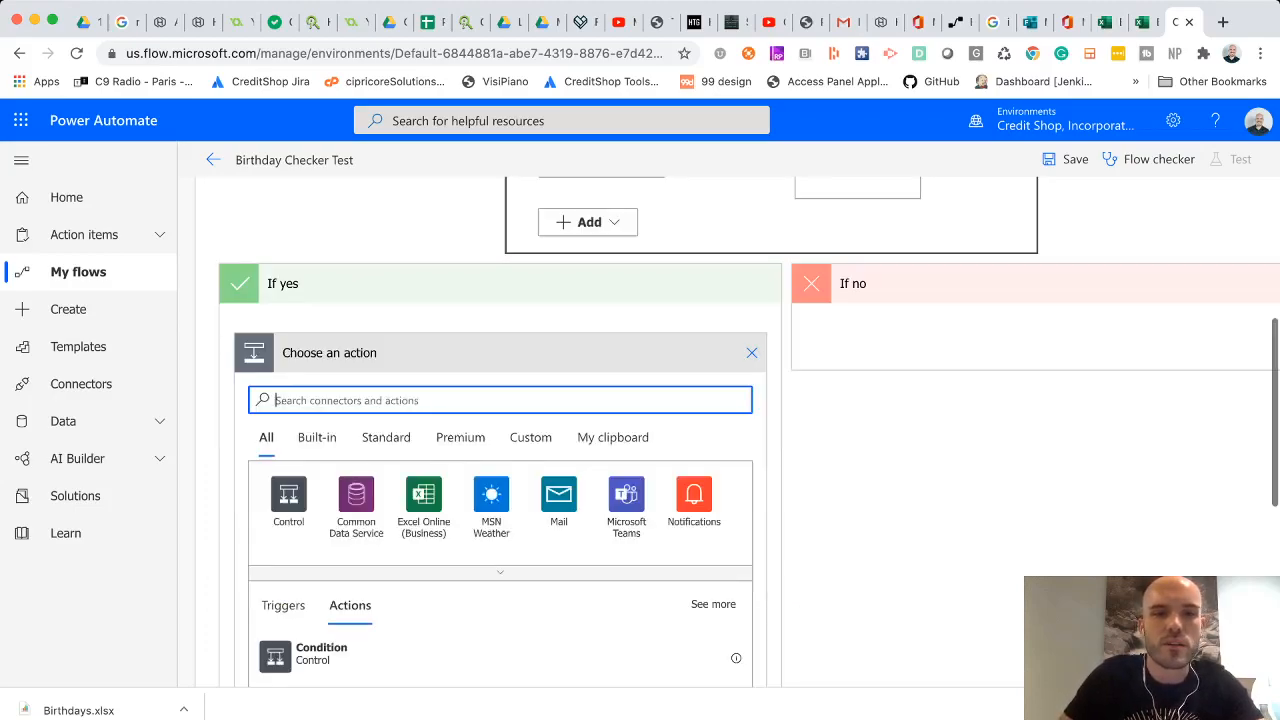
{"action": "scroll", "scroll_direction": "down", "scroll_amount": 3}
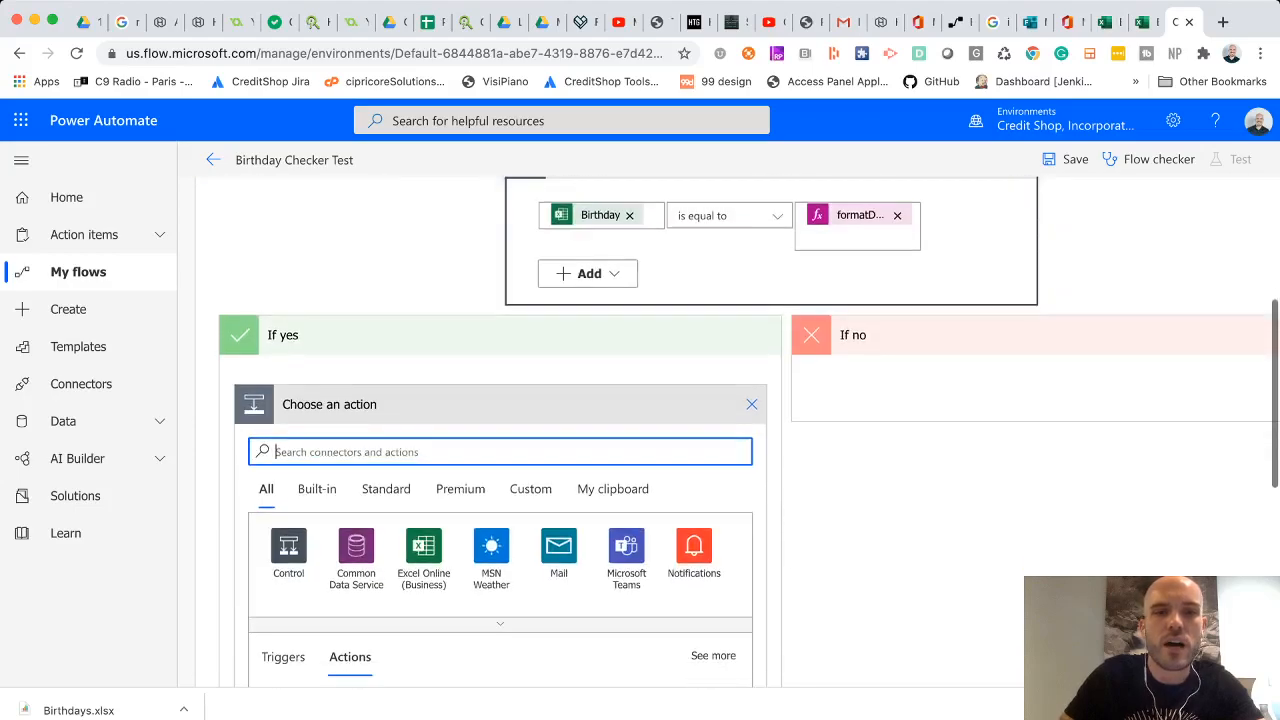
{"action": "scroll", "scroll_direction": "down", "scroll_amount": 3}
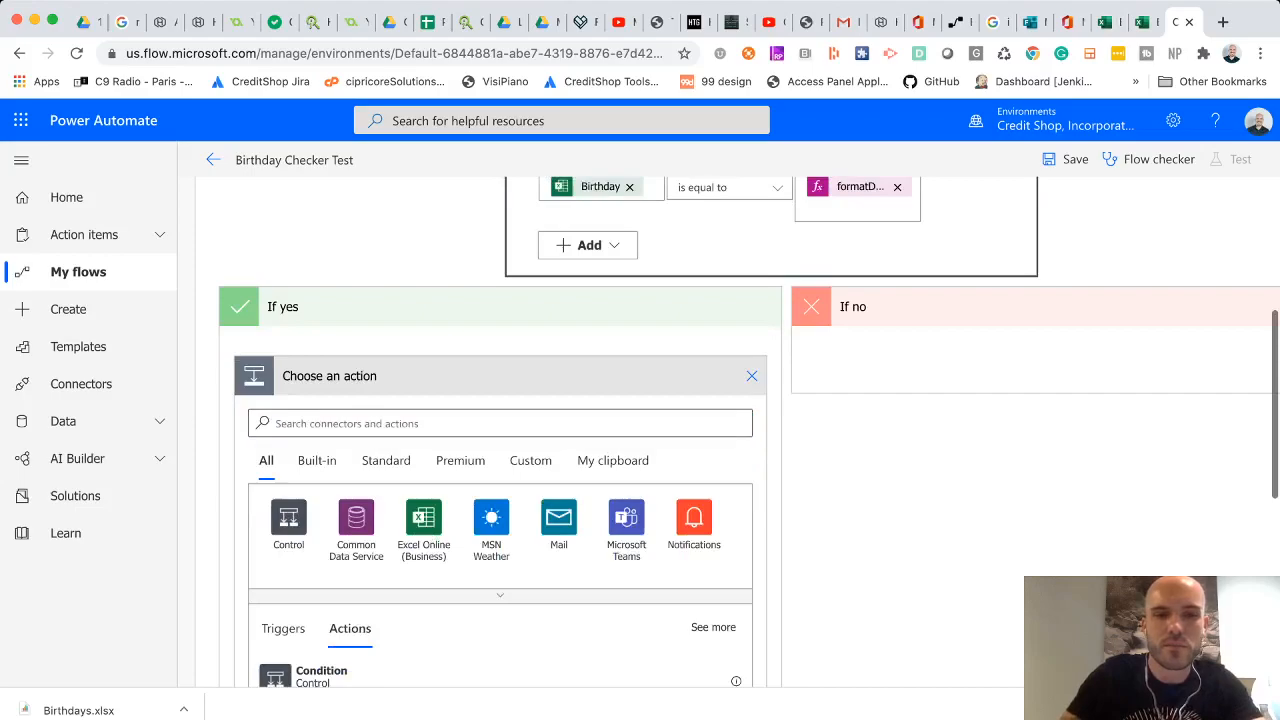
{"action": "type", "text": "team"}
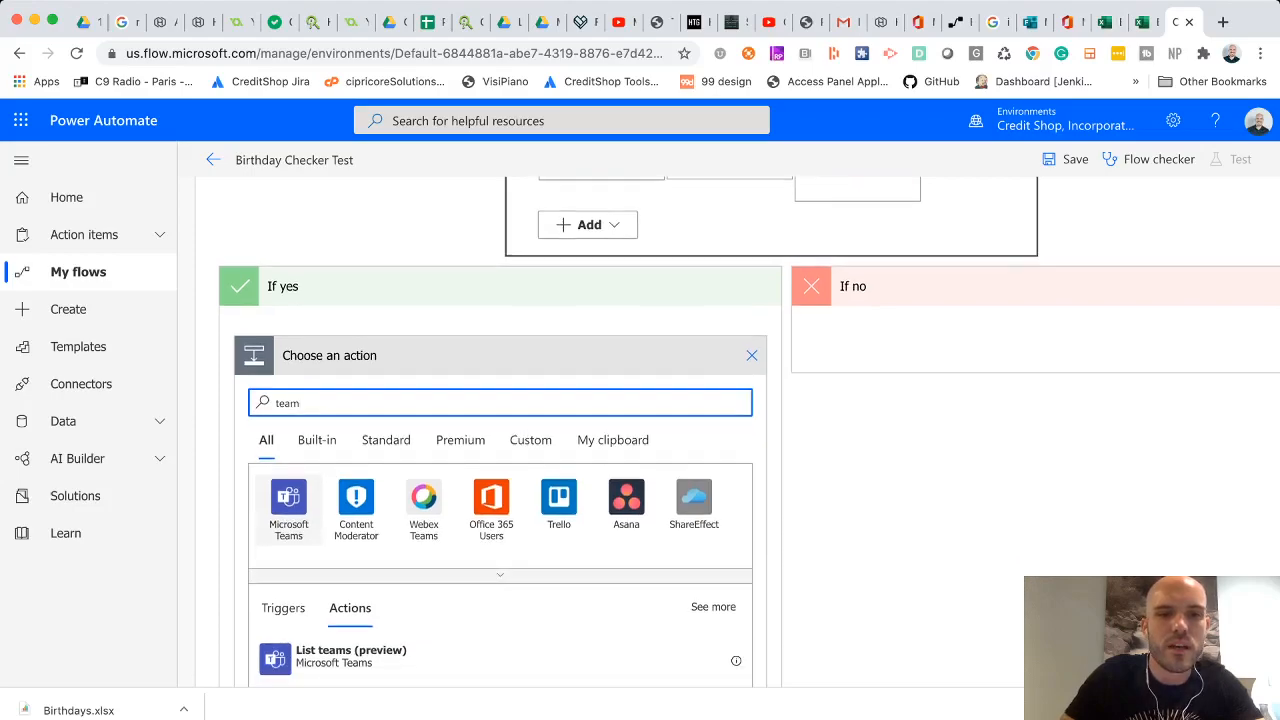
{"action": "left_click", "coordinate": [288, 503]}
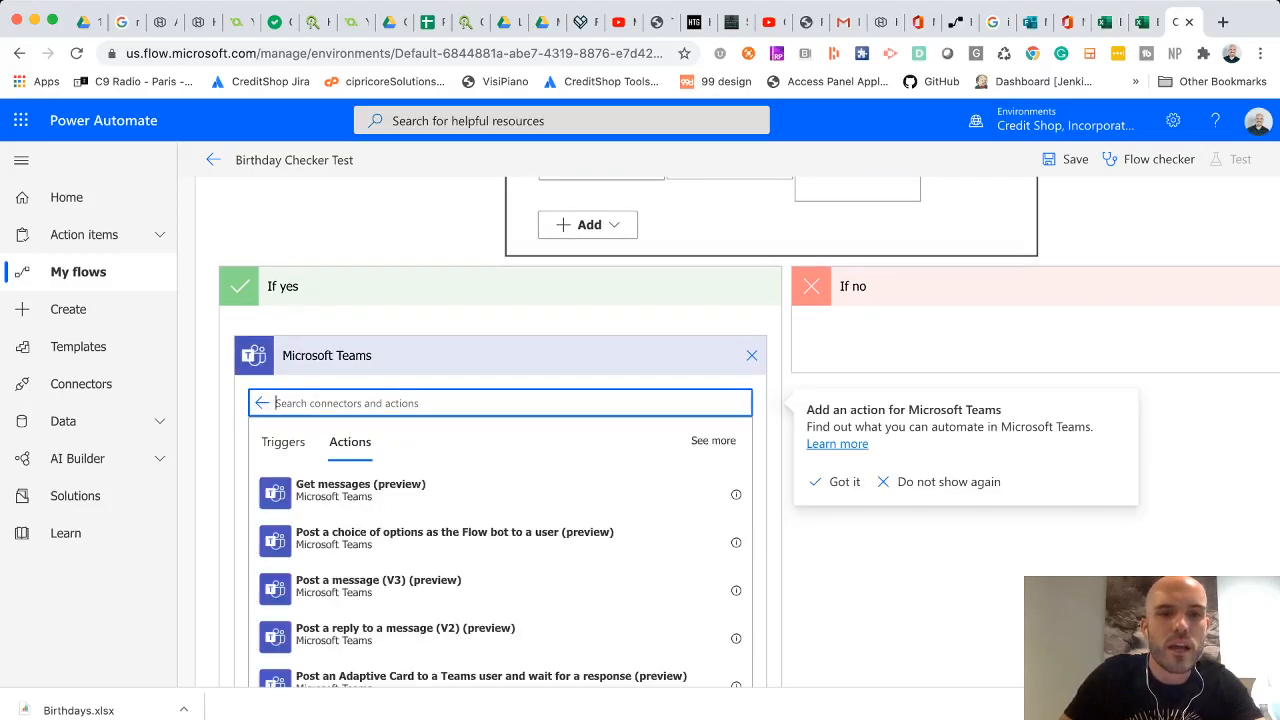
{"action": "scroll", "scroll_direction": "down", "scroll_amount": 3}
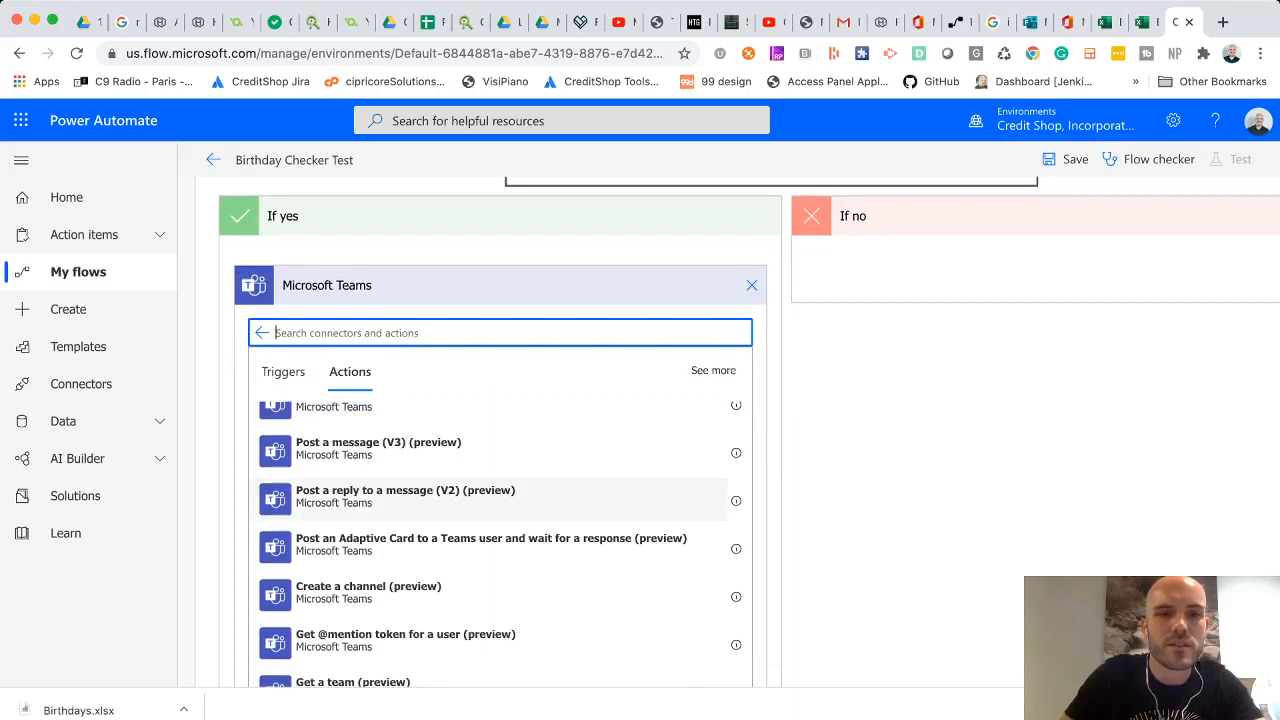
{"action": "left_click", "coordinate": [378, 448]}
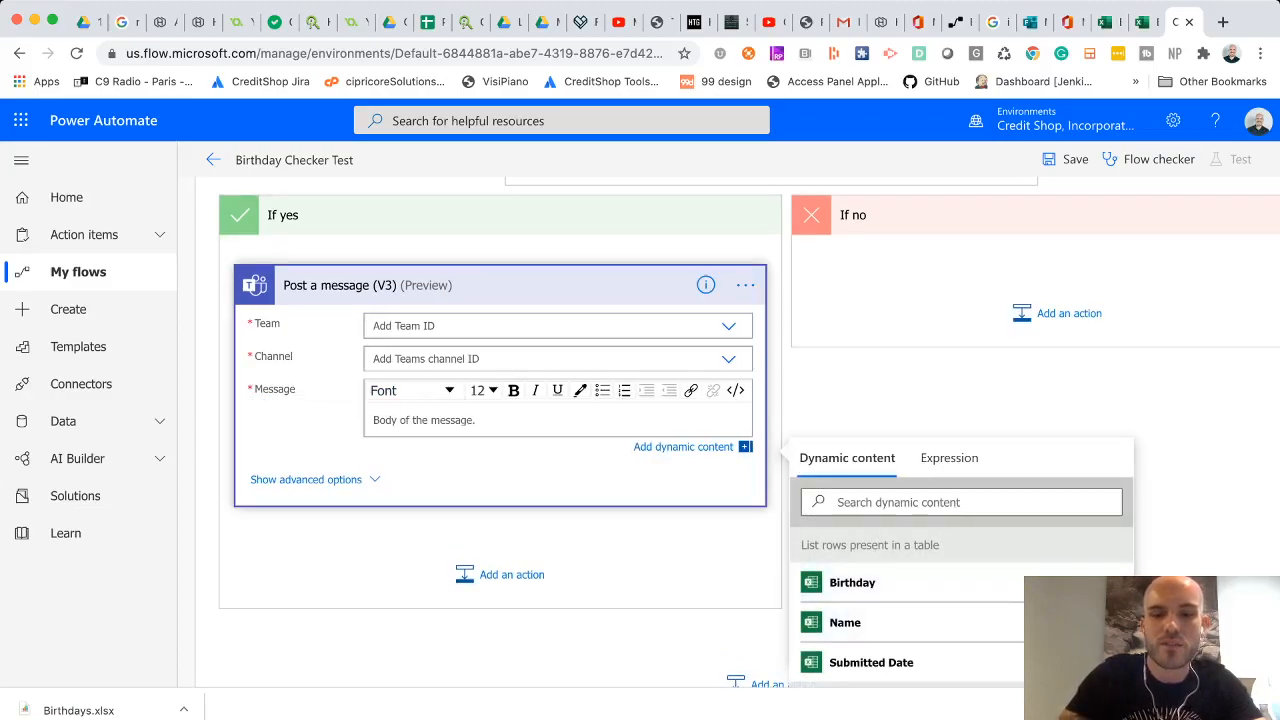
Step: Write the message 'Happy Birthday to Name. I hope you have a special day! We appreciate everything you do.'
{"action": "type", "text": "Happy Birthday to Name . I hope you have a special"}
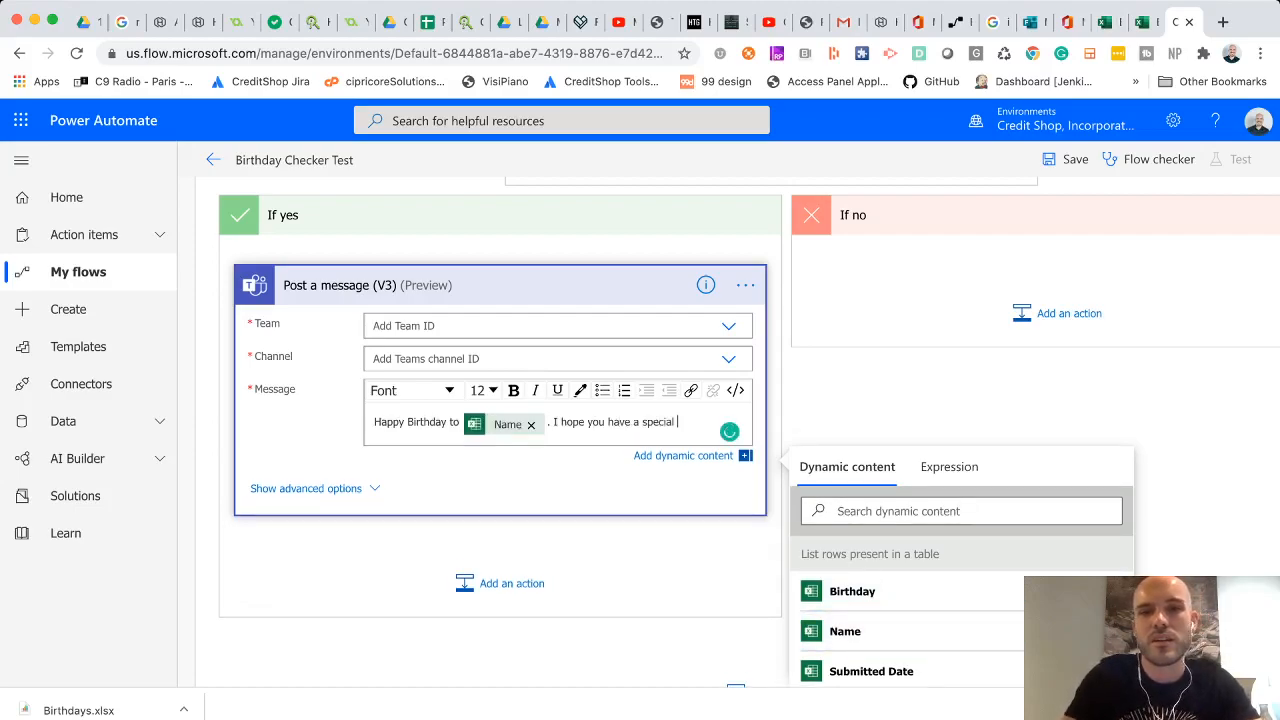
{"action": "type", "text": "day! We a"}
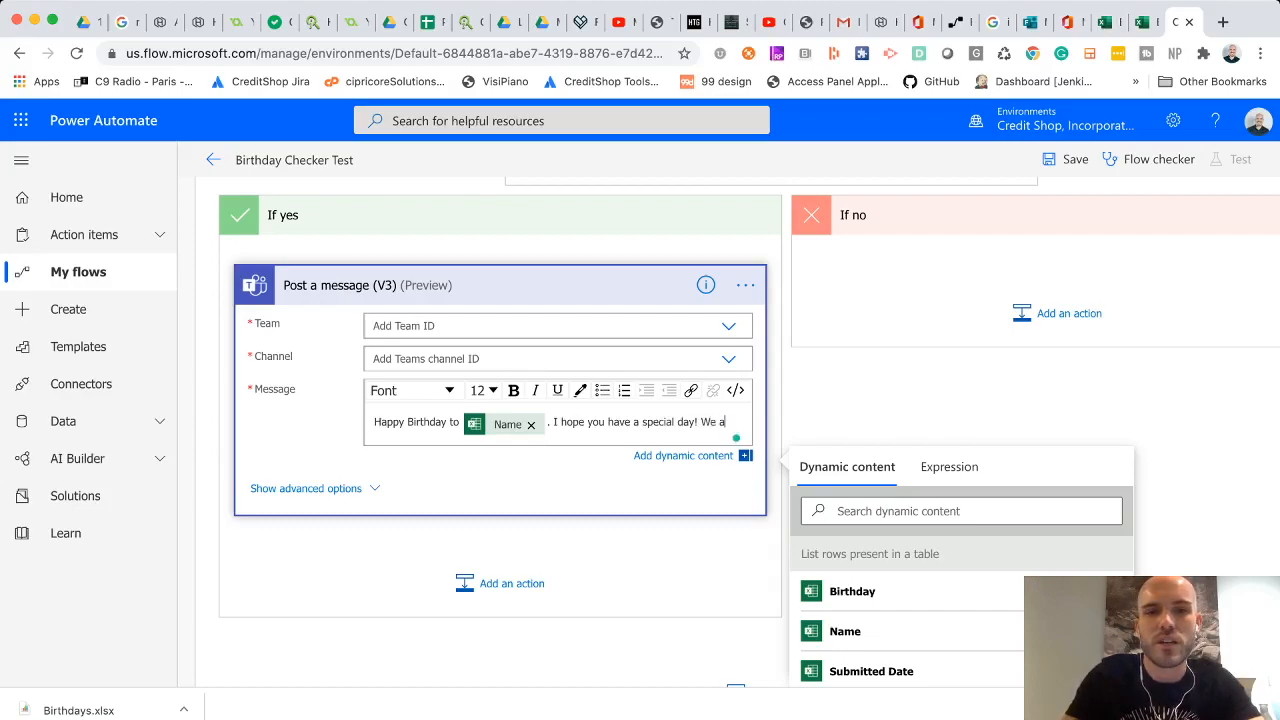
{"action": "type", "text": "appreciate"}
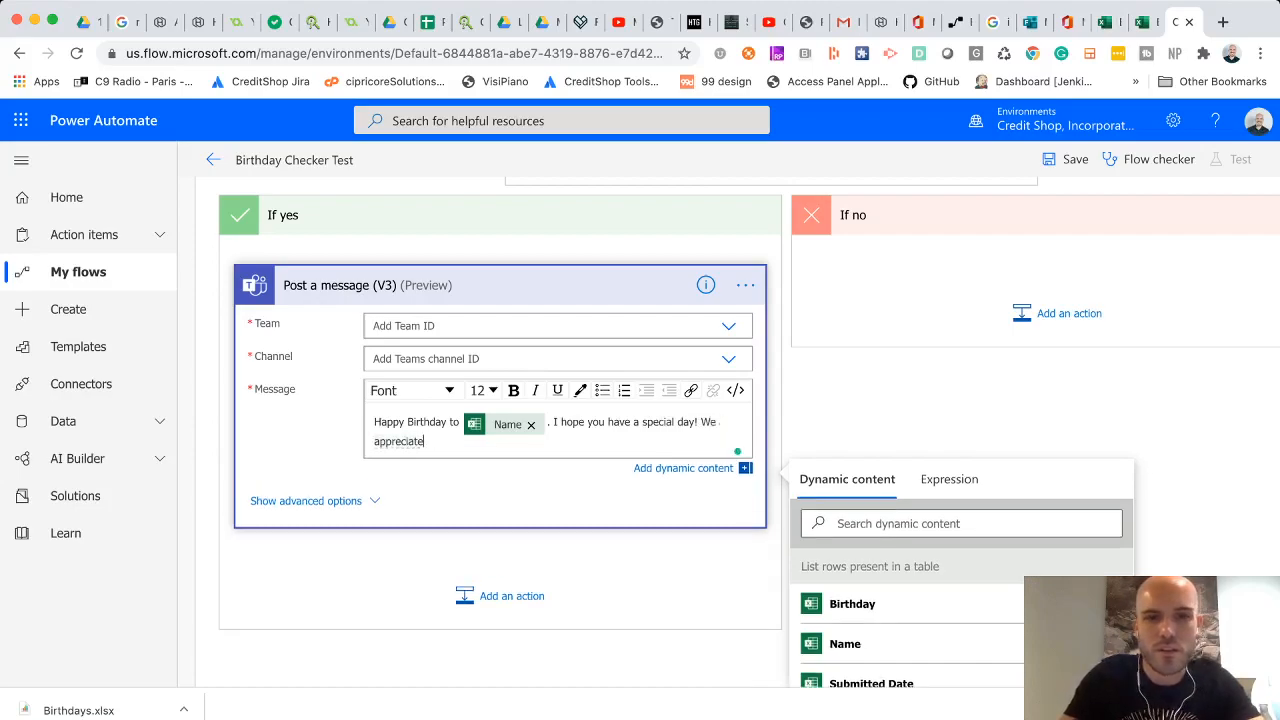
{"action": "type", "text": "everything you do."}
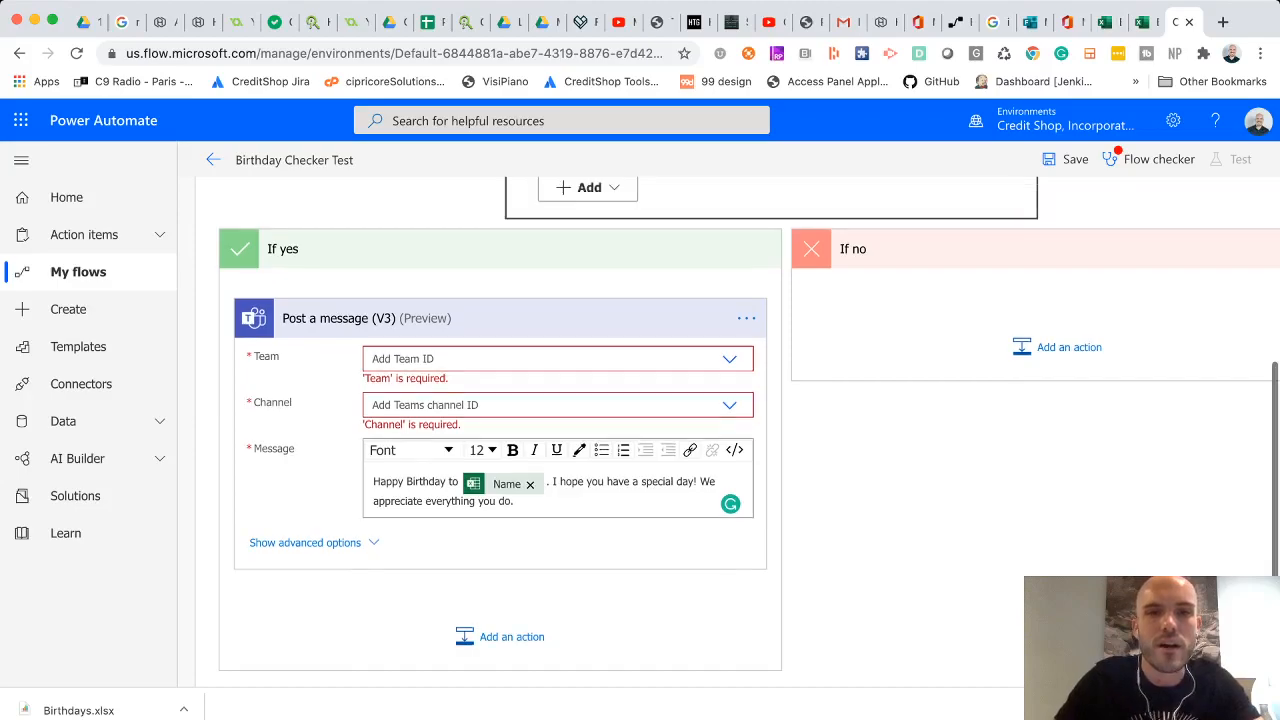
Step: Delete the Teams Post a message step, confirming in the Delete Step dialog
{"action": "left_click", "coordinate": [746, 318]}
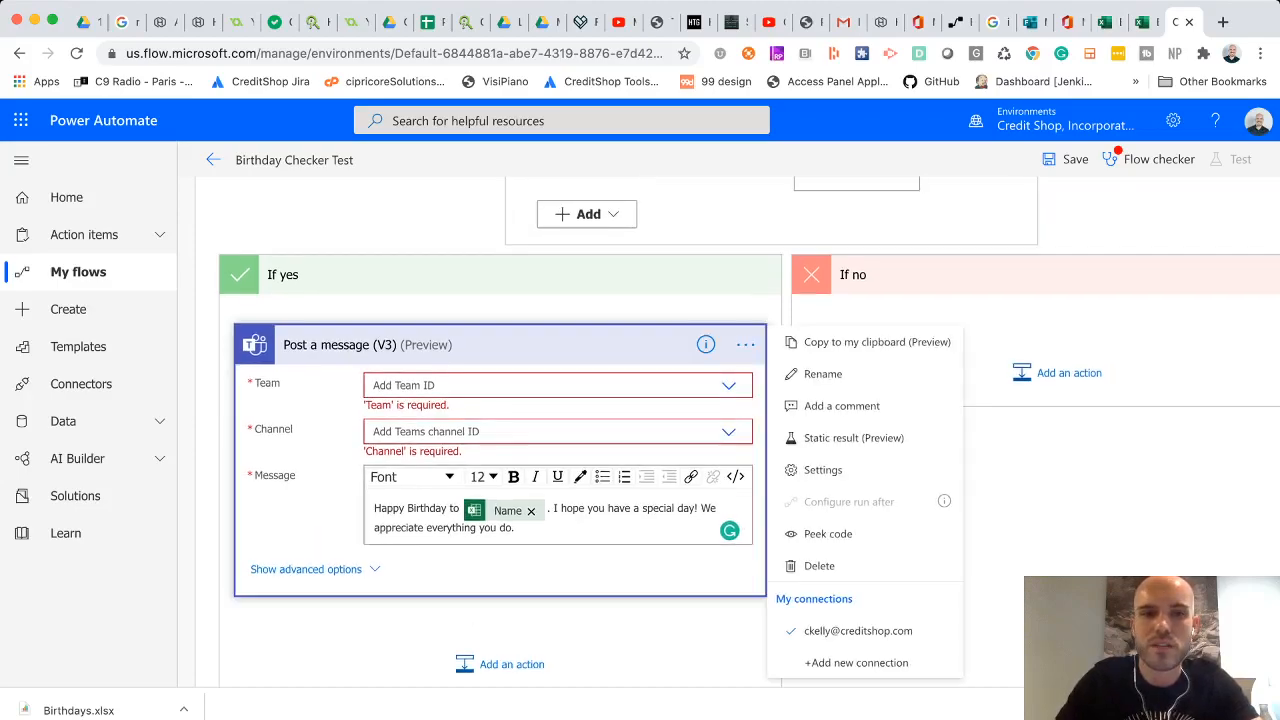
{"action": "left_click", "coordinate": [819, 566]}
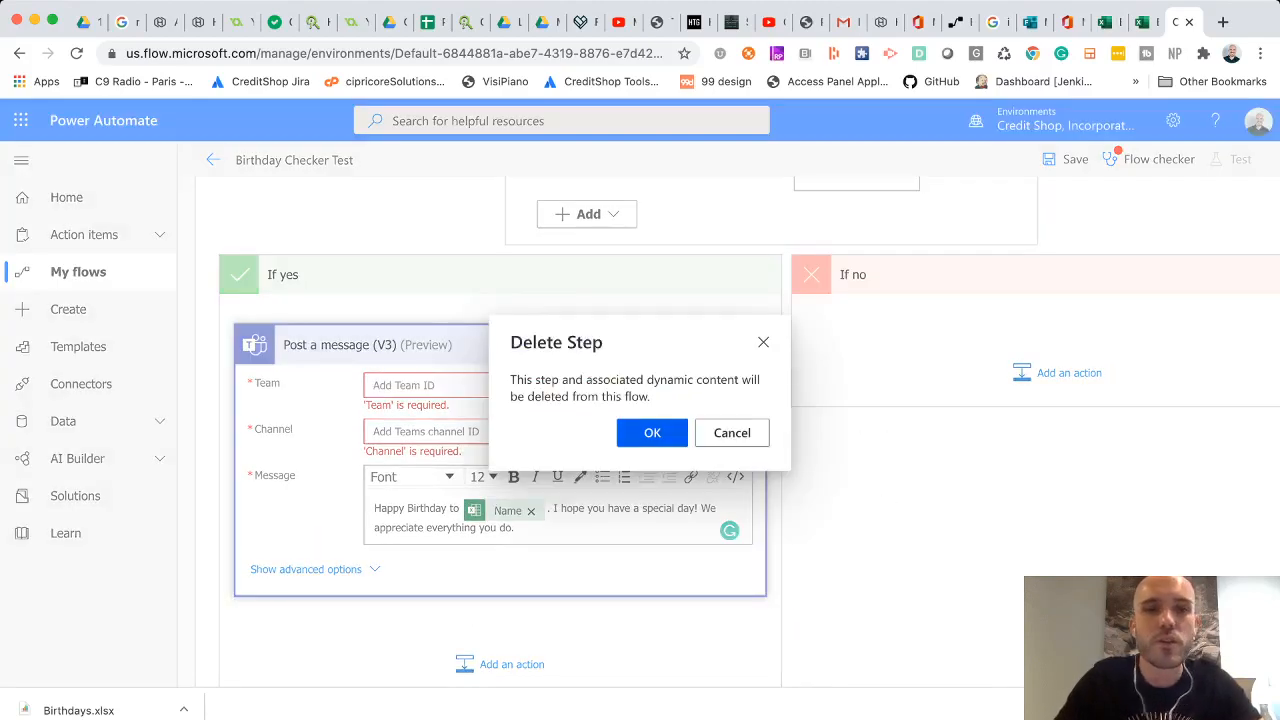
{"action": "left_click", "coordinate": [652, 432]}
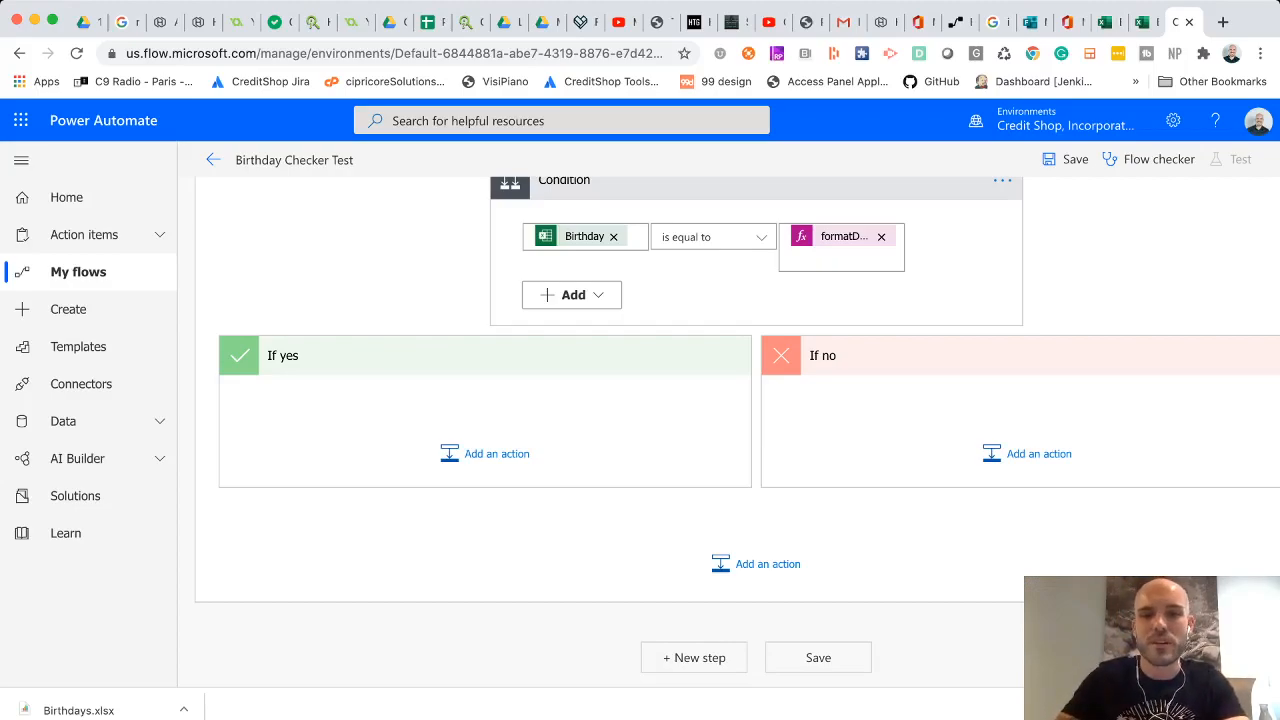
{"action": "scroll", "scroll_direction": "up", "scroll_amount": 3}
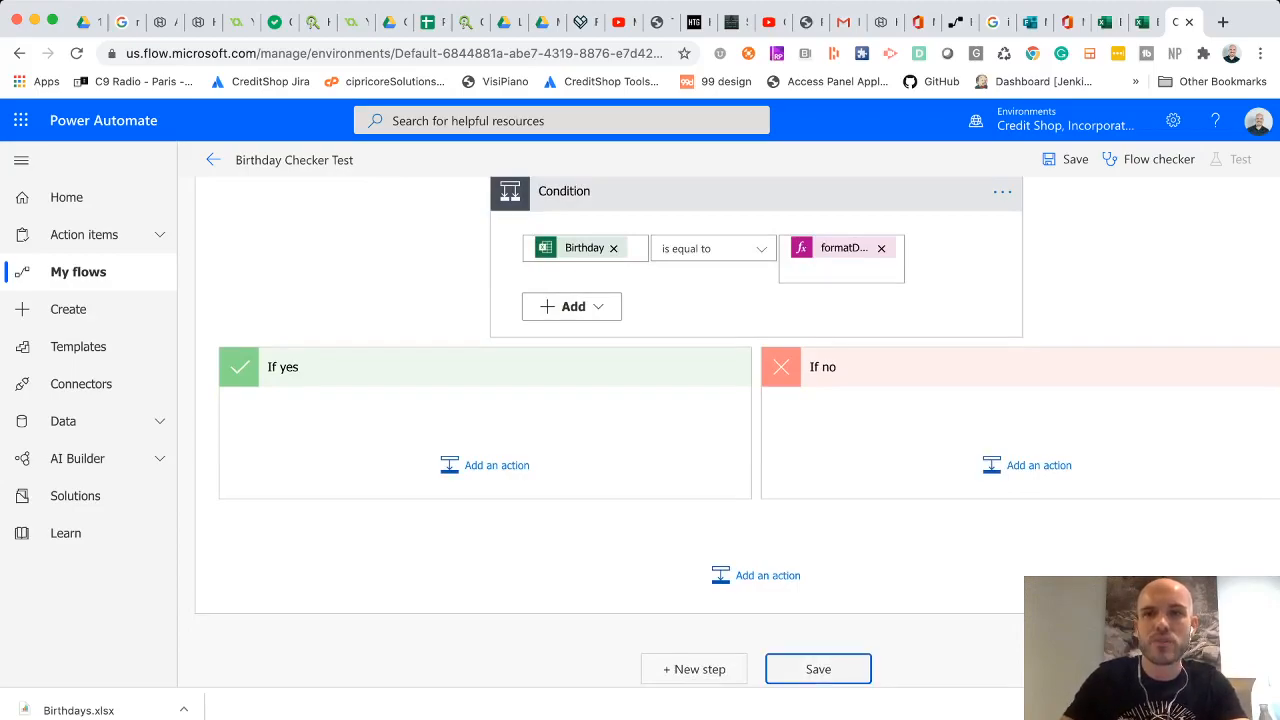
Step: Save the Birthday Checker Test flow and run it manually
{"action": "left_click", "coordinate": [818, 668]}
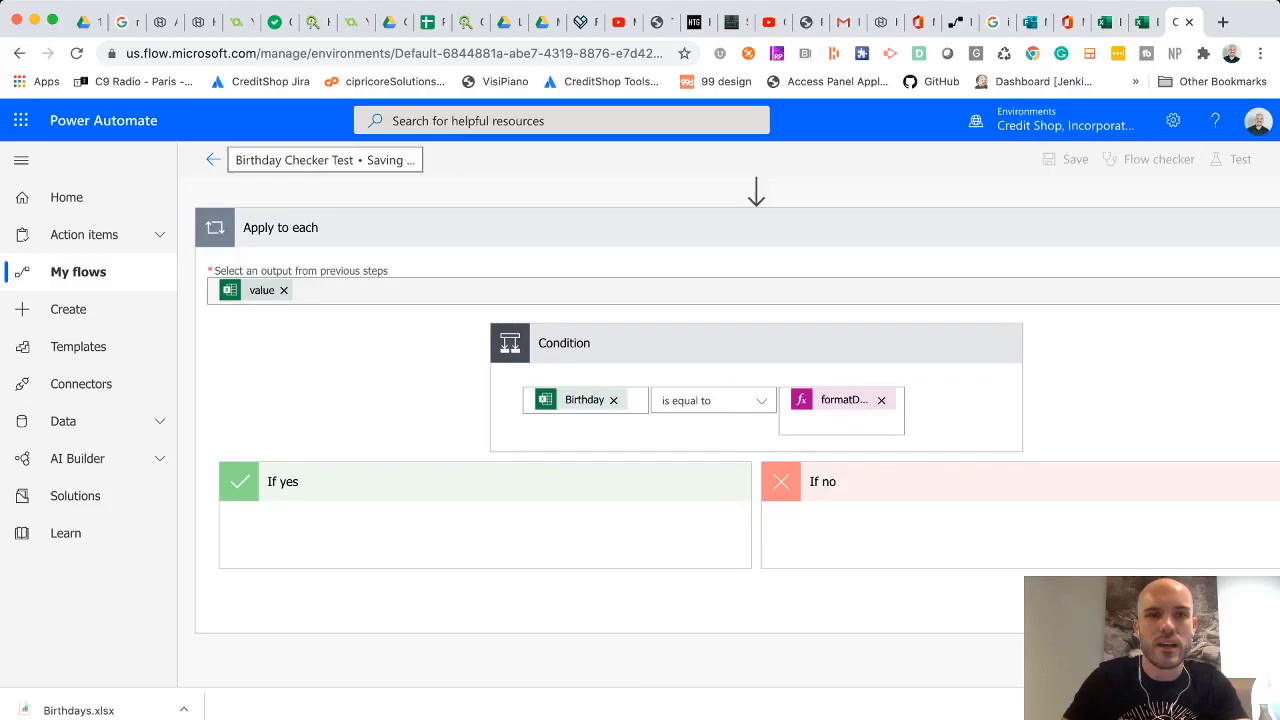
{"action": "mouse_move", "coordinate": [212, 159]}
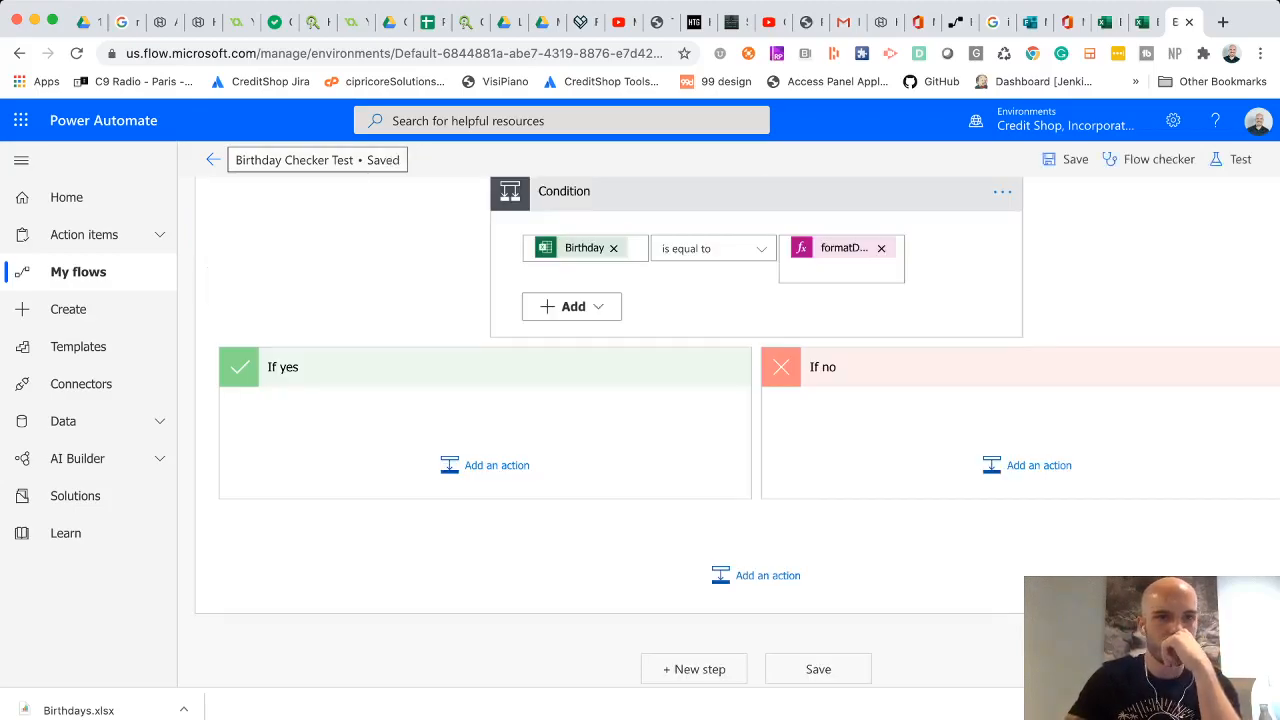
{"action": "mouse_move", "coordinate": [213, 159]}
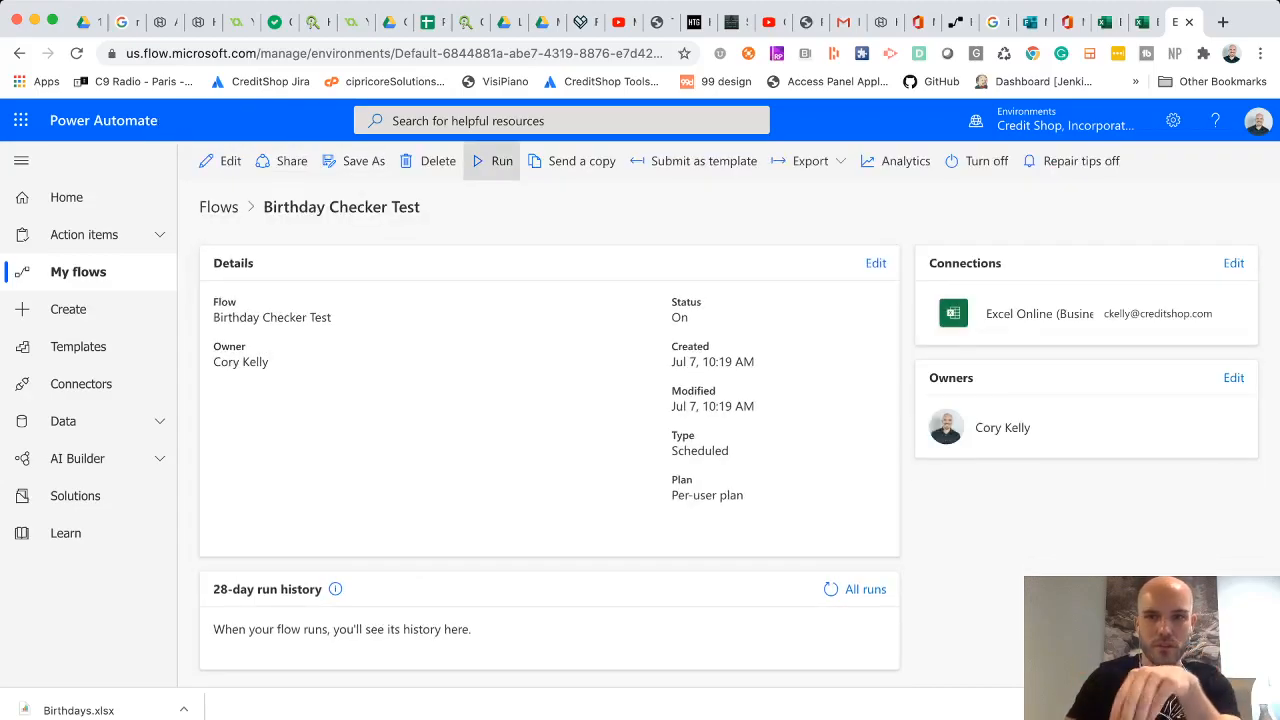
{"action": "left_click", "coordinate": [491, 161]}
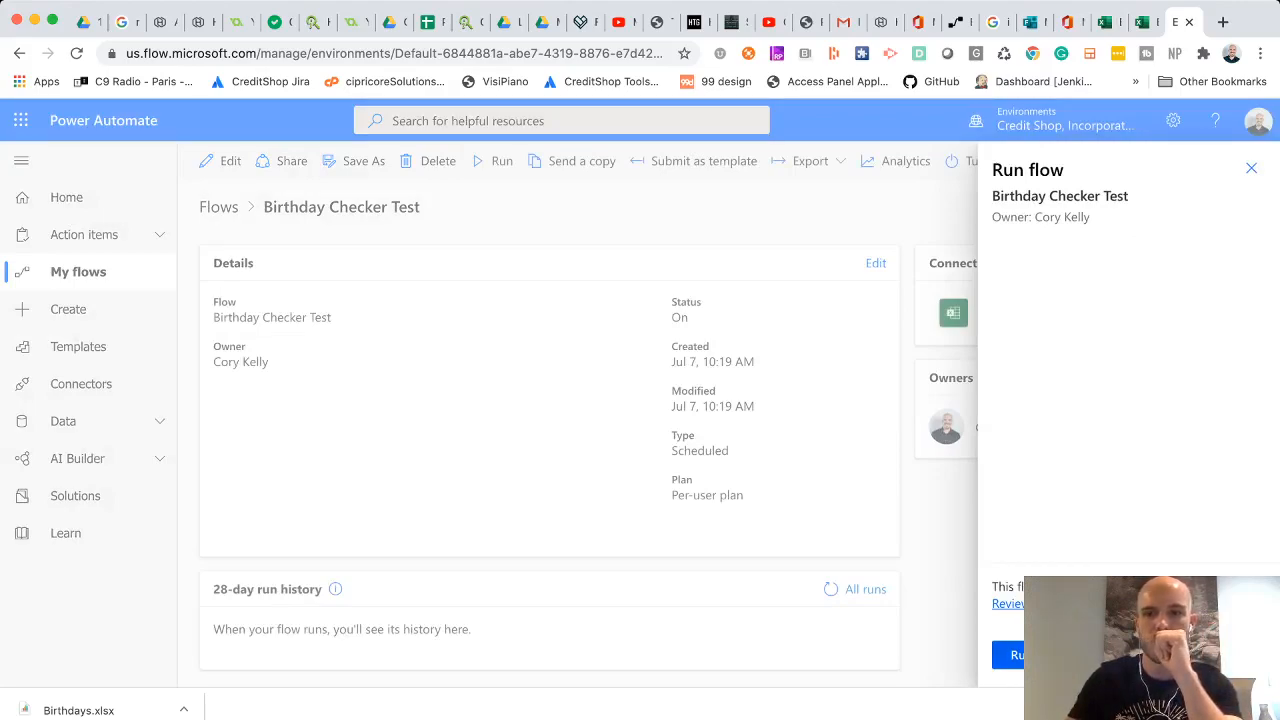
{"action": "left_click", "coordinate": [1018, 654]}
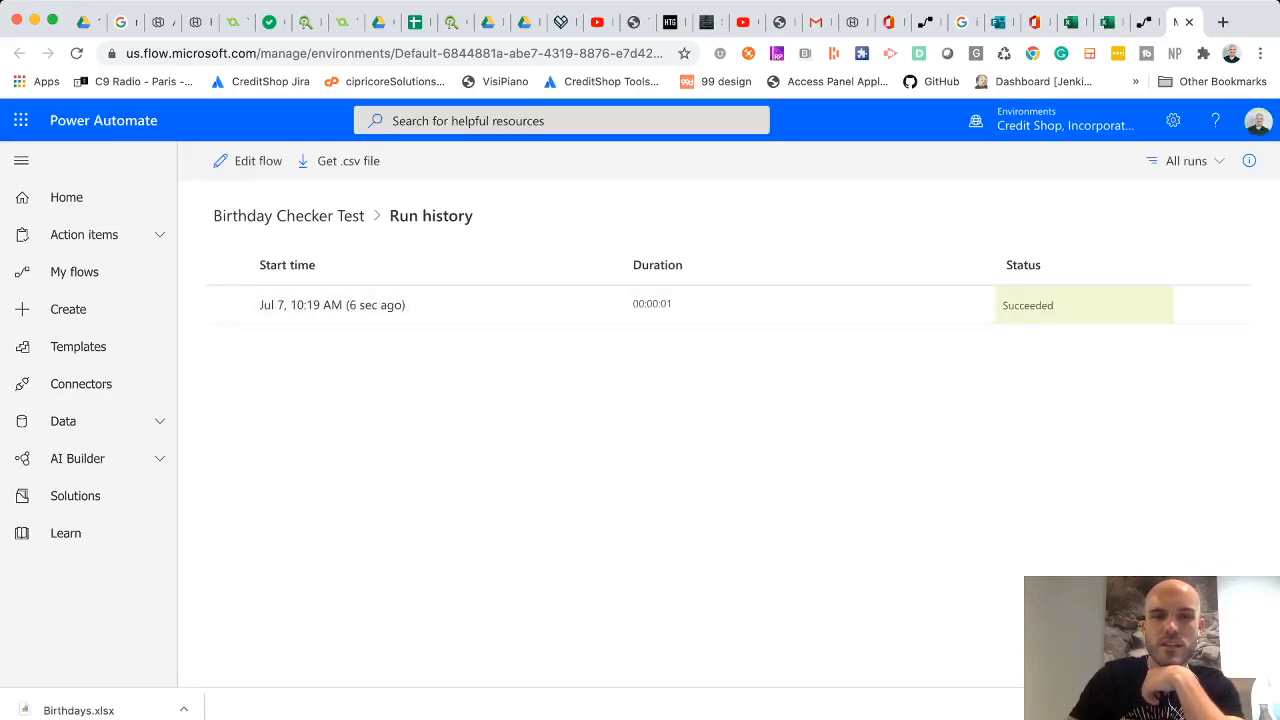
Step: Open the succeeded run and review the List rows output for Test McTesterson and Test McMan
{"action": "left_click", "coordinate": [332, 304]}
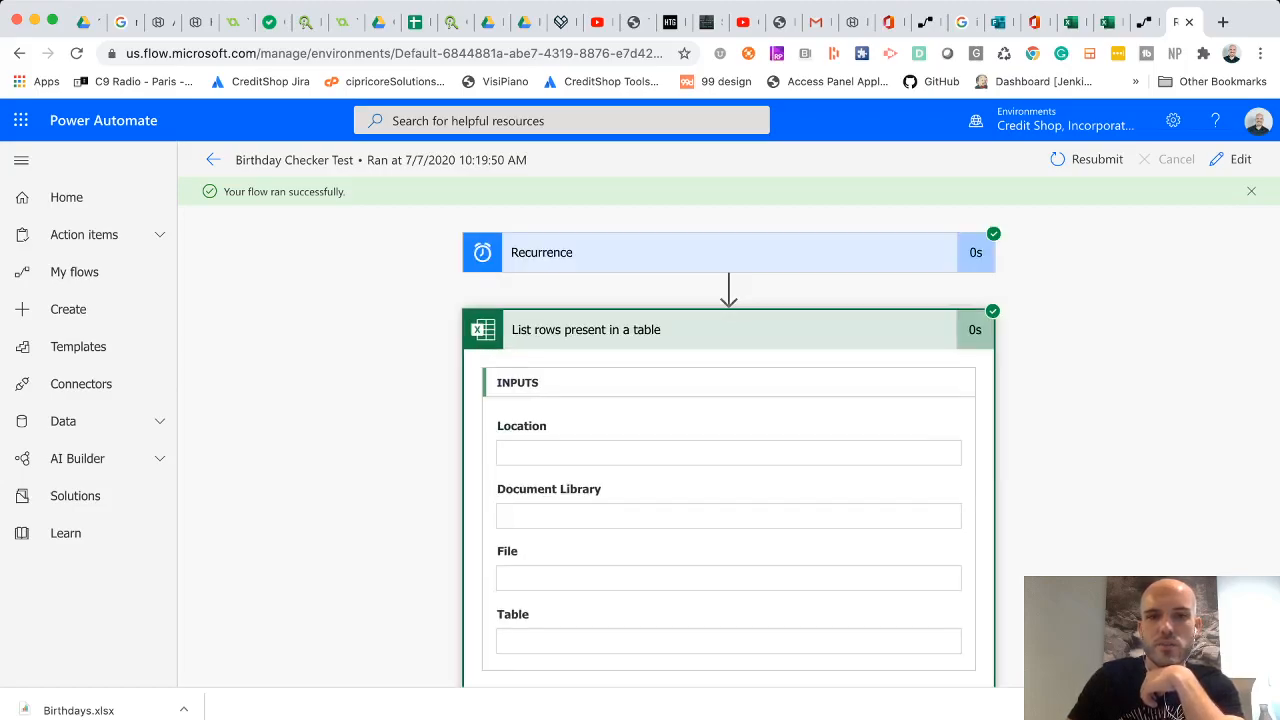
{"action": "scroll", "scroll_direction": "down", "scroll_amount": 3}
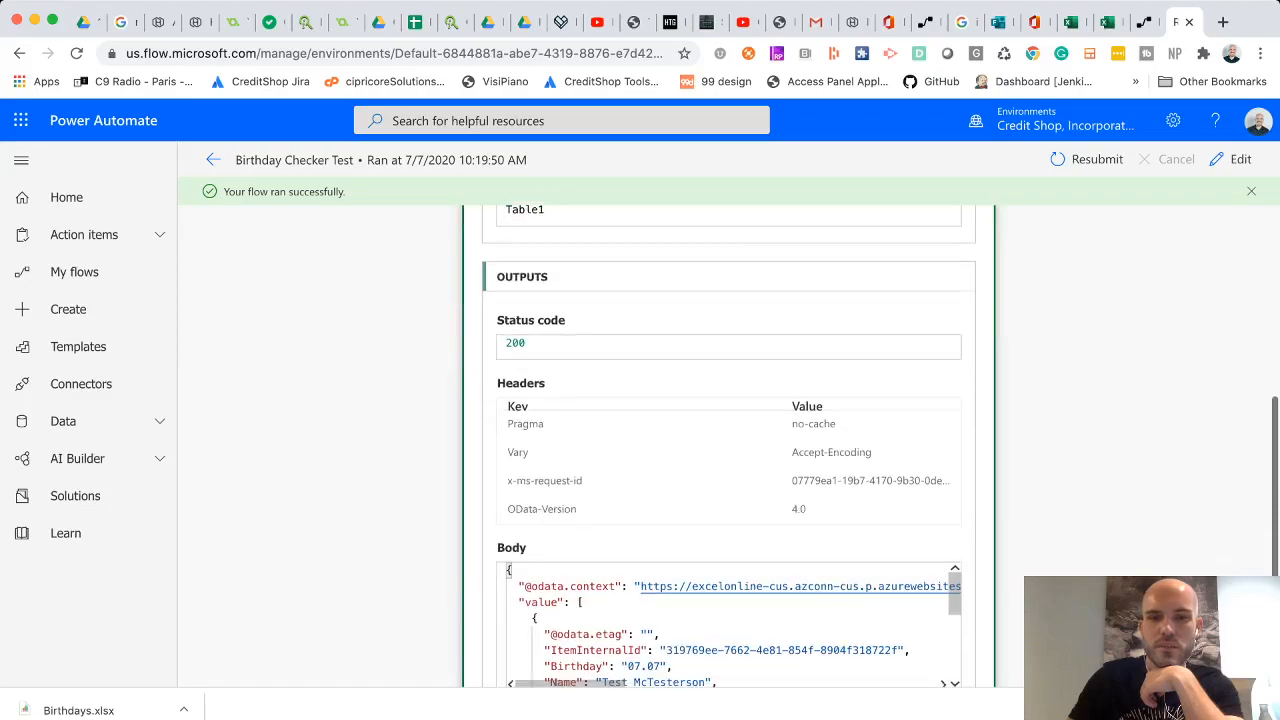
{"action": "scroll", "scroll_direction": "down", "scroll_amount": 3}
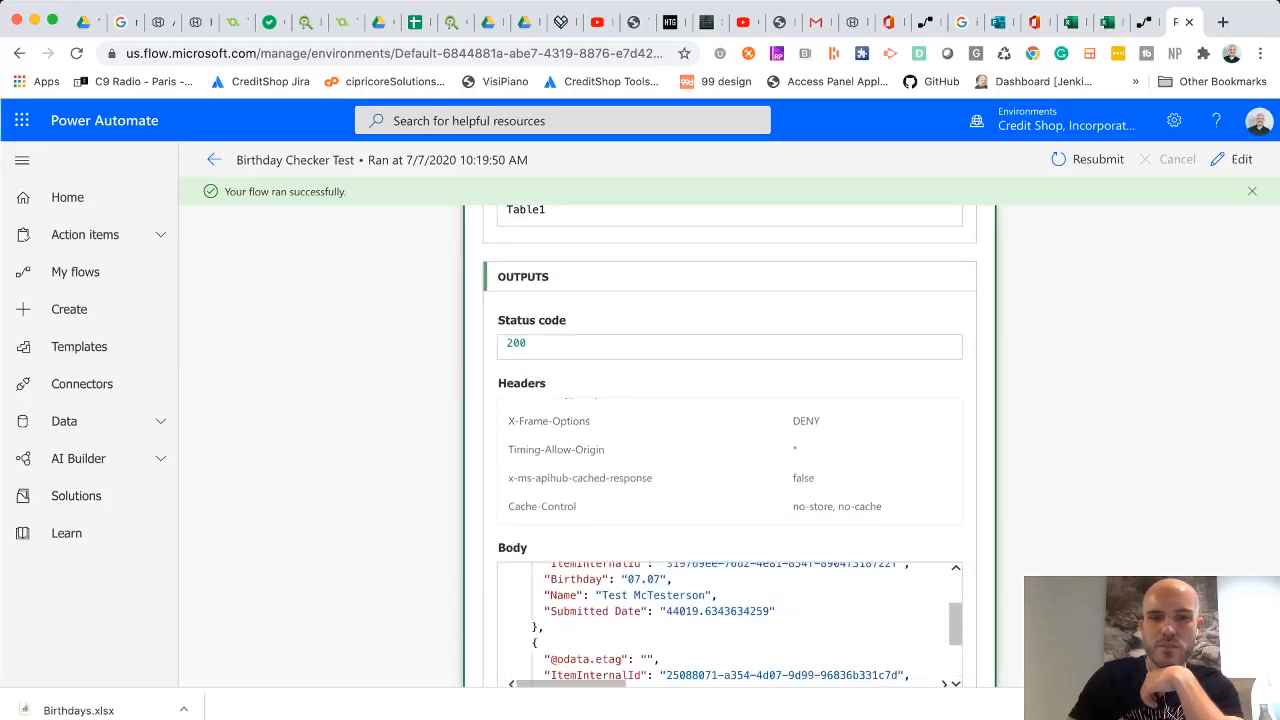
{"action": "scroll", "scroll_direction": "down", "scroll_amount": 3}
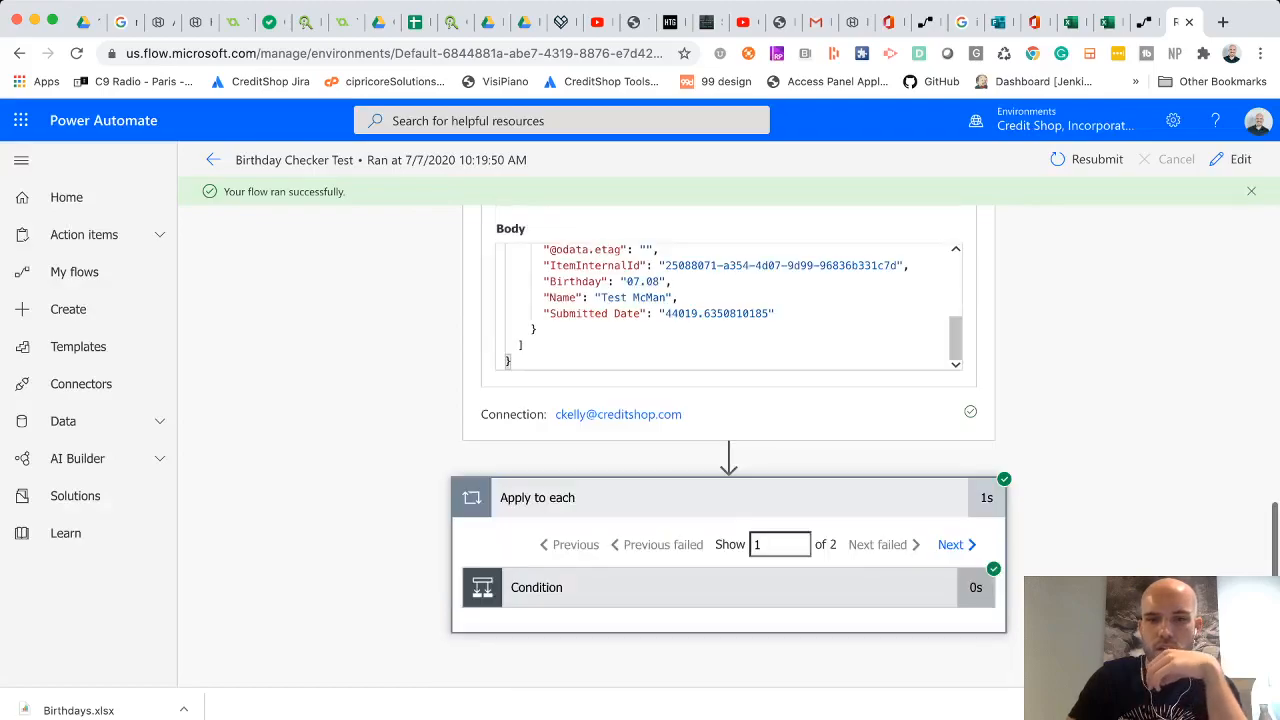
Step: Expand Apply to each and compare Condition iteration 1 (true) with iteration 2 (false)
{"action": "left_click", "coordinate": [536, 587]}
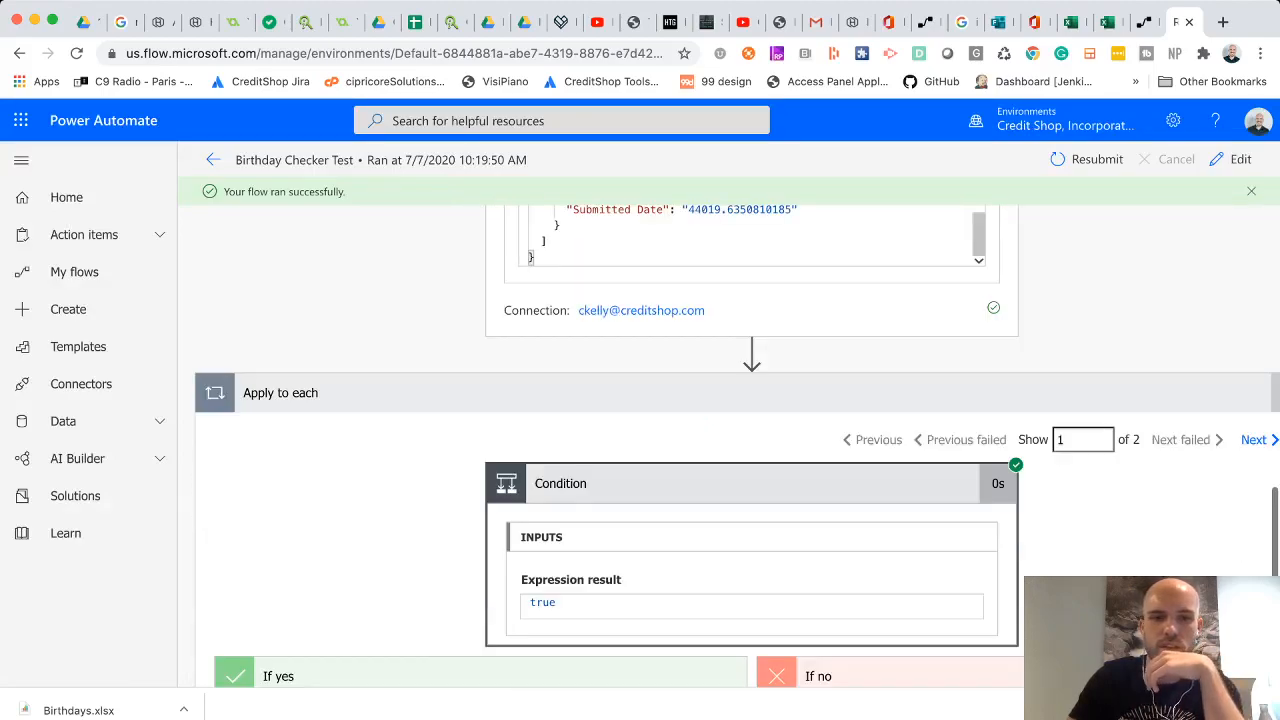
{"action": "scroll", "scroll_direction": "down", "scroll_amount": 3}
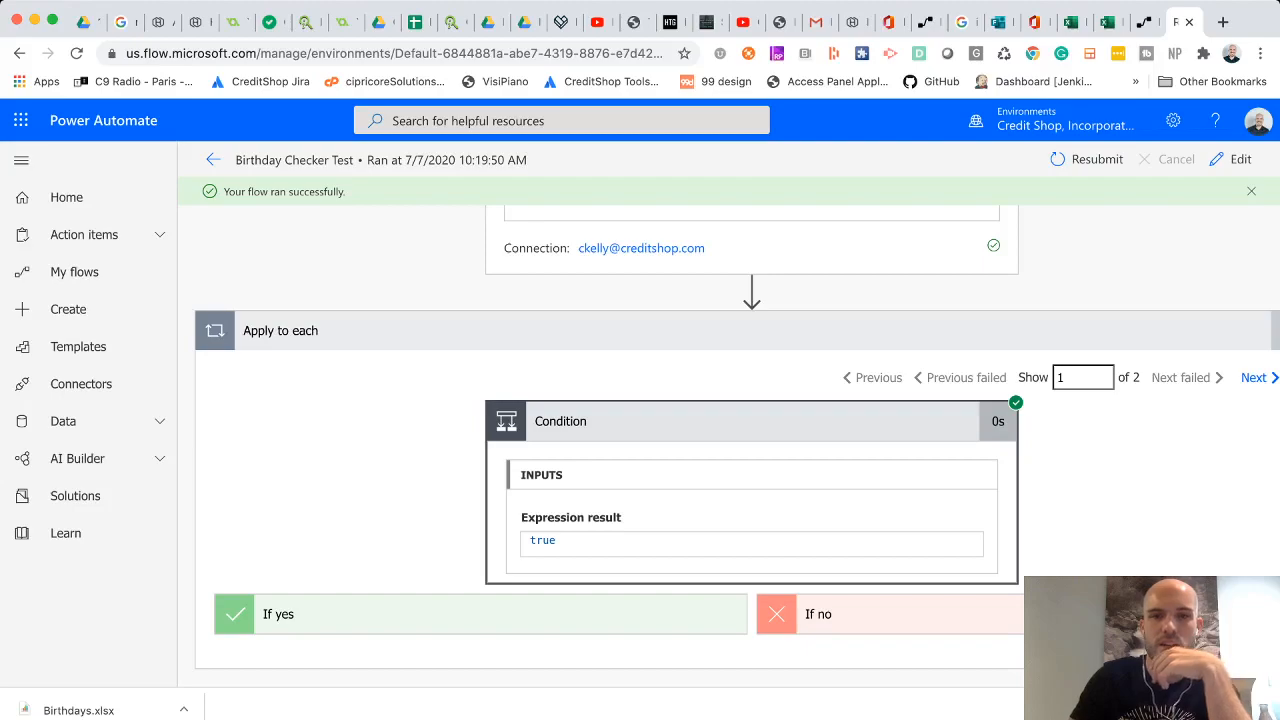
{"action": "left_click", "coordinate": [1255, 378]}
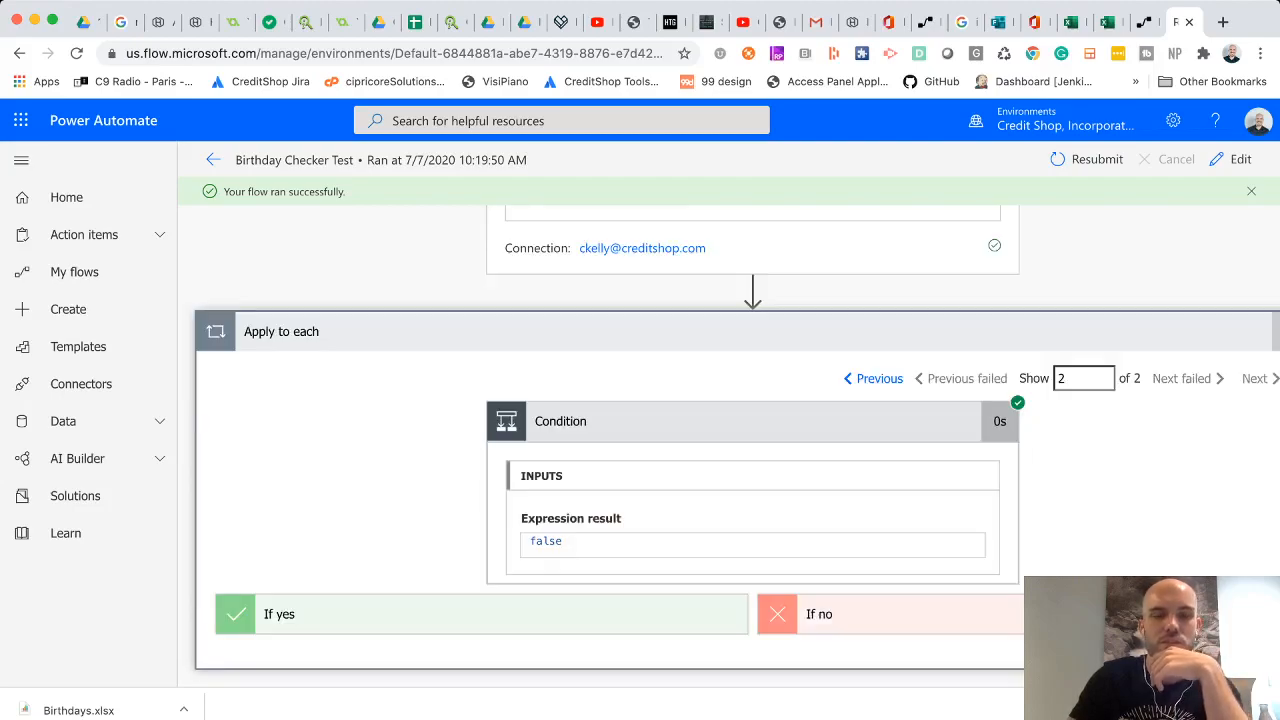
{"action": "scroll", "scroll_direction": "down", "scroll_amount": 3}
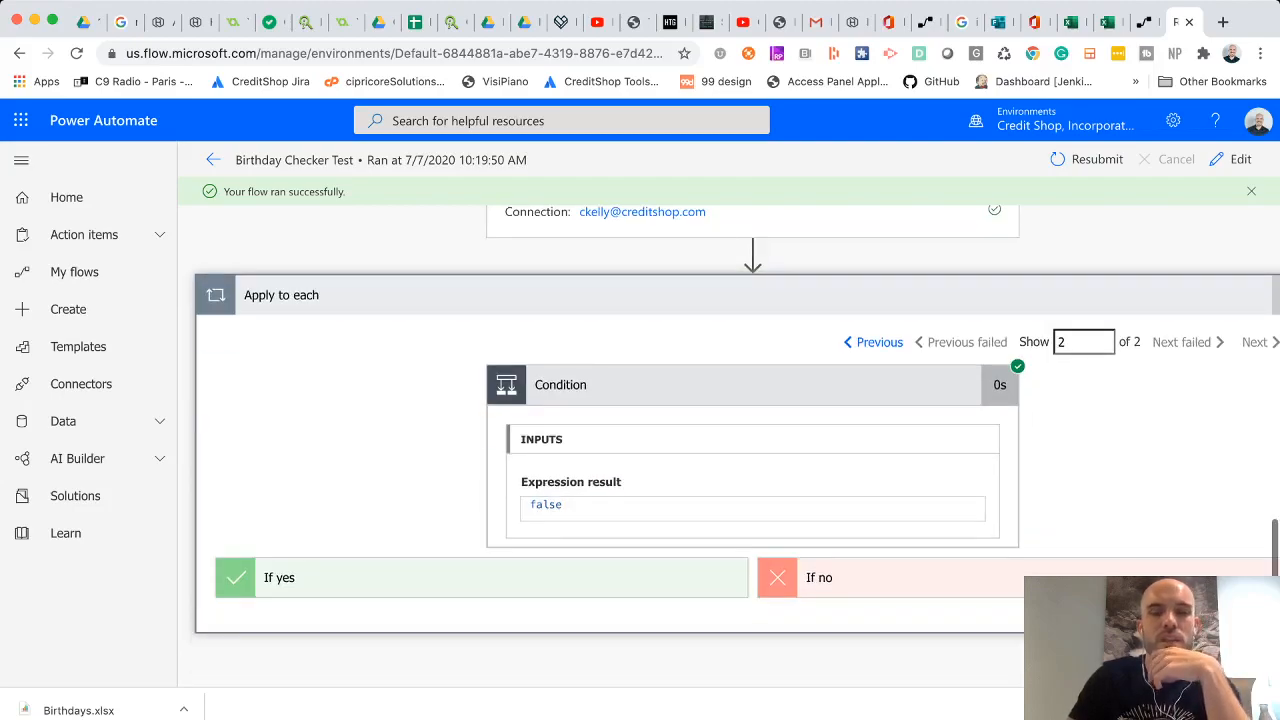